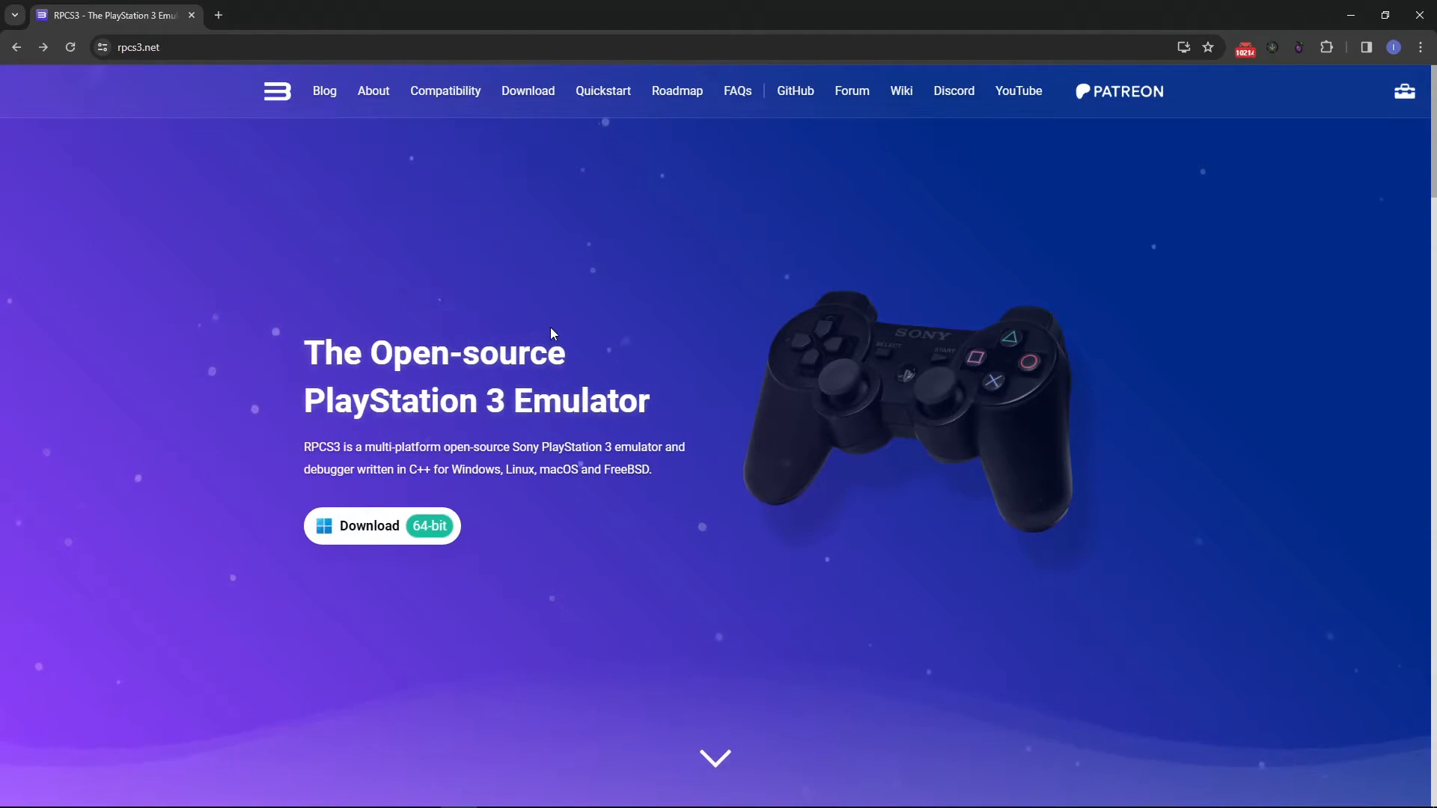
Reach the RPCS3 download page and start downloading the Windows build
{"action": "left_click", "coordinate": [380, 526]}
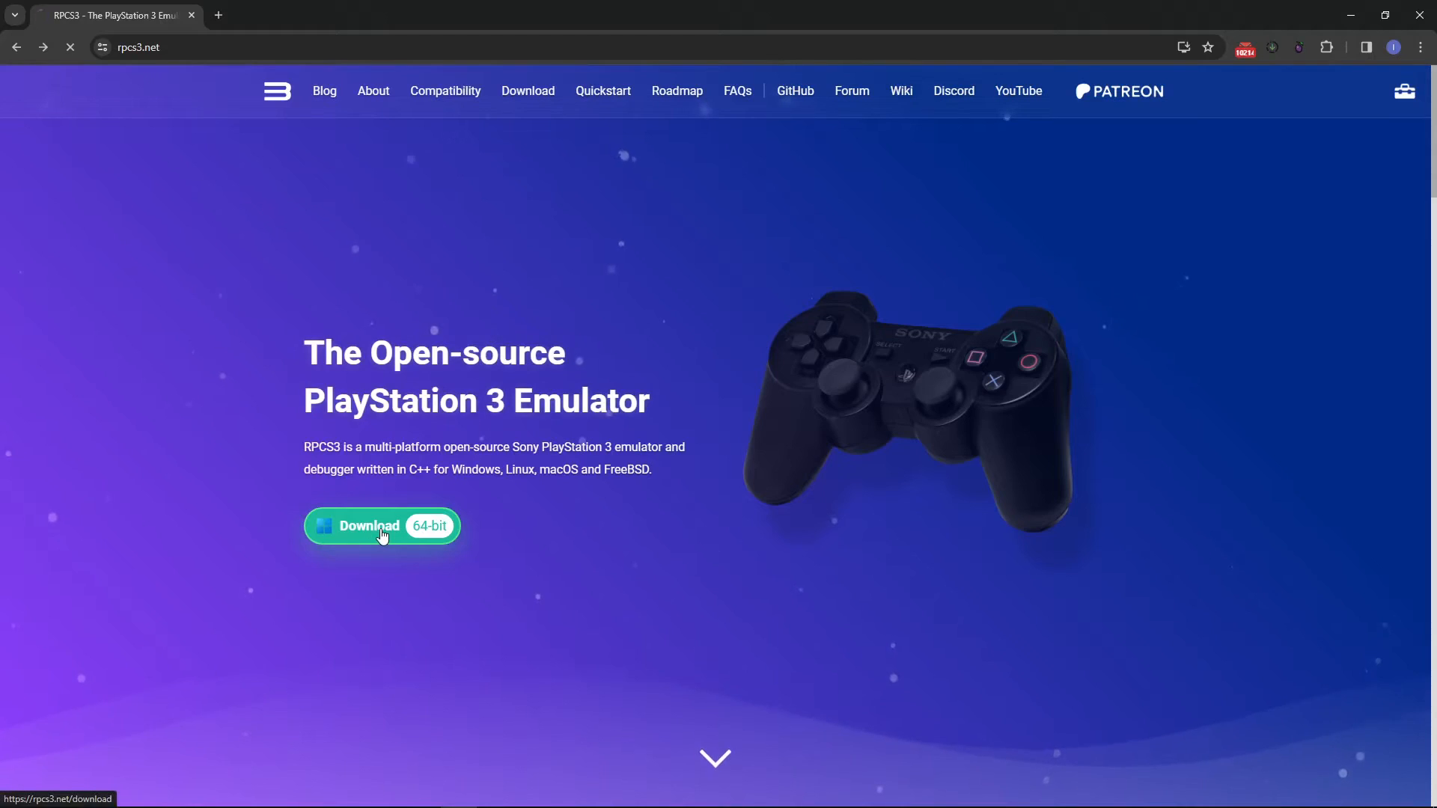
{"action": "left_click", "coordinate": [381, 526]}
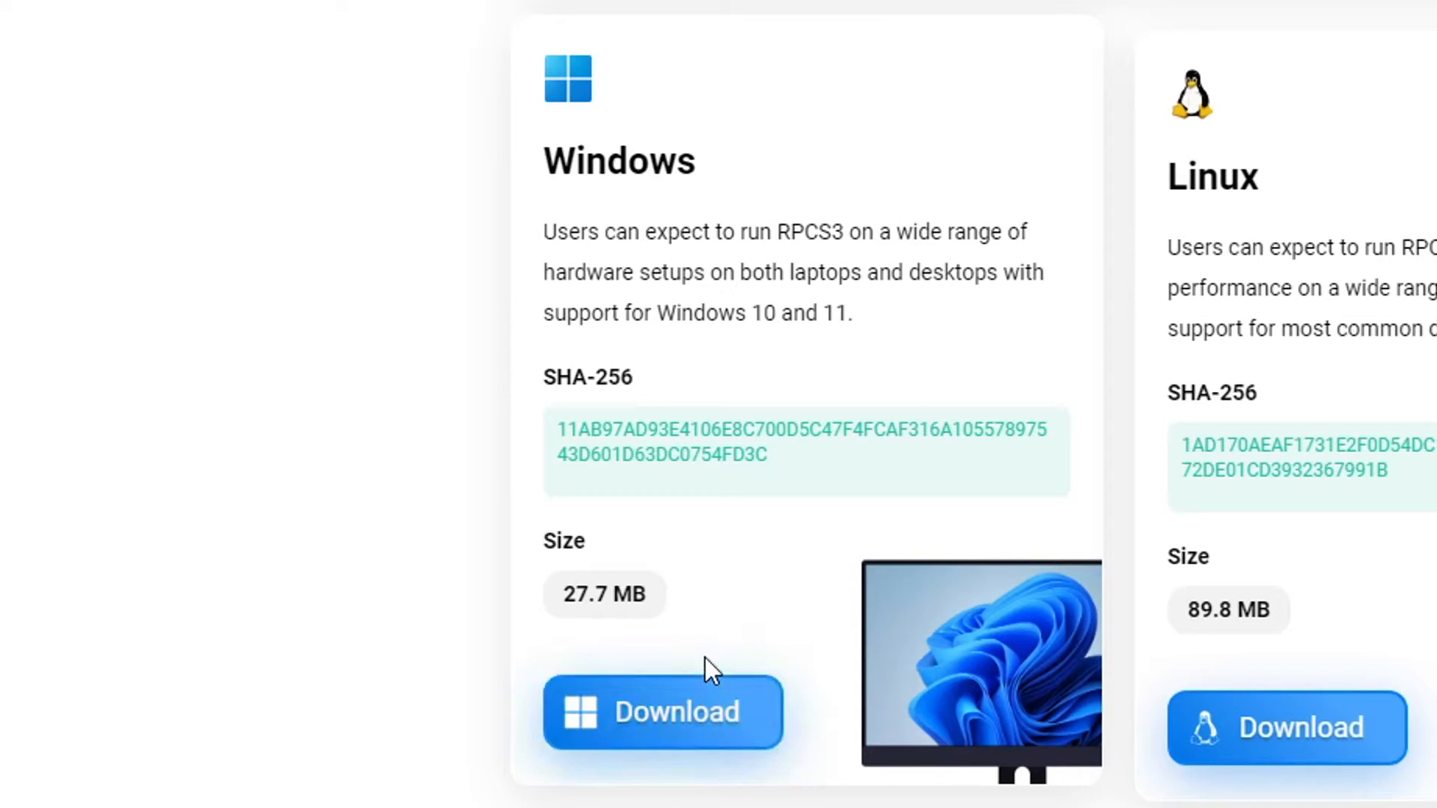
Extract the downloaded rpcs3 .7z archive in place with 7-Zip's Extract Here
{"action": "left_click", "coordinate": [663, 713]}
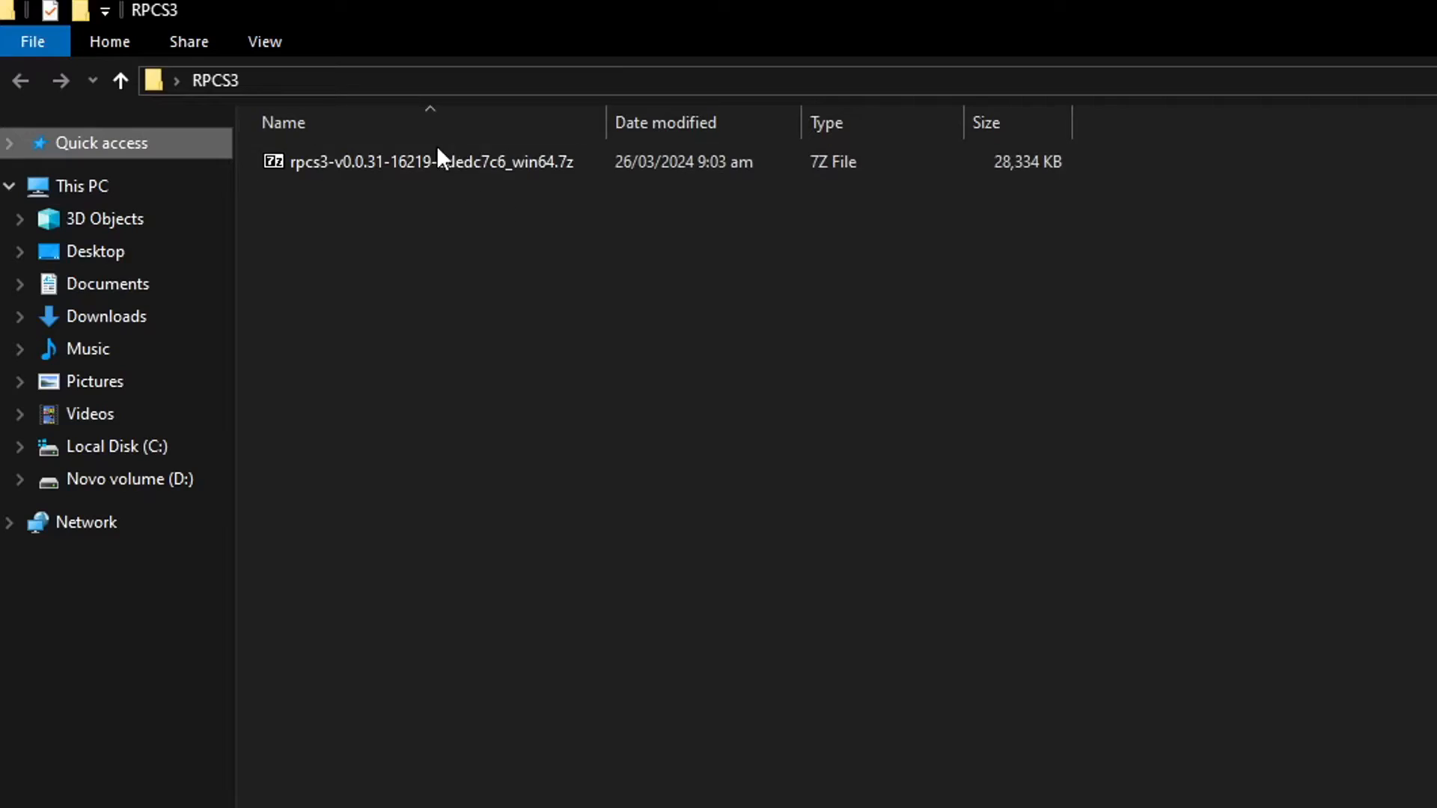
{"action": "mouse_move", "coordinate": [480, 214]}
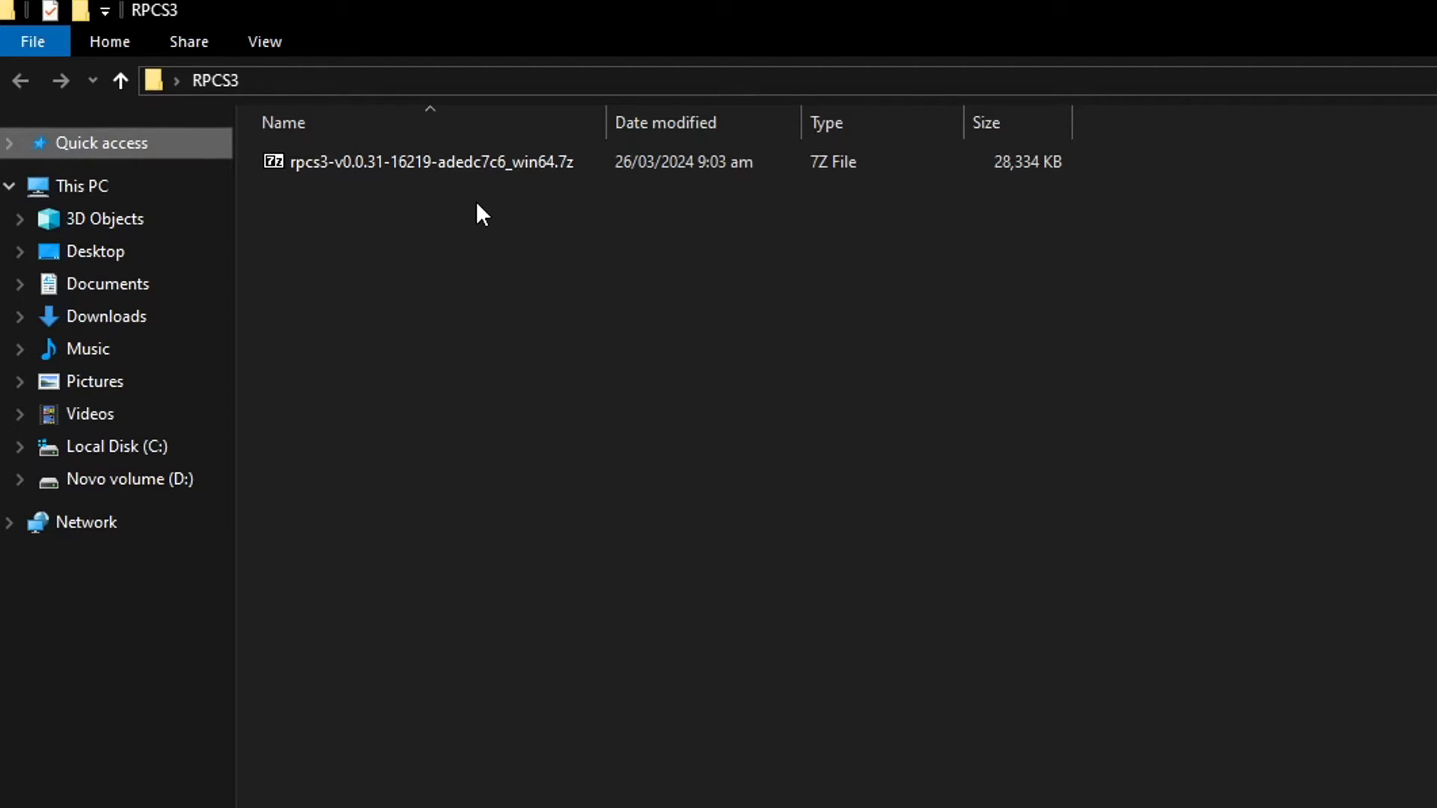
{"action": "left_click", "coordinate": [430, 162]}
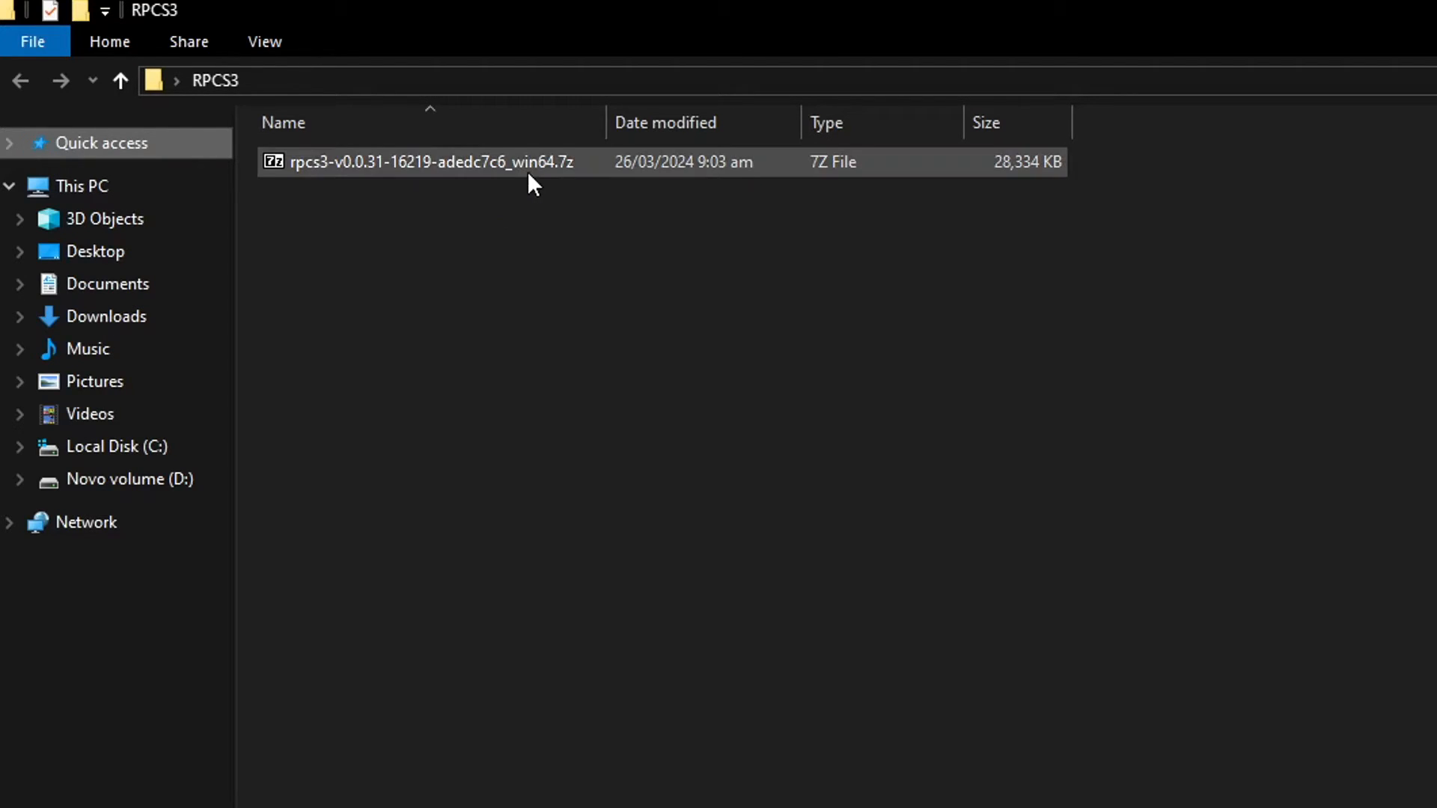
{"action": "right_click", "coordinate": [431, 161]}
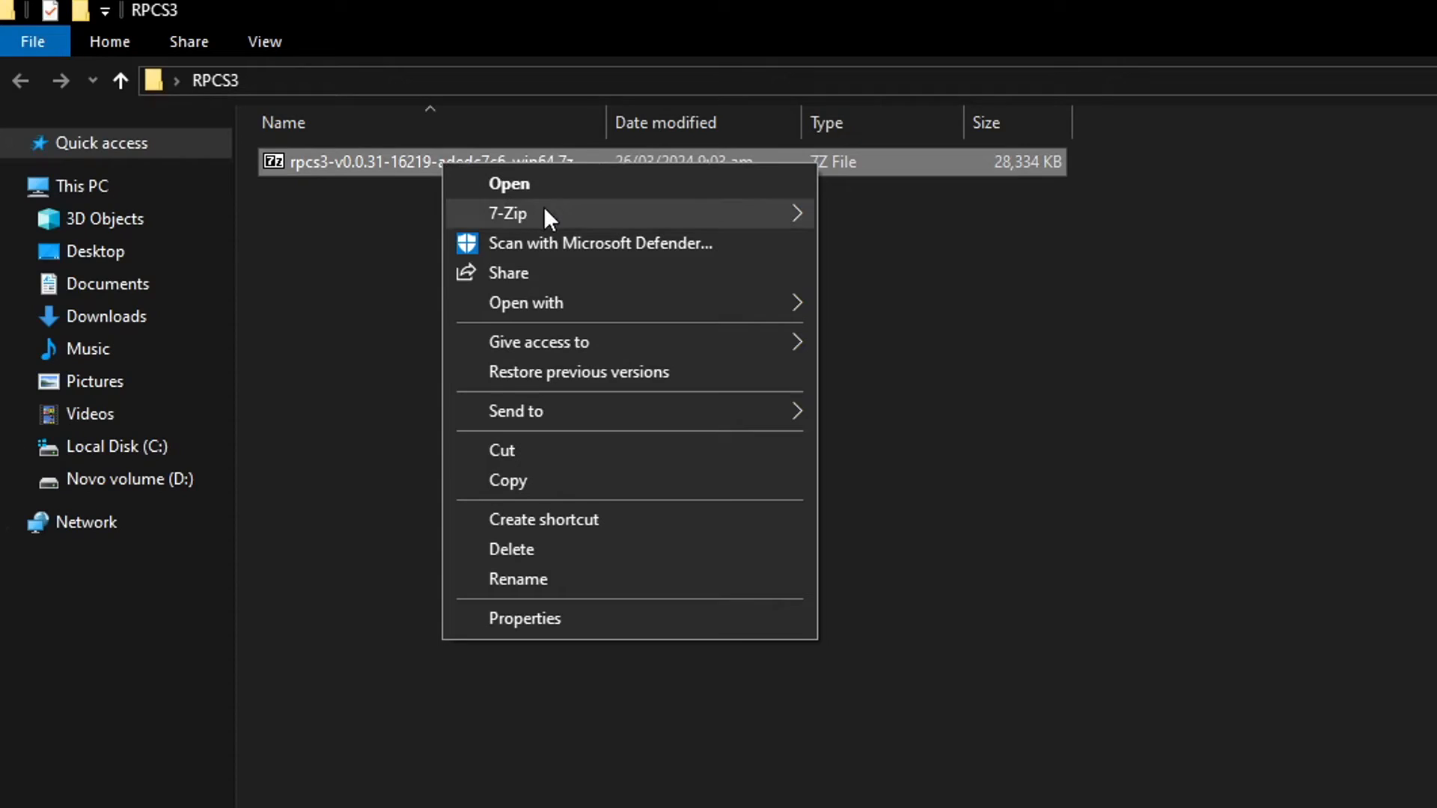
{"action": "mouse_move", "coordinate": [507, 214]}
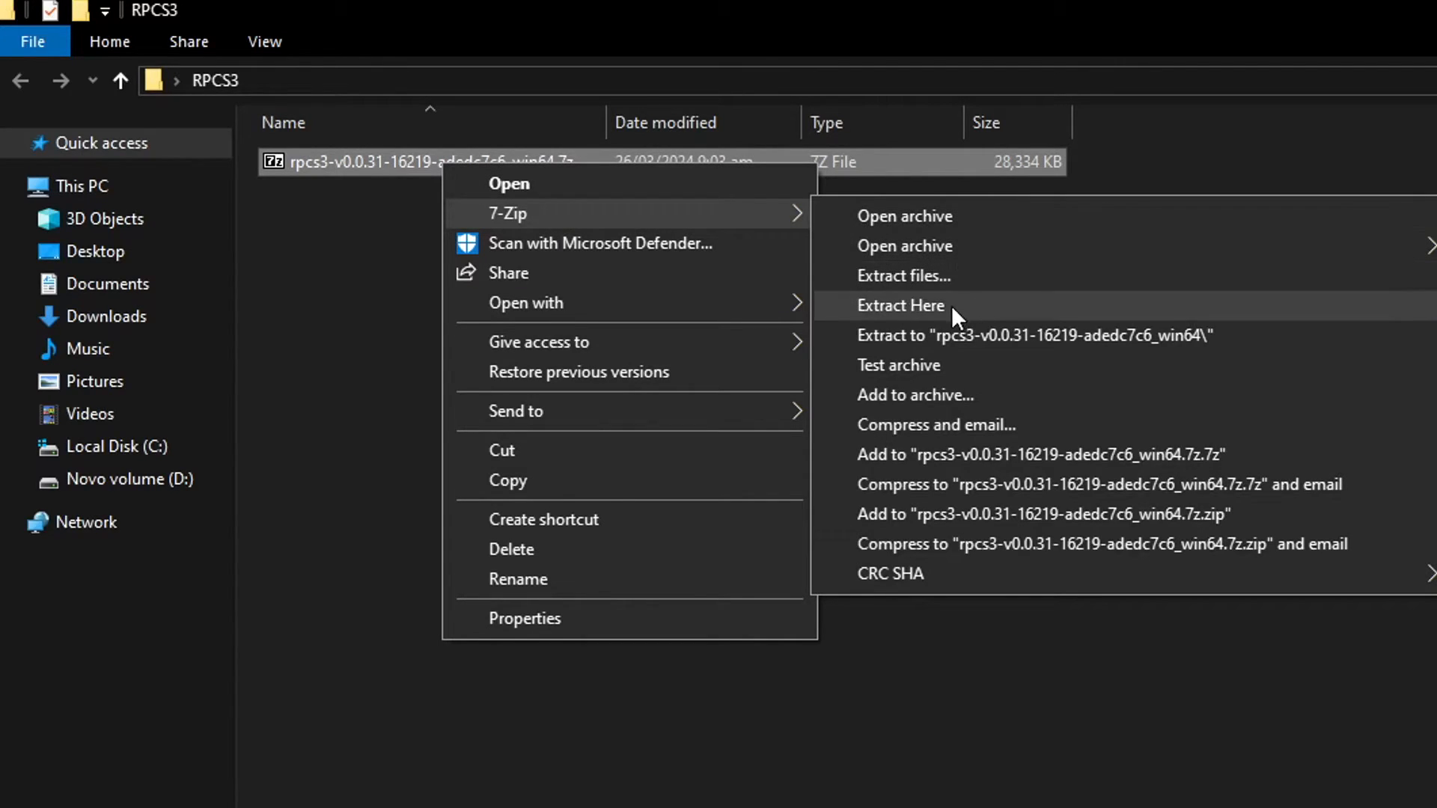
{"action": "left_click", "coordinate": [899, 306]}
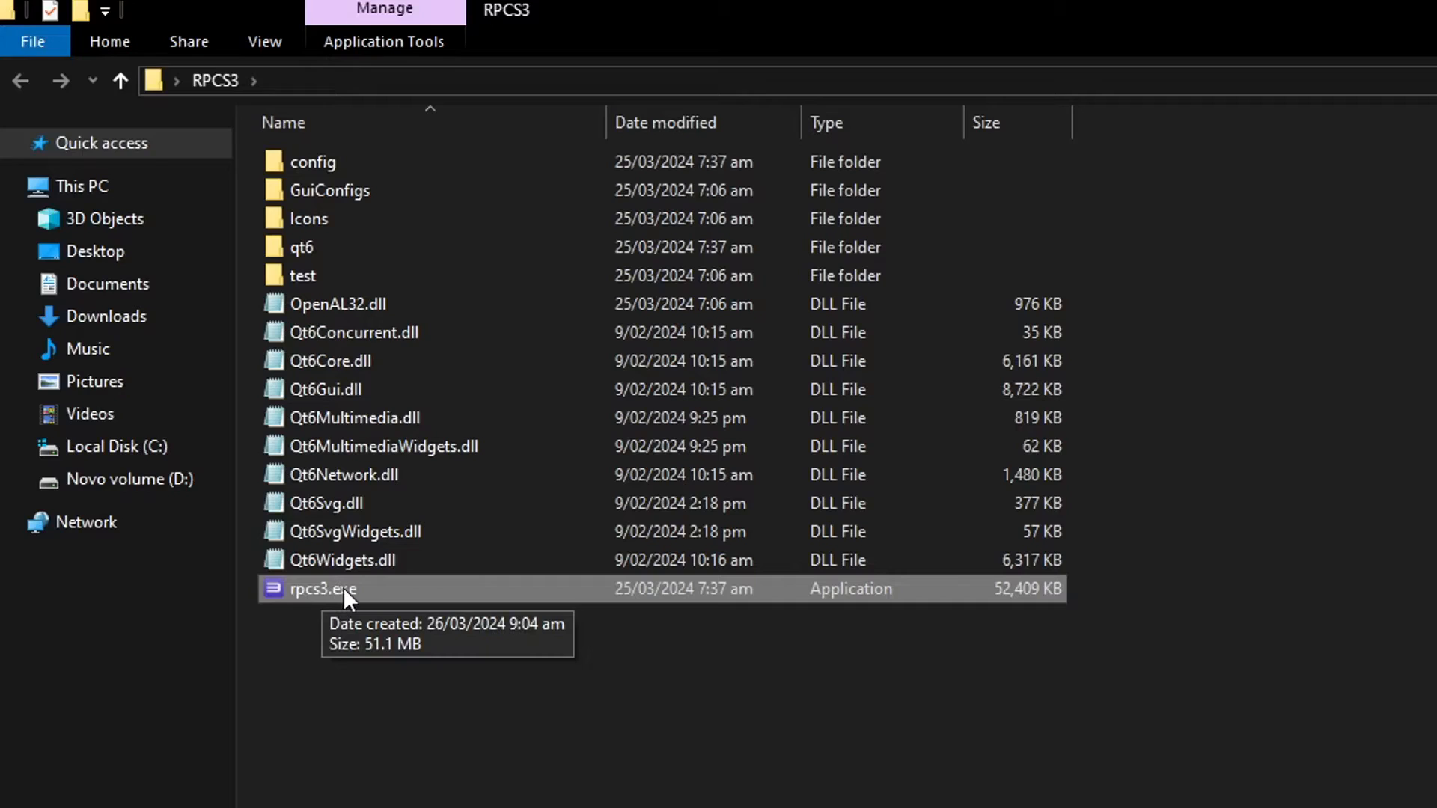
Launch rpcs3.exe, dismiss the welcome with dark theme off and Quickstart read, and maximise the window
{"action": "double_click", "coordinate": [322, 589]}
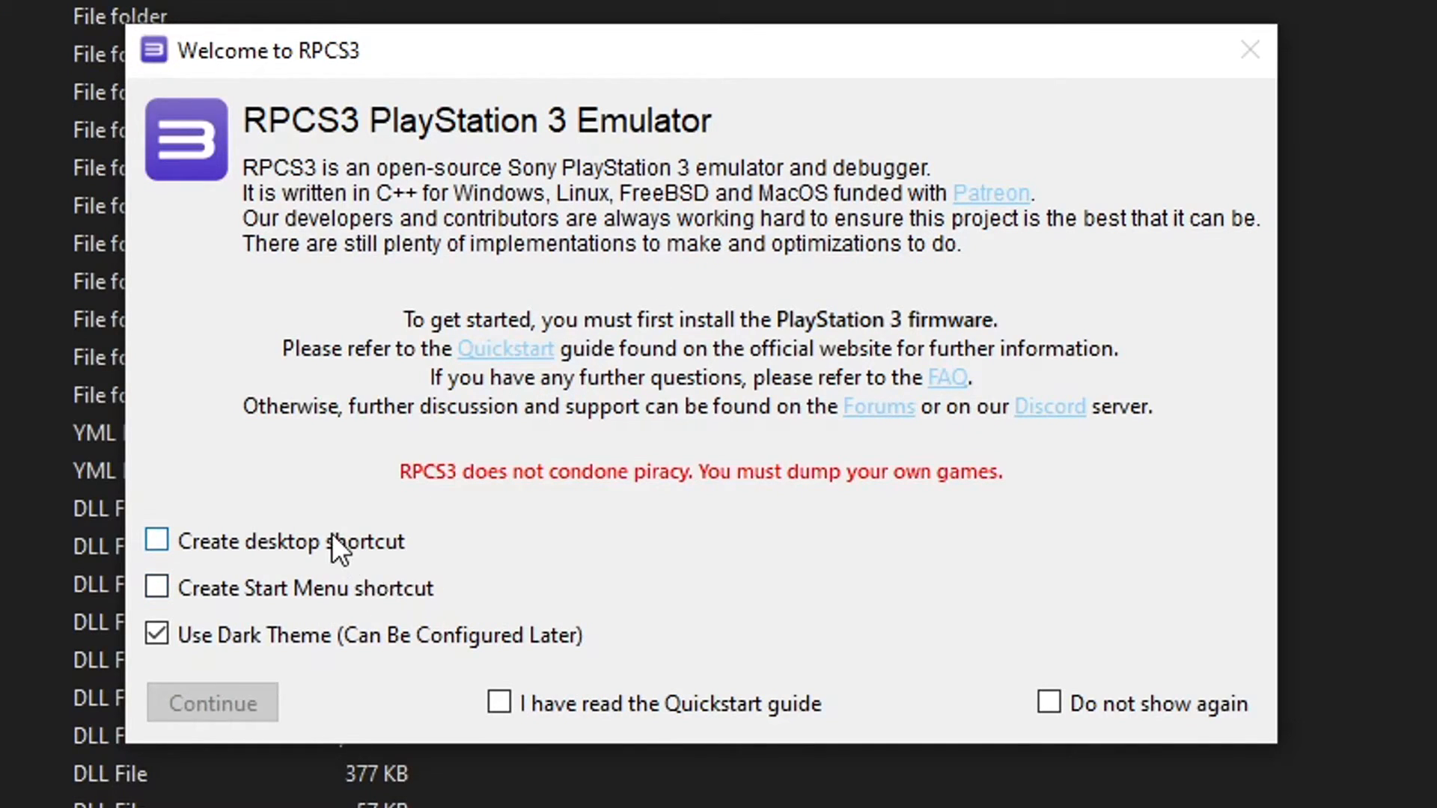
{"action": "mouse_move", "coordinate": [401, 542]}
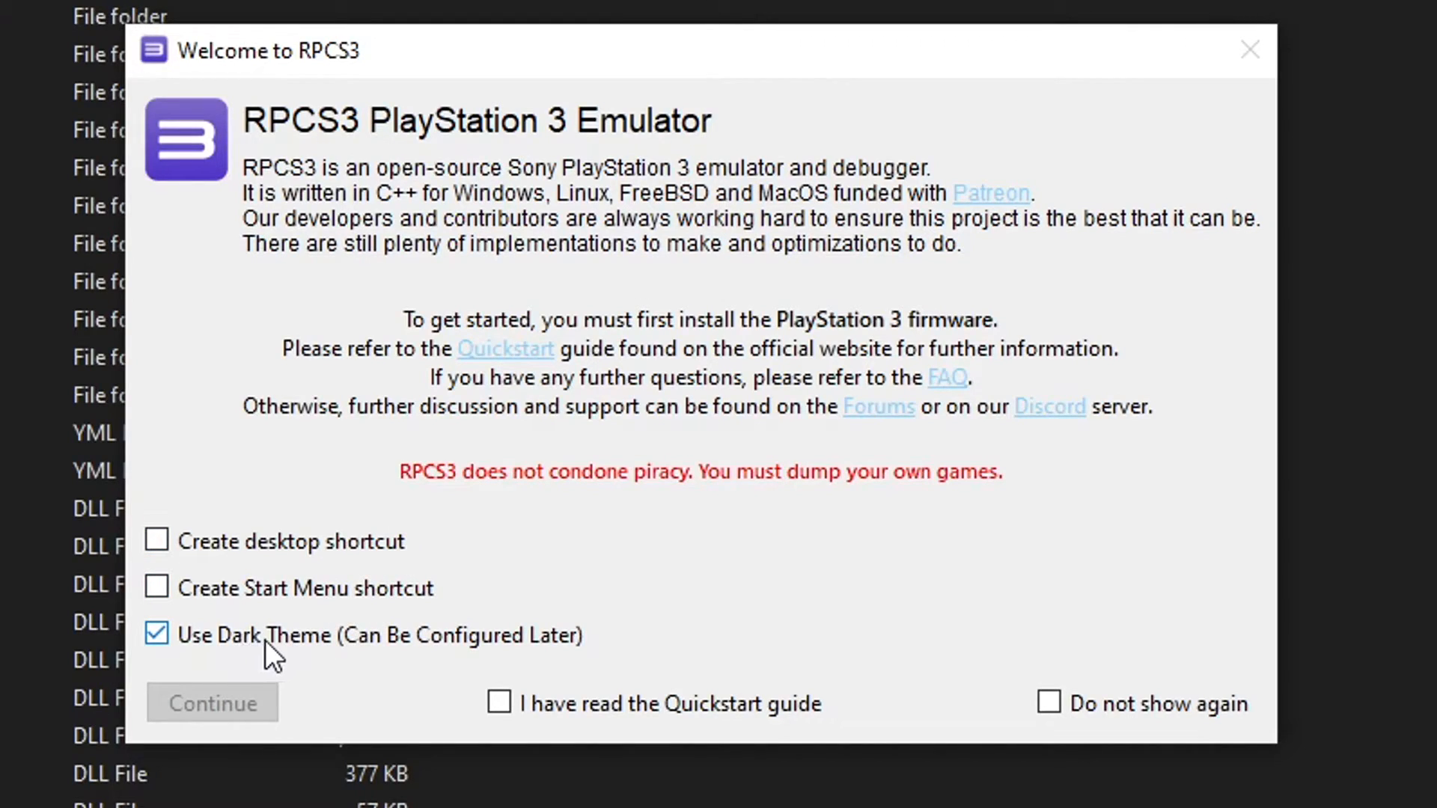
{"action": "left_click", "coordinate": [155, 634]}
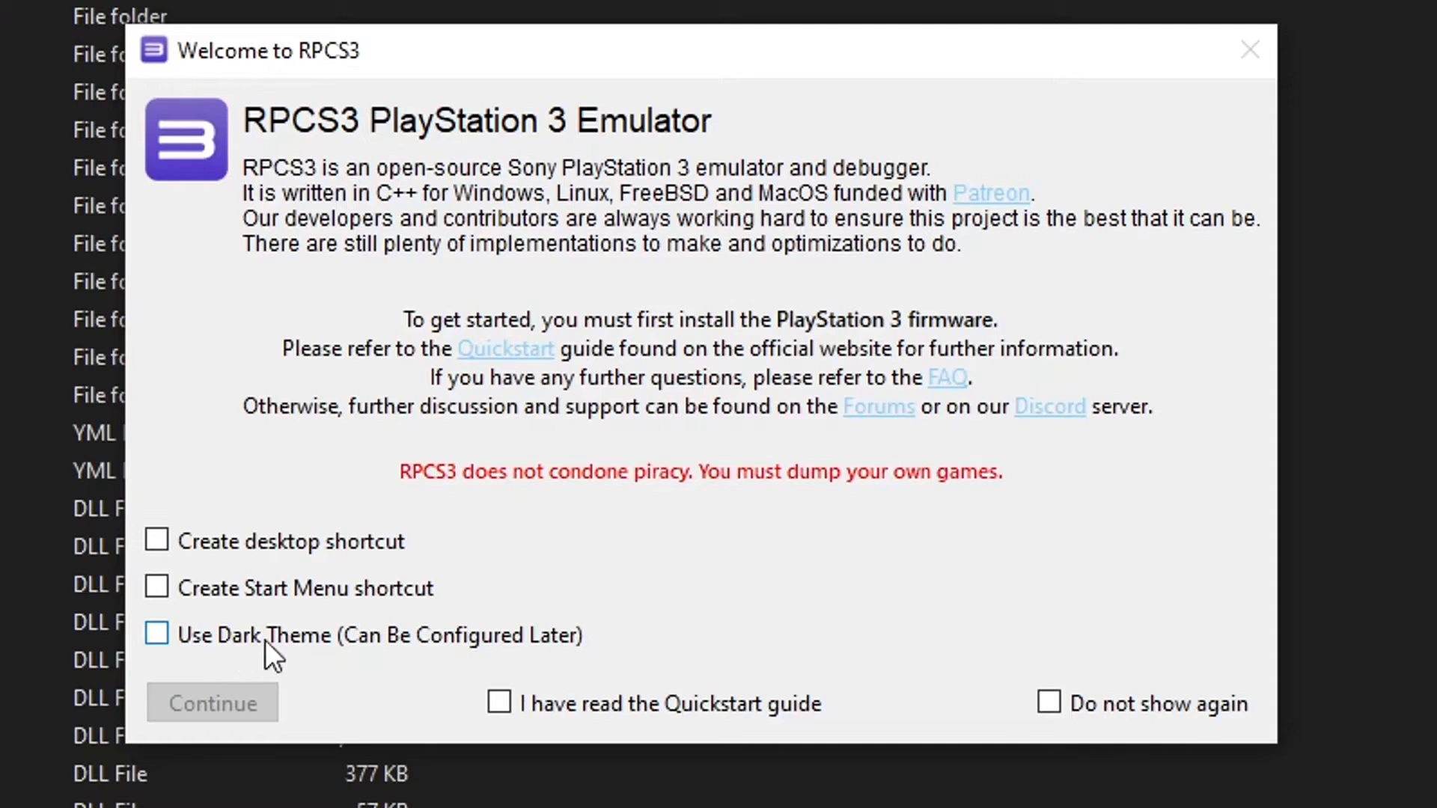
{"action": "left_click", "coordinate": [1047, 704]}
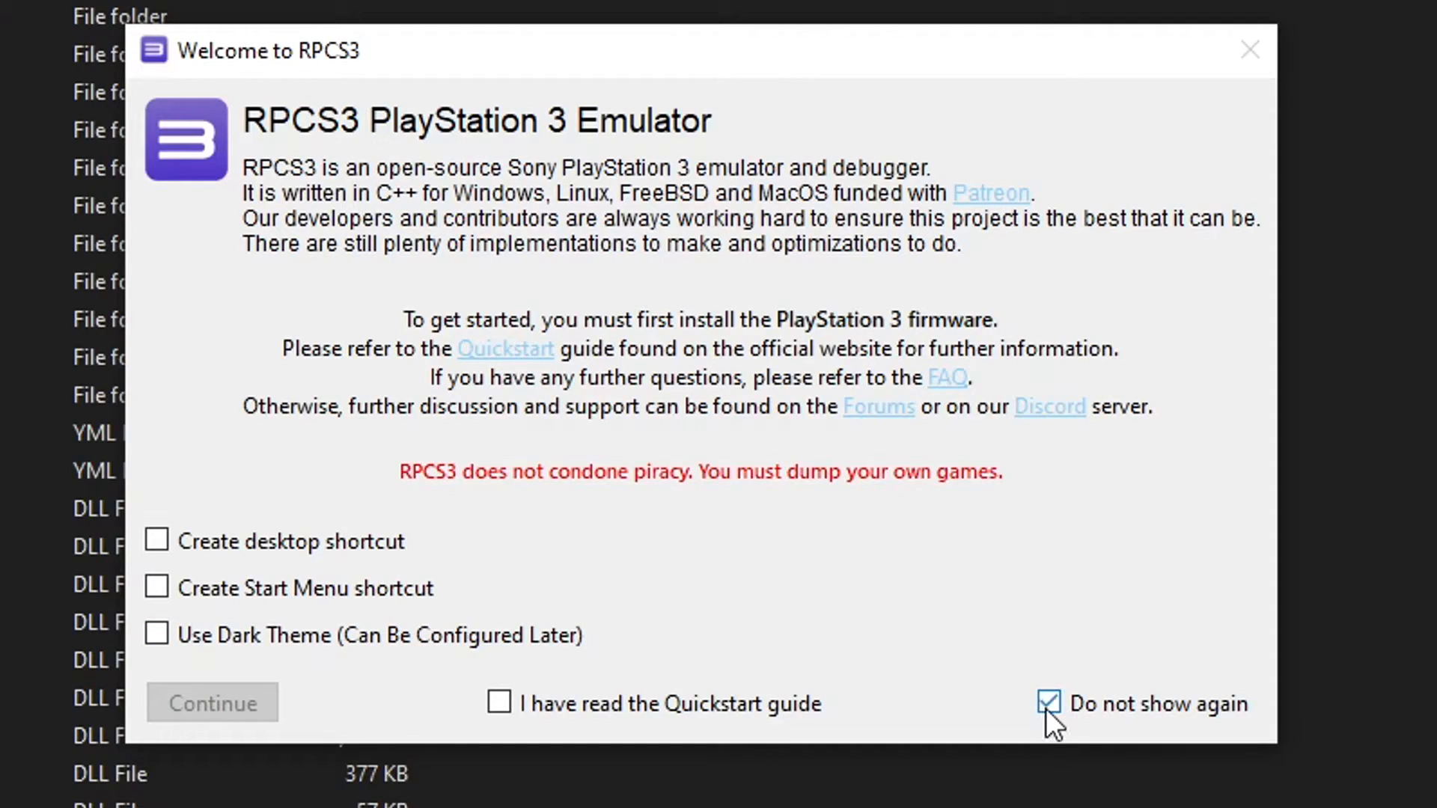
{"action": "left_click", "coordinate": [500, 703]}
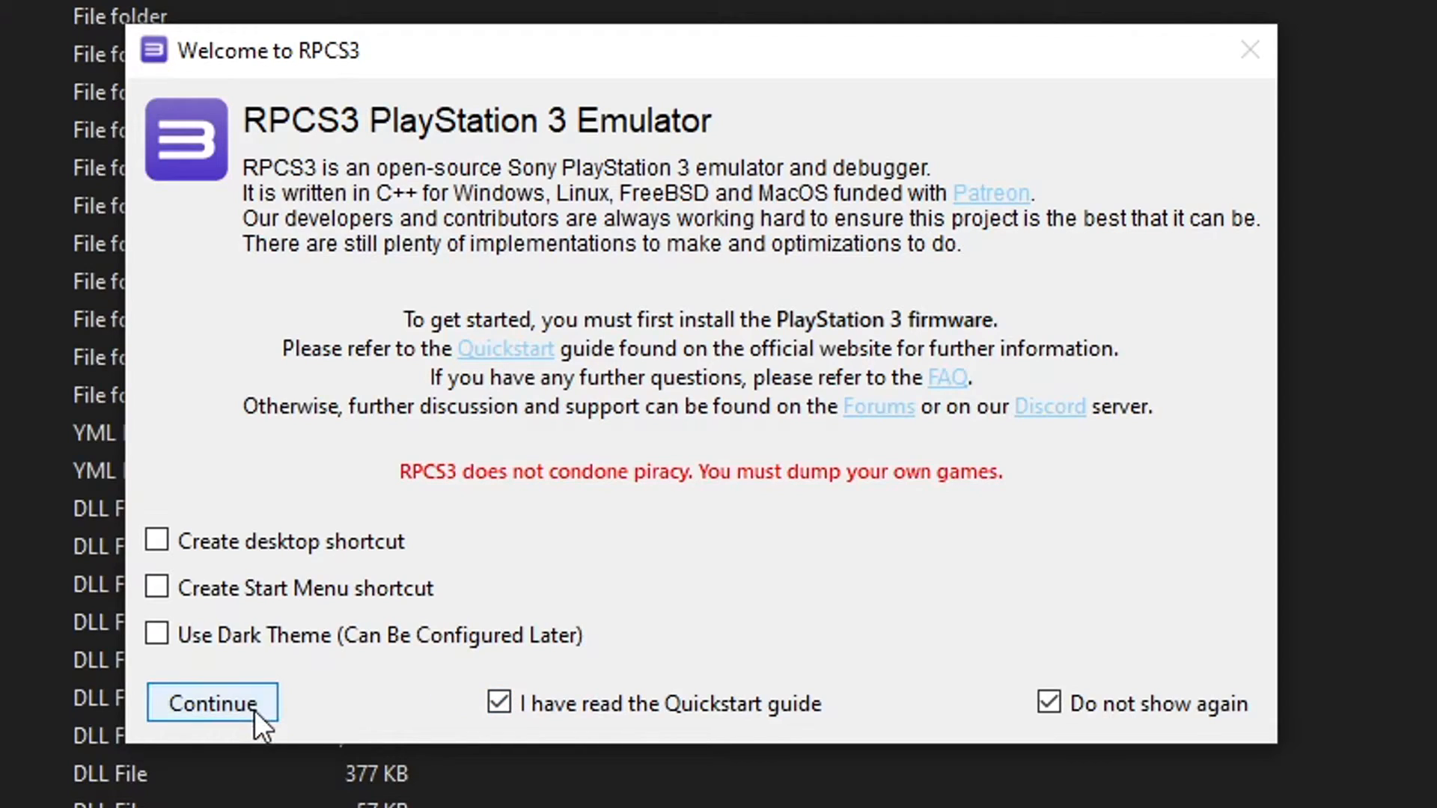
{"action": "left_click", "coordinate": [211, 703]}
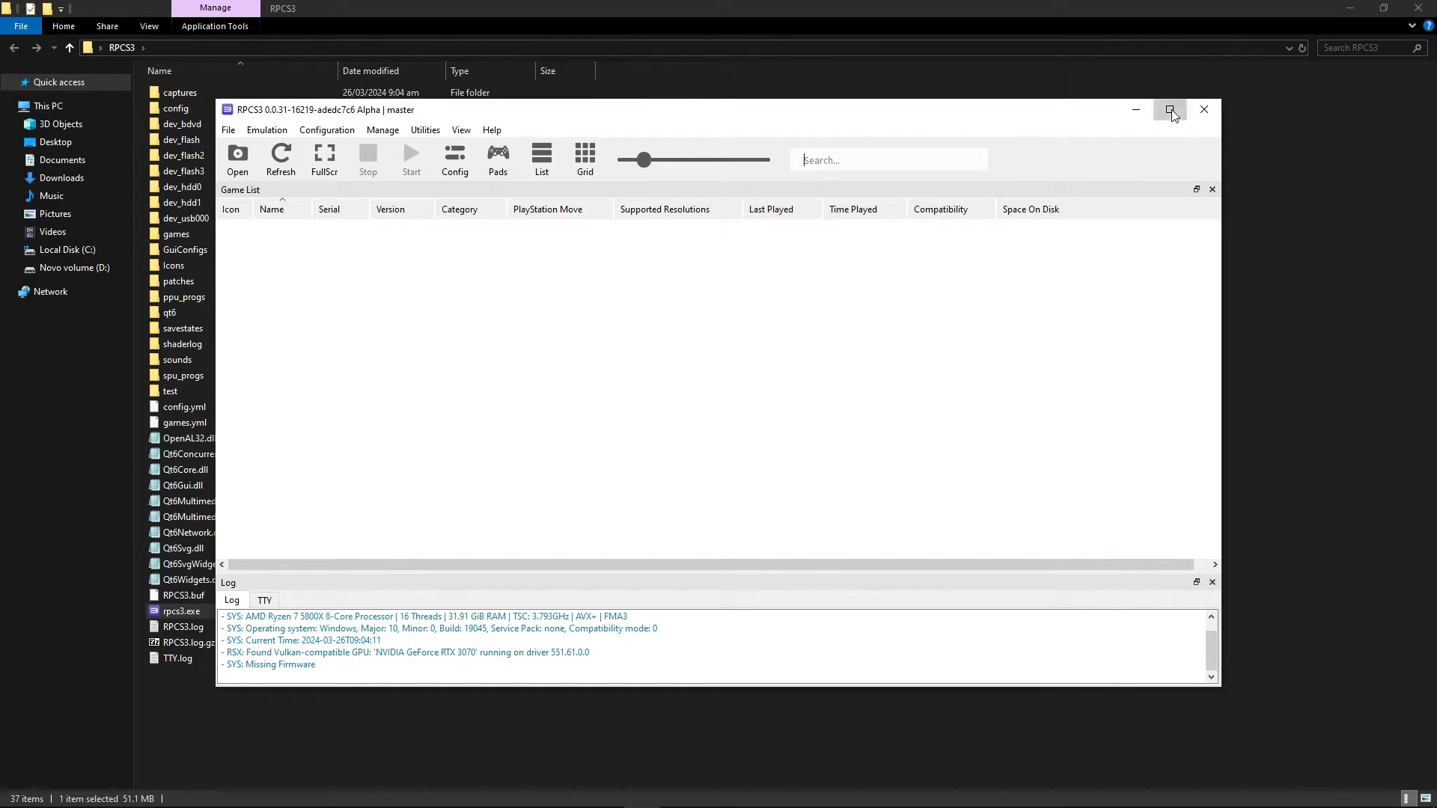
{"action": "left_click", "coordinate": [1170, 109]}
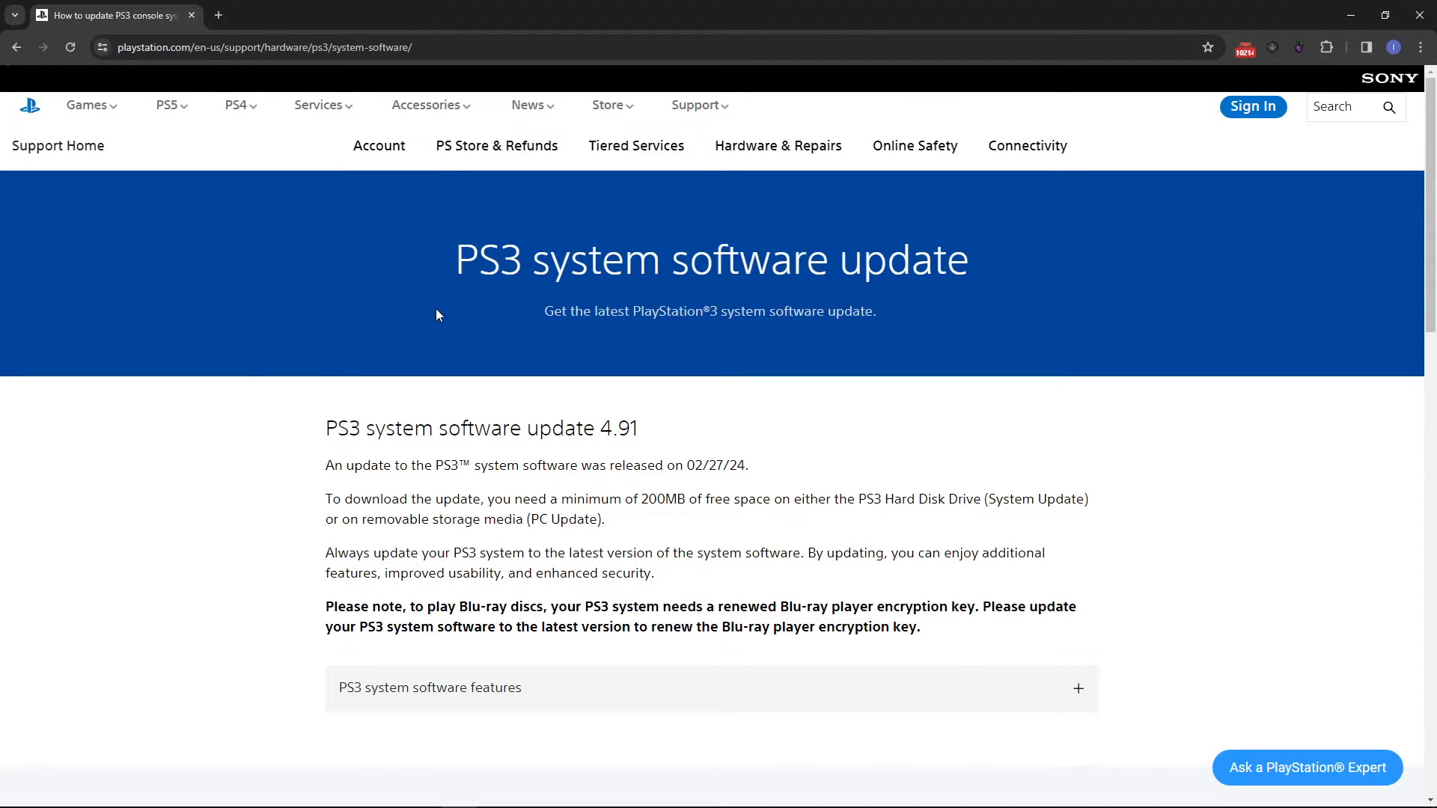
Expand 'Update using a computer' and save the Download PS3 Update link as a file
{"action": "scroll", "scroll_direction": "down", "scroll_amount": 3}
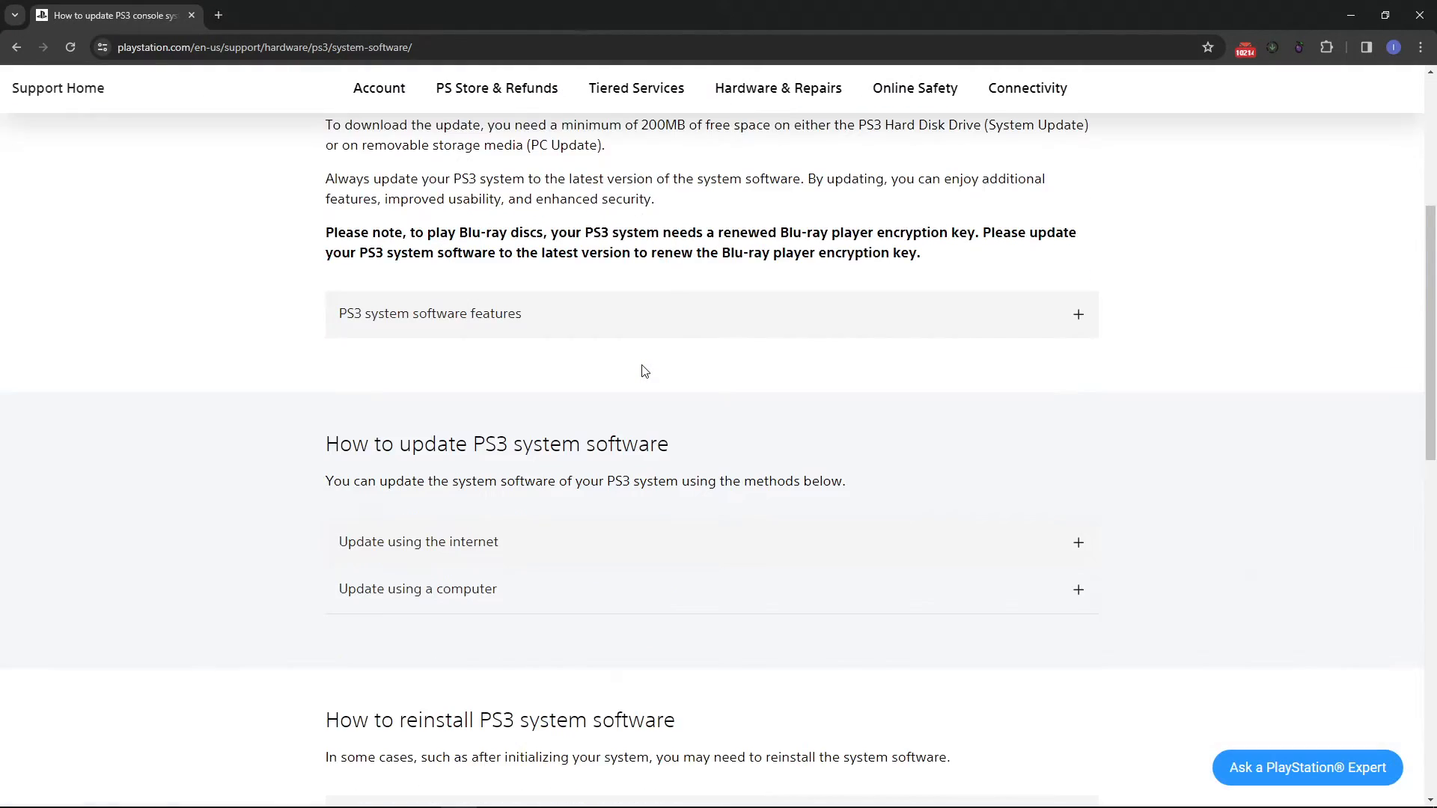
{"action": "scroll", "scroll_direction": "down", "scroll_amount": 3}
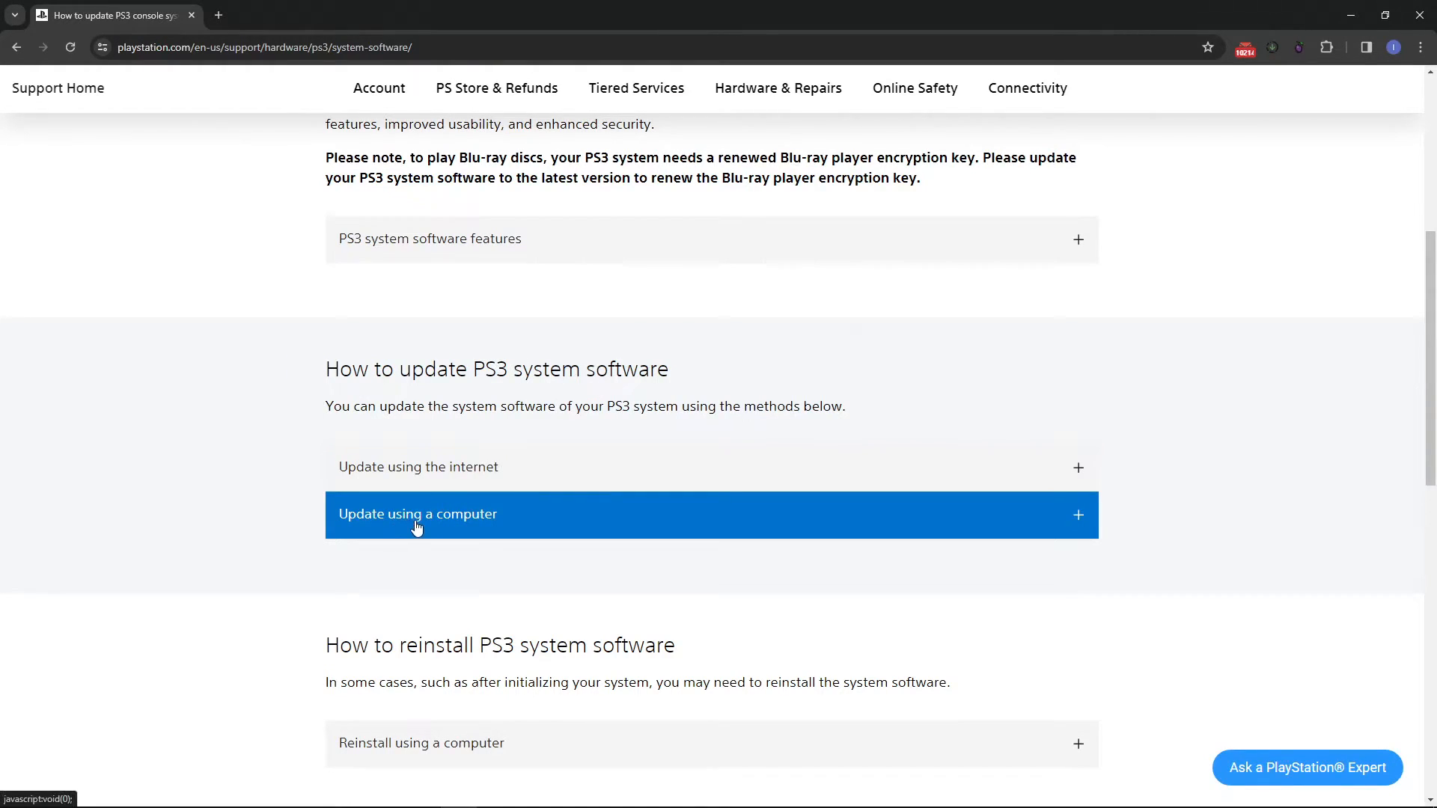
{"action": "left_click", "coordinate": [417, 513]}
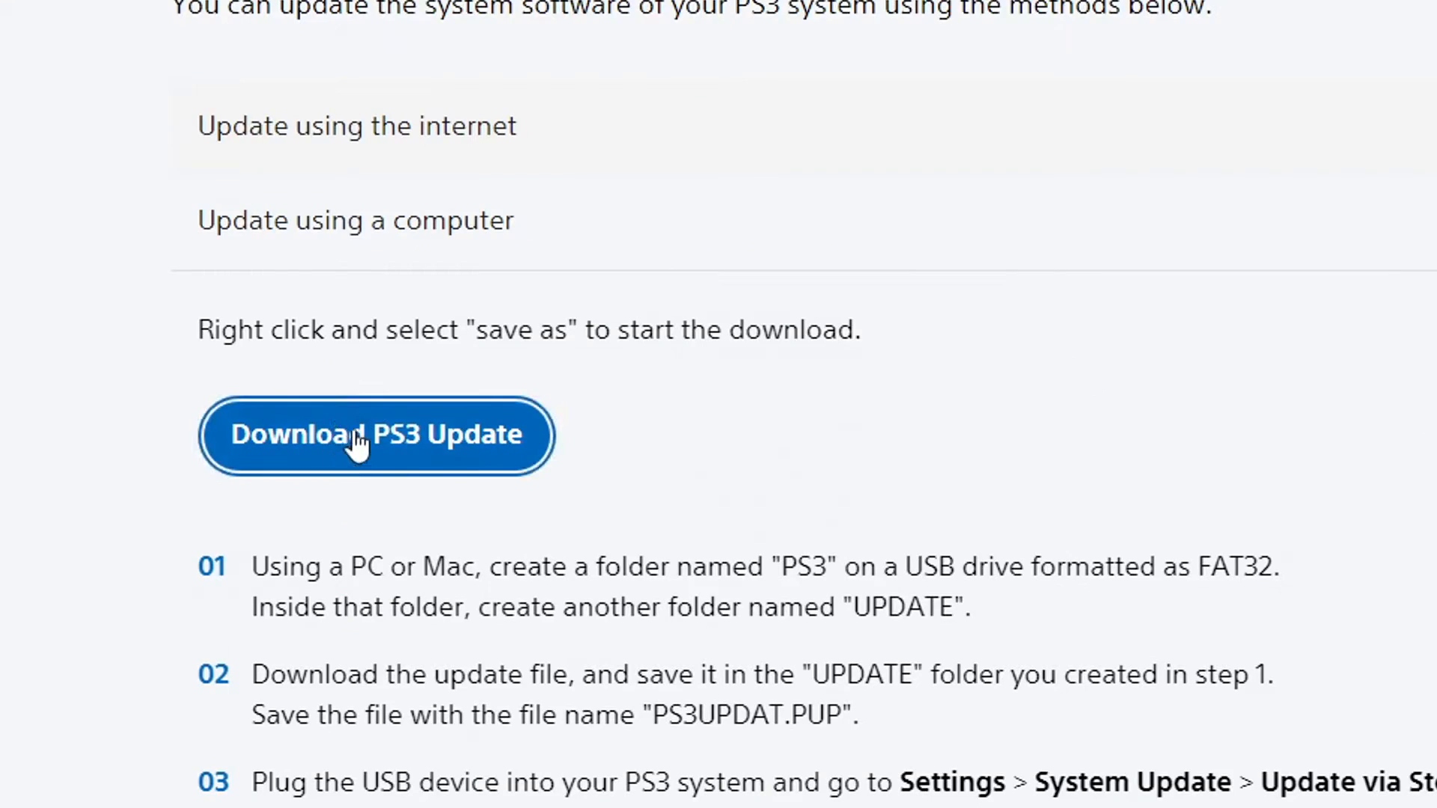
{"action": "mouse_move", "coordinate": [457, 449]}
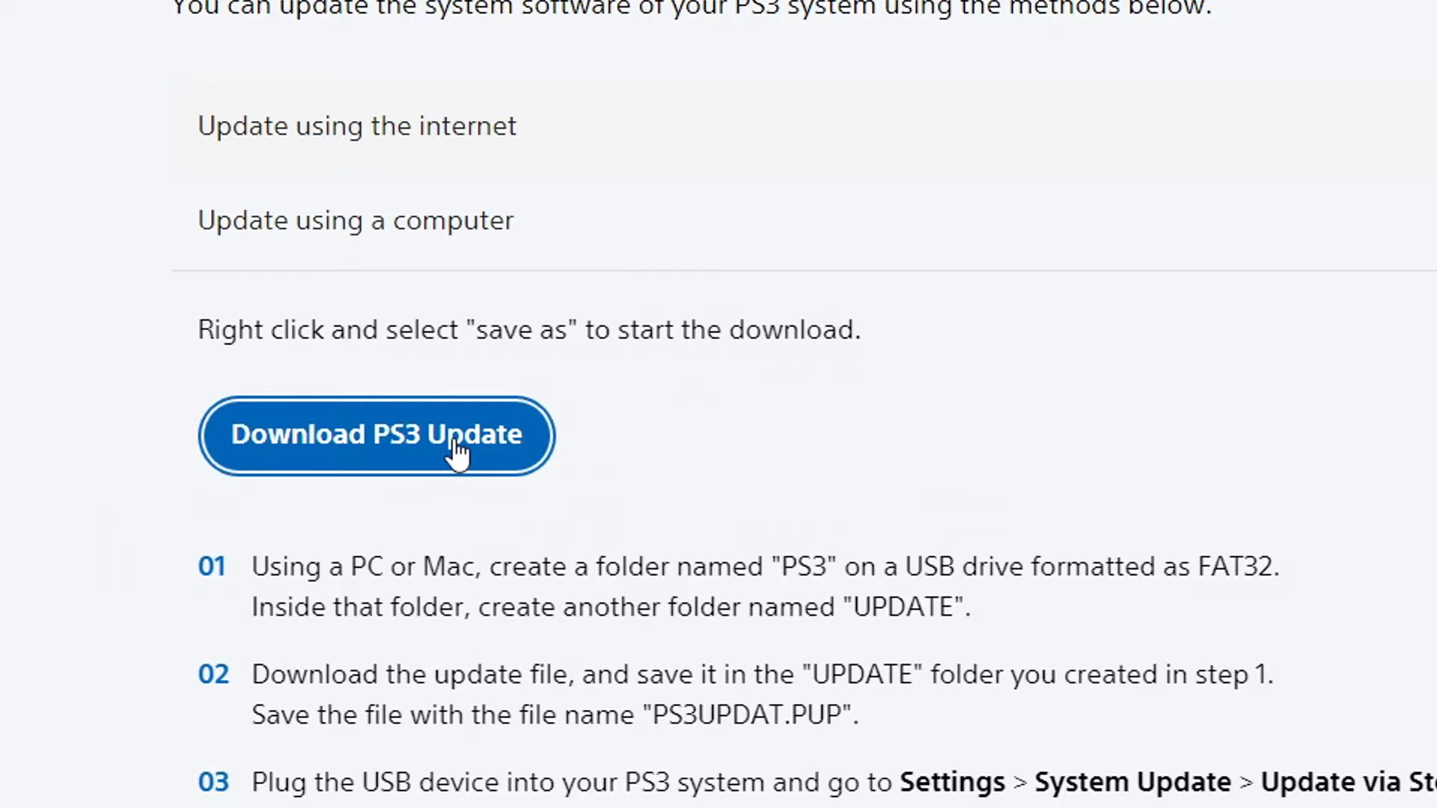
{"action": "mouse_move", "coordinate": [378, 455]}
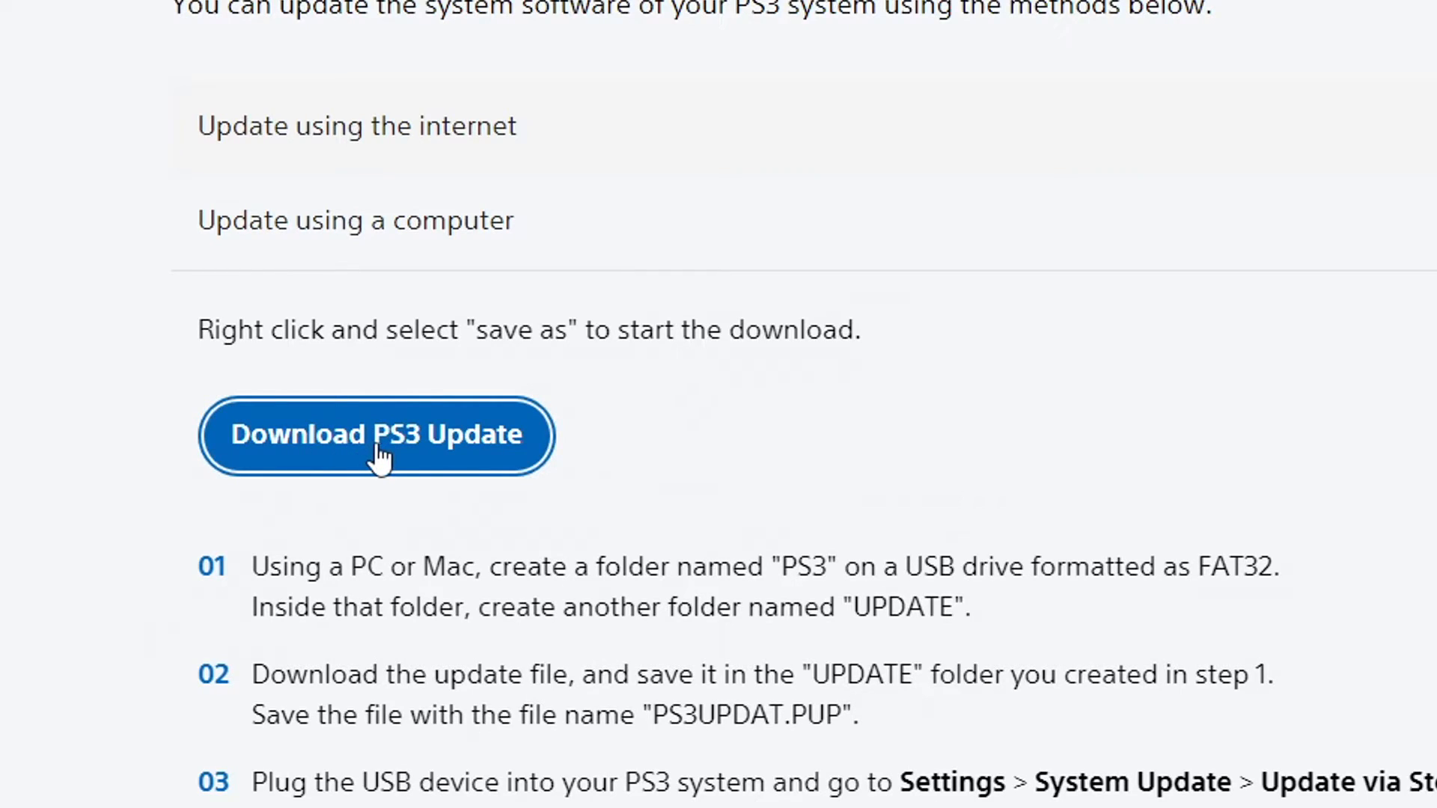
{"action": "right_click", "coordinate": [375, 435]}
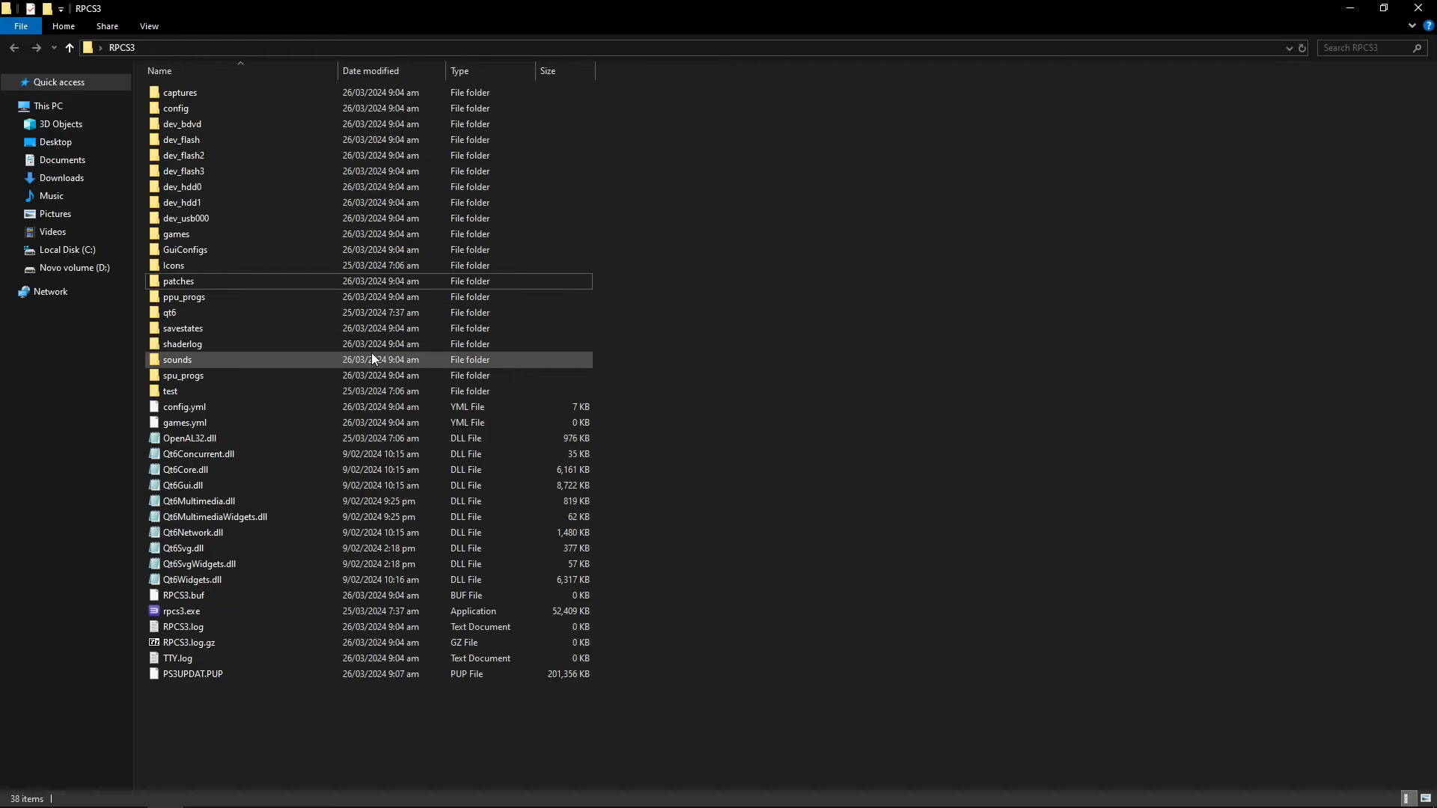
{"action": "left_click", "coordinate": [177, 658]}
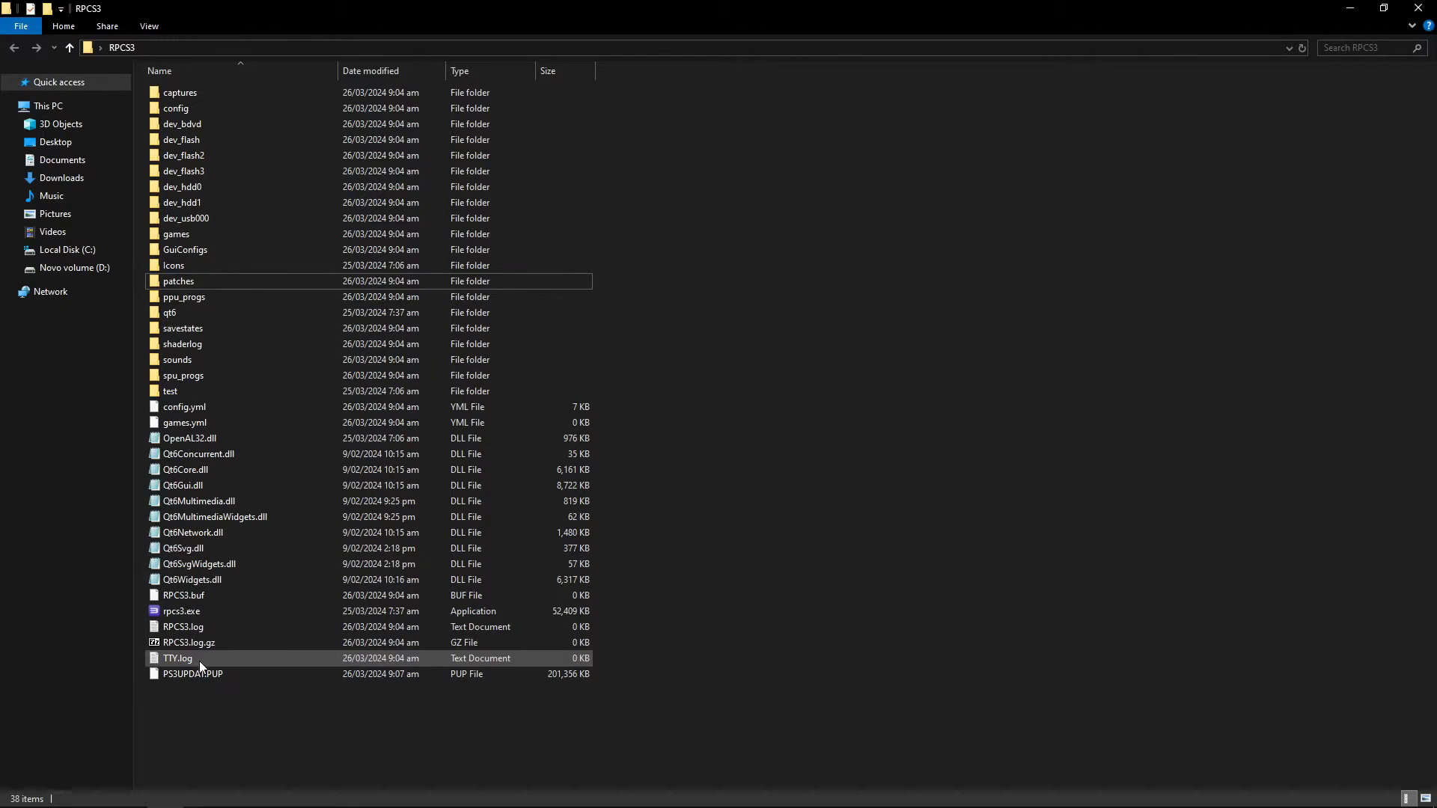
{"action": "left_click", "coordinate": [193, 674]}
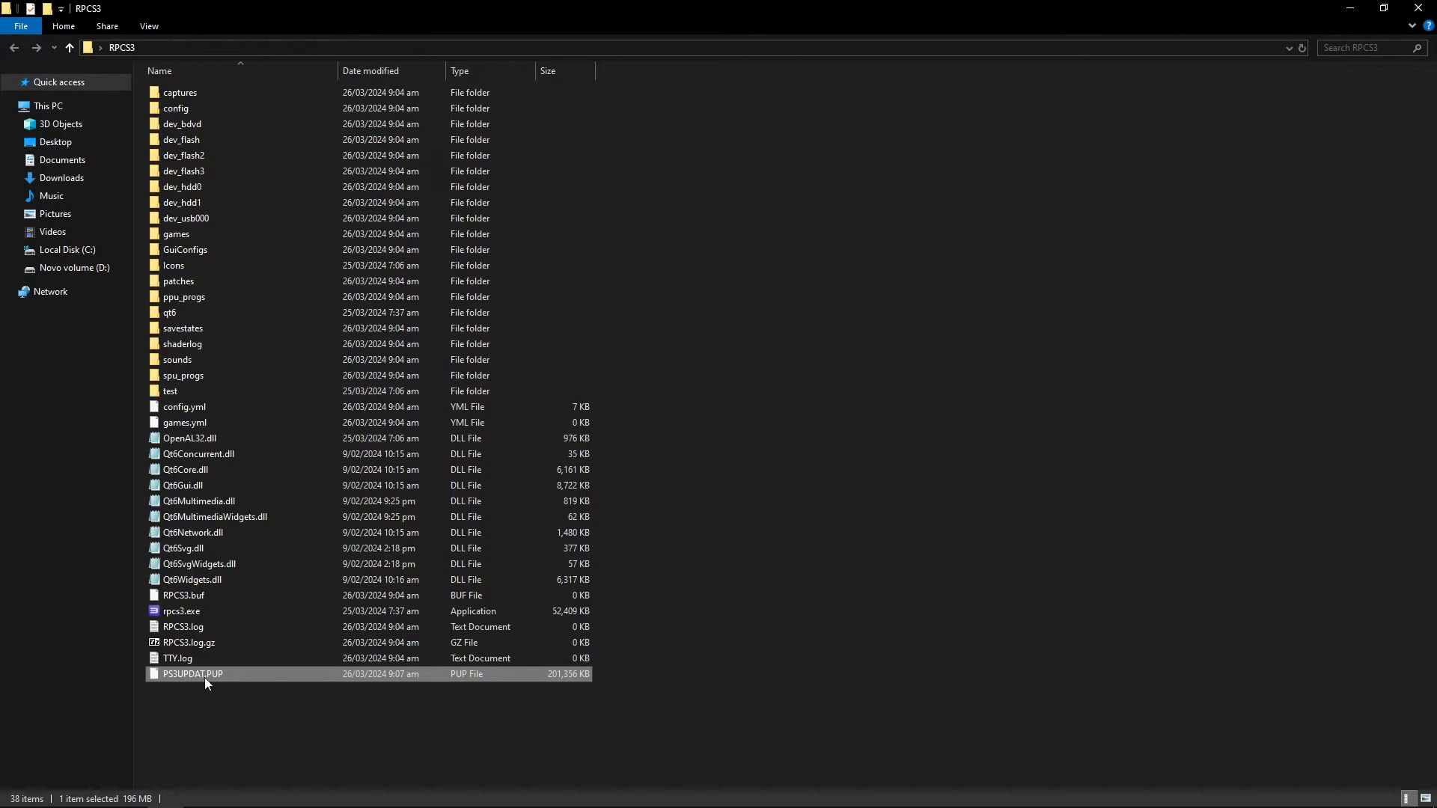
{"action": "left_click", "coordinate": [367, 733]}
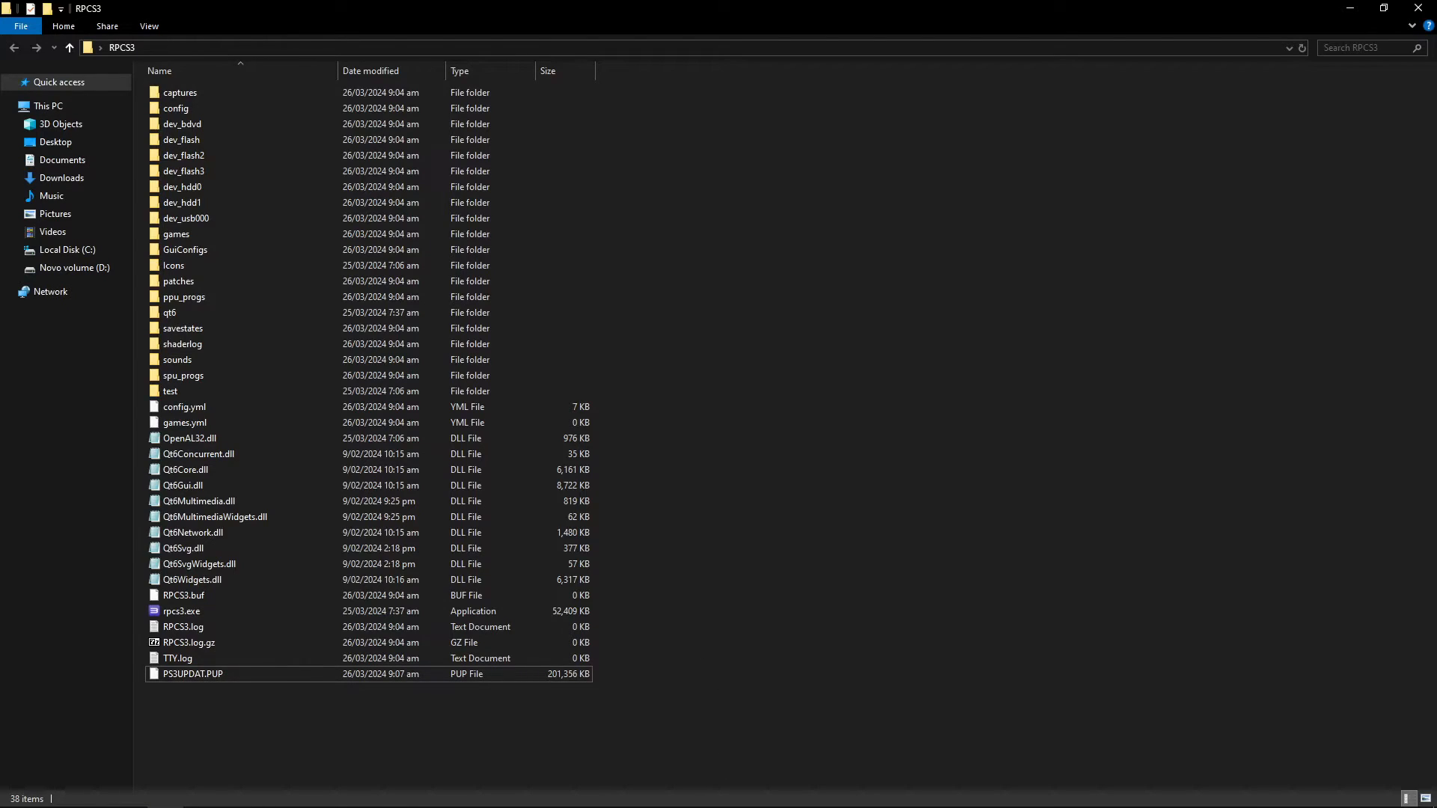
Install the PS3 firmware from PS3UPDAT.PUP via File > Install Firmware
{"action": "double_click", "coordinate": [181, 611]}
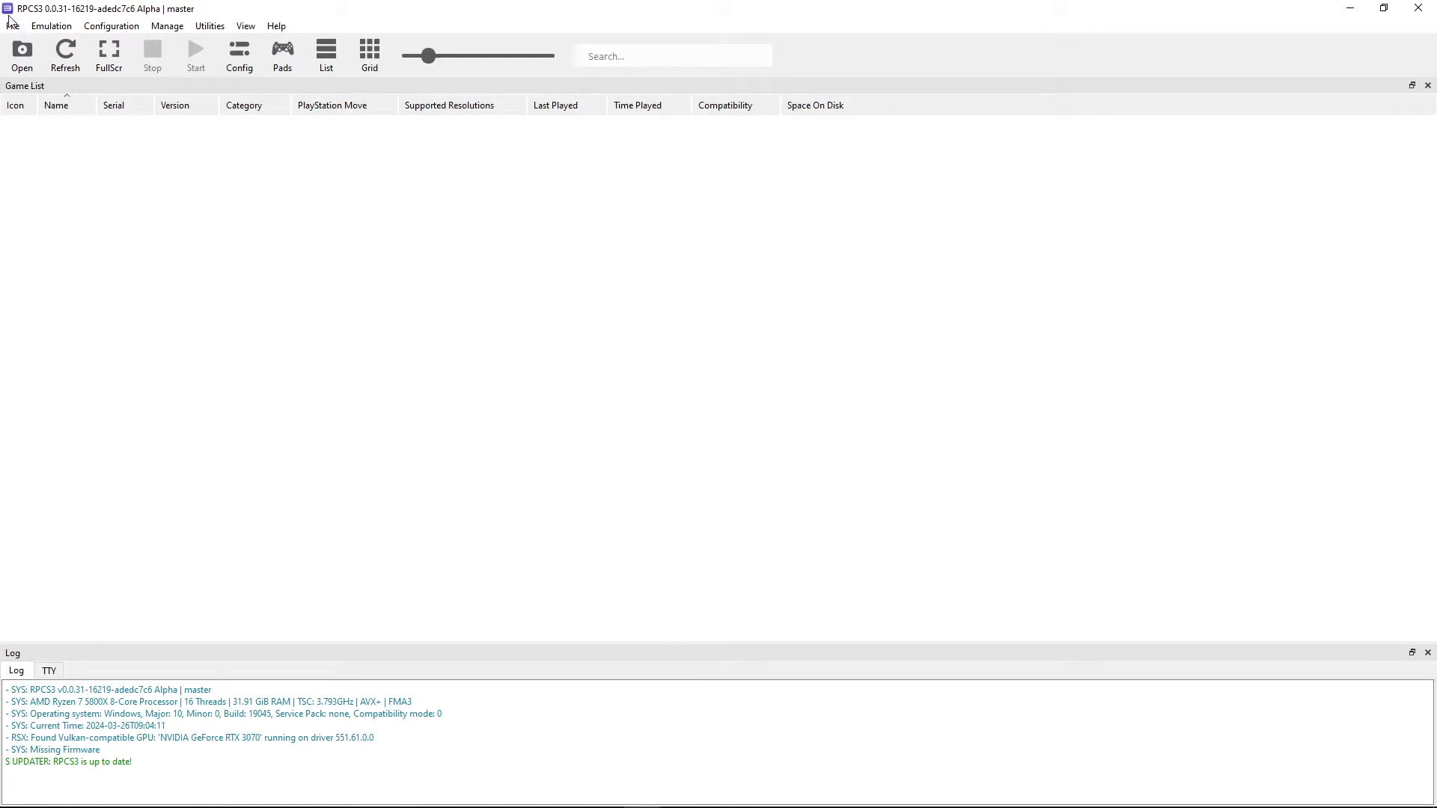
{"action": "left_click", "coordinate": [14, 26]}
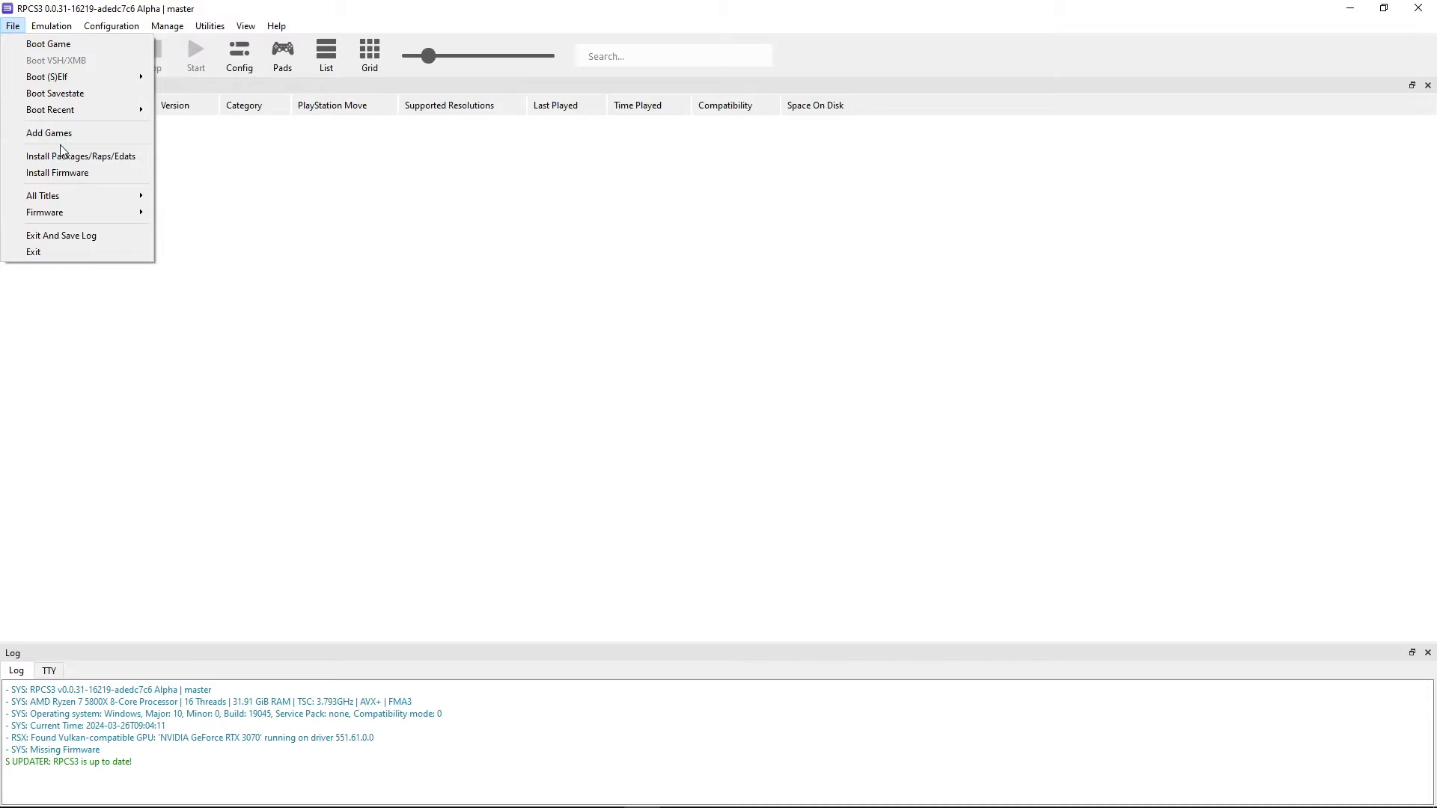
{"action": "left_click", "coordinate": [56, 173]}
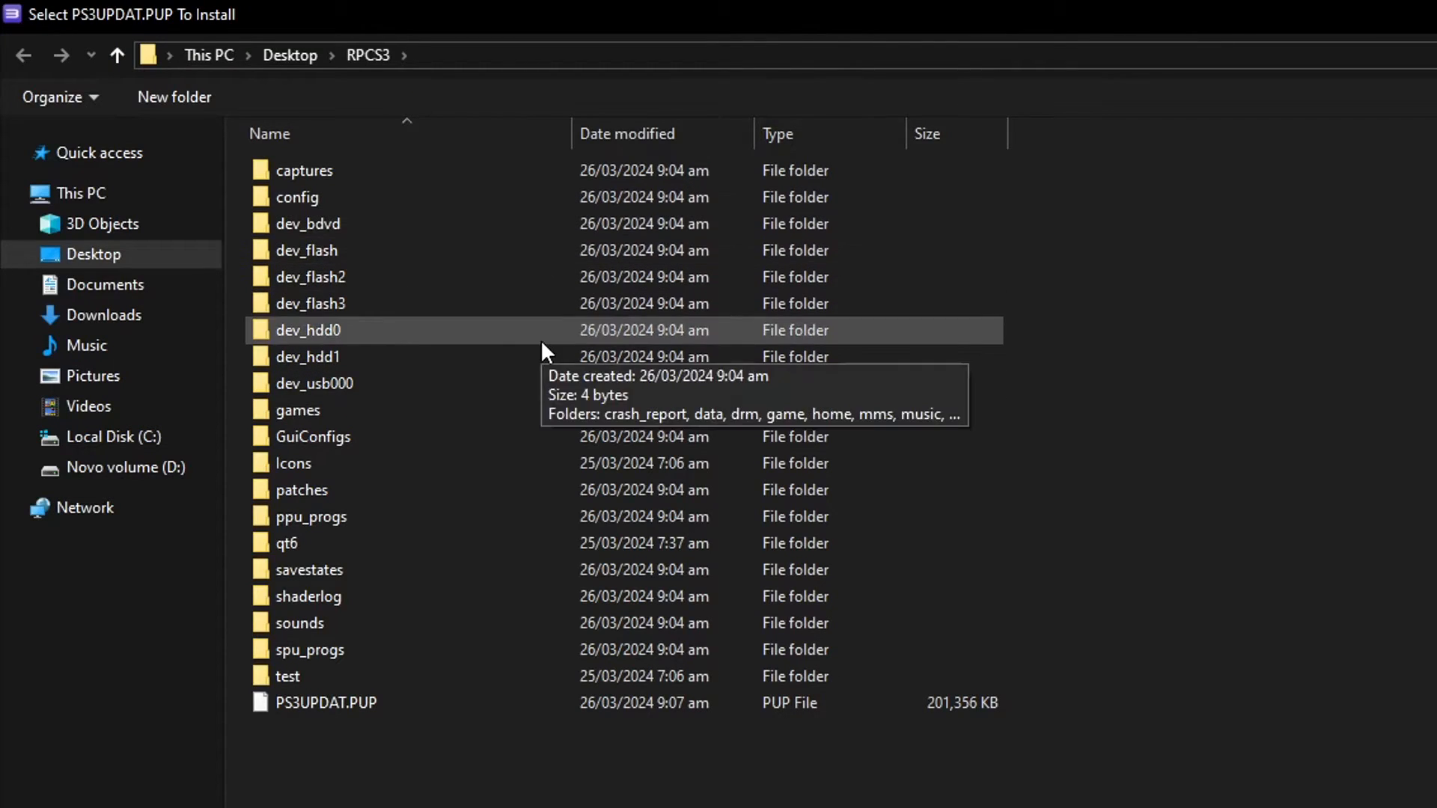
{"action": "left_click", "coordinate": [325, 704]}
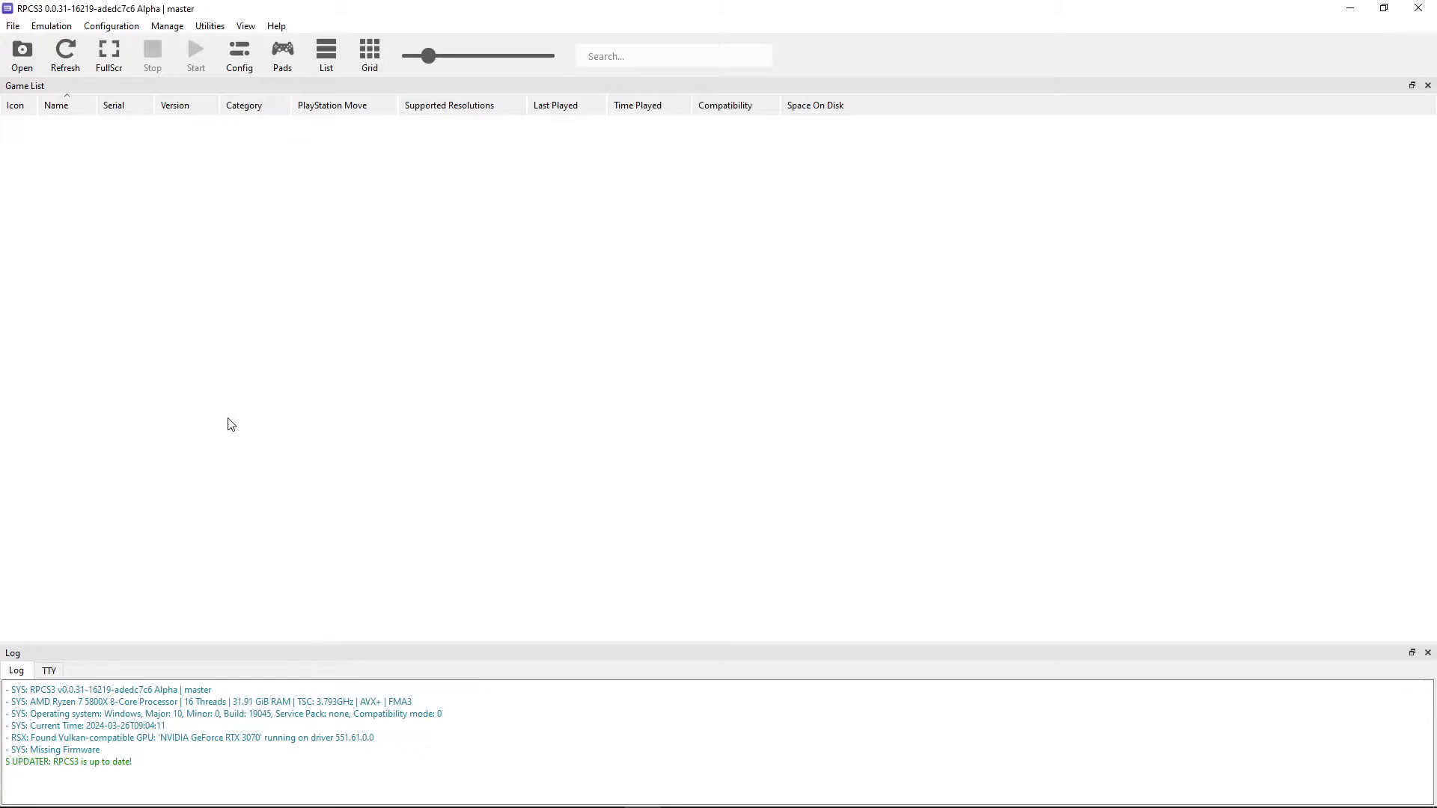
{"action": "mouse_move", "coordinate": [741, 301]}
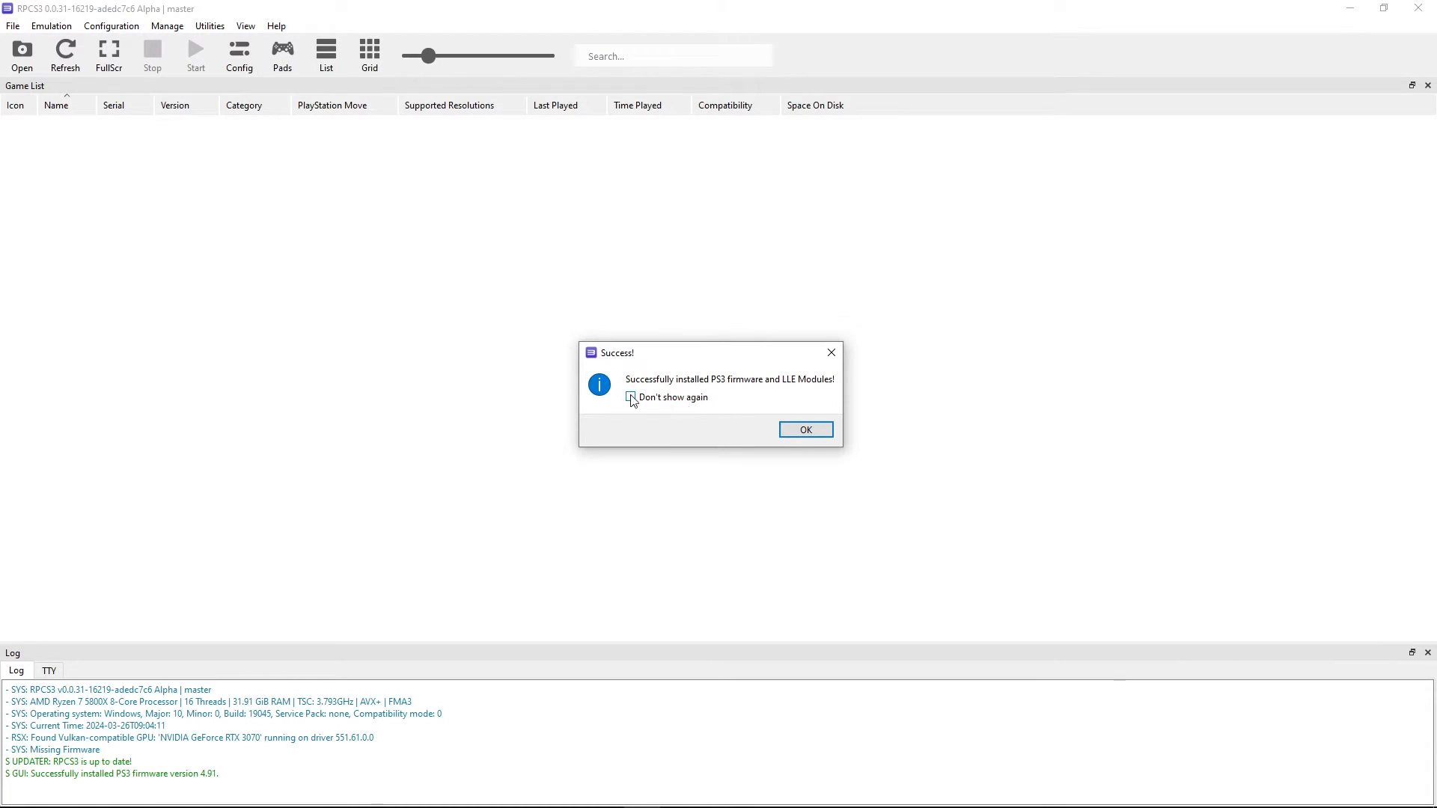
{"action": "left_click", "coordinate": [803, 429]}
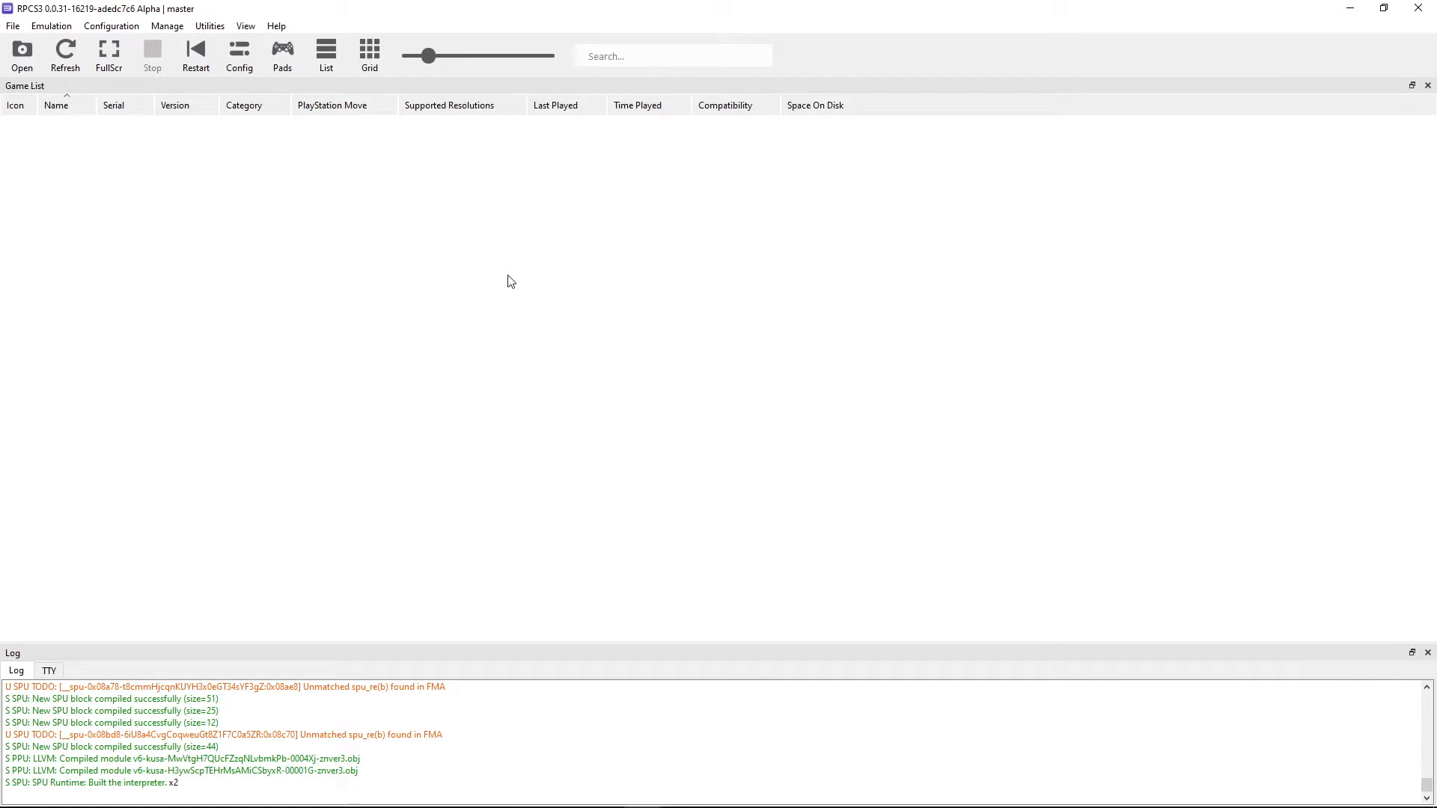
{"action": "mouse_move", "coordinate": [452, 467]}
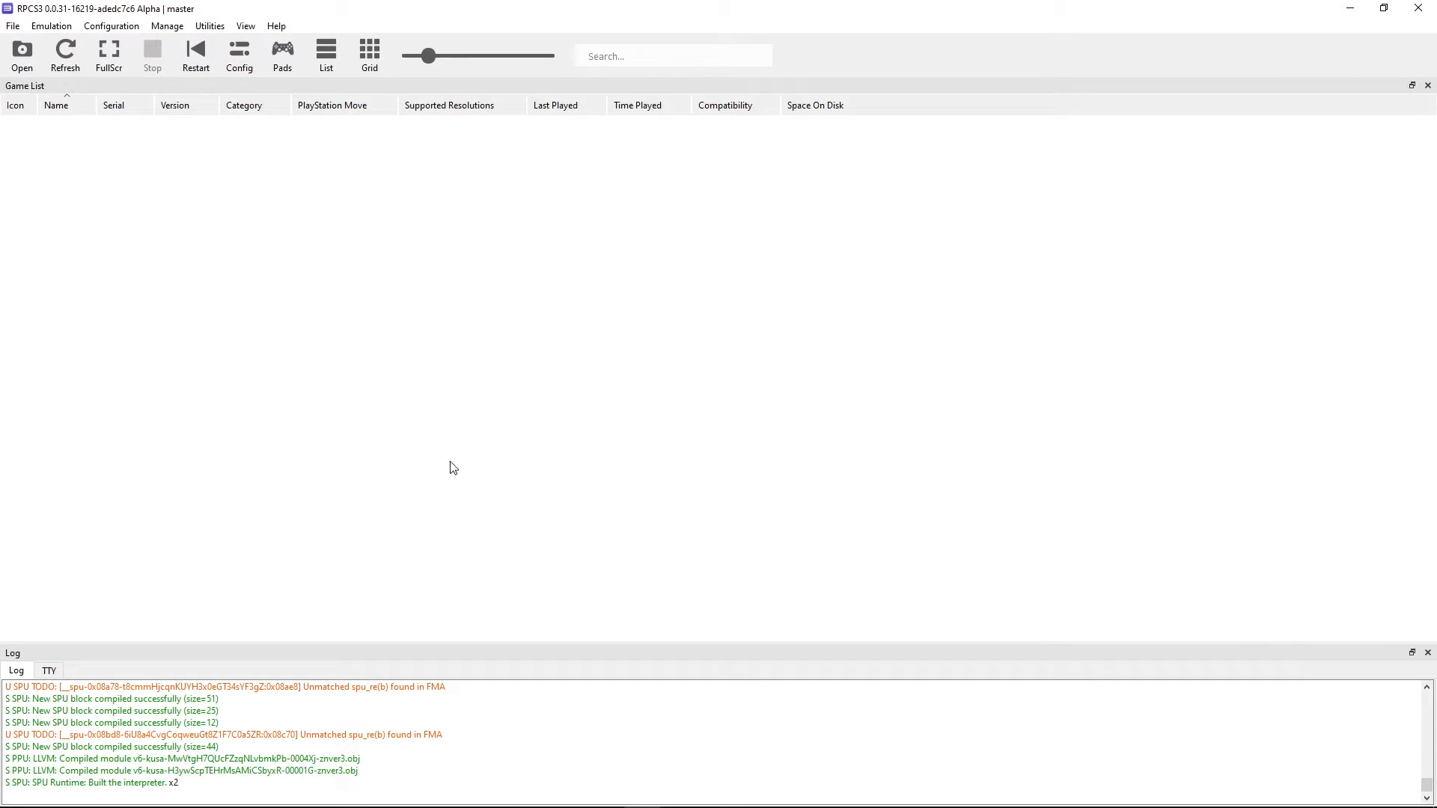
{"action": "mouse_move", "coordinate": [530, 431]}
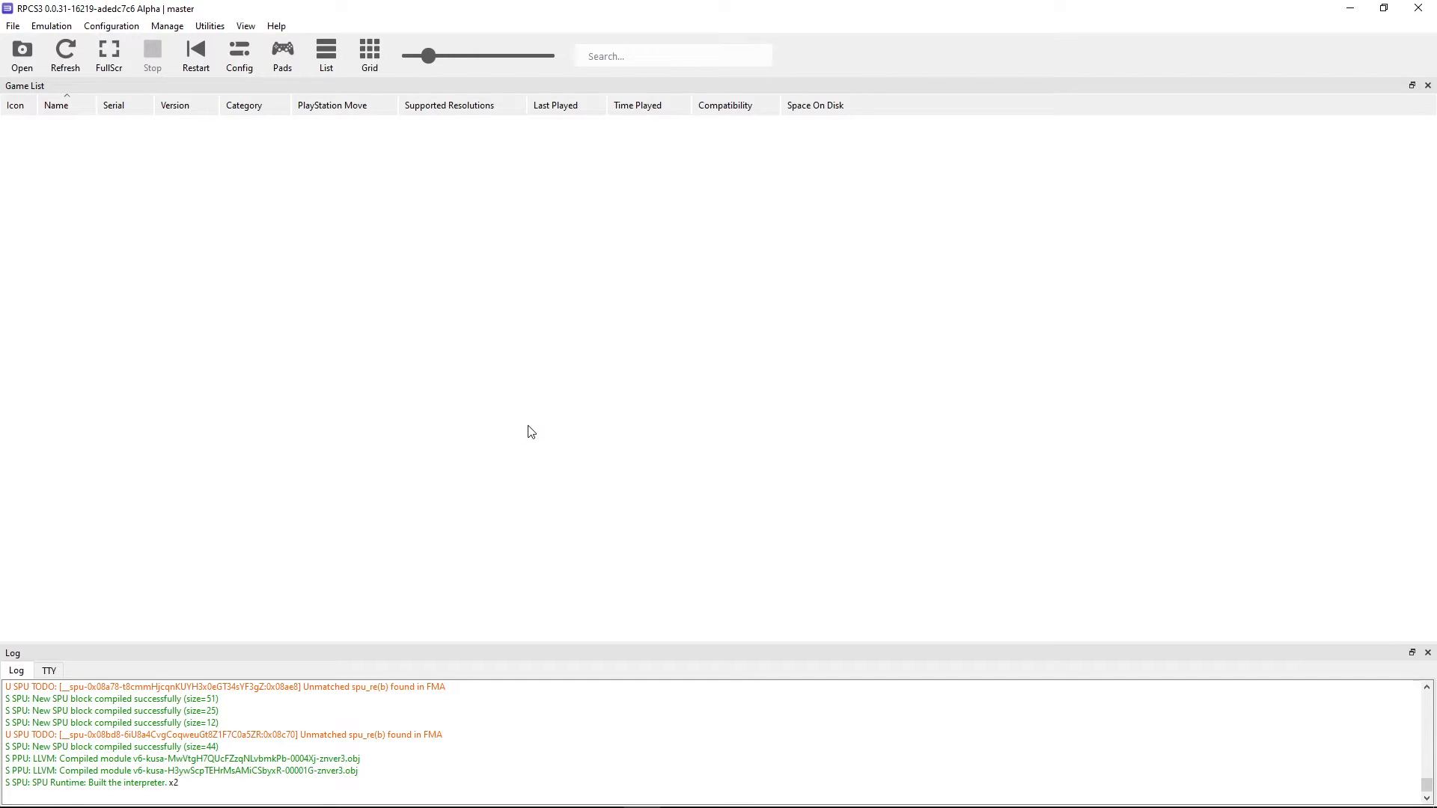
{"action": "mouse_move", "coordinate": [340, 388]}
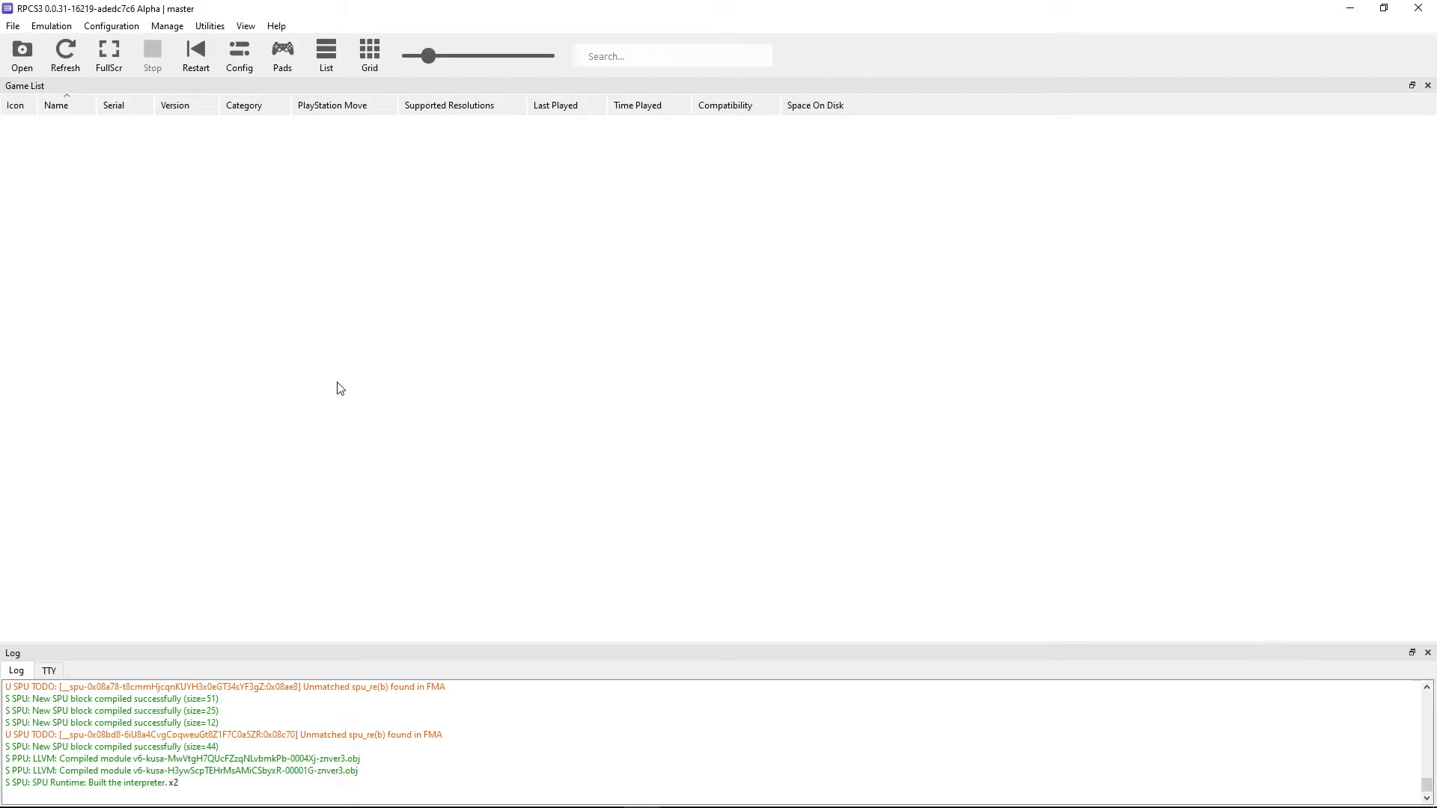
{"action": "mouse_move", "coordinate": [307, 479]}
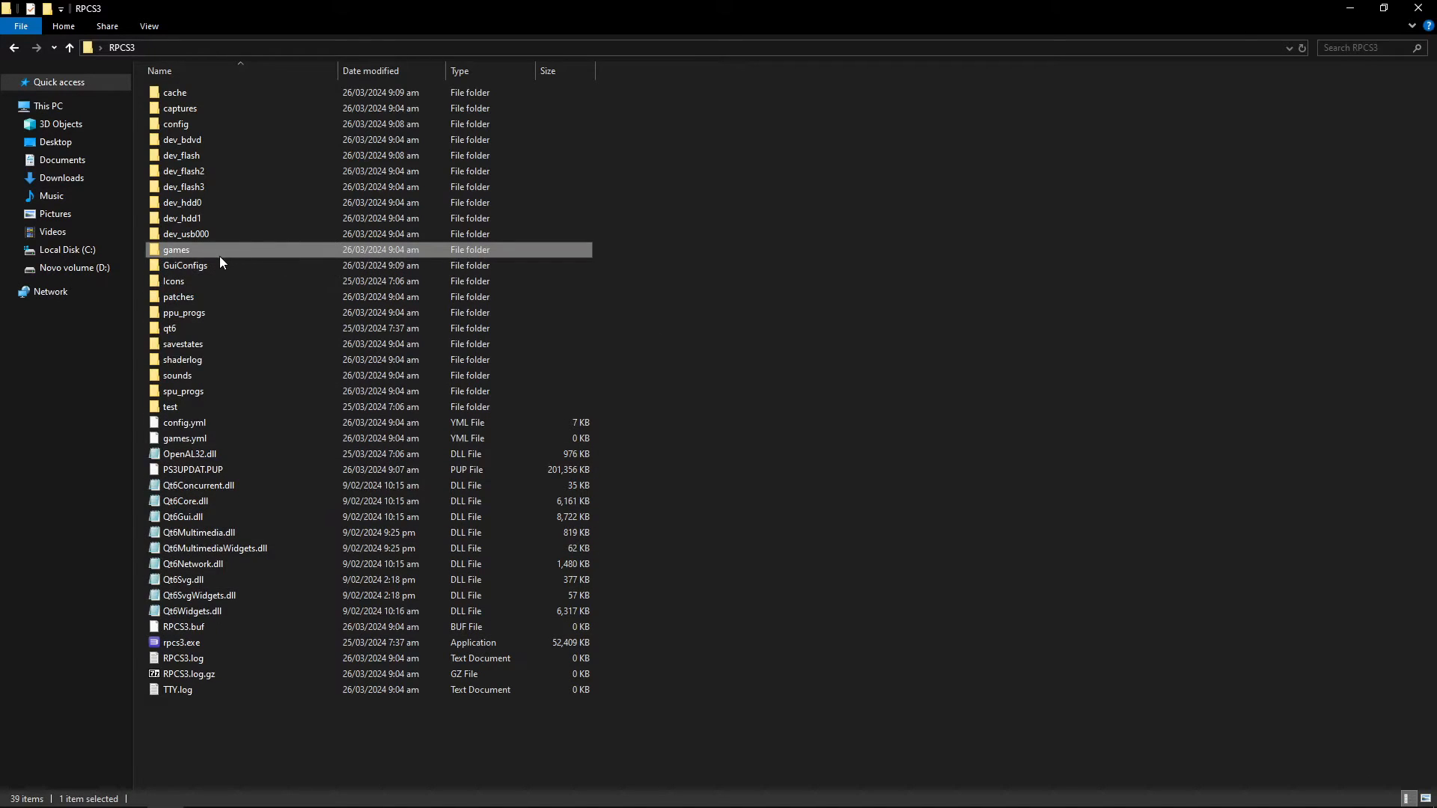
Navigate into games\Tekken Tag 2, which is still empty
{"action": "left_click", "coordinate": [220, 233]}
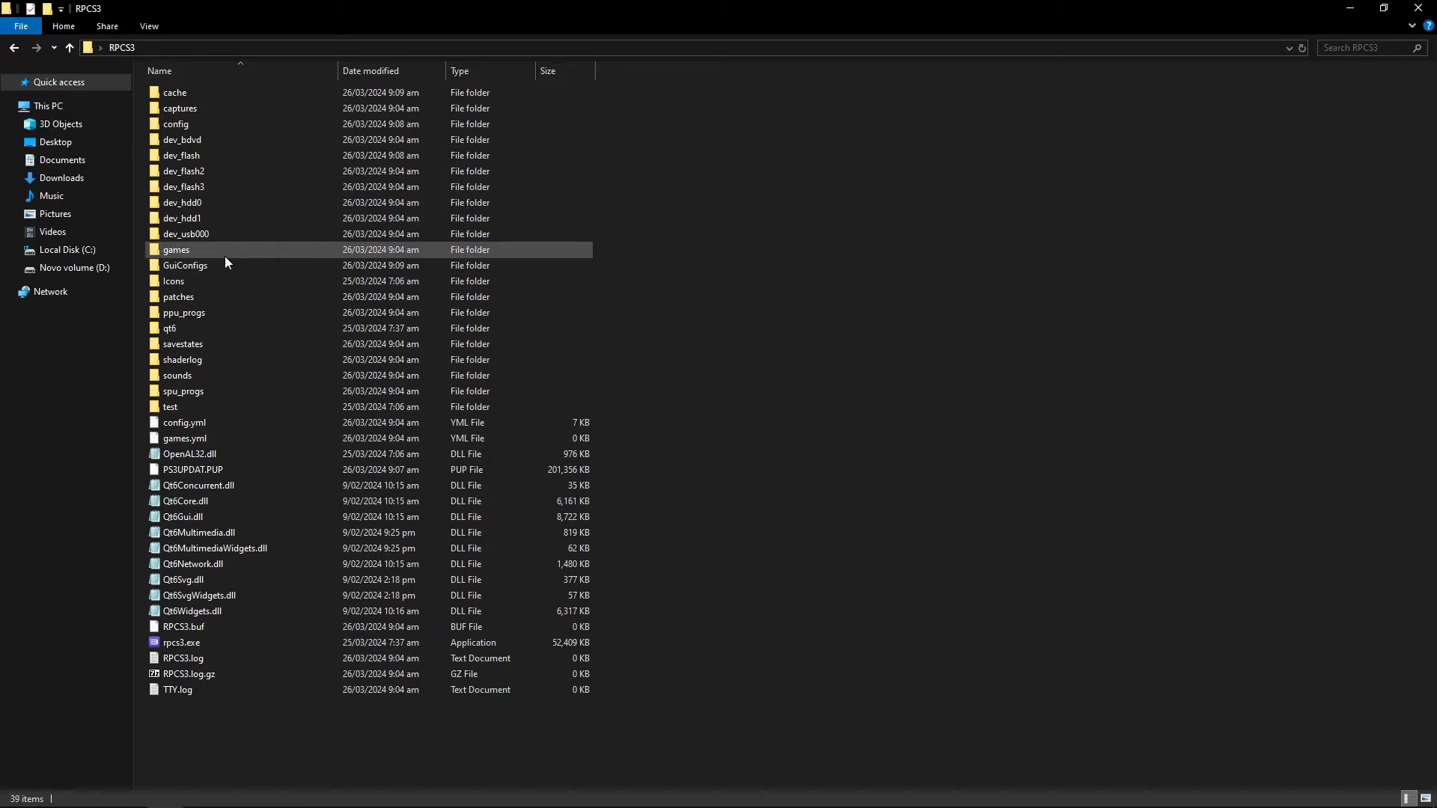
{"action": "mouse_move", "coordinate": [193, 254]}
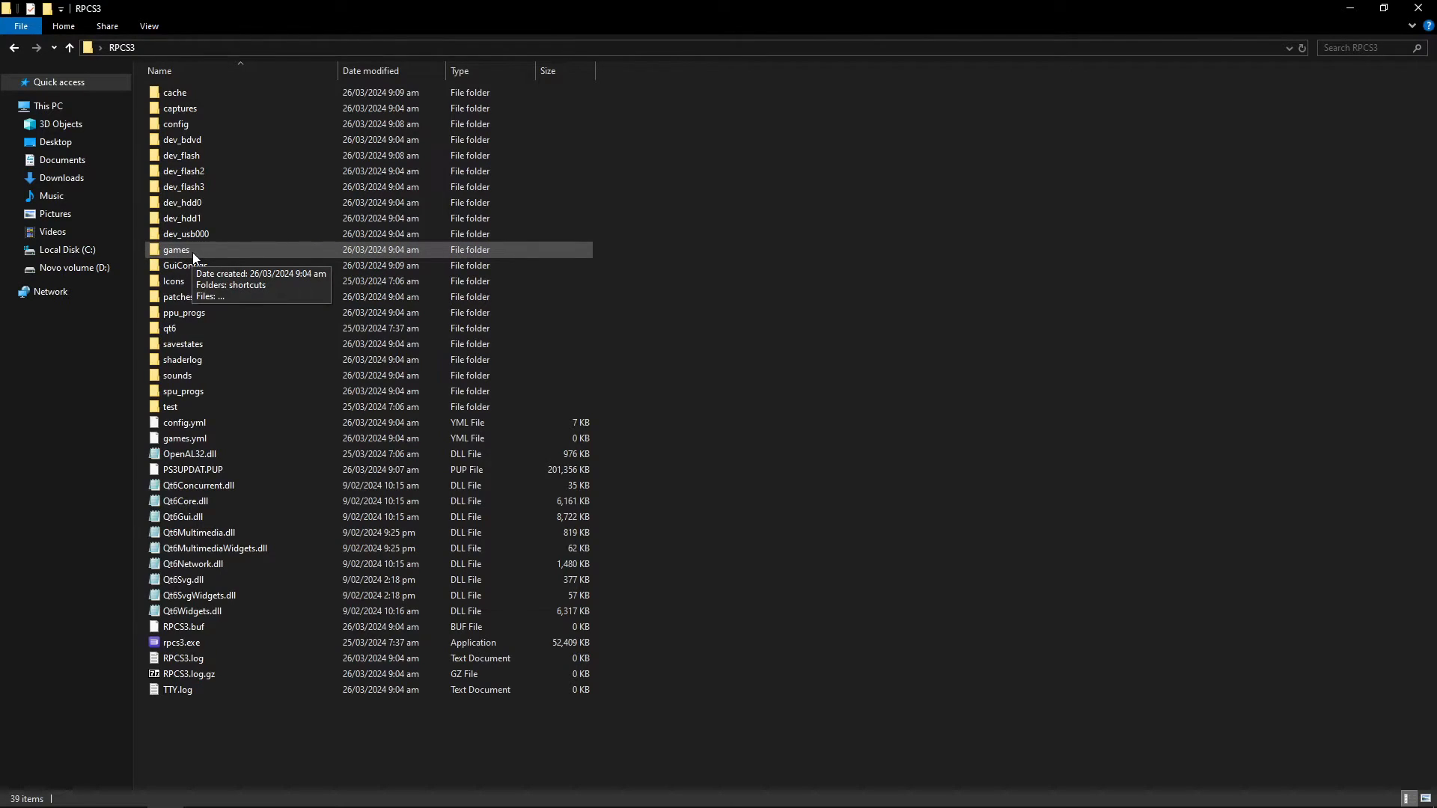
{"action": "double_click", "coordinate": [175, 250]}
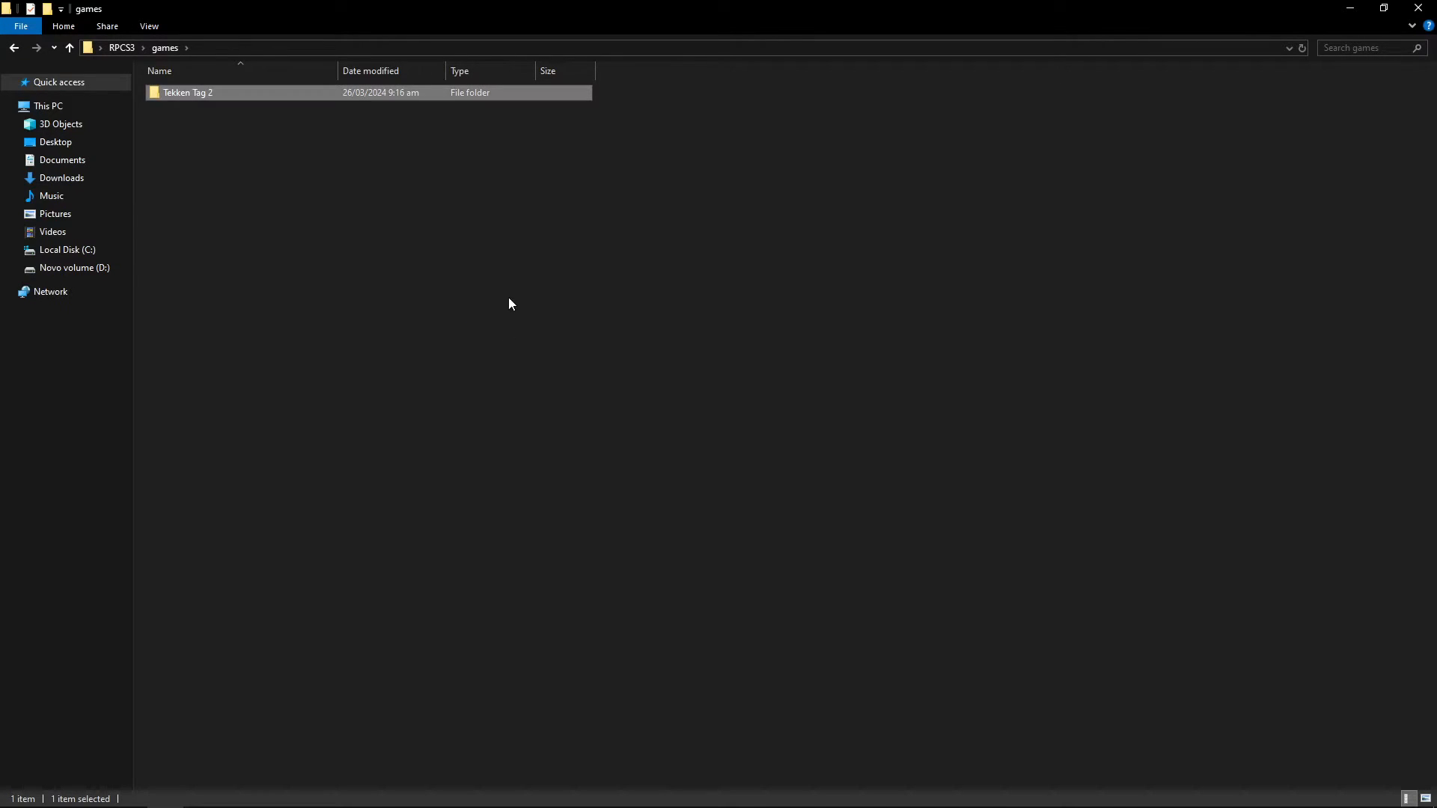
{"action": "double_click", "coordinate": [189, 91]}
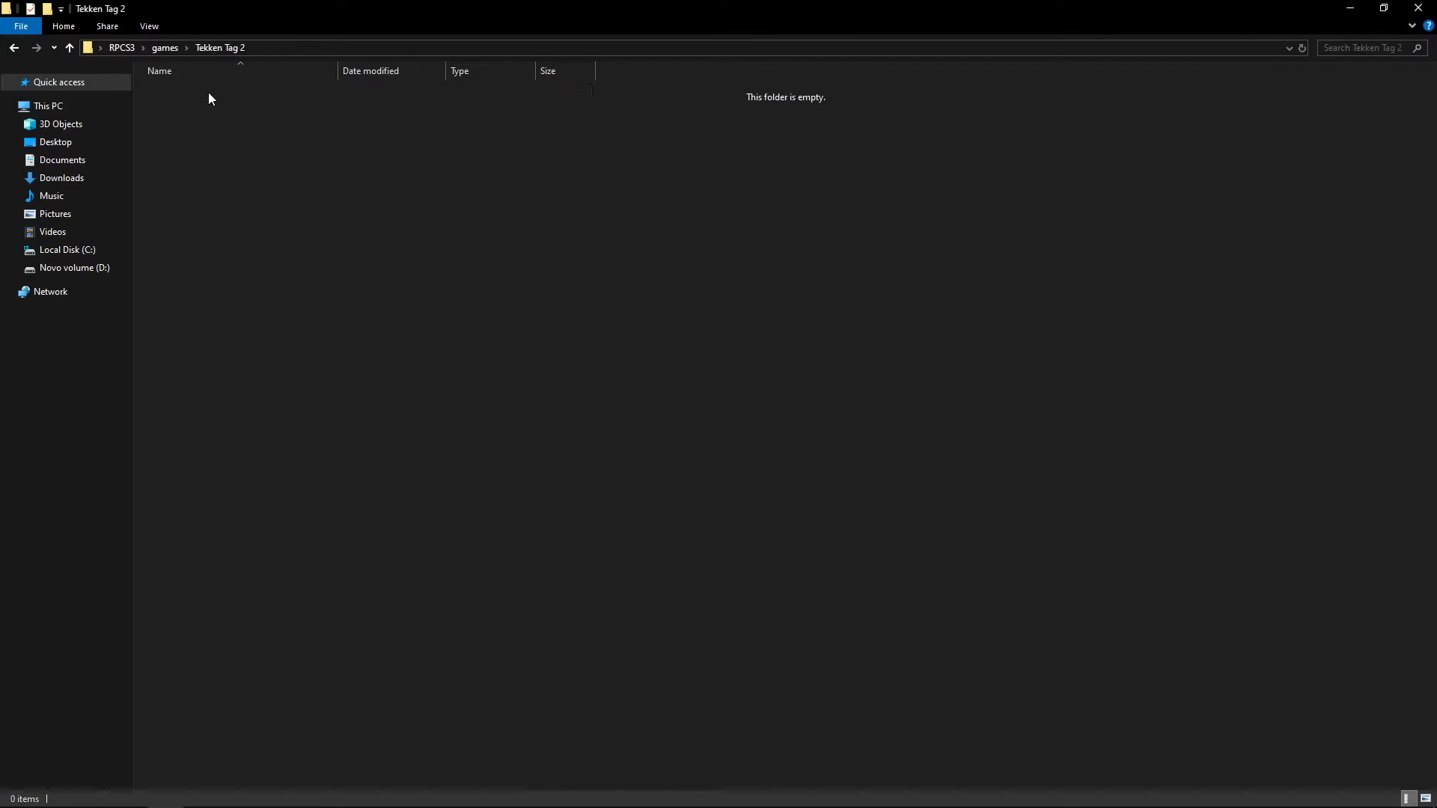
{"action": "mouse_move", "coordinate": [398, 232]}
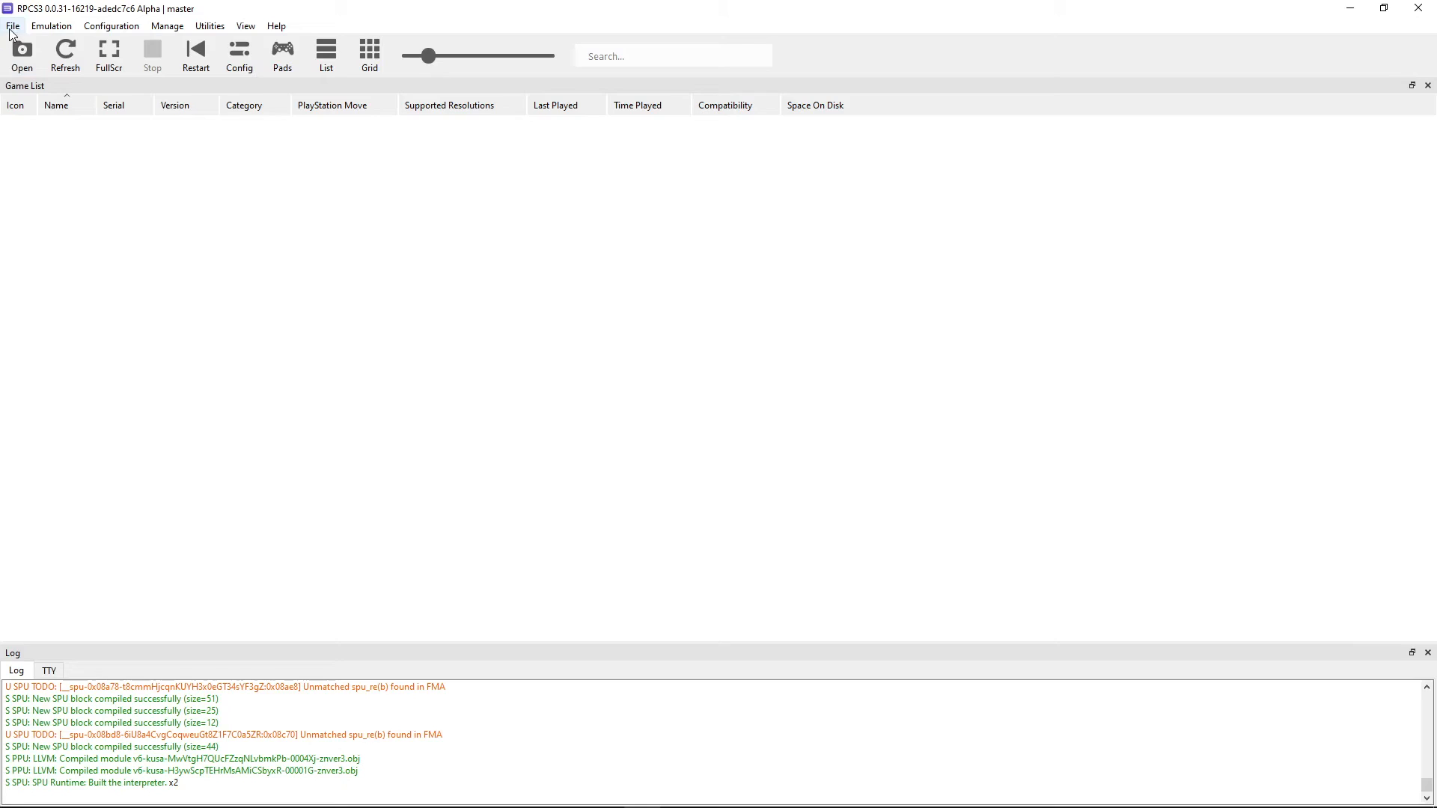
Choose Install Packages/Raps/Edats and select every file in games\Tekken Tag 2 for installation
{"action": "left_click", "coordinate": [14, 25]}
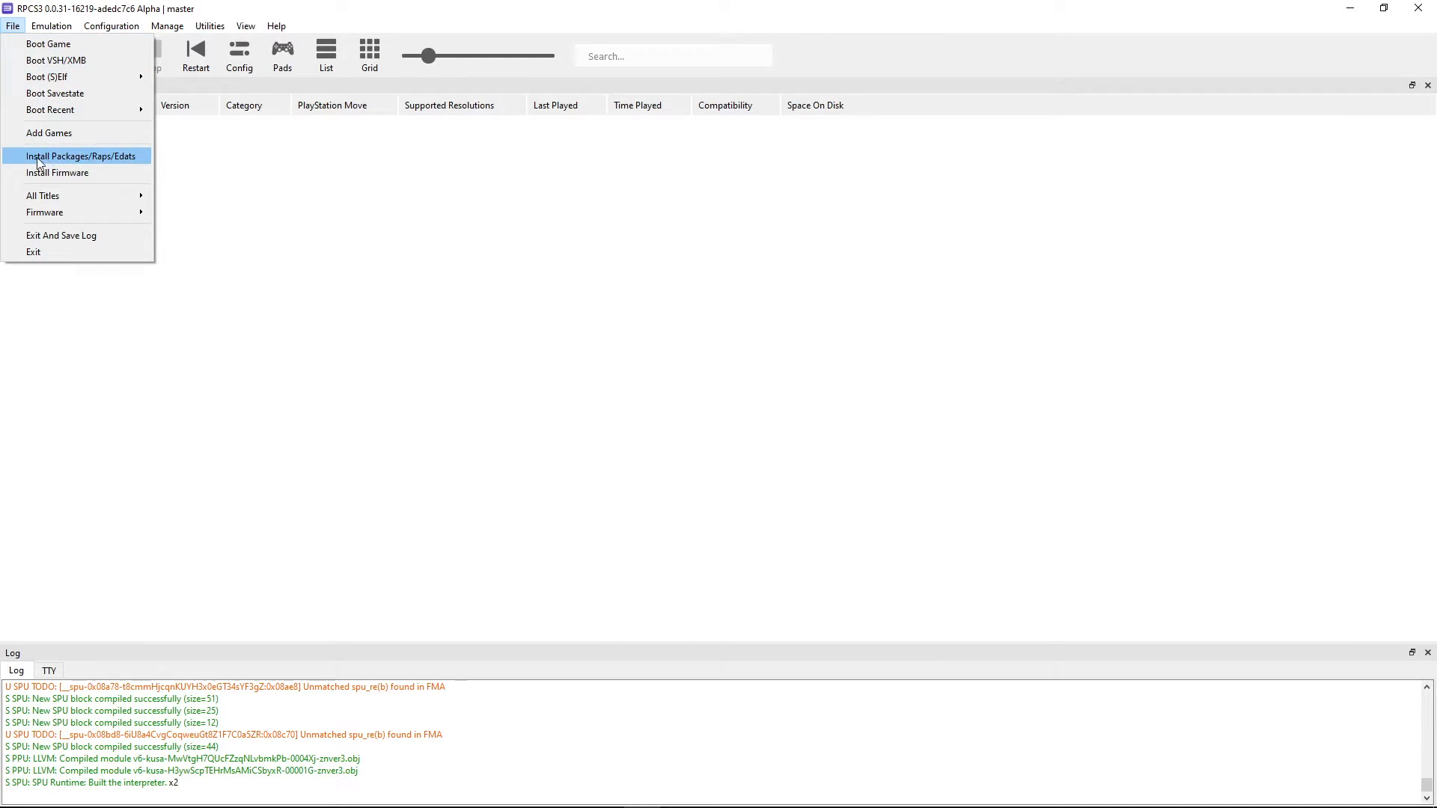
{"action": "mouse_move", "coordinate": [87, 162]}
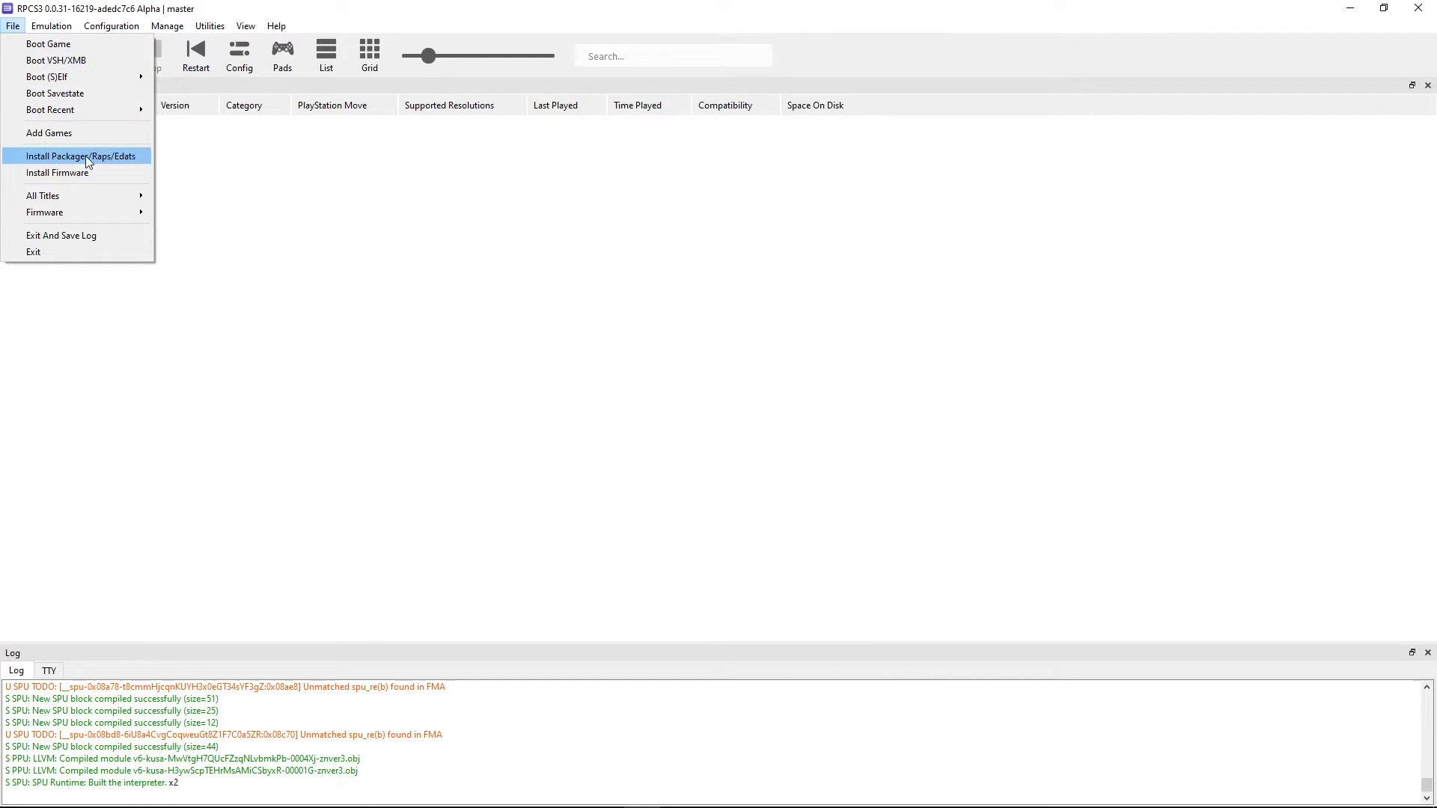
{"action": "left_click", "coordinate": [81, 156]}
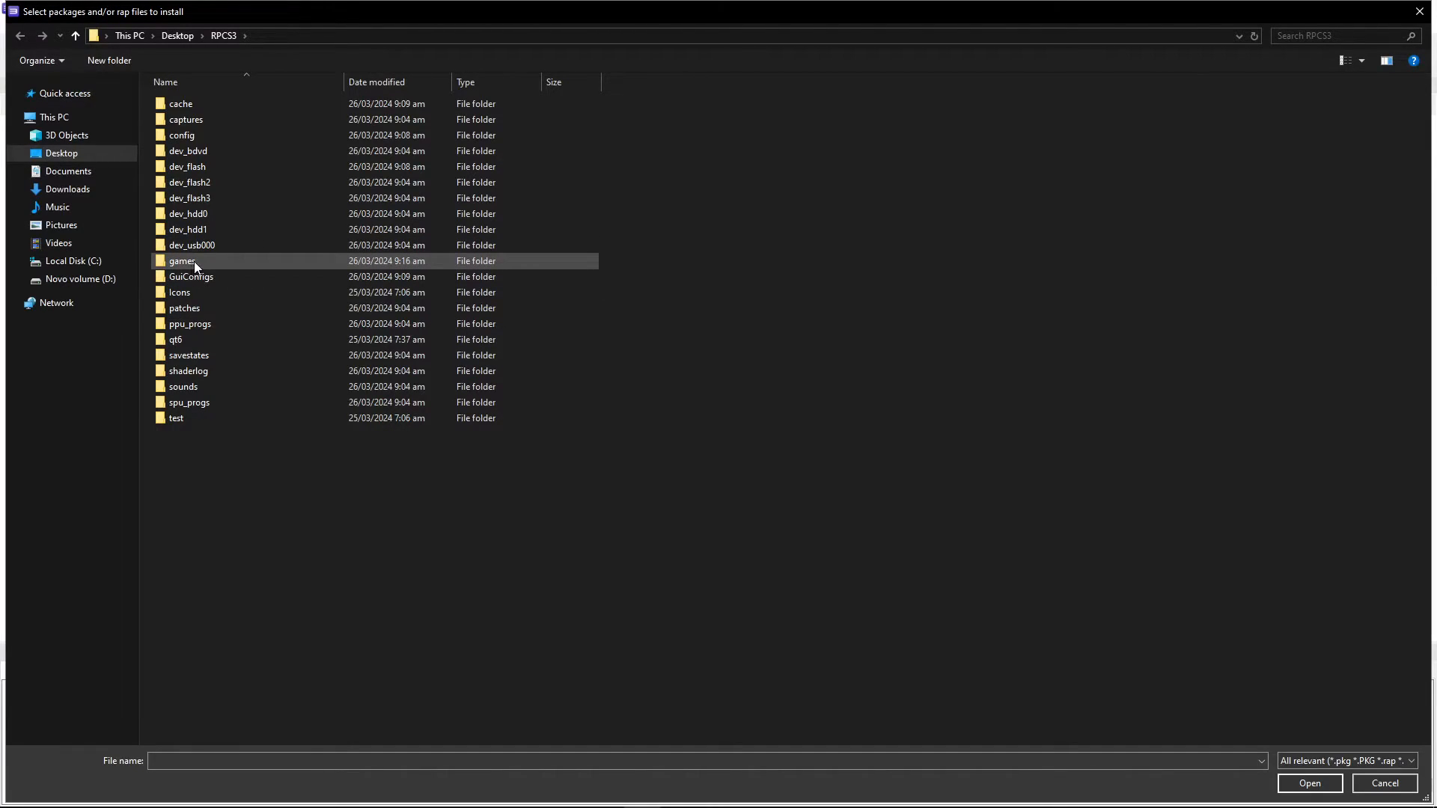
{"action": "double_click", "coordinate": [181, 261]}
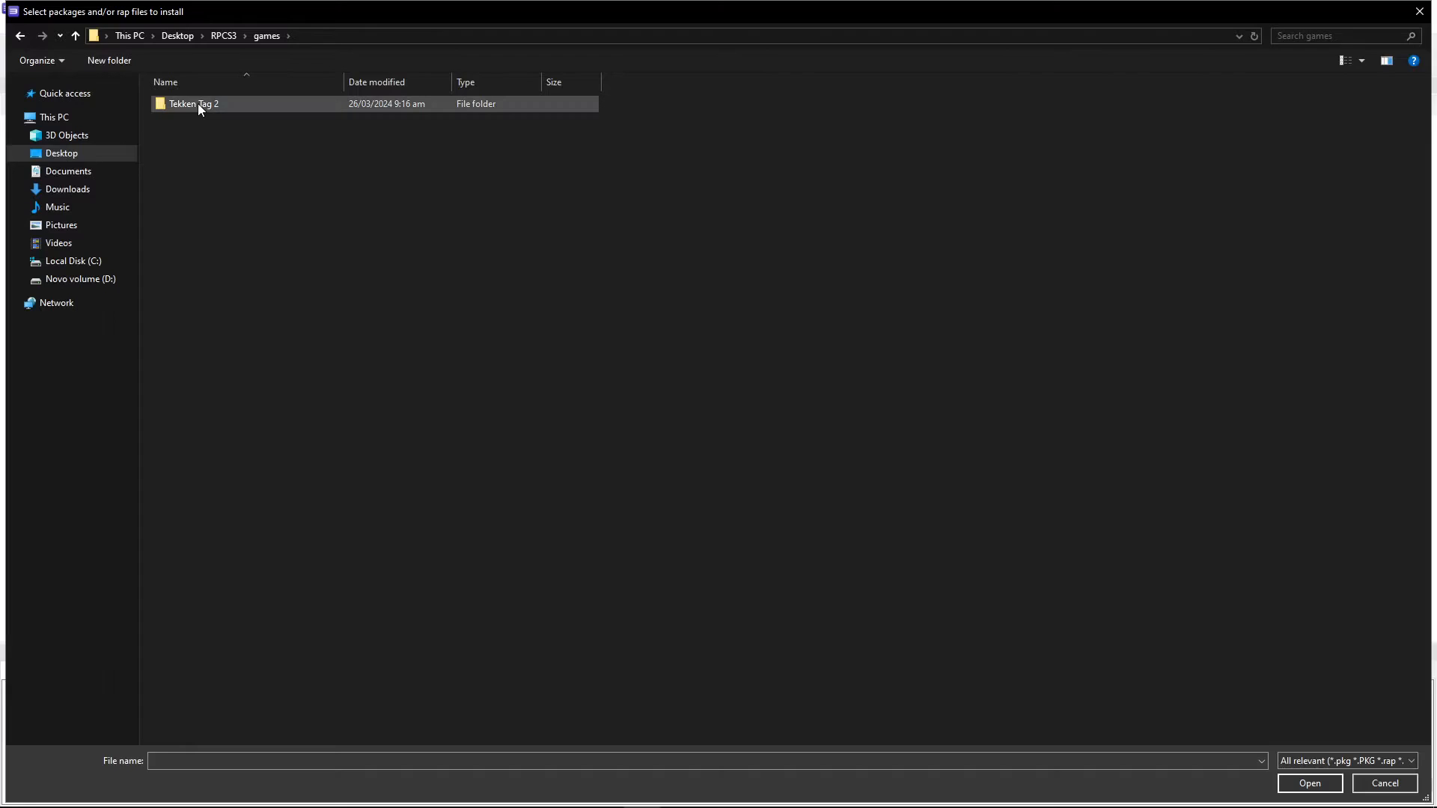
{"action": "double_click", "coordinate": [194, 103]}
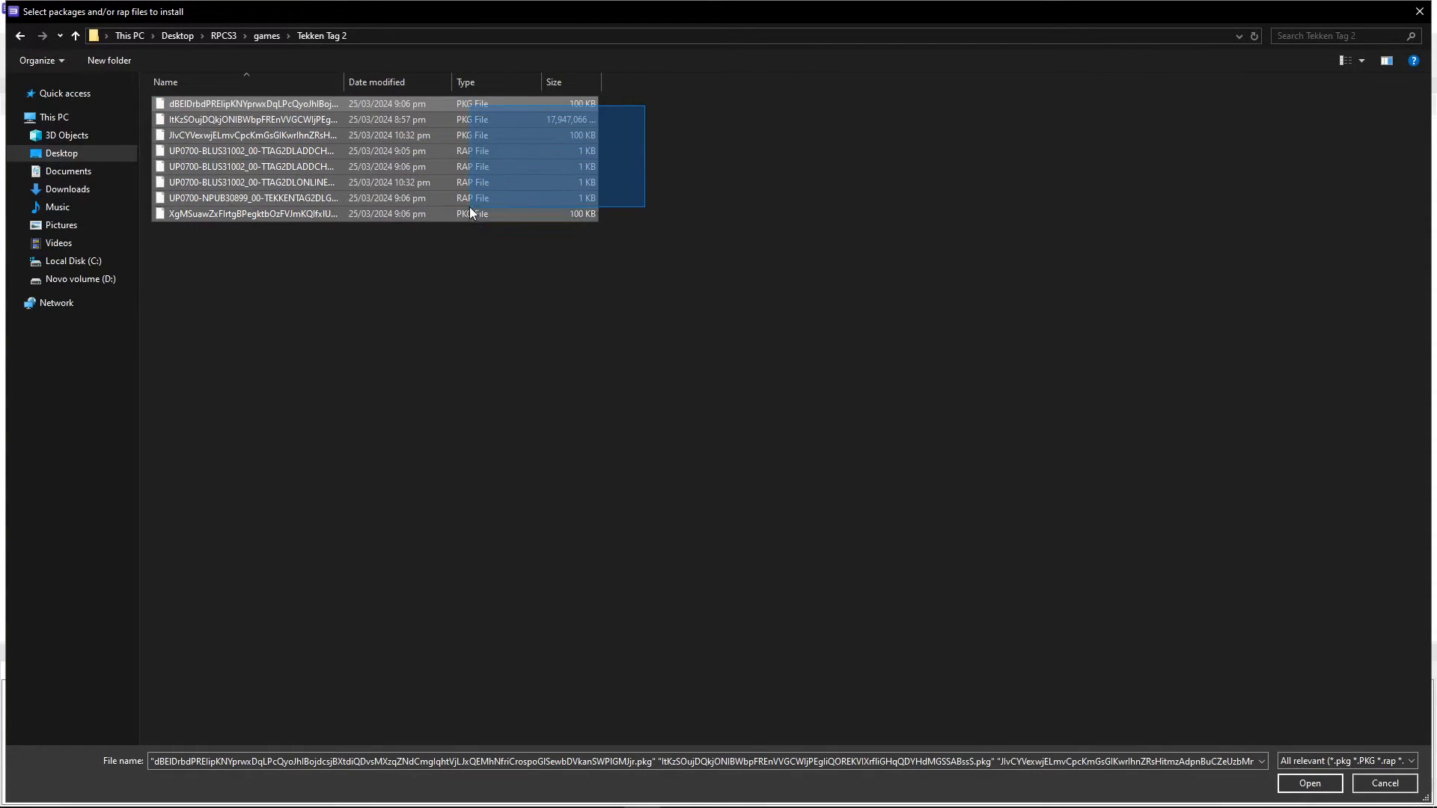
{"action": "left_click", "coordinate": [799, 337]}
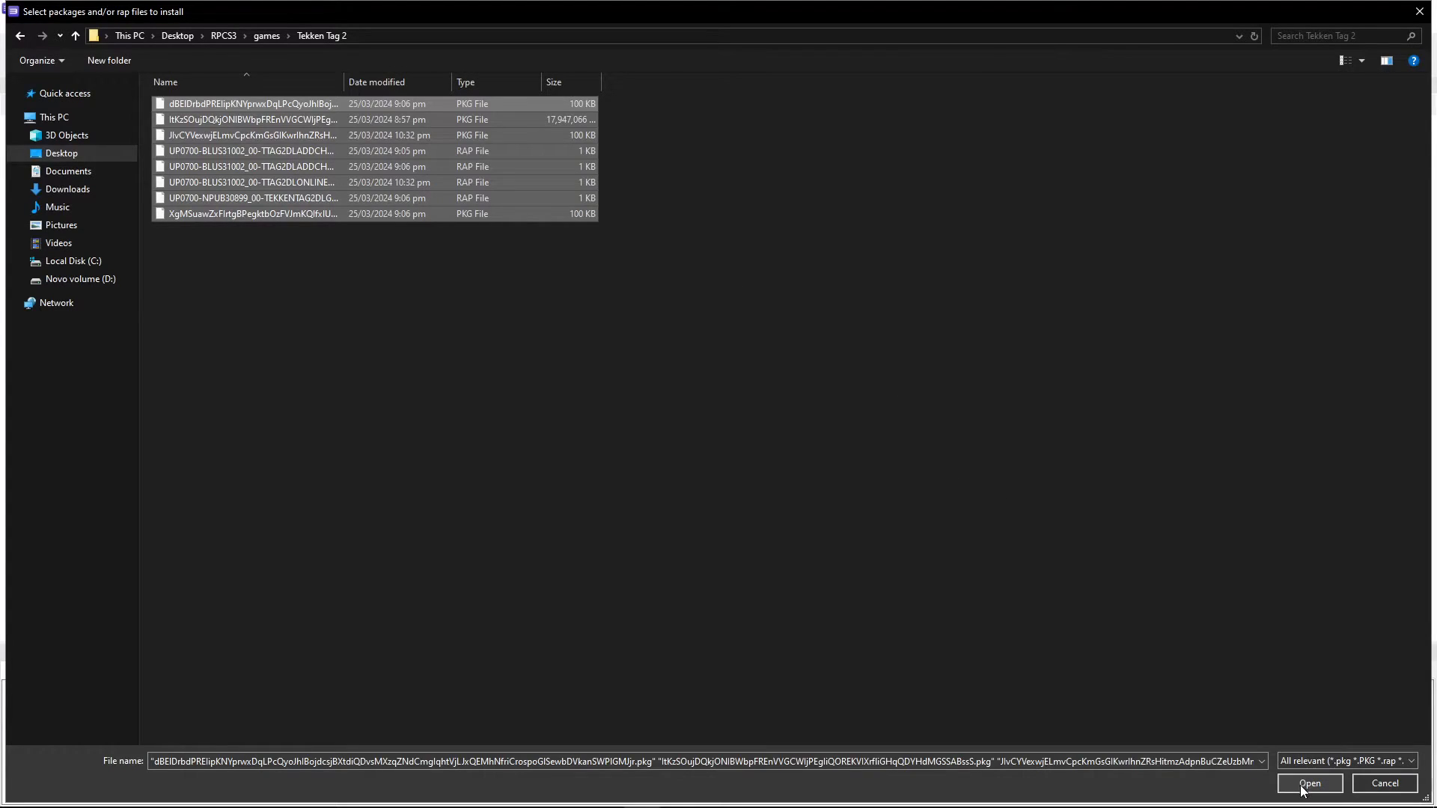
{"action": "left_click", "coordinate": [1308, 783]}
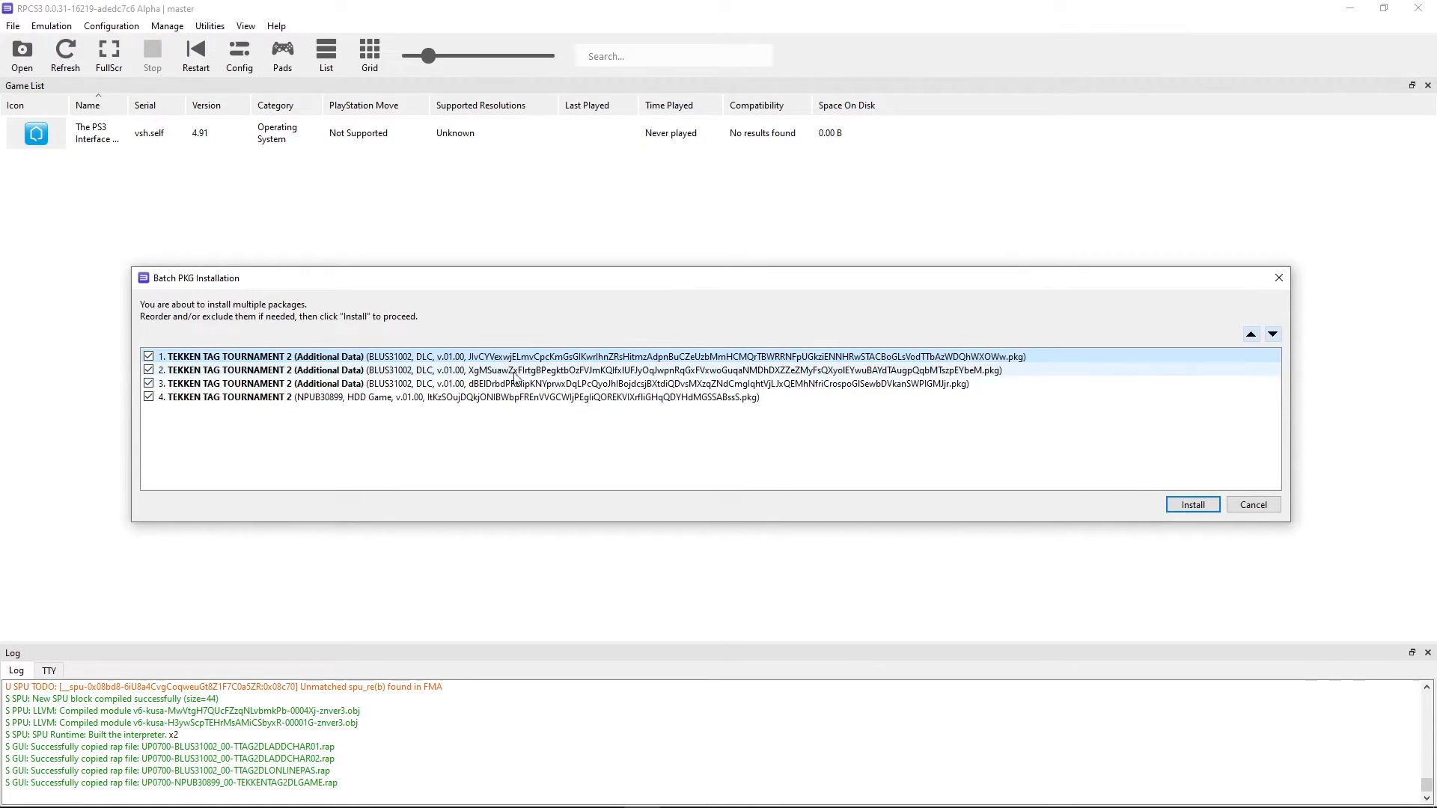
Install the four queued Tekken Tag Tournament 2 packages and acknowledge the success message
{"action": "left_click", "coordinate": [1191, 504]}
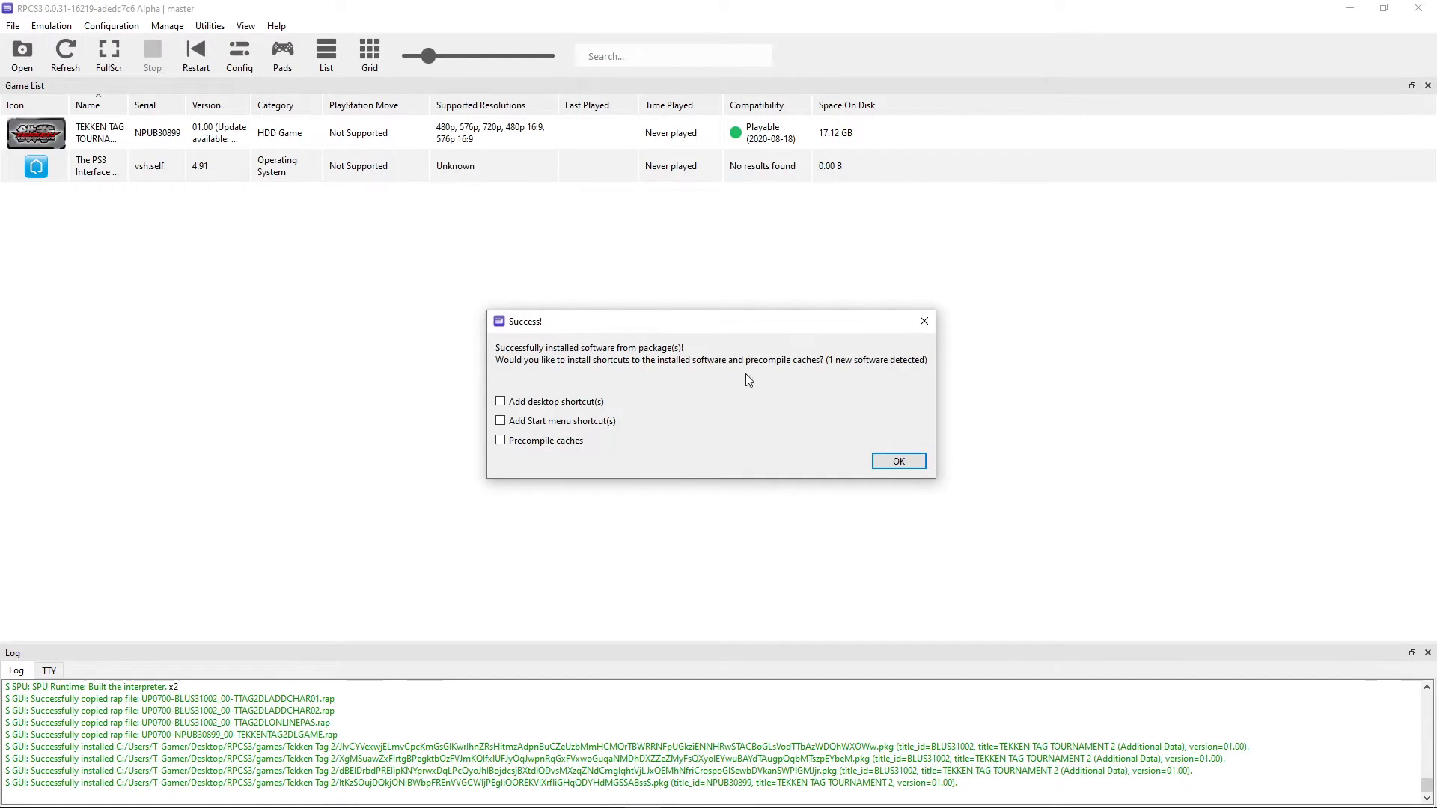
{"action": "left_click", "coordinate": [896, 459]}
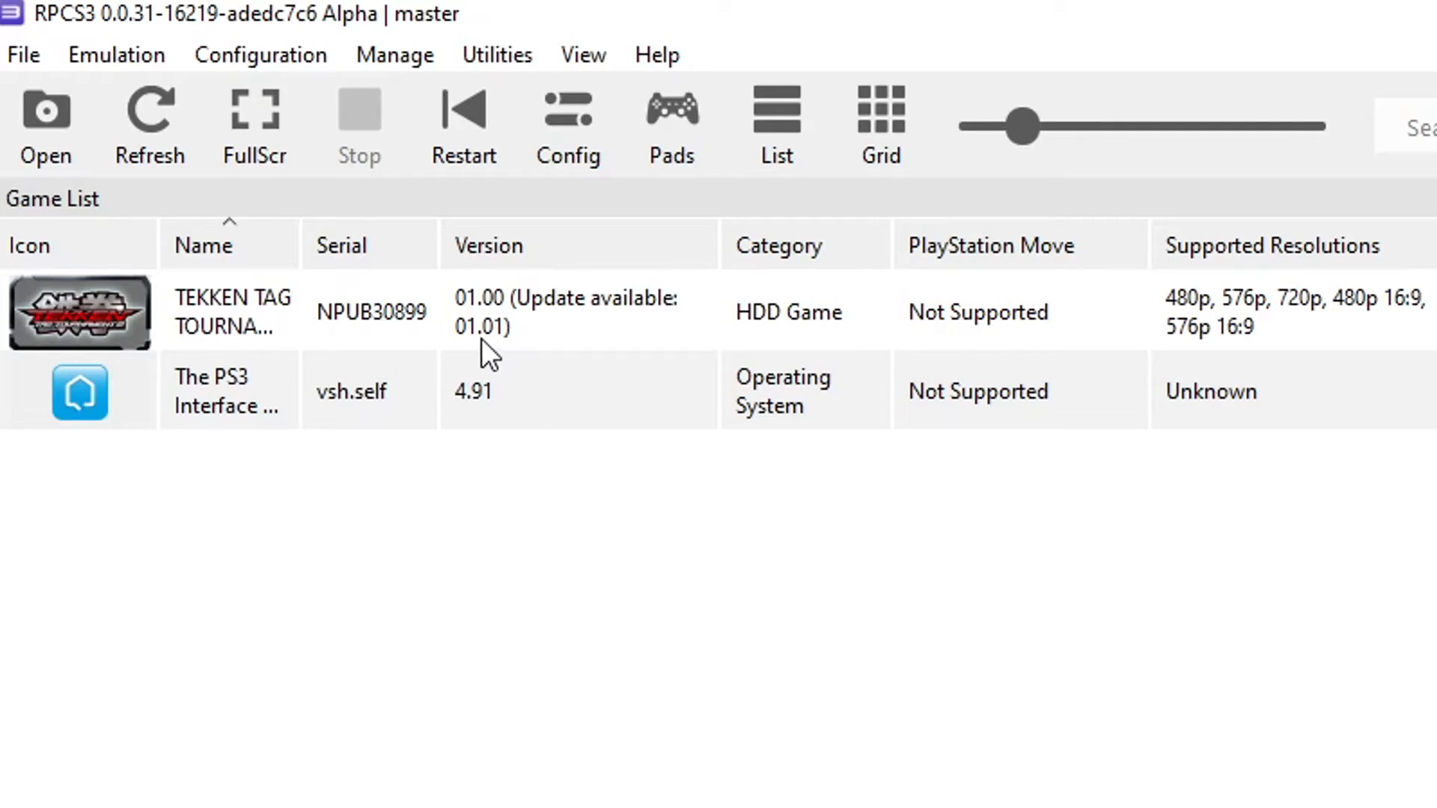
{"action": "mouse_move", "coordinate": [520, 356]}
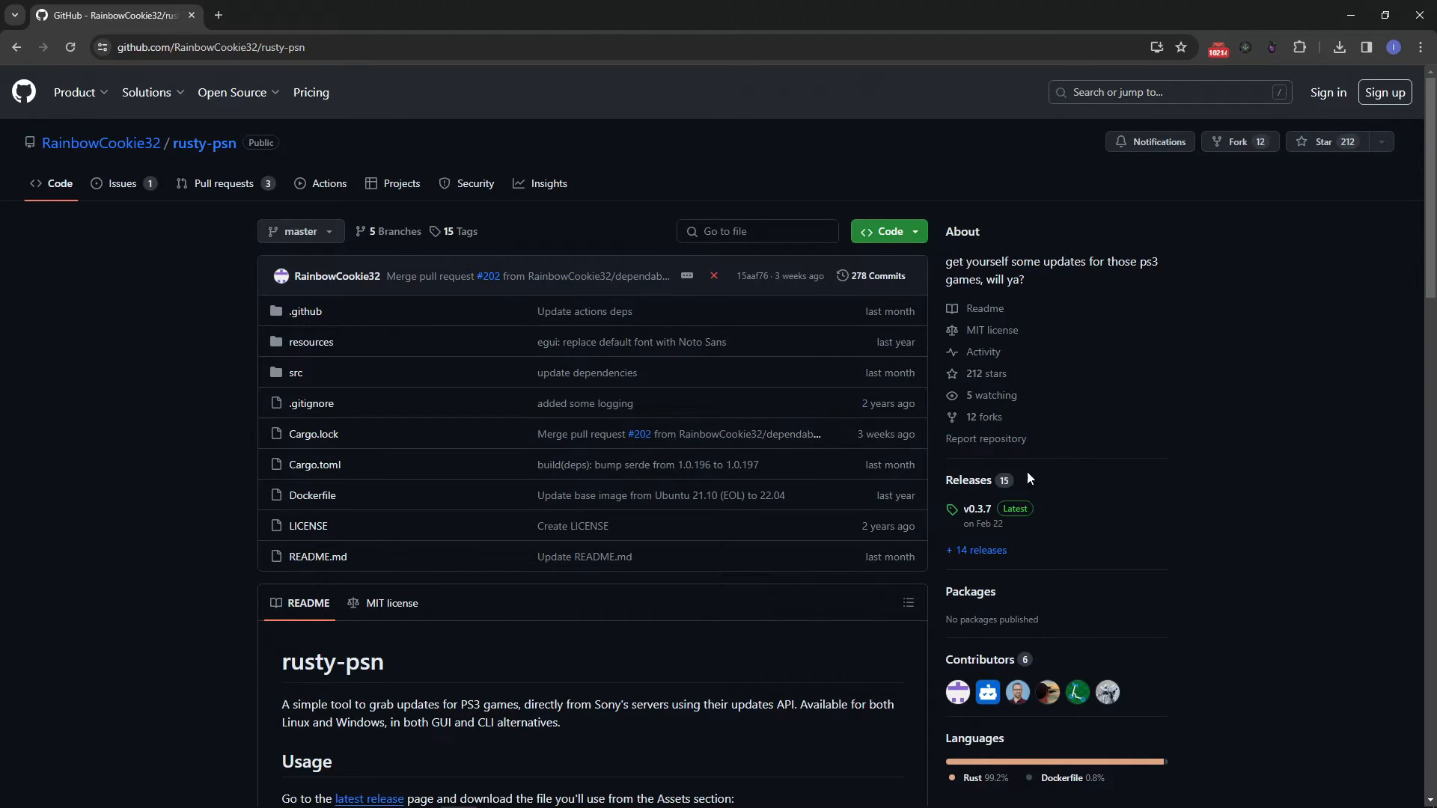
{"action": "mouse_move", "coordinate": [968, 481]}
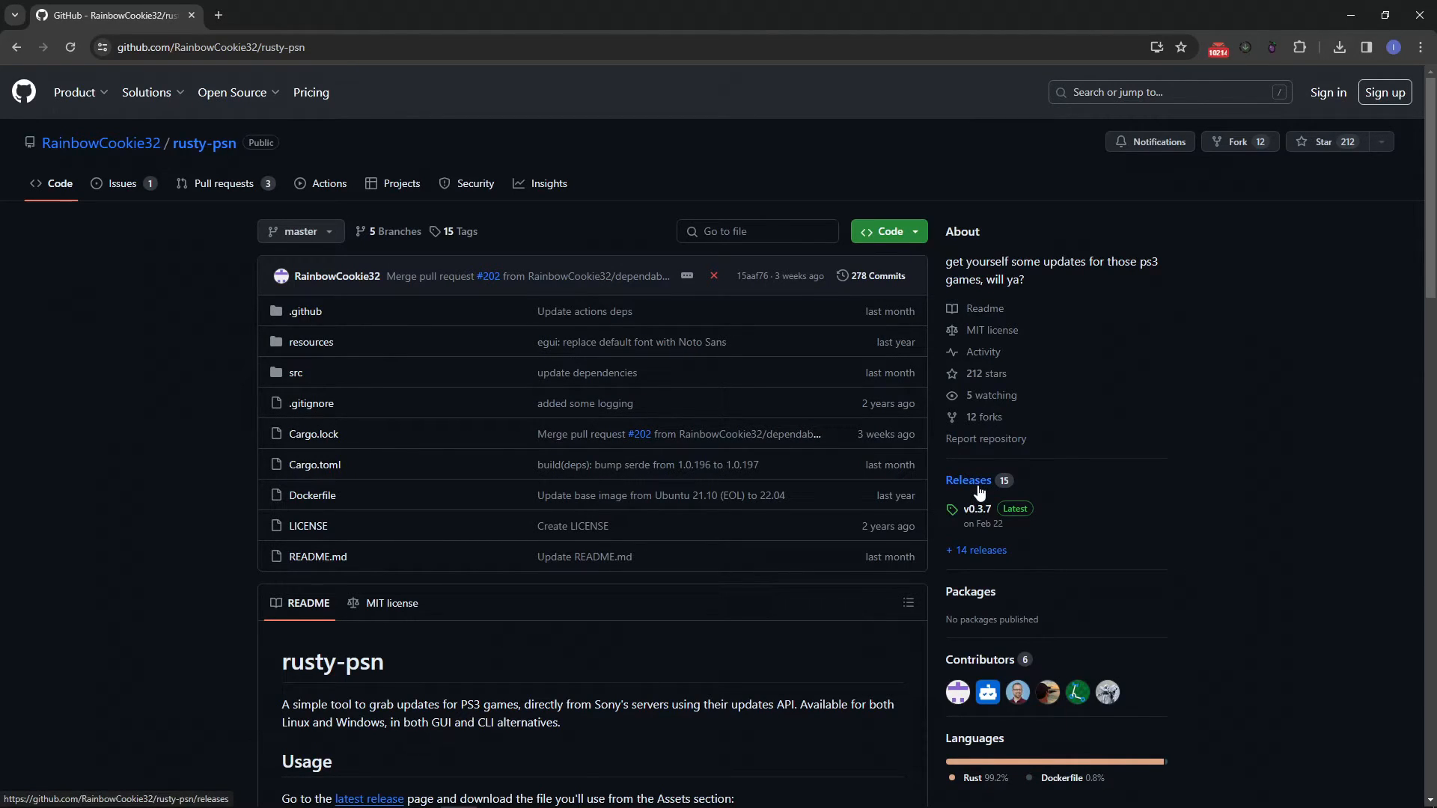
Open rusty-psn Releases and scroll to the v0.3.7 assets with rusty-psn-egui-windows.zip
{"action": "left_click", "coordinate": [968, 480]}
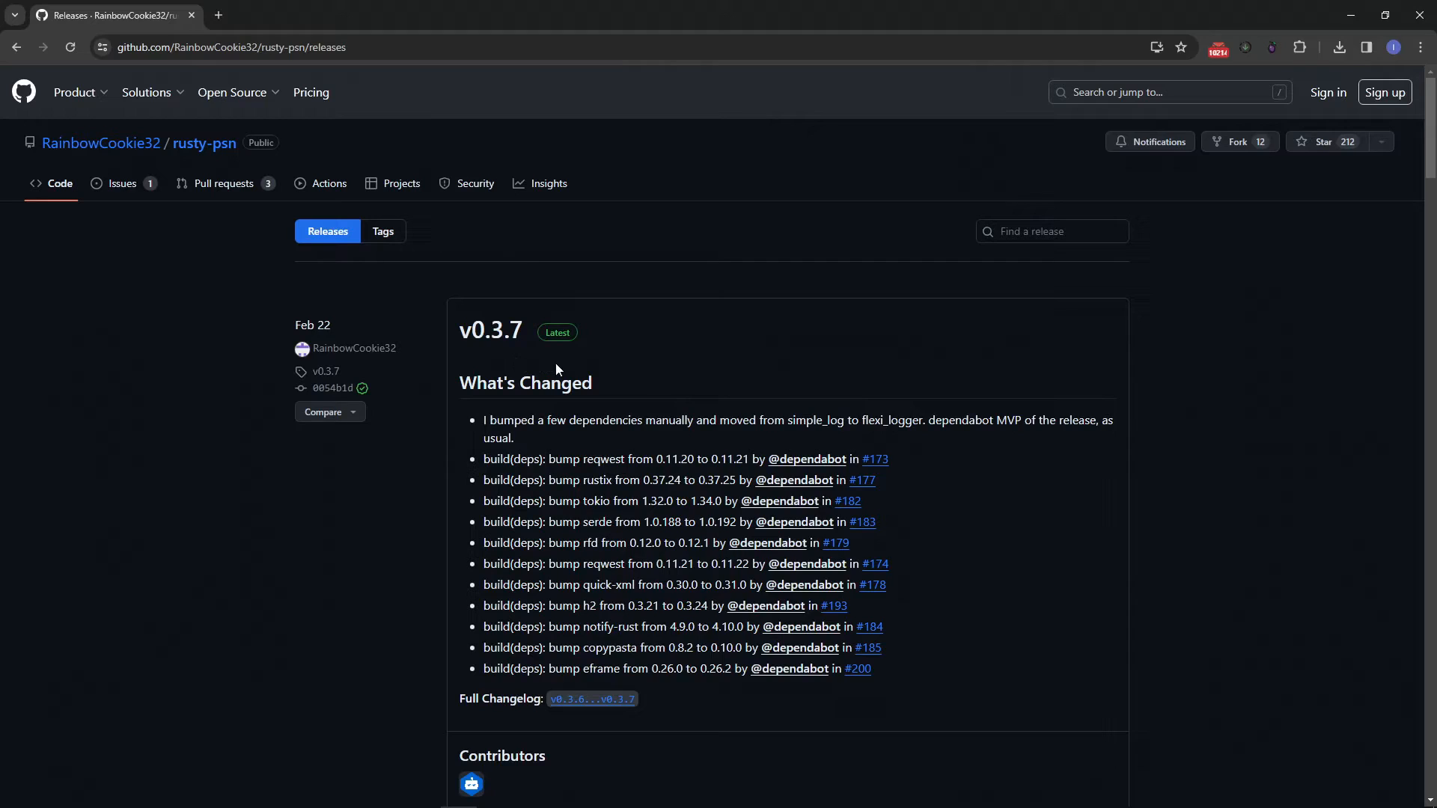
{"action": "scroll", "scroll_direction": "down", "scroll_amount": 3}
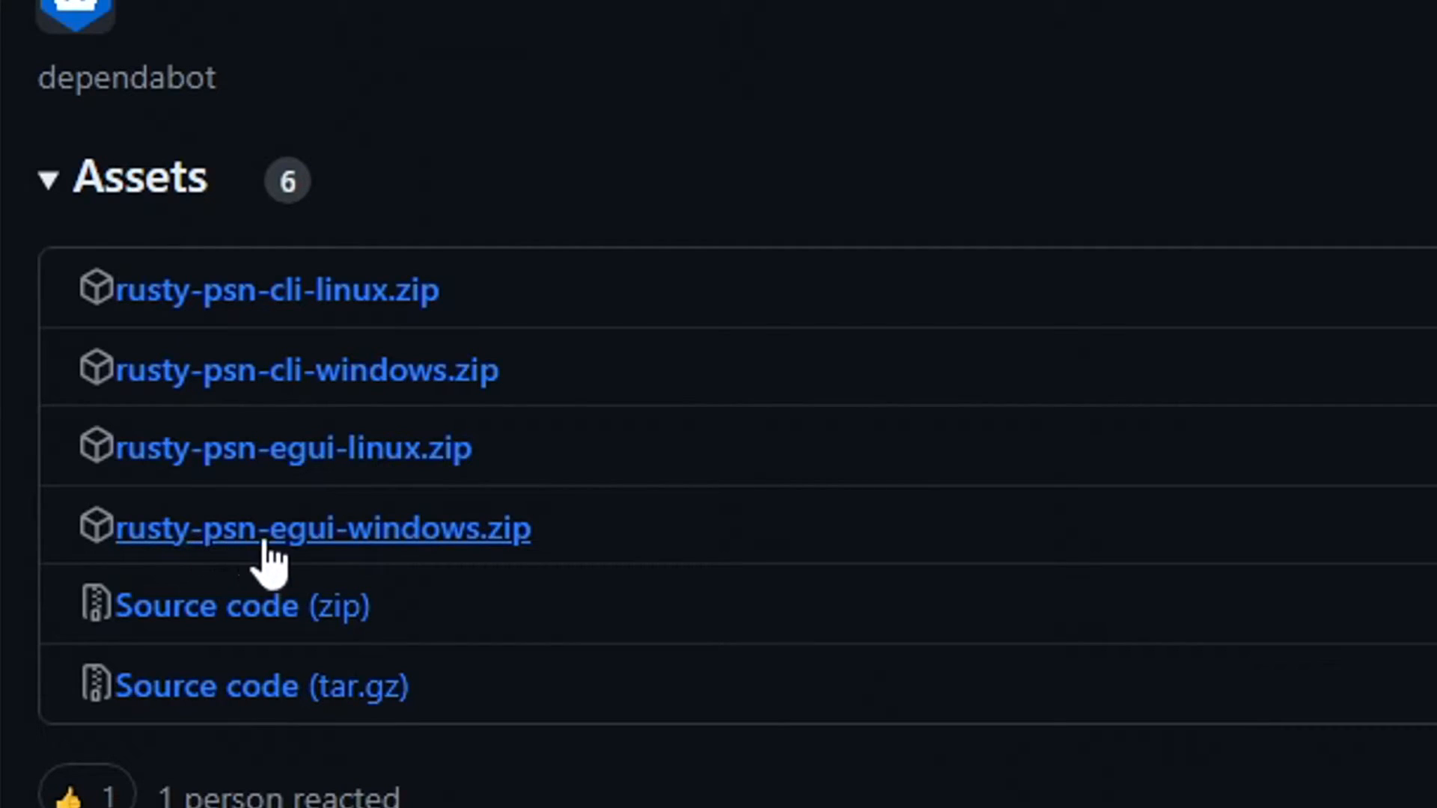
{"action": "mouse_move", "coordinate": [472, 578]}
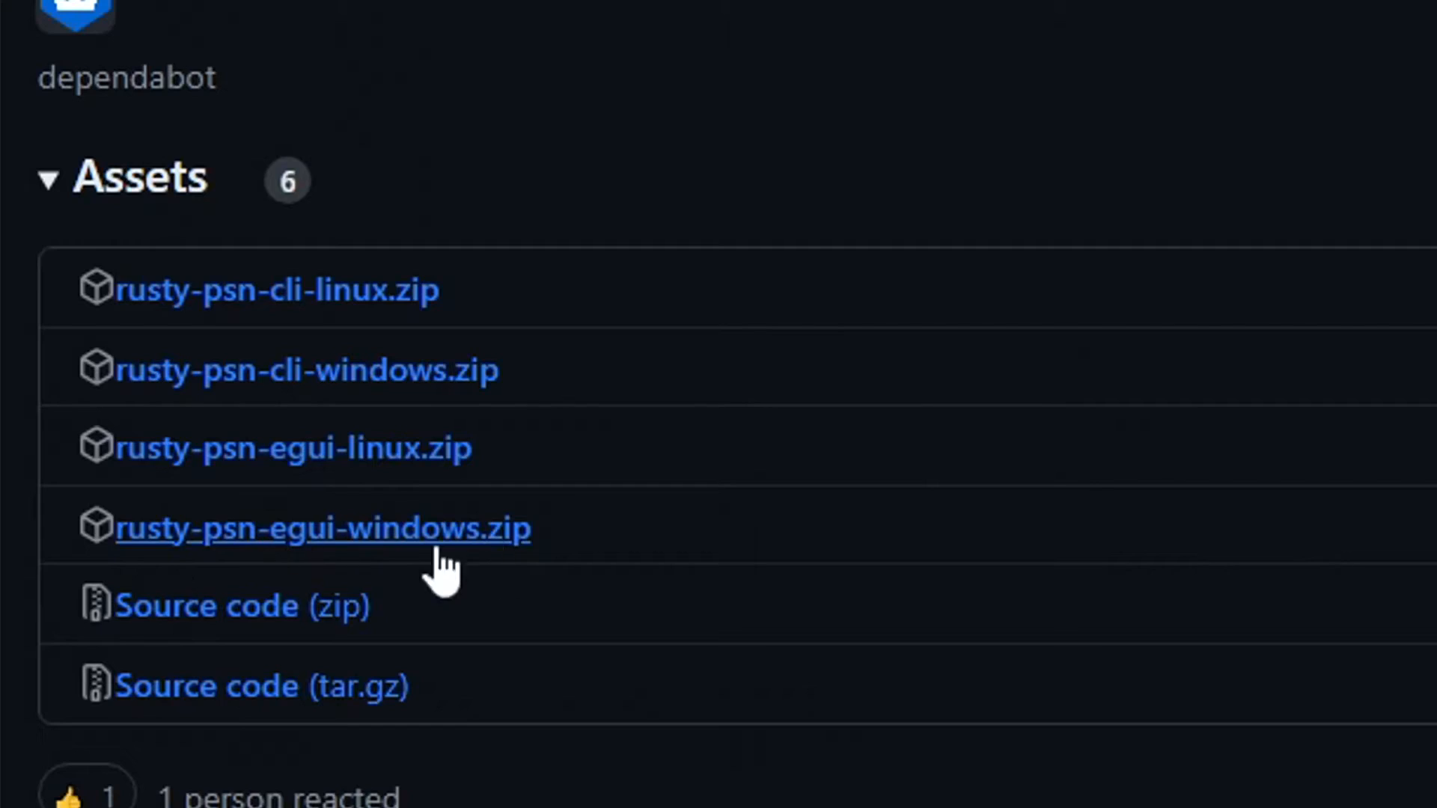
{"action": "mouse_move", "coordinate": [611, 566]}
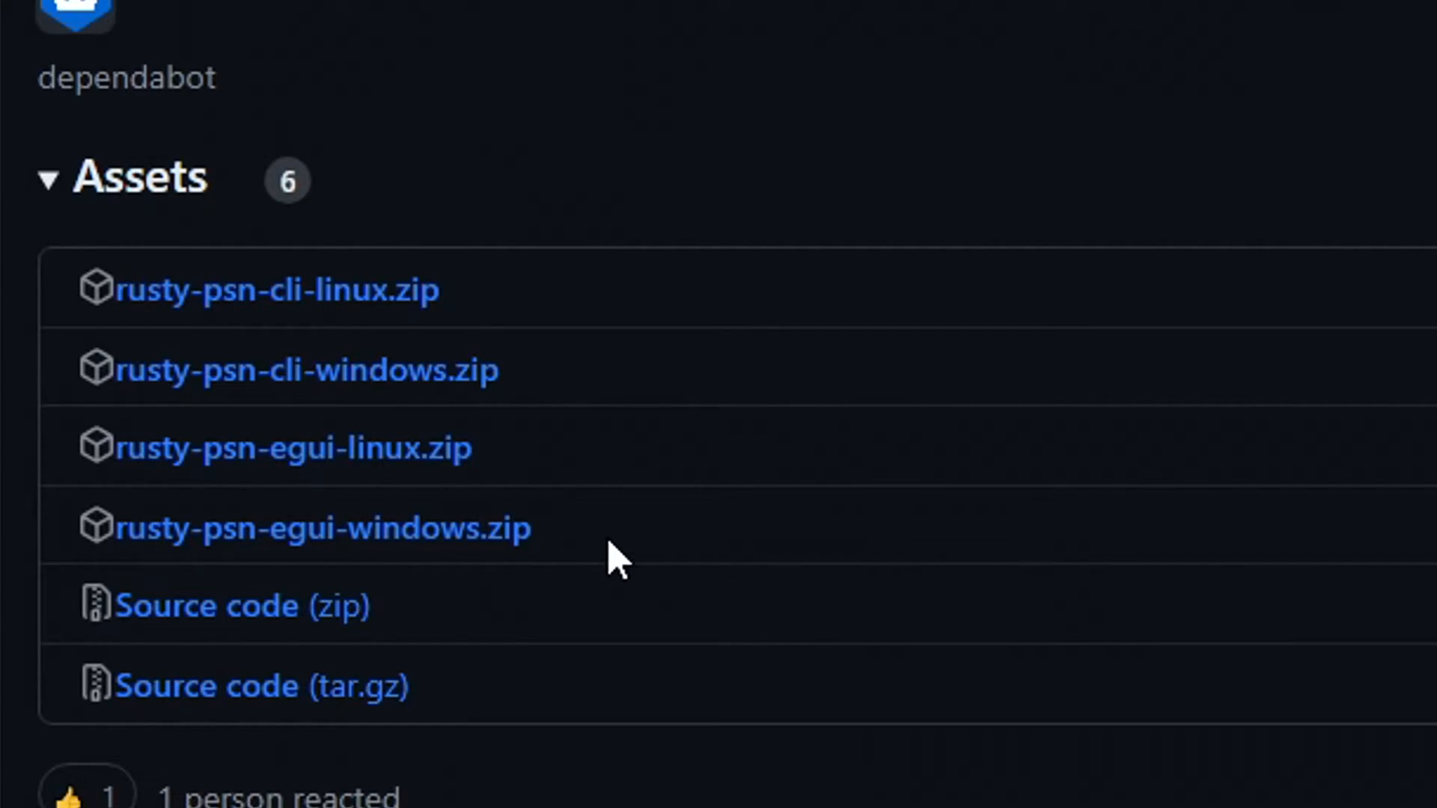
{"action": "mouse_move", "coordinate": [605, 558]}
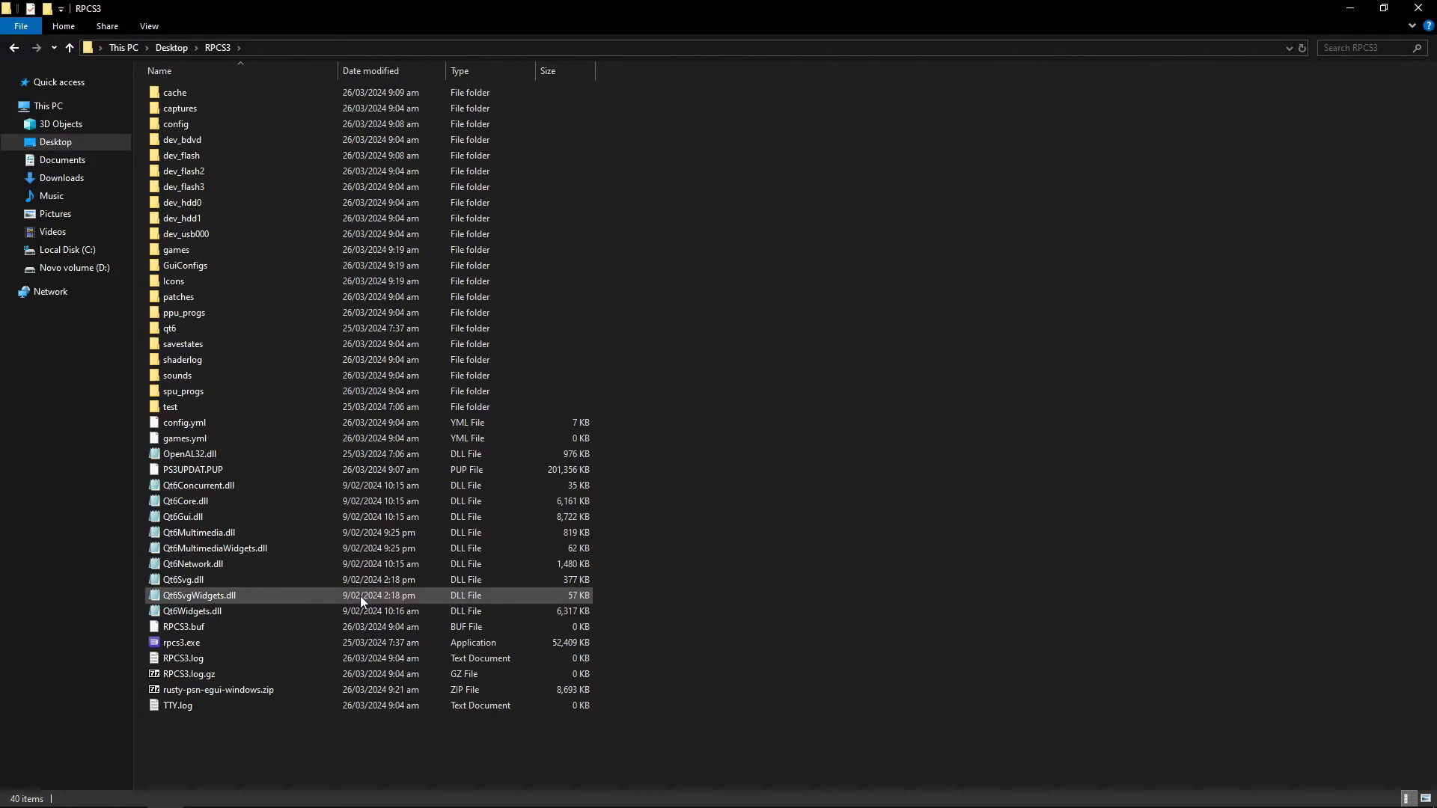
Extract rusty-psn.exe from rusty-psn-egui-windows.zip into the RPCS3 folder and launch it
{"action": "left_click", "coordinate": [220, 688]}
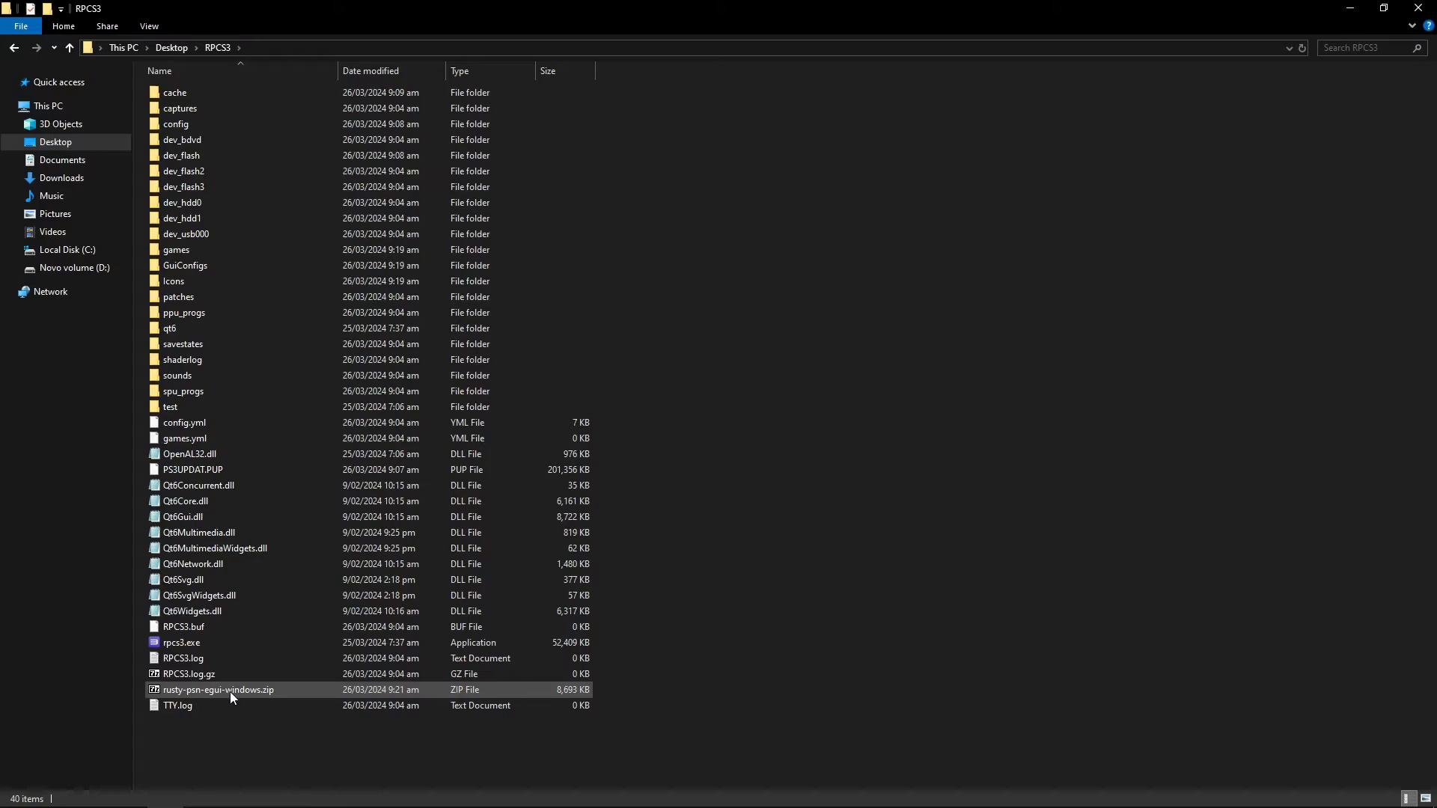
{"action": "left_click", "coordinate": [220, 688]}
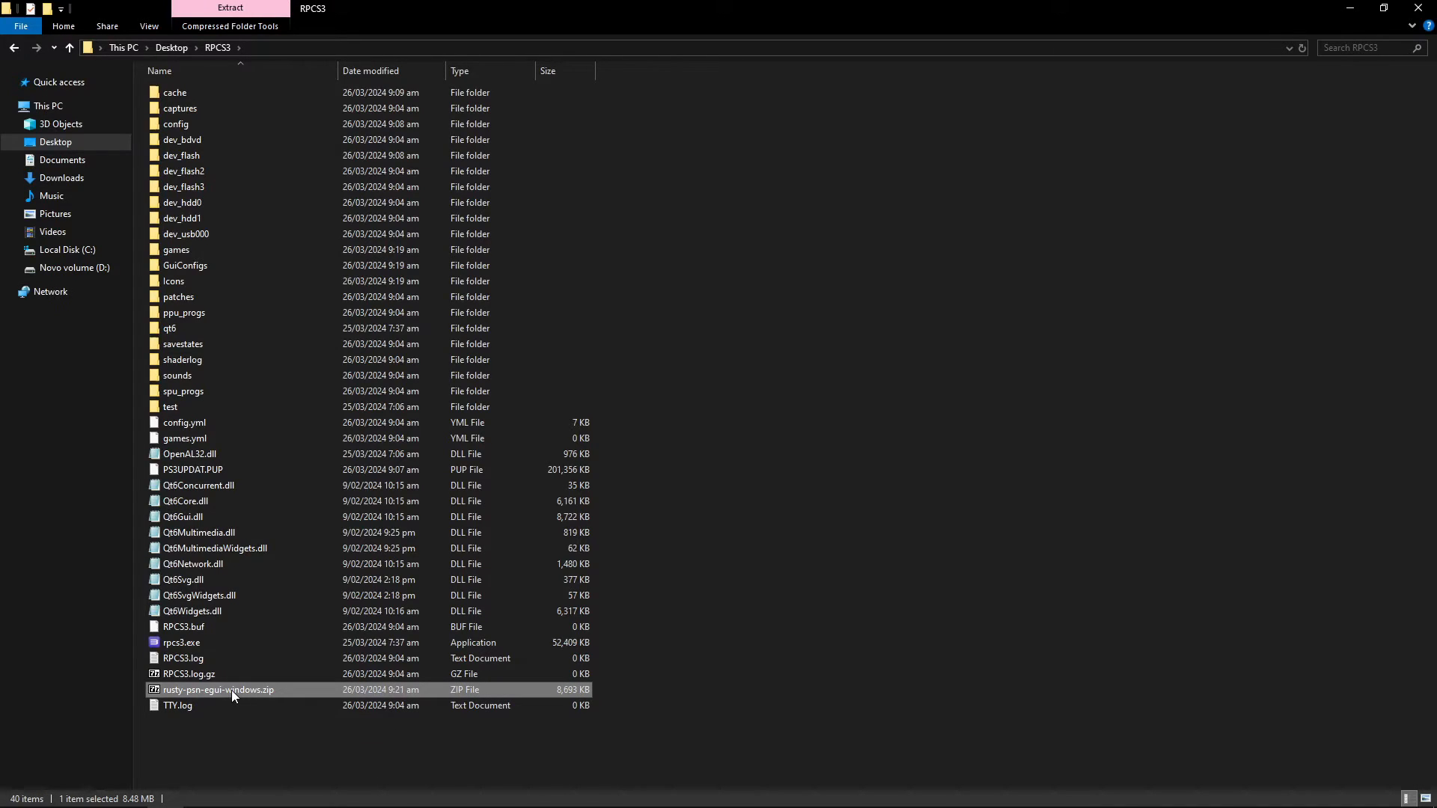
{"action": "double_click", "coordinate": [219, 688]}
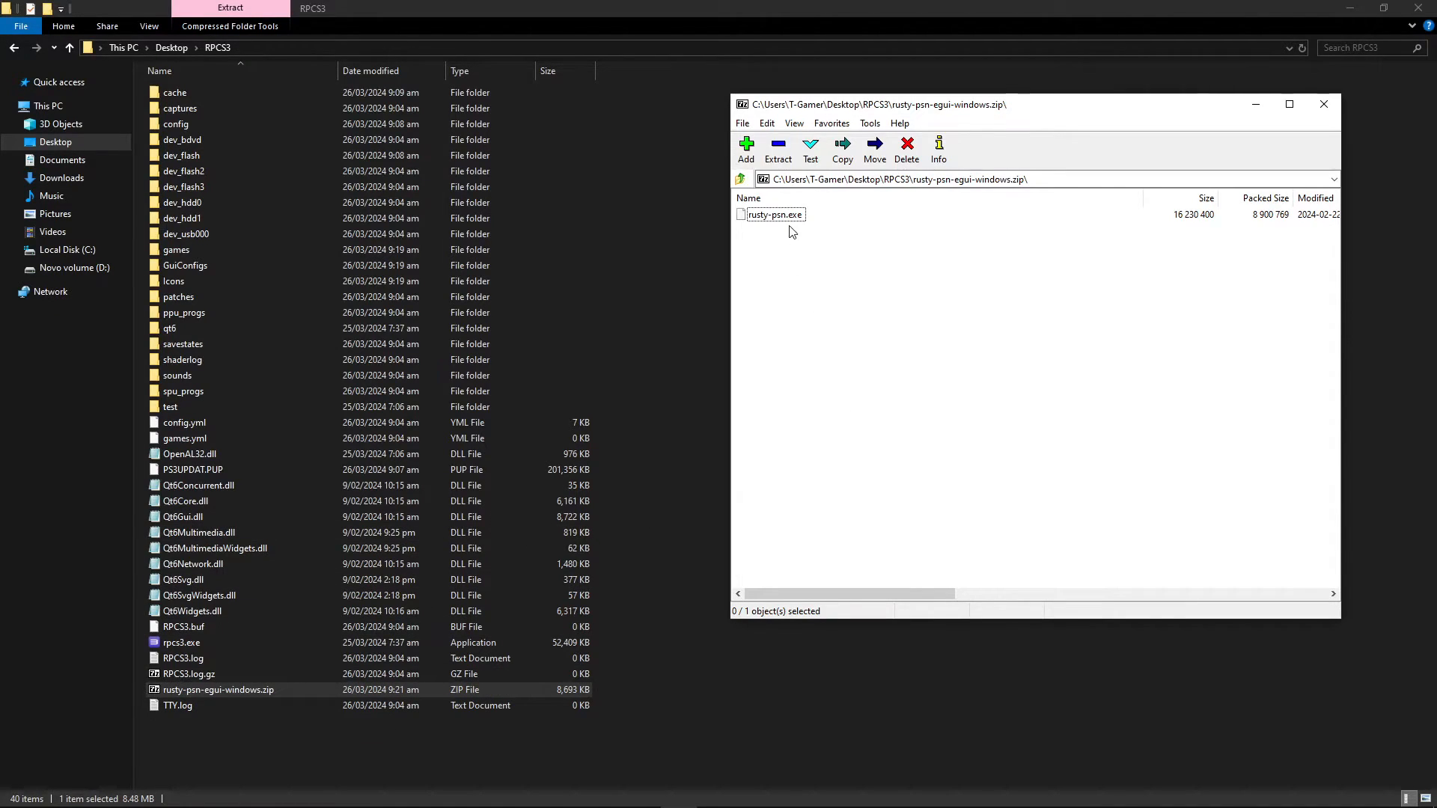
{"action": "left_click", "coordinate": [773, 214]}
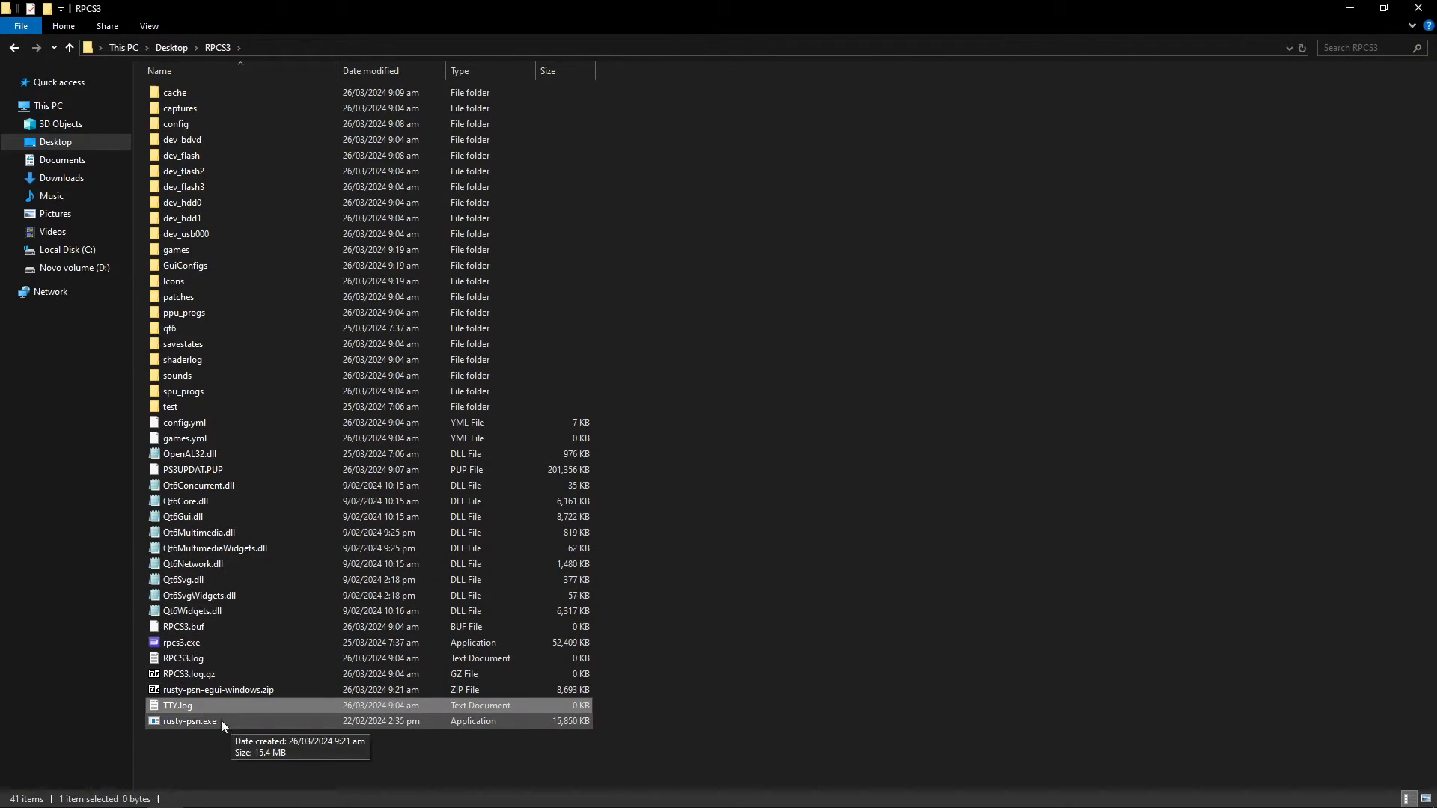
{"action": "left_click", "coordinate": [188, 721]}
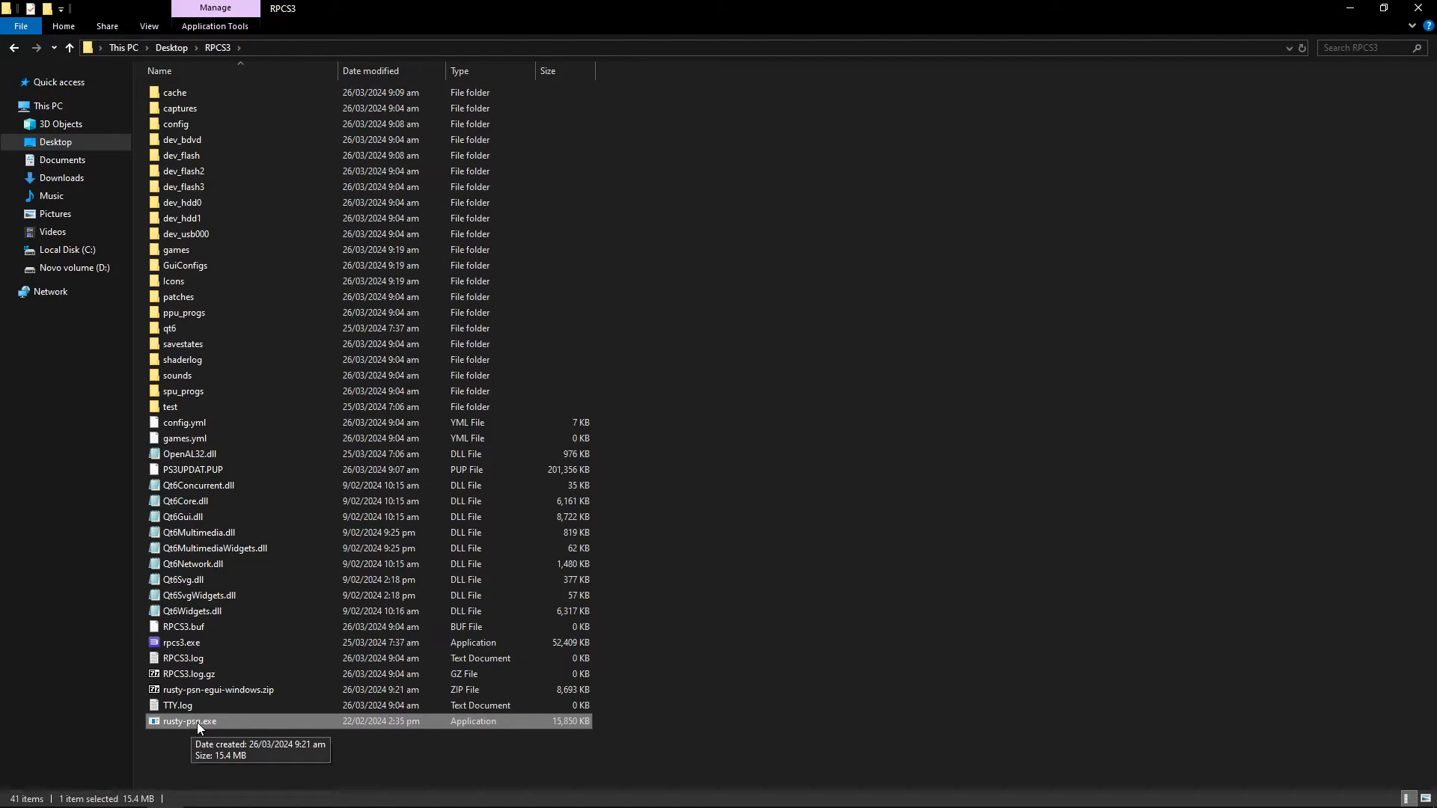
{"action": "double_click", "coordinate": [187, 722]}
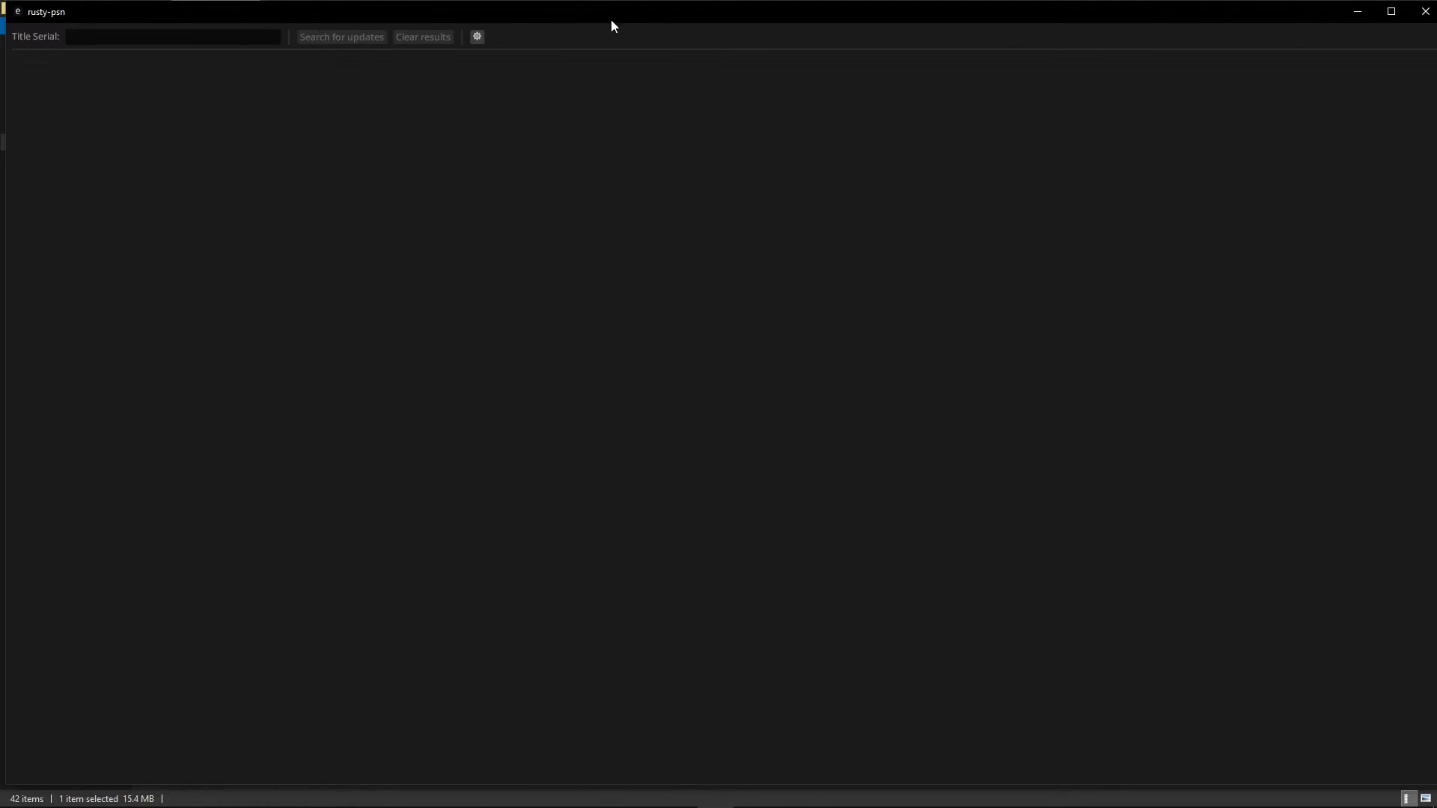
Create an 'updates' folder and set rusty-psn's download path to the RPCS3 folder on the Desktop
{"action": "left_click", "coordinate": [476, 36]}
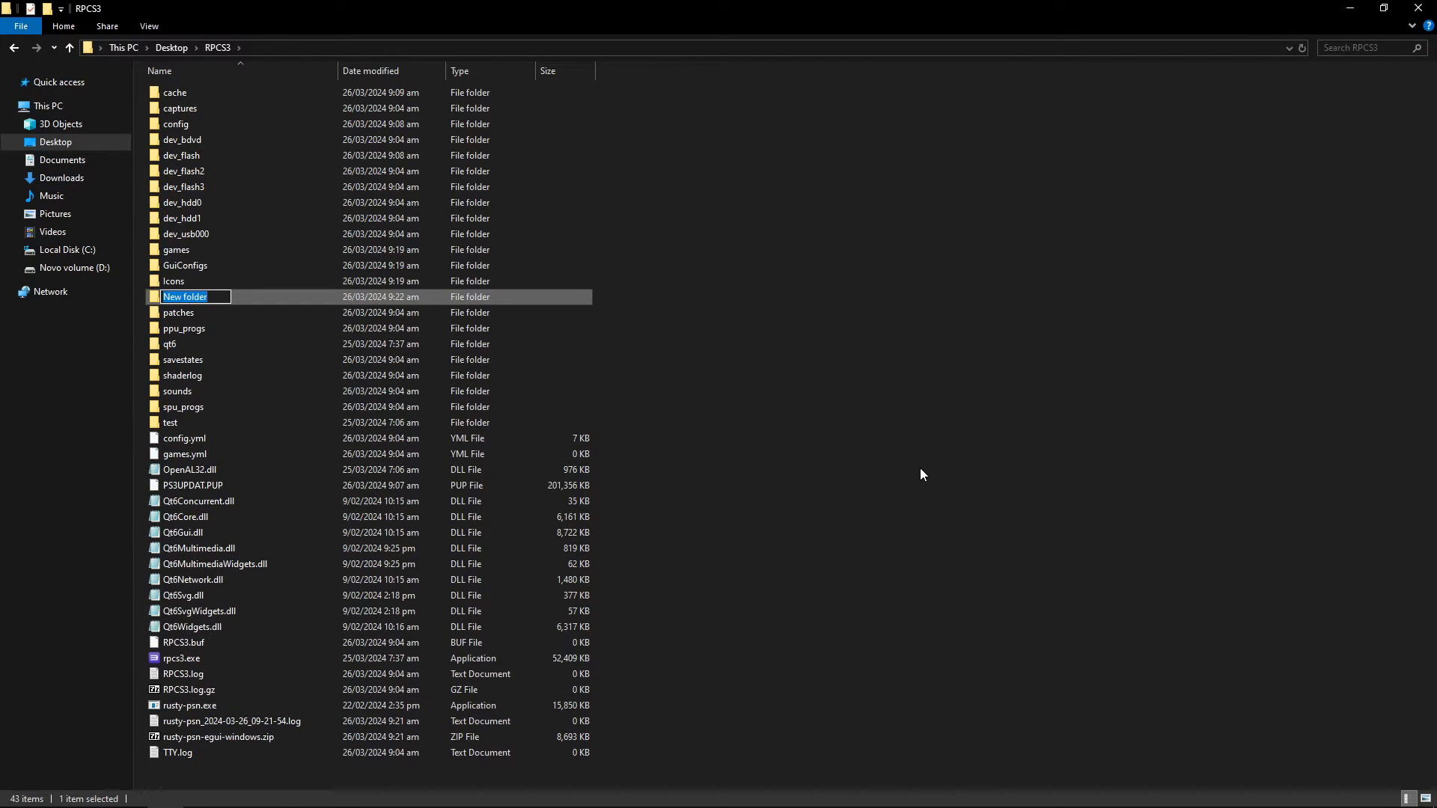
{"action": "type", "text": "updates"}
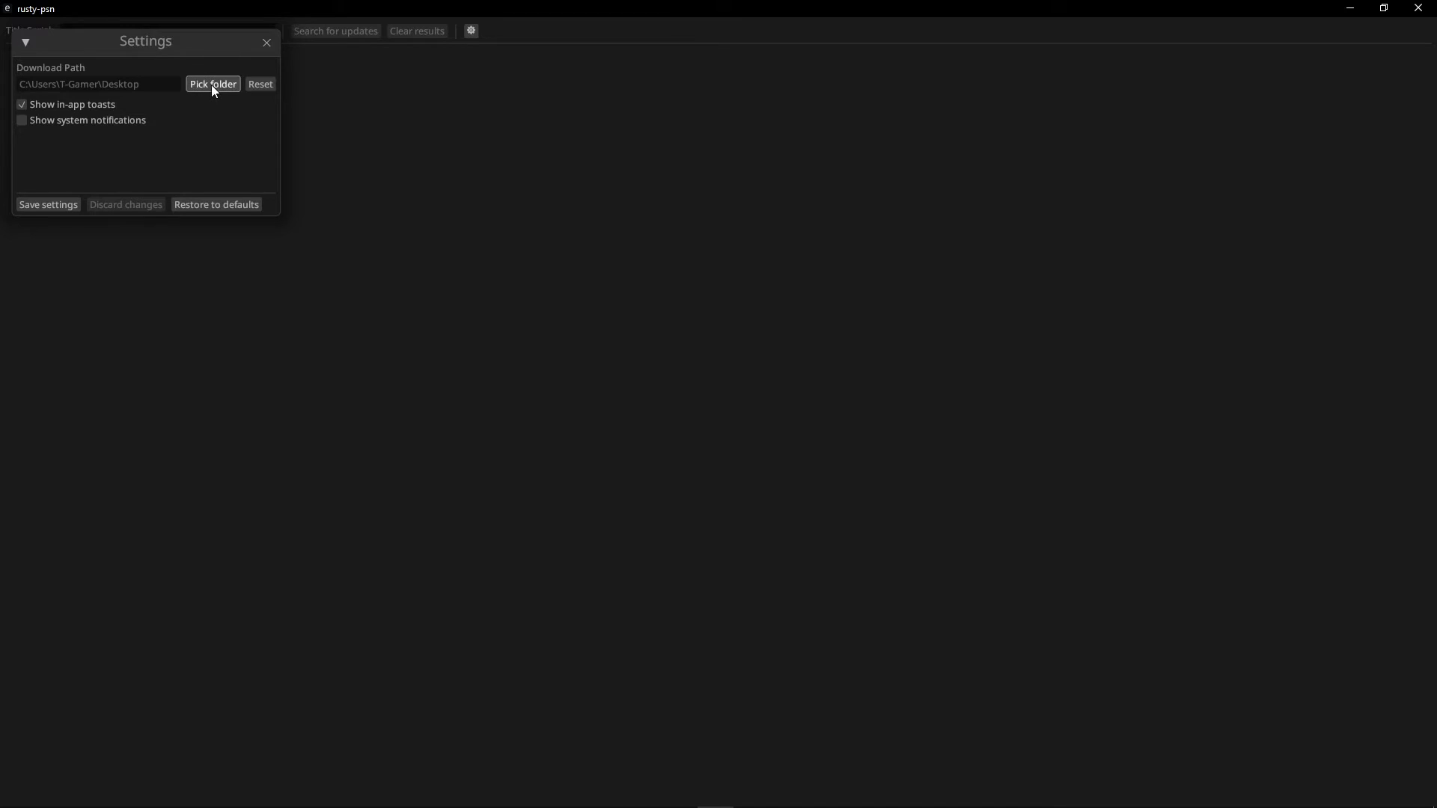
{"action": "left_click", "coordinate": [213, 83]}
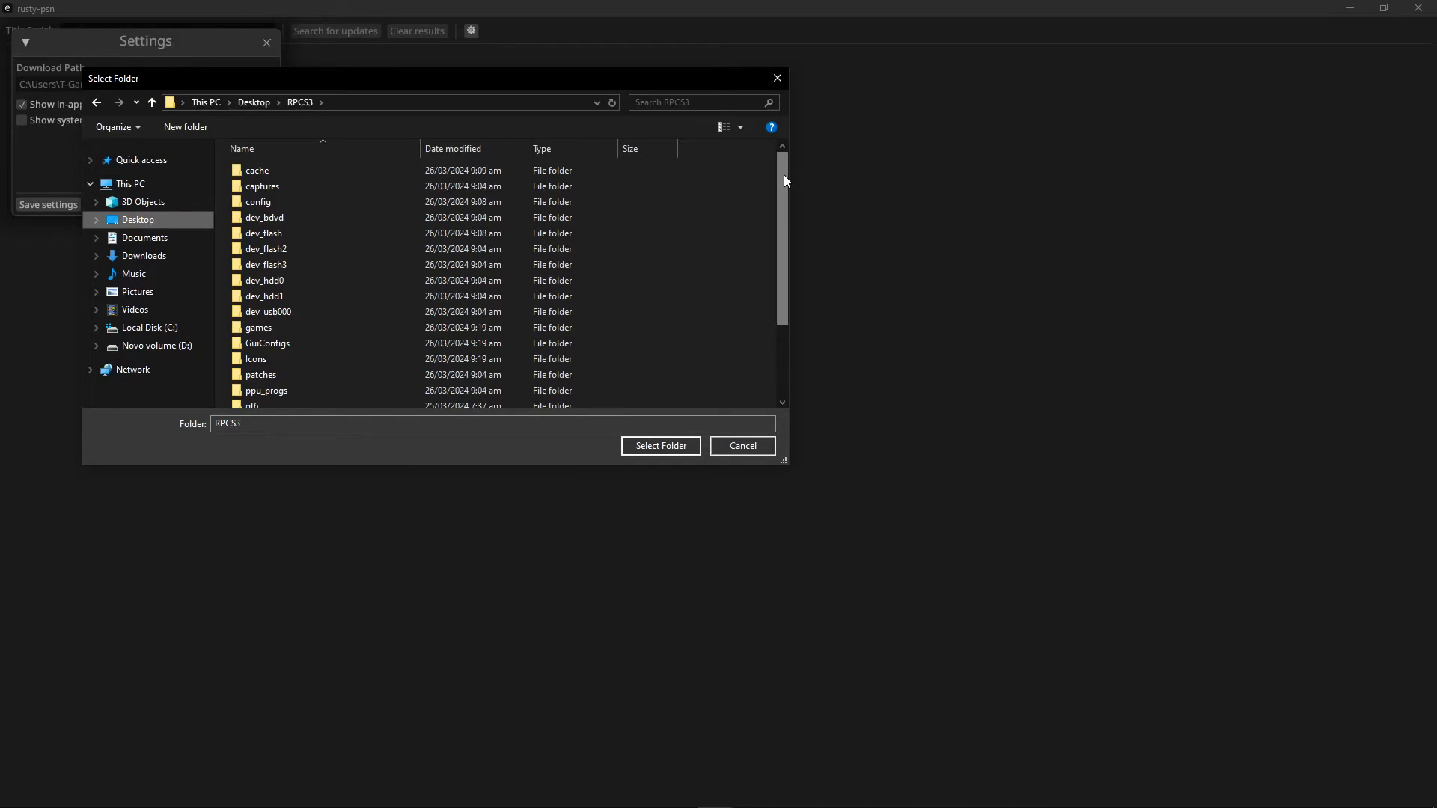
{"action": "scroll", "scroll_direction": "down", "scroll_amount": 3}
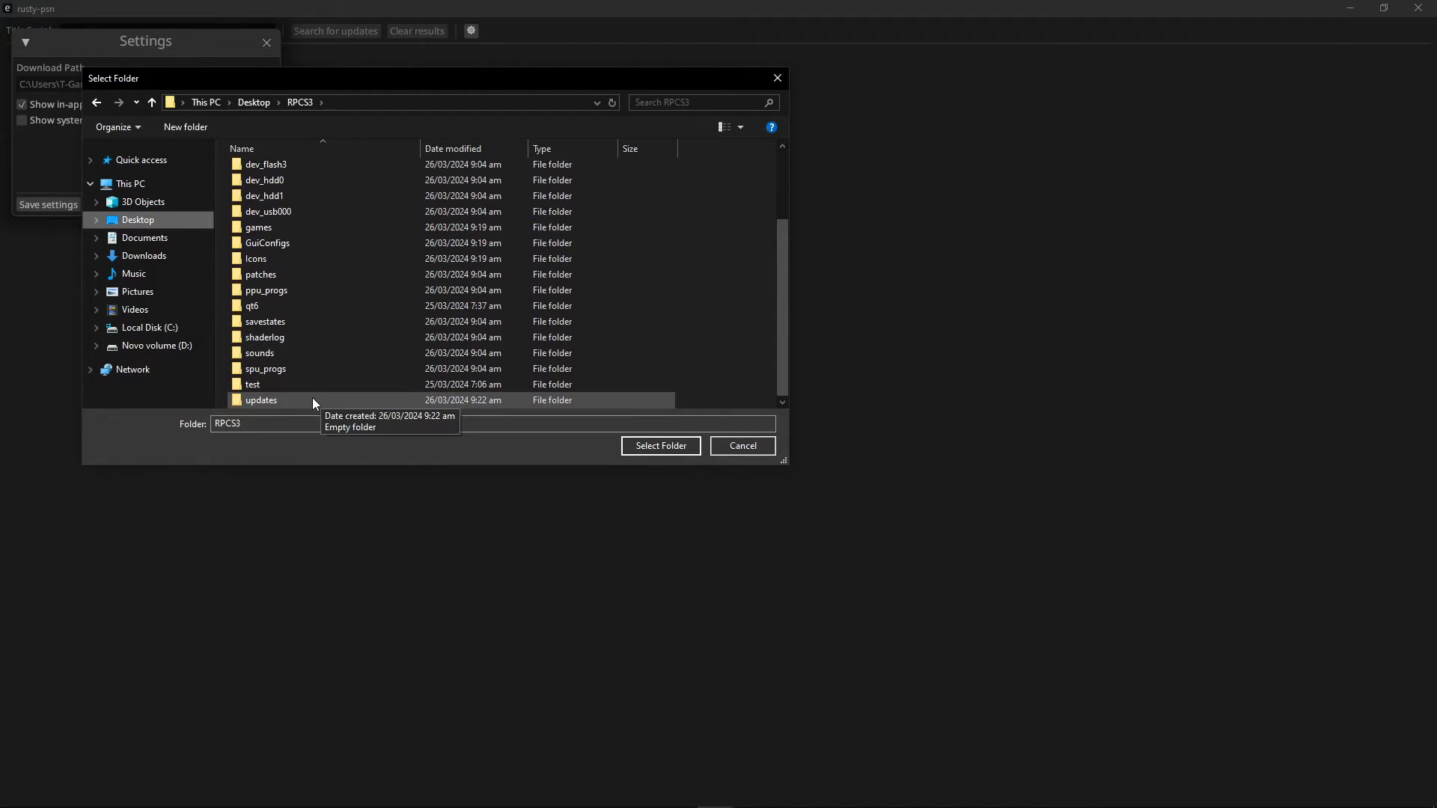
{"action": "left_click", "coordinate": [659, 446]}
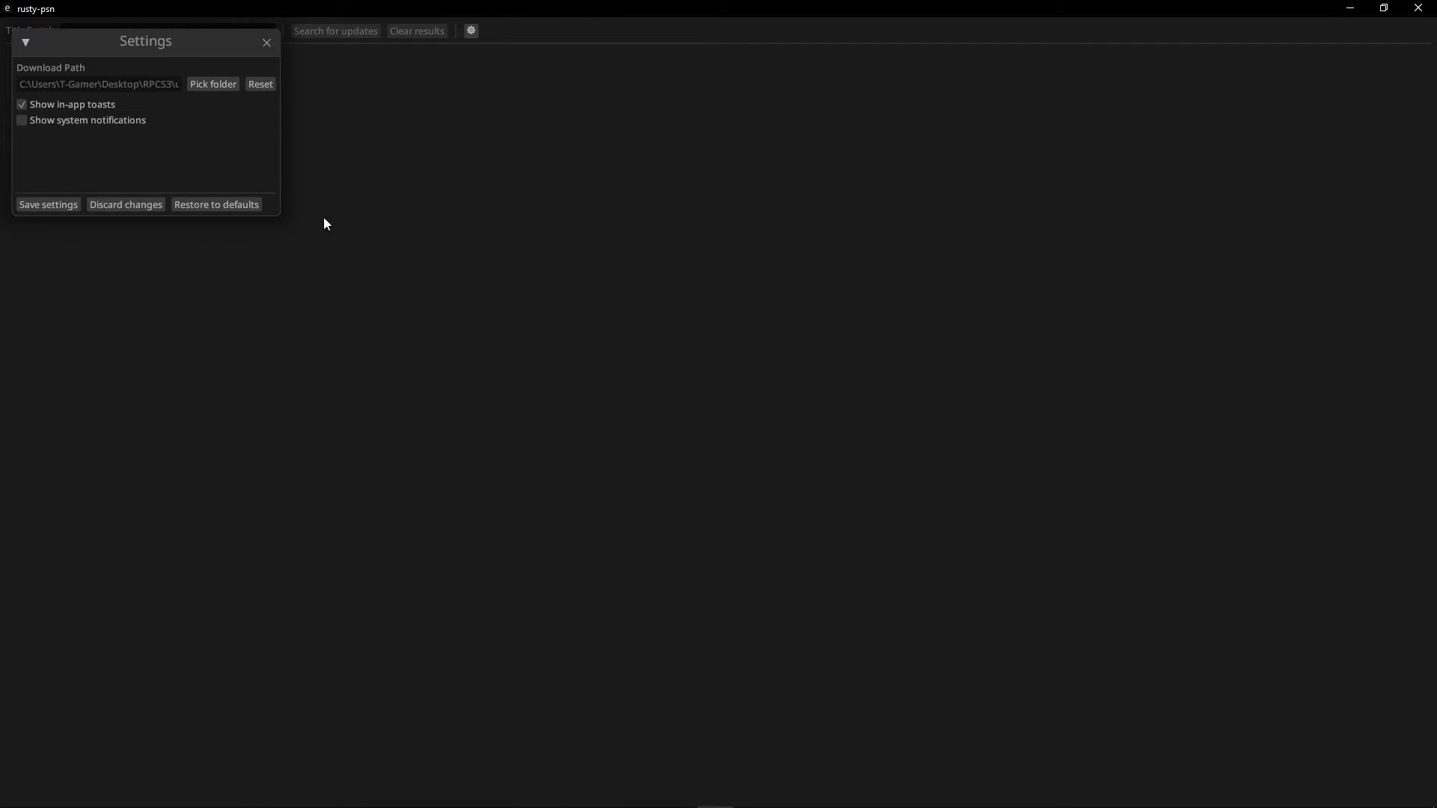
{"action": "mouse_move", "coordinate": [198, 117]}
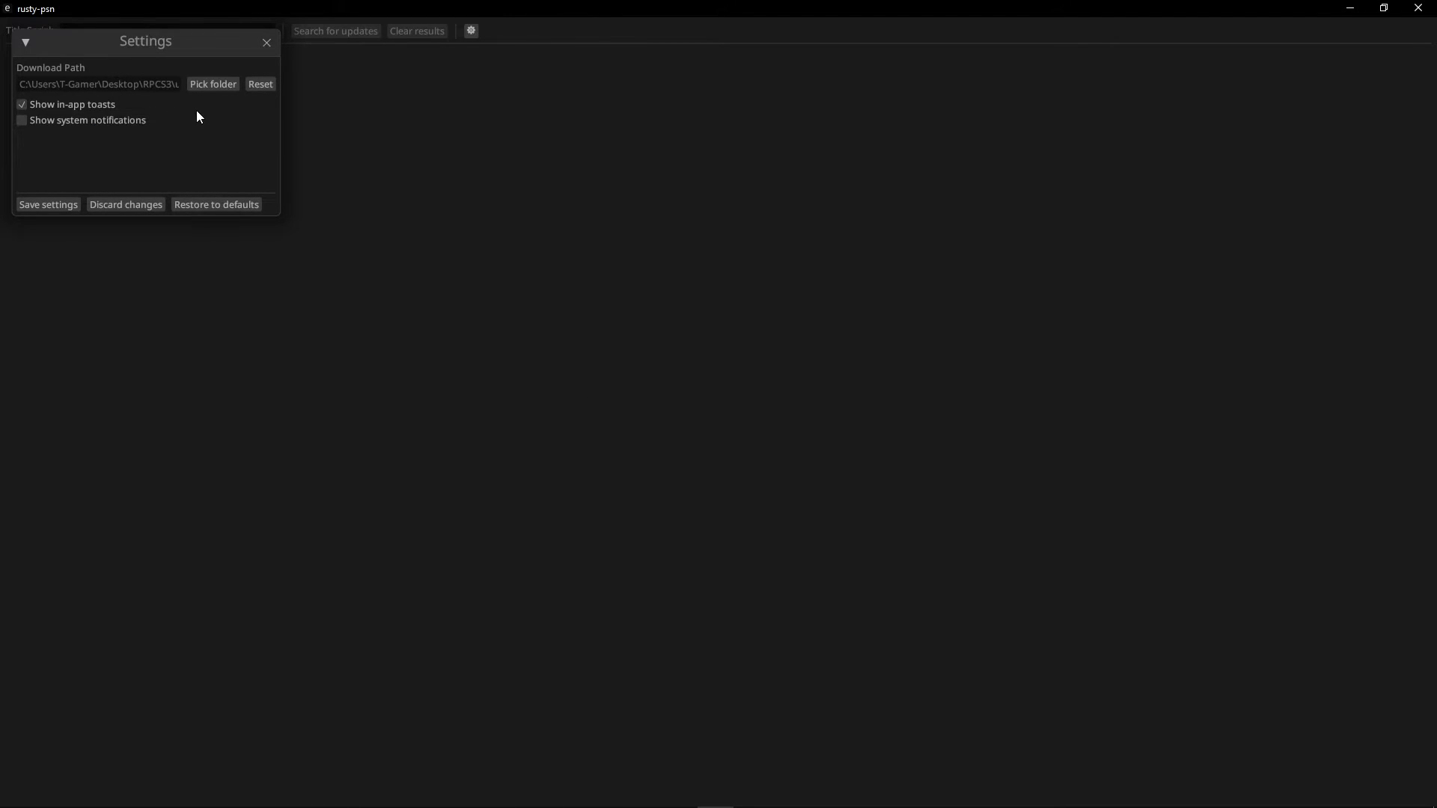
{"action": "mouse_move", "coordinate": [132, 144]}
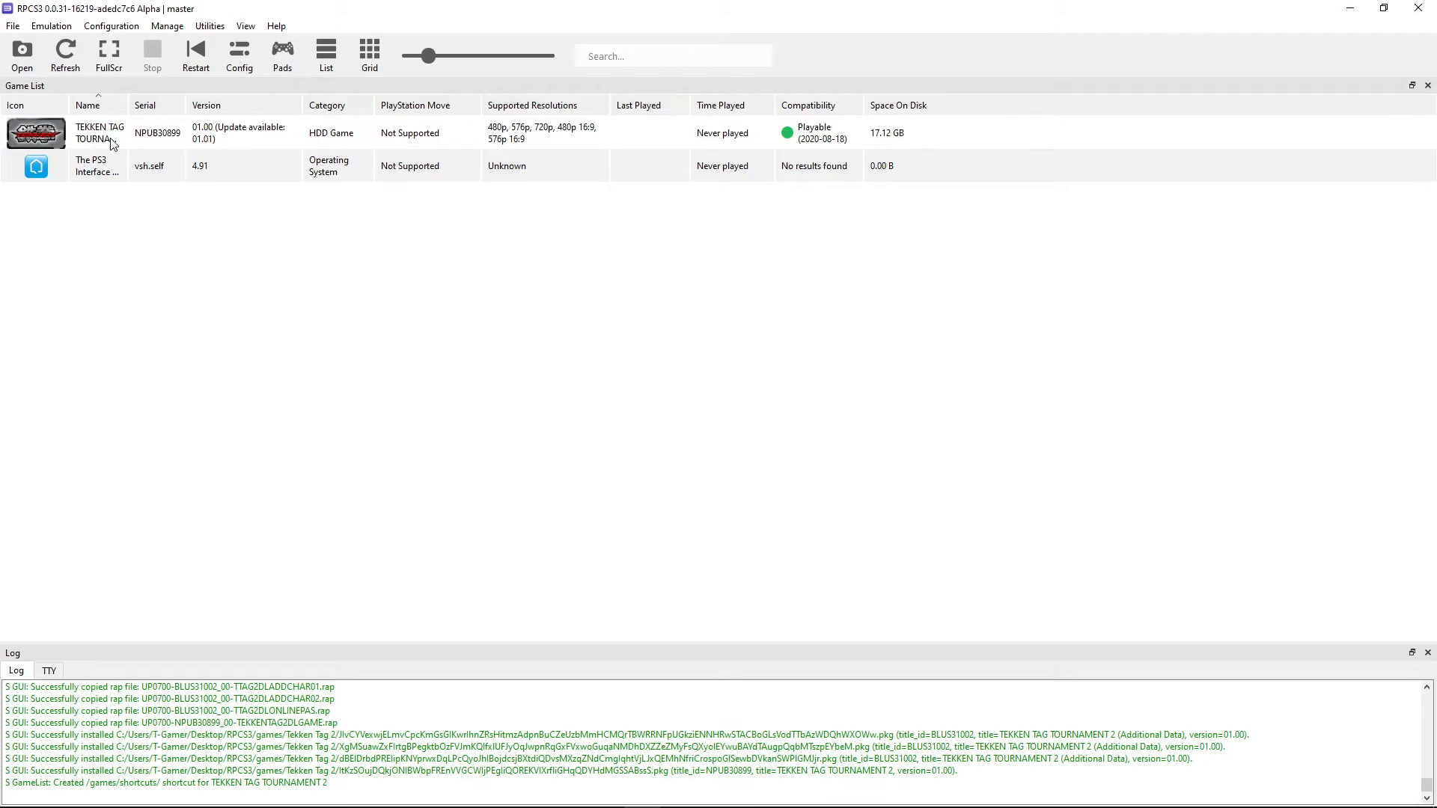
Copy Tekken Tag Tournament 2's serial via Copy Info > Copy Serial and return to rusty-psn
{"action": "right_click", "coordinate": [99, 133]}
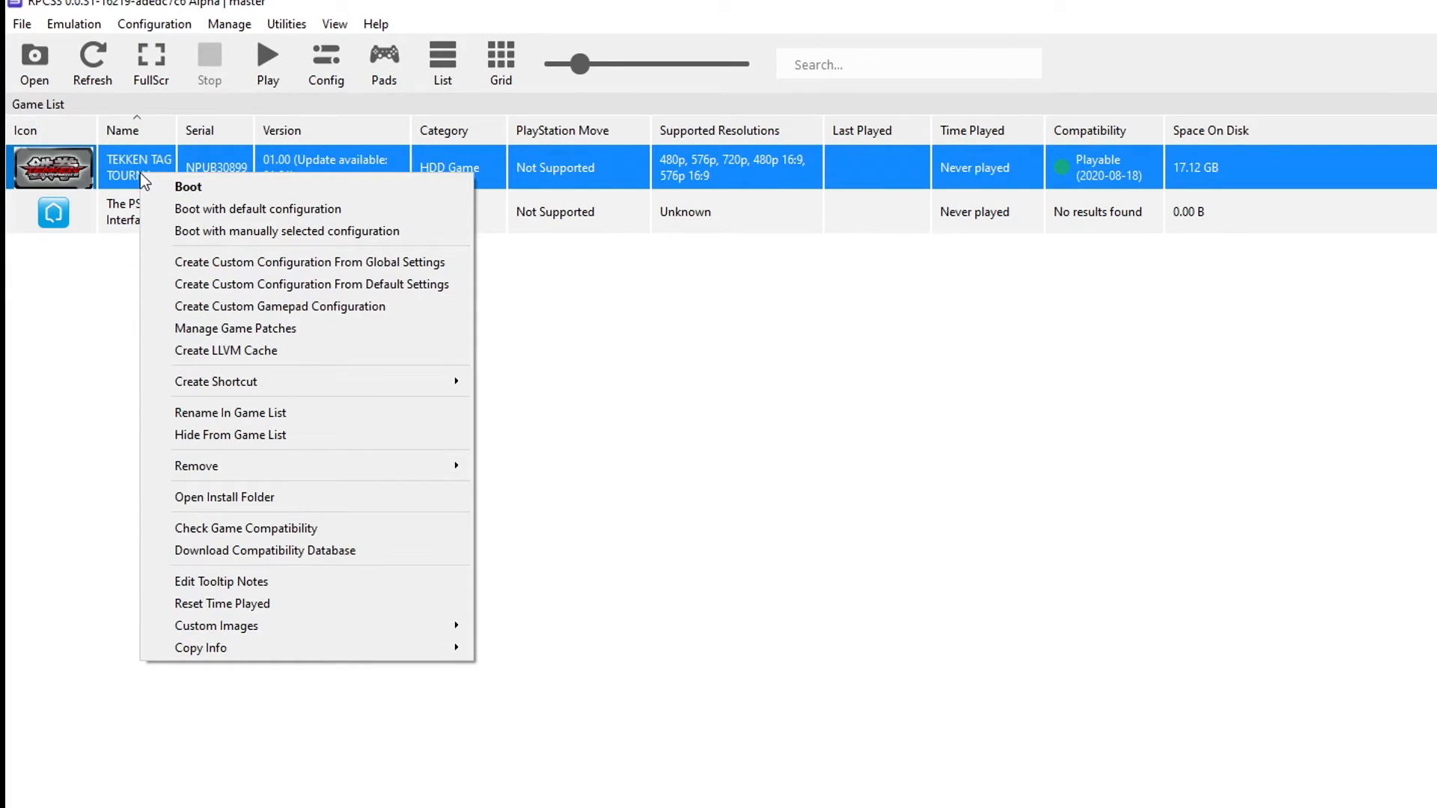
{"action": "mouse_move", "coordinate": [263, 543]}
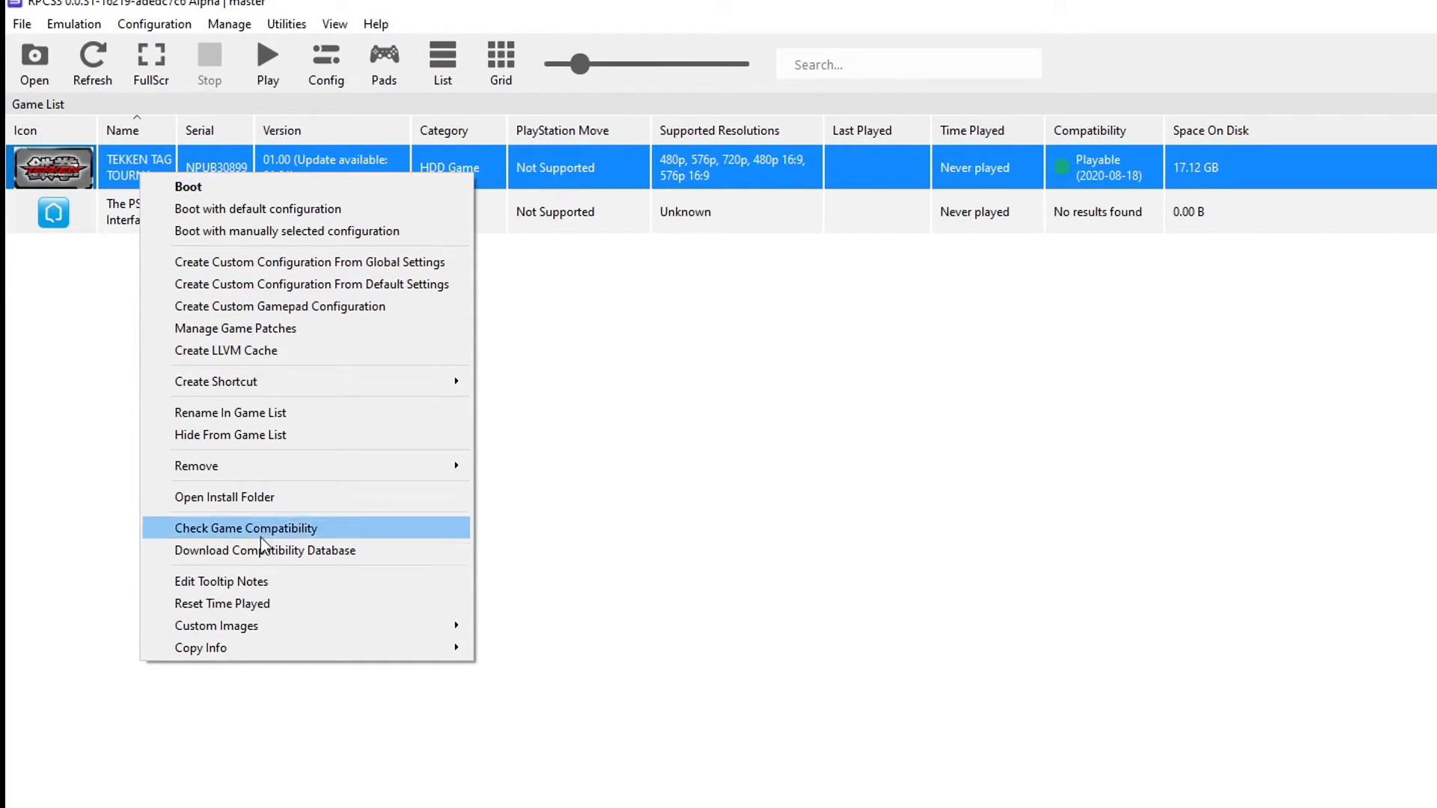
{"action": "mouse_move", "coordinate": [199, 646]}
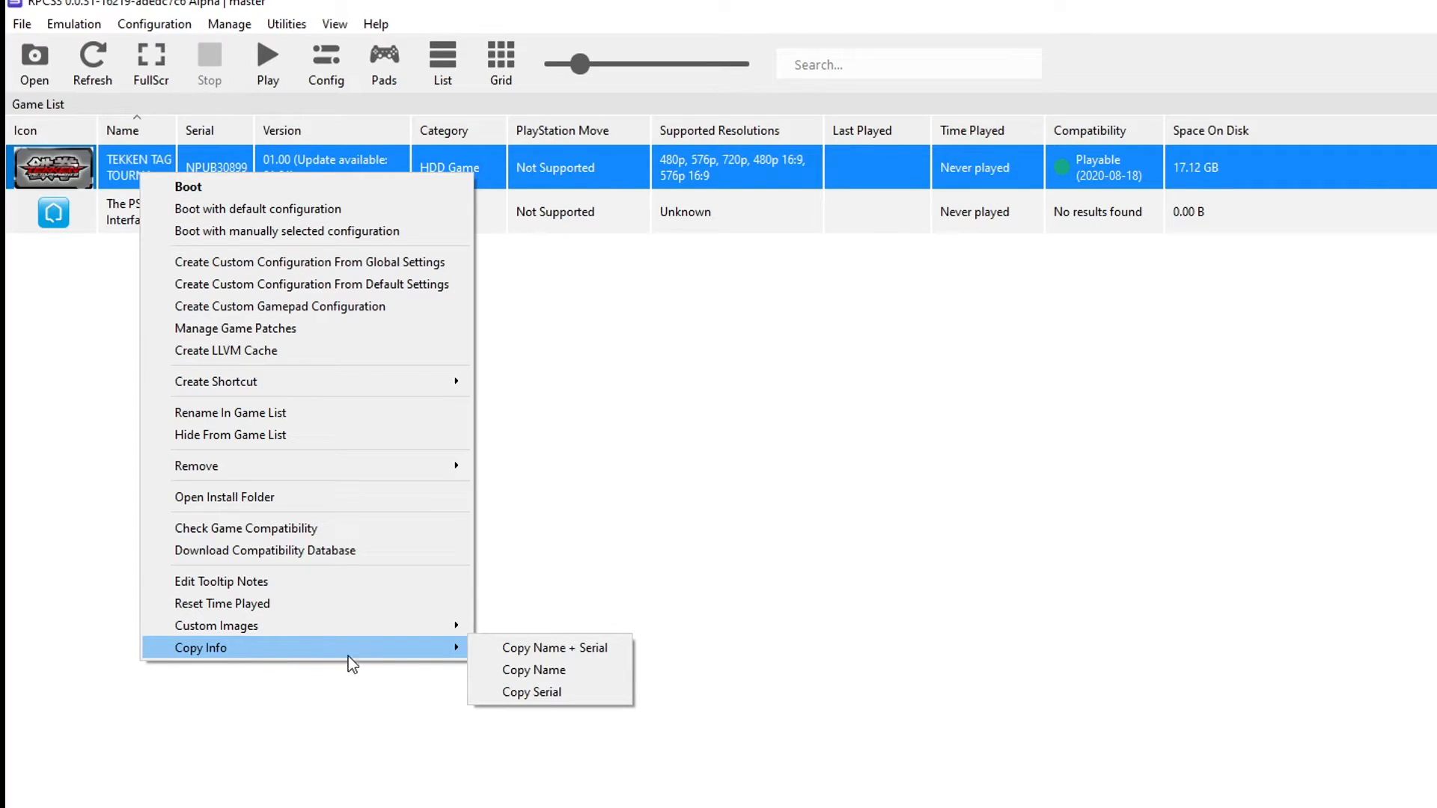
{"action": "mouse_move", "coordinate": [531, 691]}
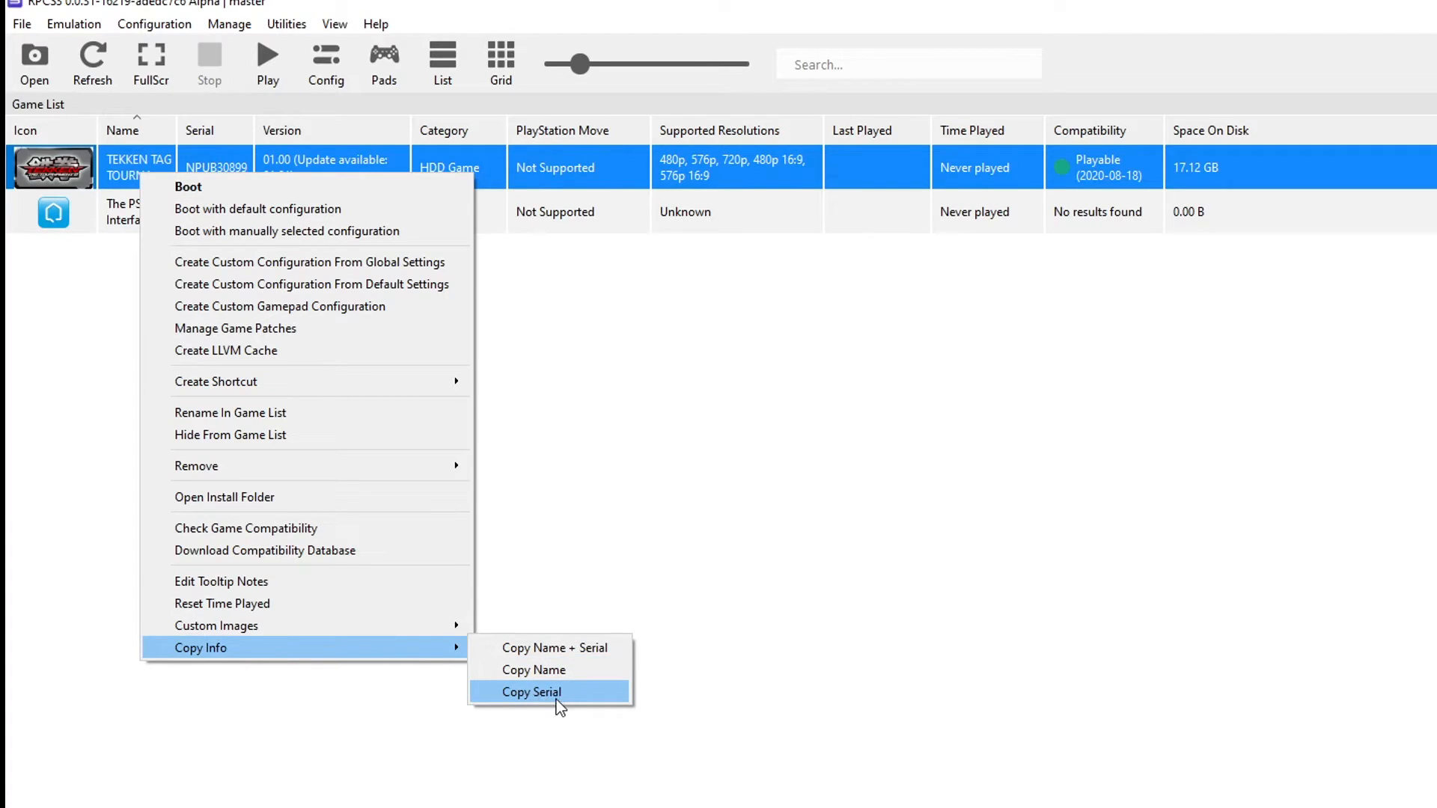
{"action": "left_click", "coordinate": [531, 691]}
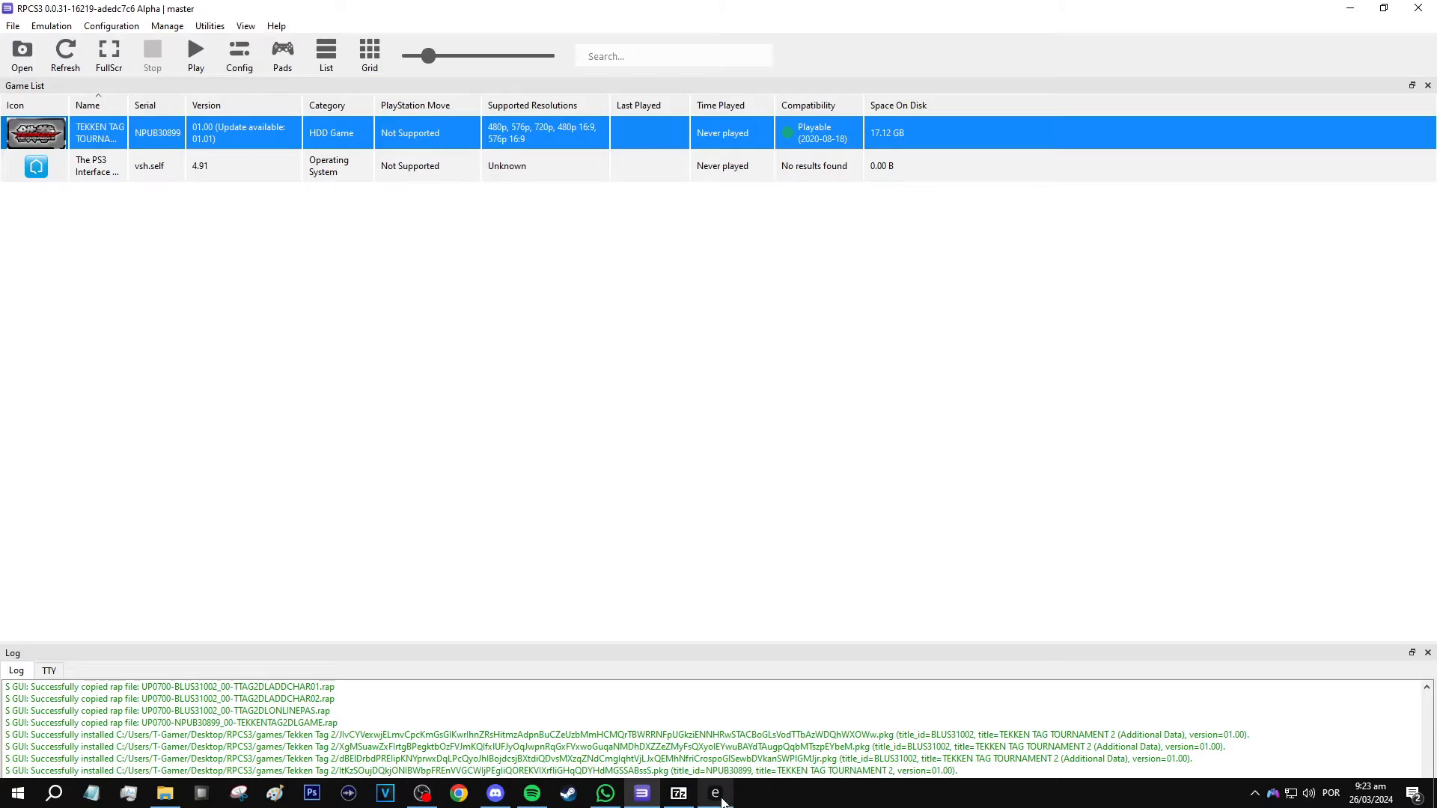
{"action": "left_click", "coordinate": [714, 793]}
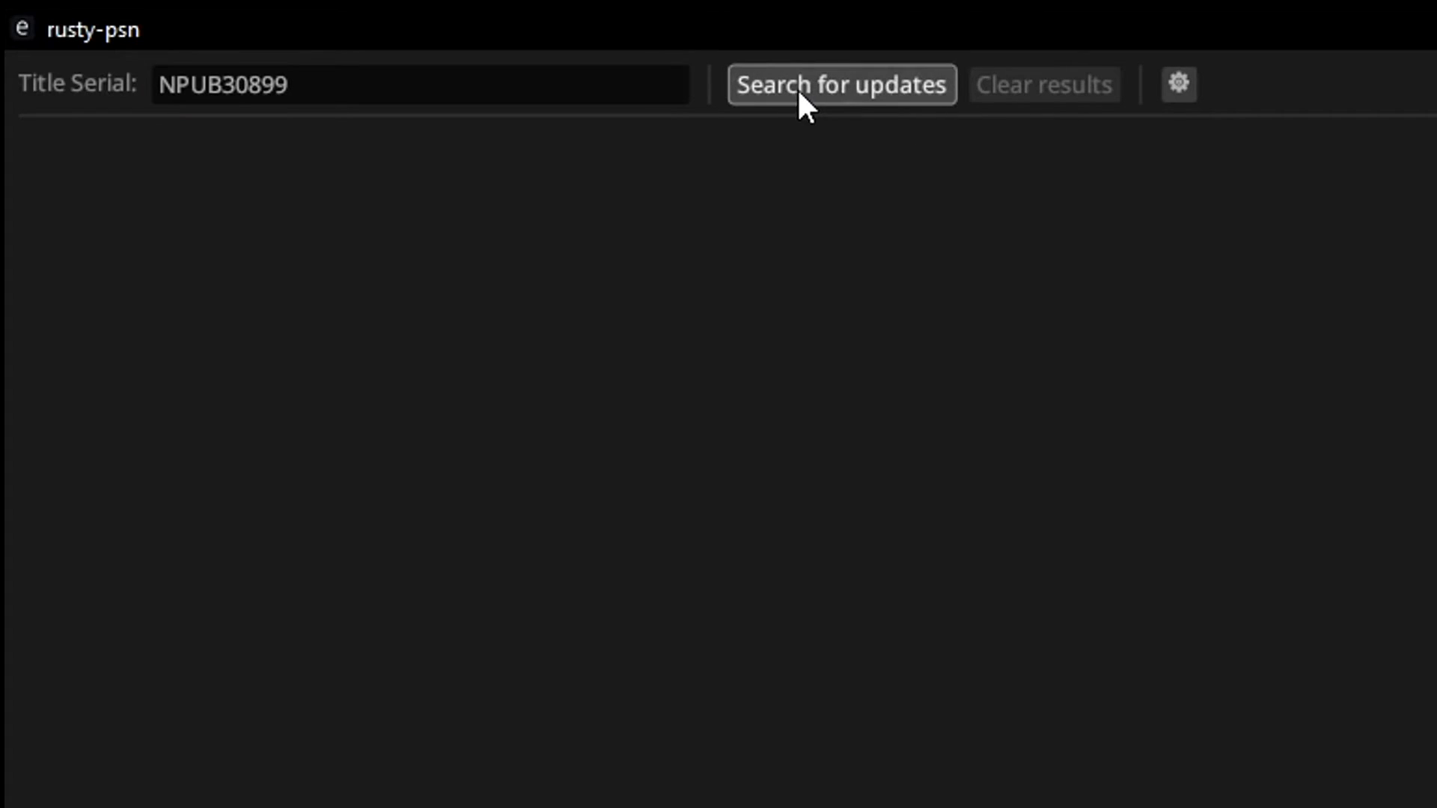
Search updates for serial NPUB30899 and download the 01.01 package (34.1 MB)
{"action": "left_click", "coordinate": [840, 84]}
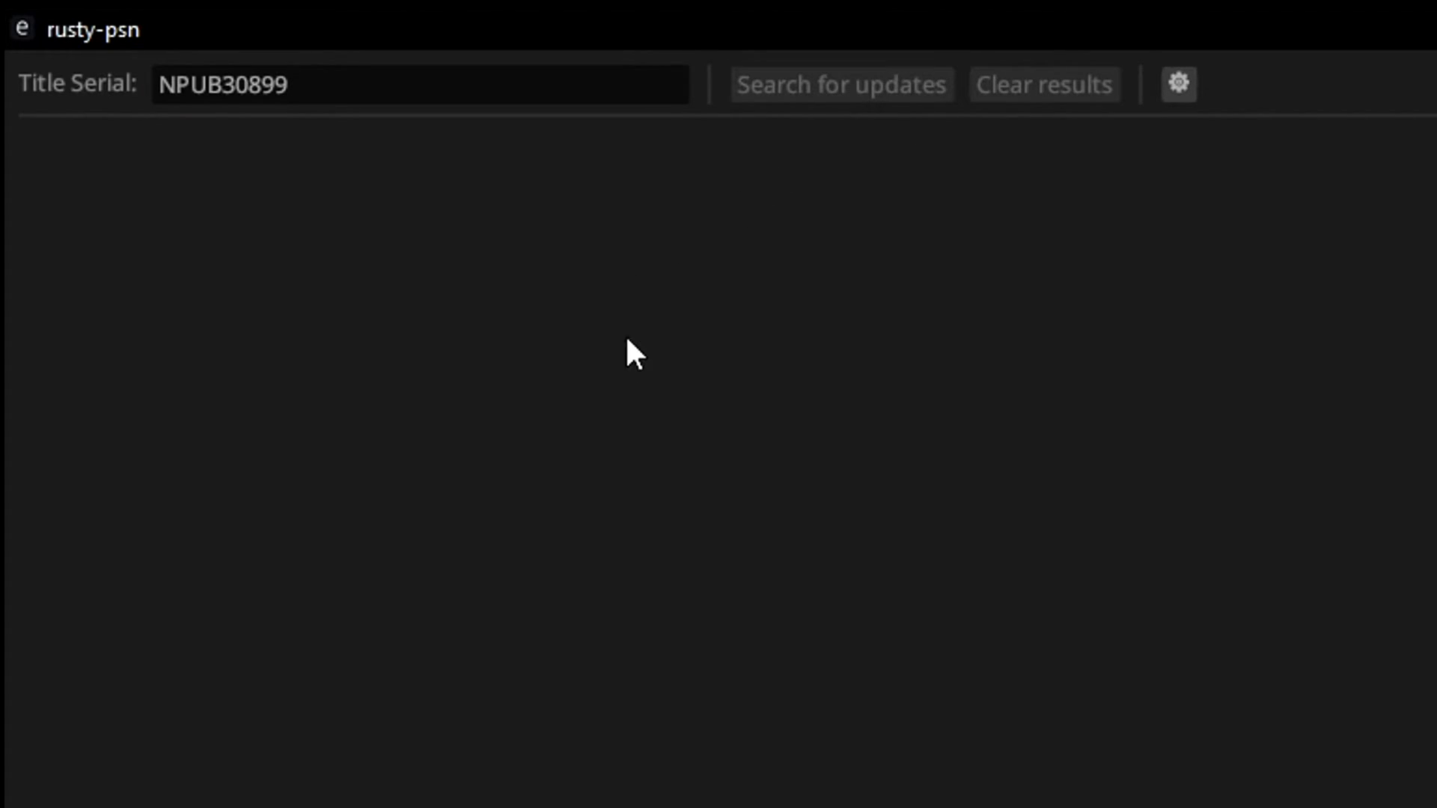
{"action": "left_click", "coordinate": [840, 84]}
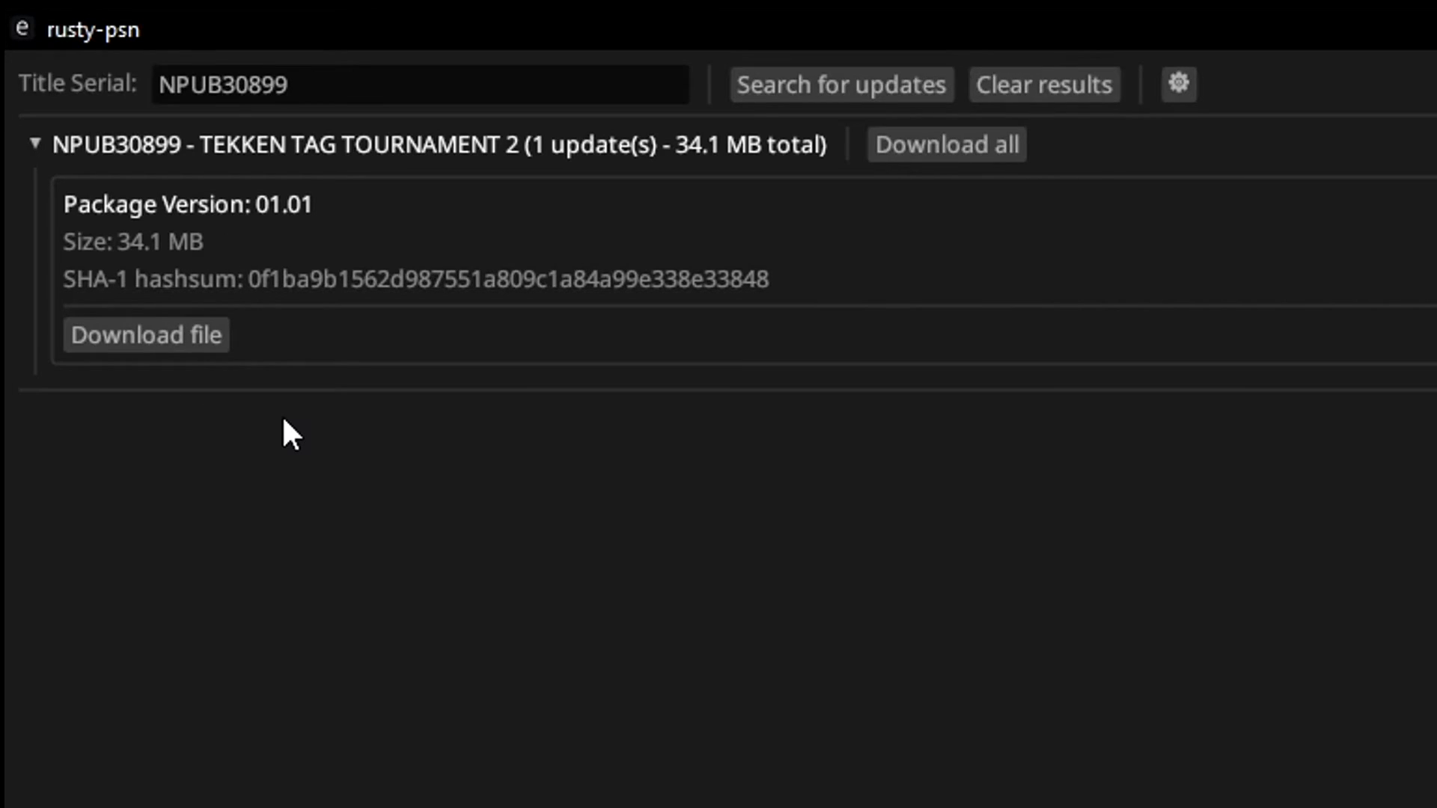
{"action": "left_click", "coordinate": [145, 333]}
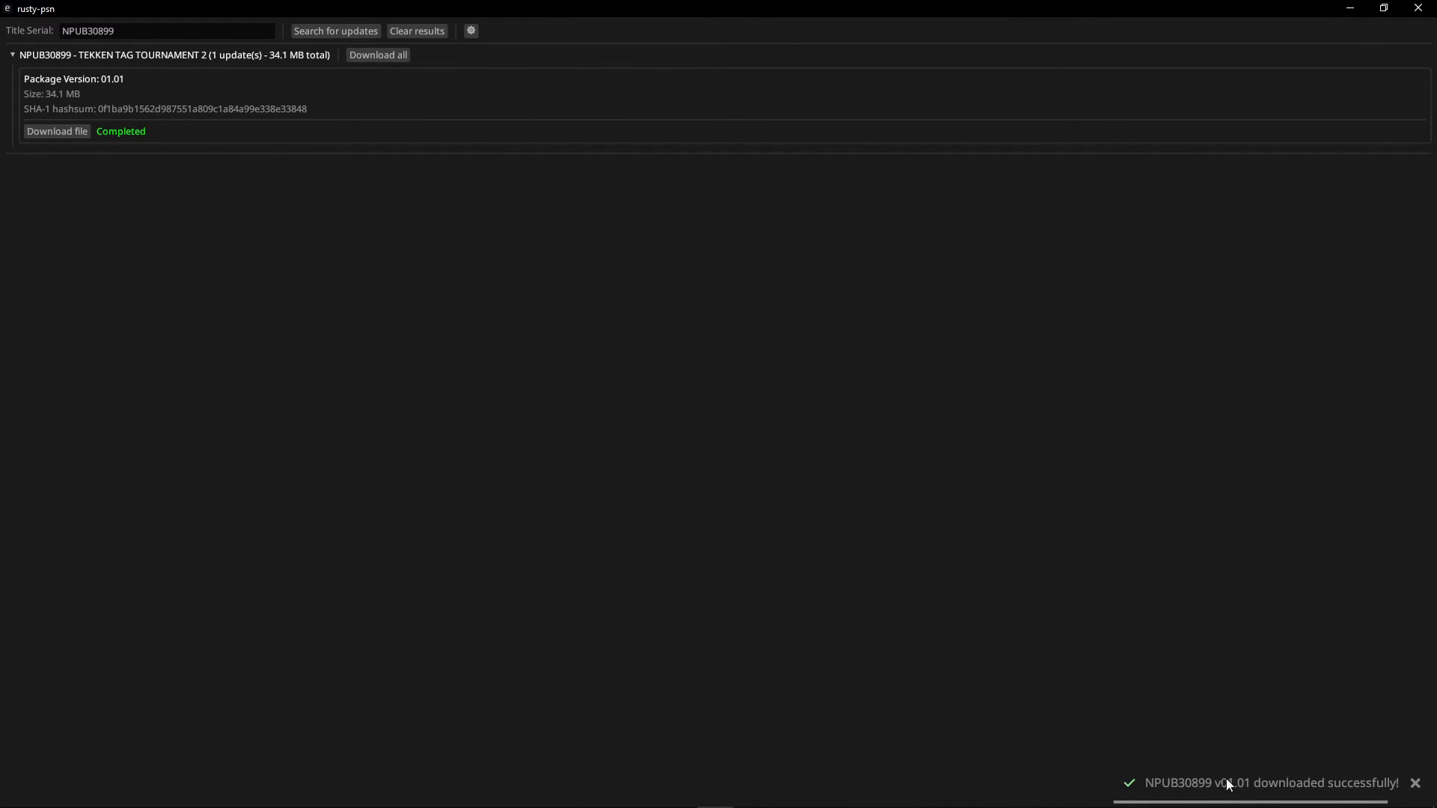
{"action": "mouse_move", "coordinate": [923, 638]}
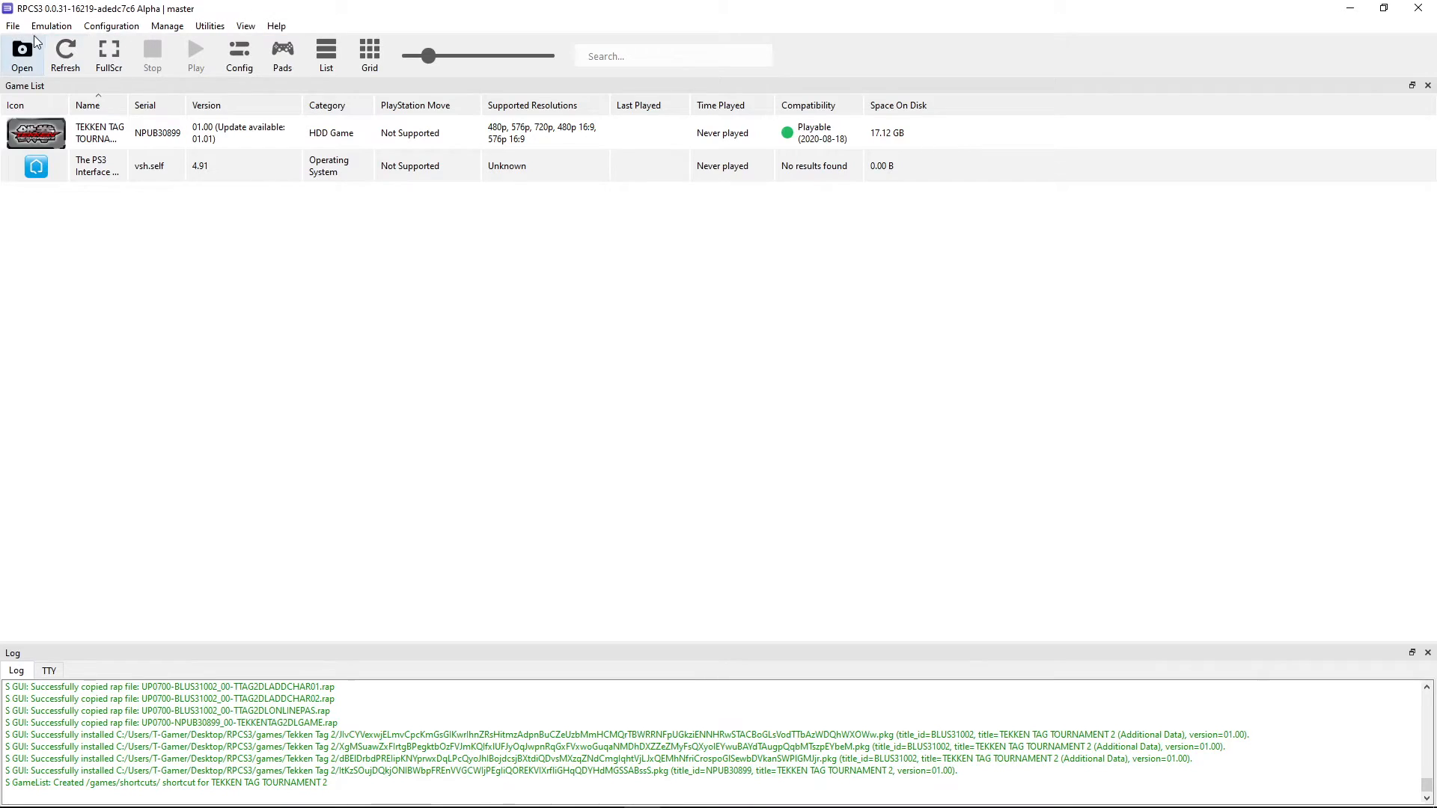
Install the 01.01 update package from updates > NPUB30899 via Install Packages/Raps/Edats
{"action": "left_click", "coordinate": [14, 25]}
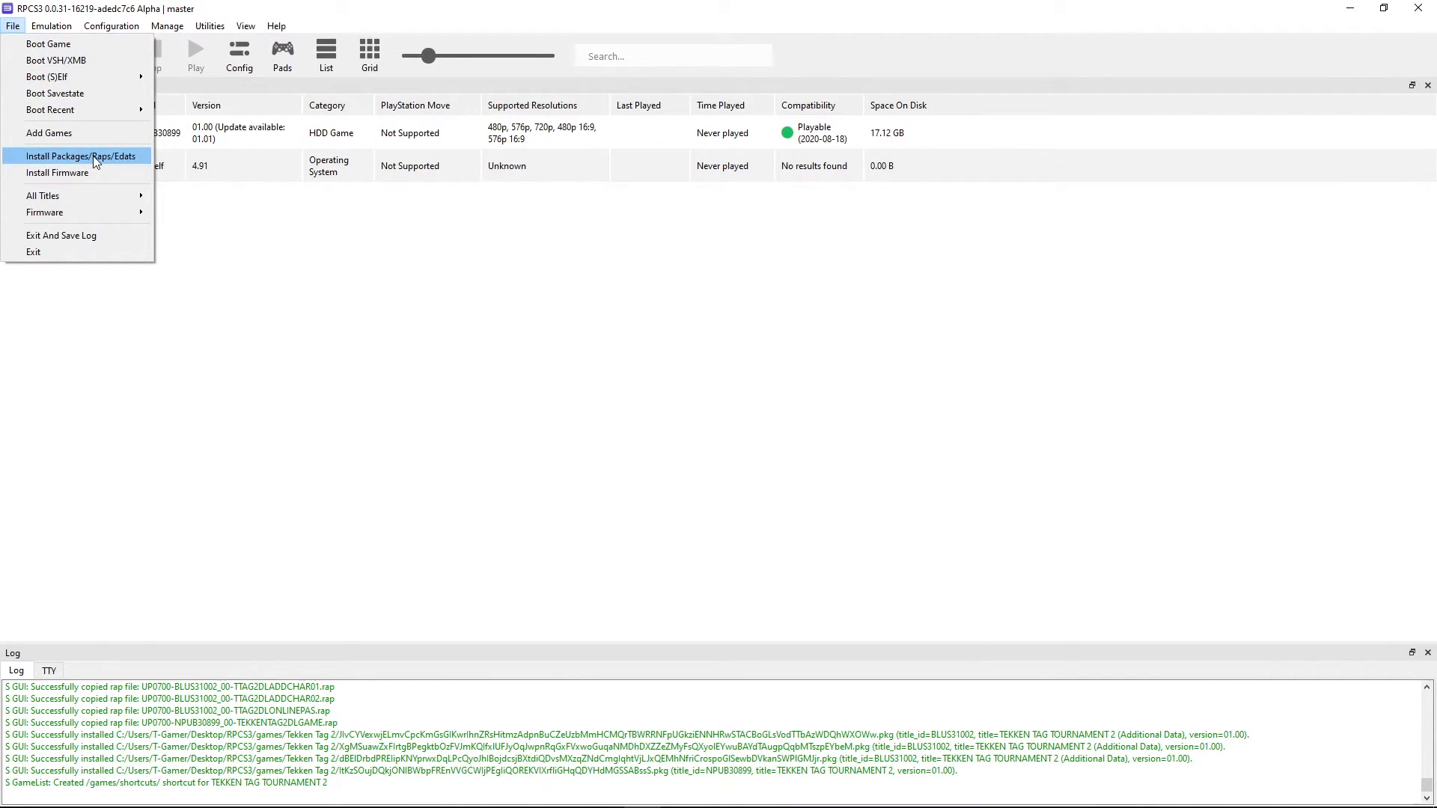
{"action": "left_click", "coordinate": [81, 155]}
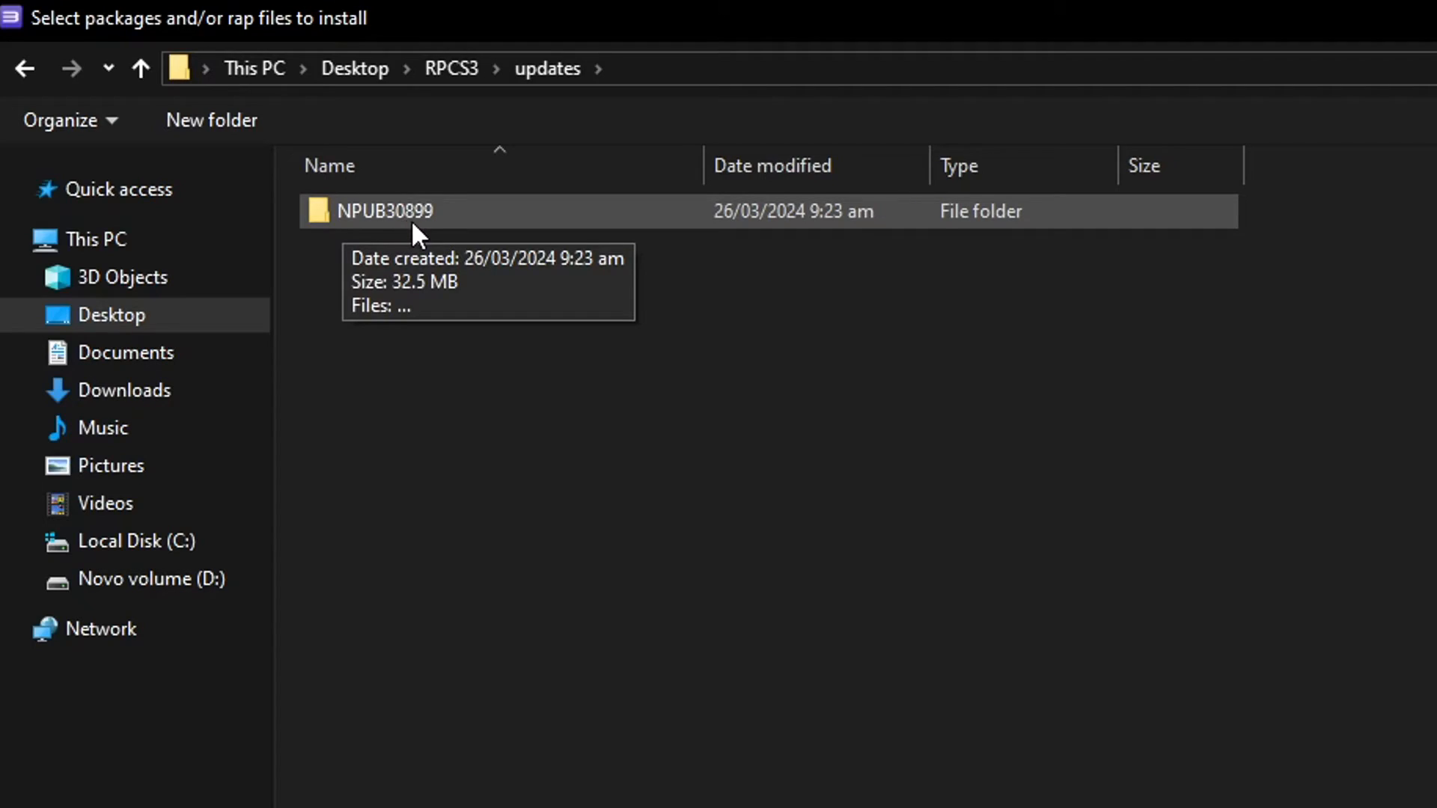
{"action": "double_click", "coordinate": [385, 211]}
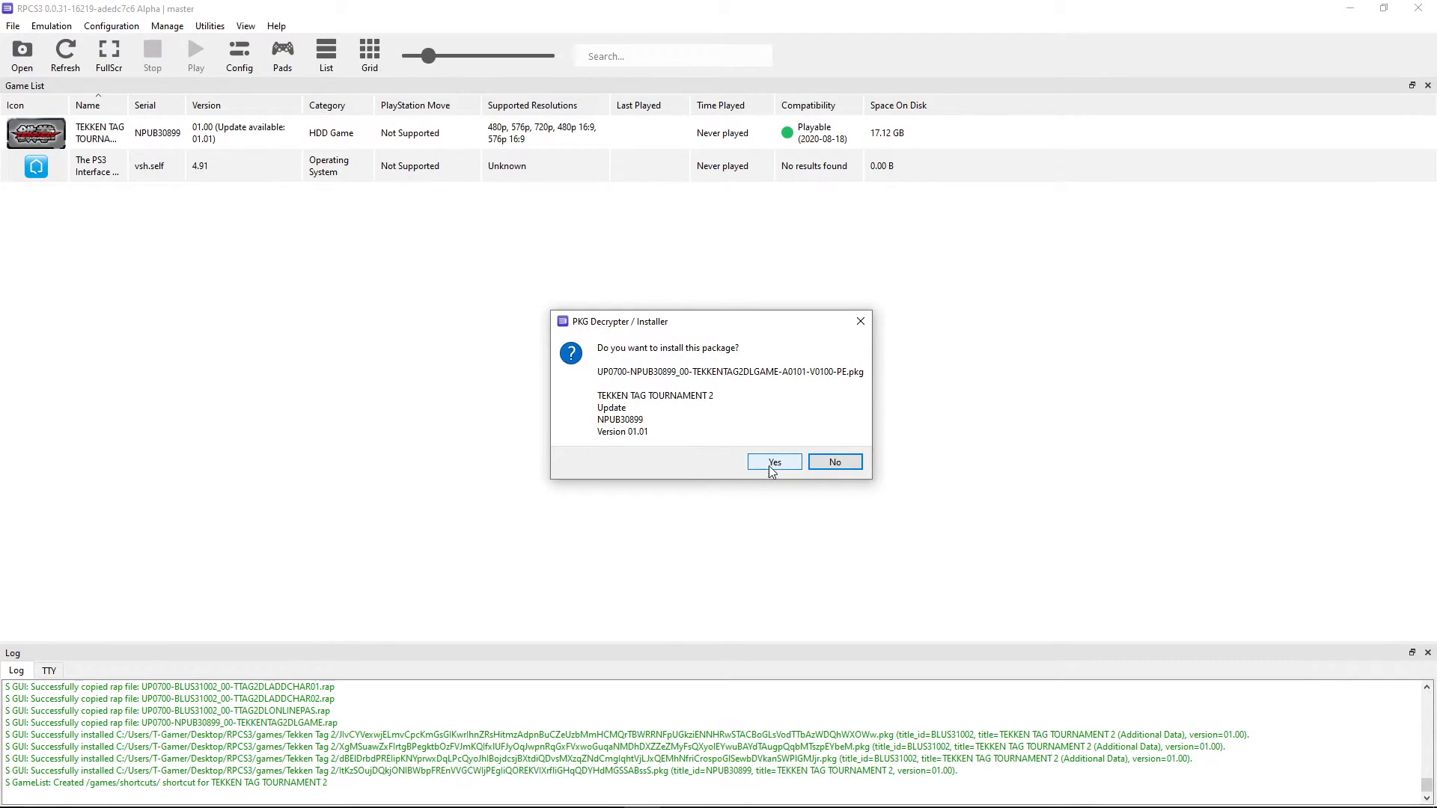
{"action": "left_click", "coordinate": [772, 460]}
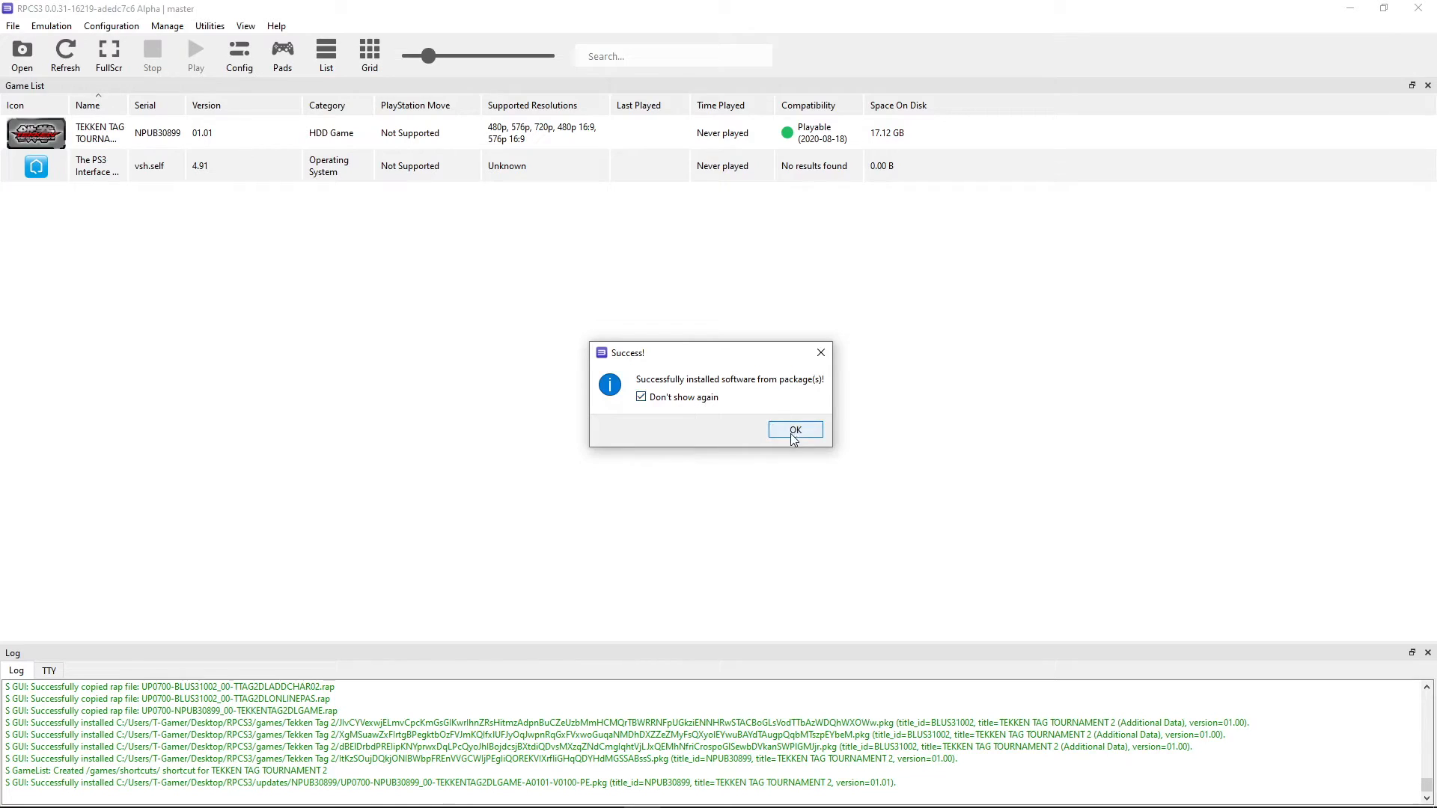
{"action": "left_click", "coordinate": [793, 429]}
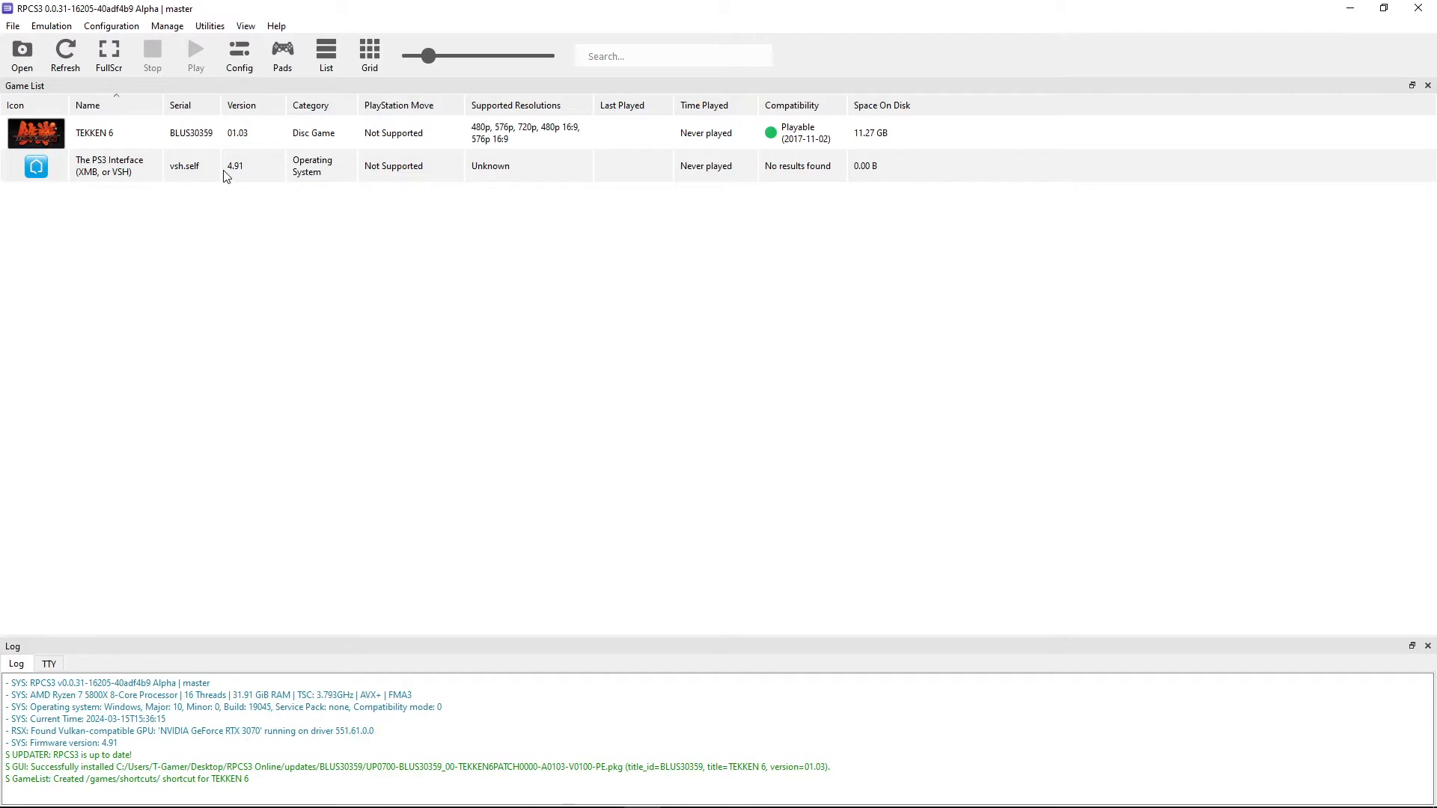
{"action": "mouse_move", "coordinate": [279, 230]}
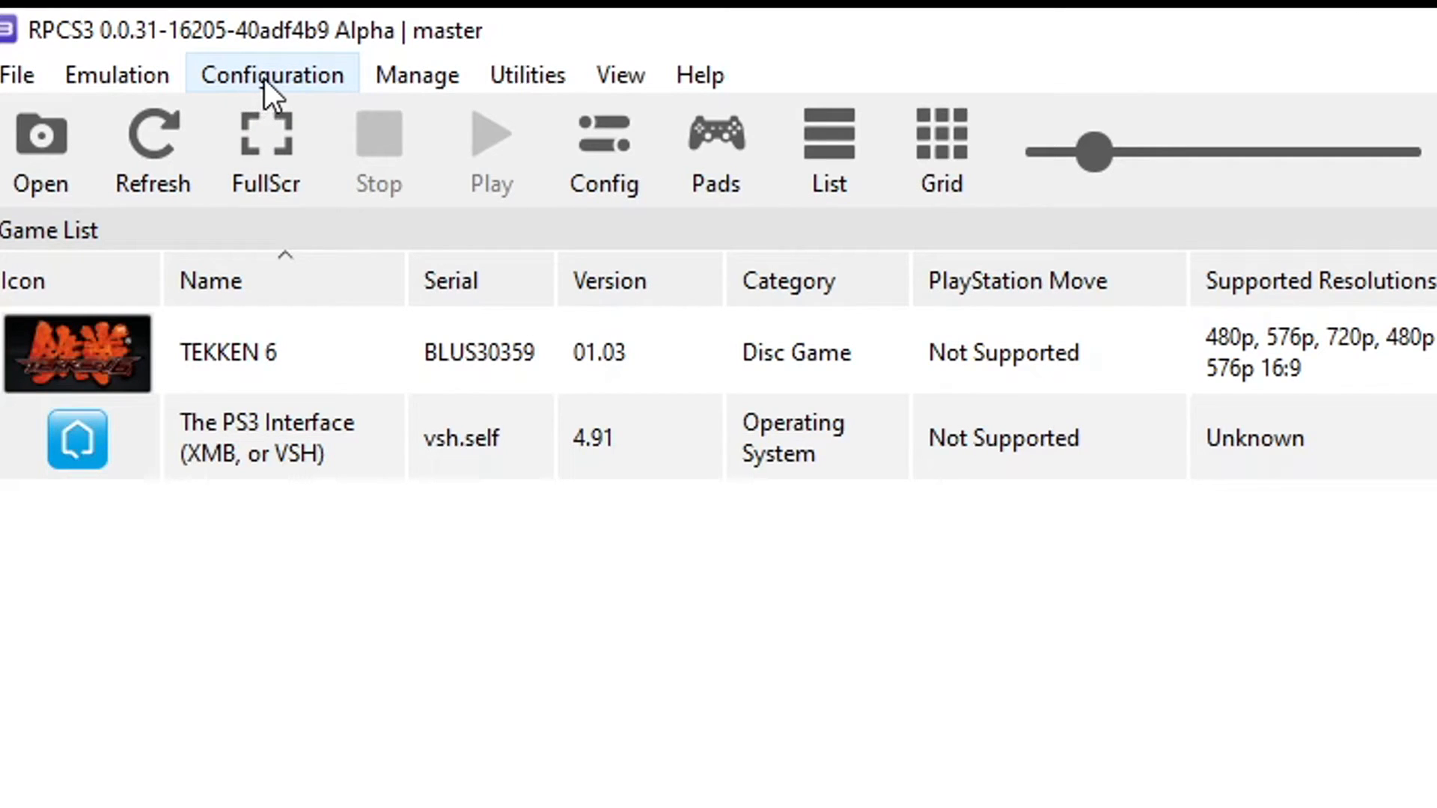
Bring up the RPCN window from the Configuration menu
{"action": "left_click", "coordinate": [271, 75]}
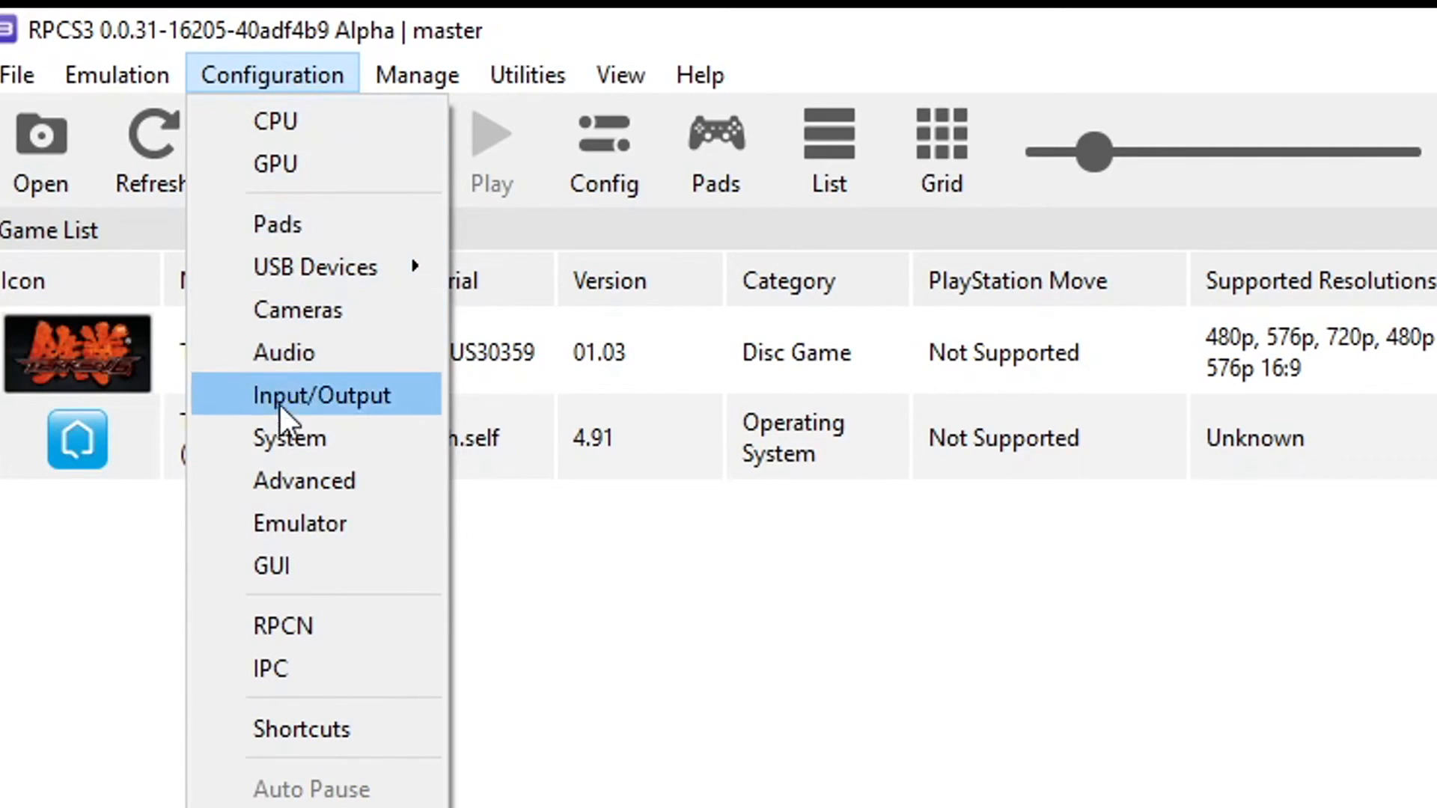
{"action": "mouse_move", "coordinate": [314, 626]}
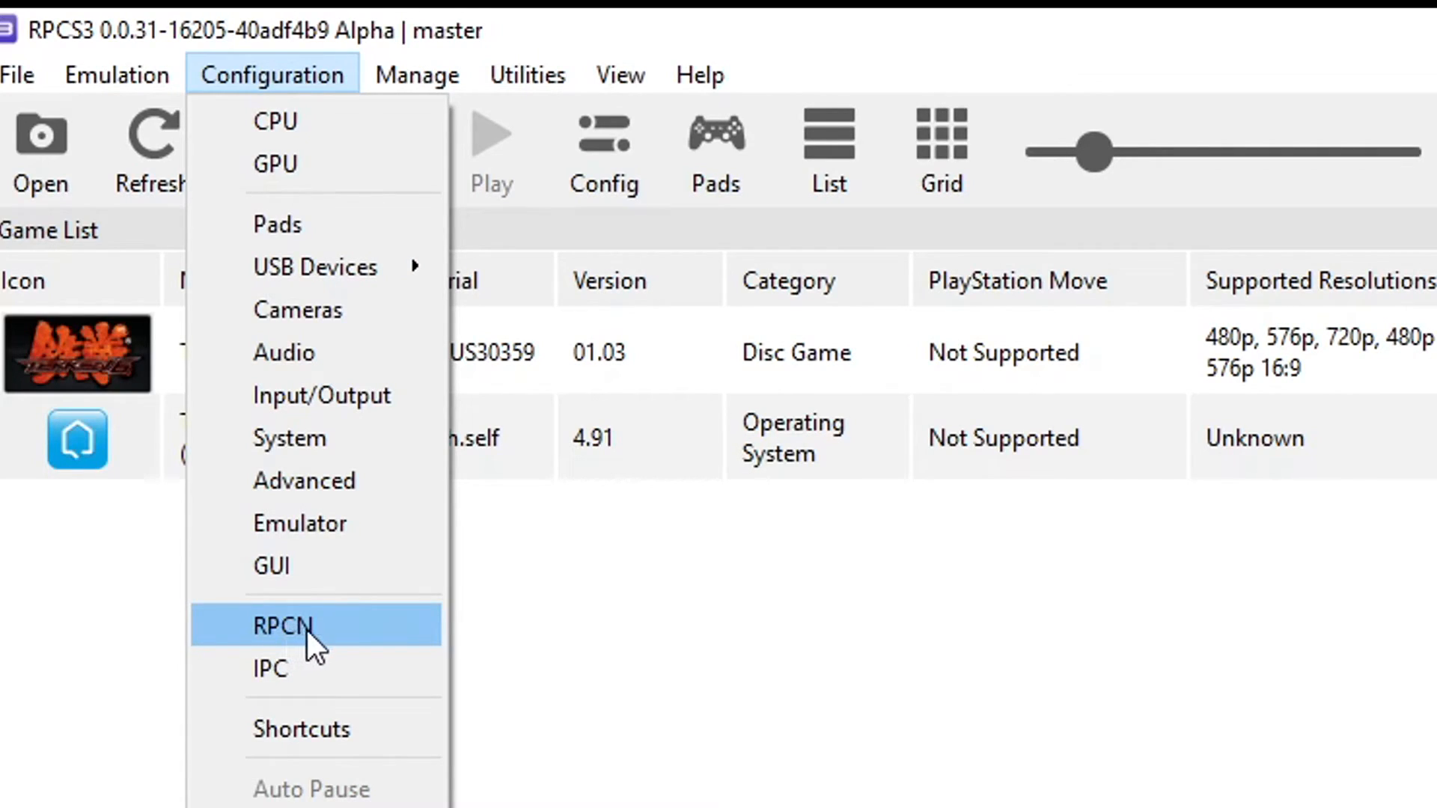
{"action": "left_click", "coordinate": [283, 625]}
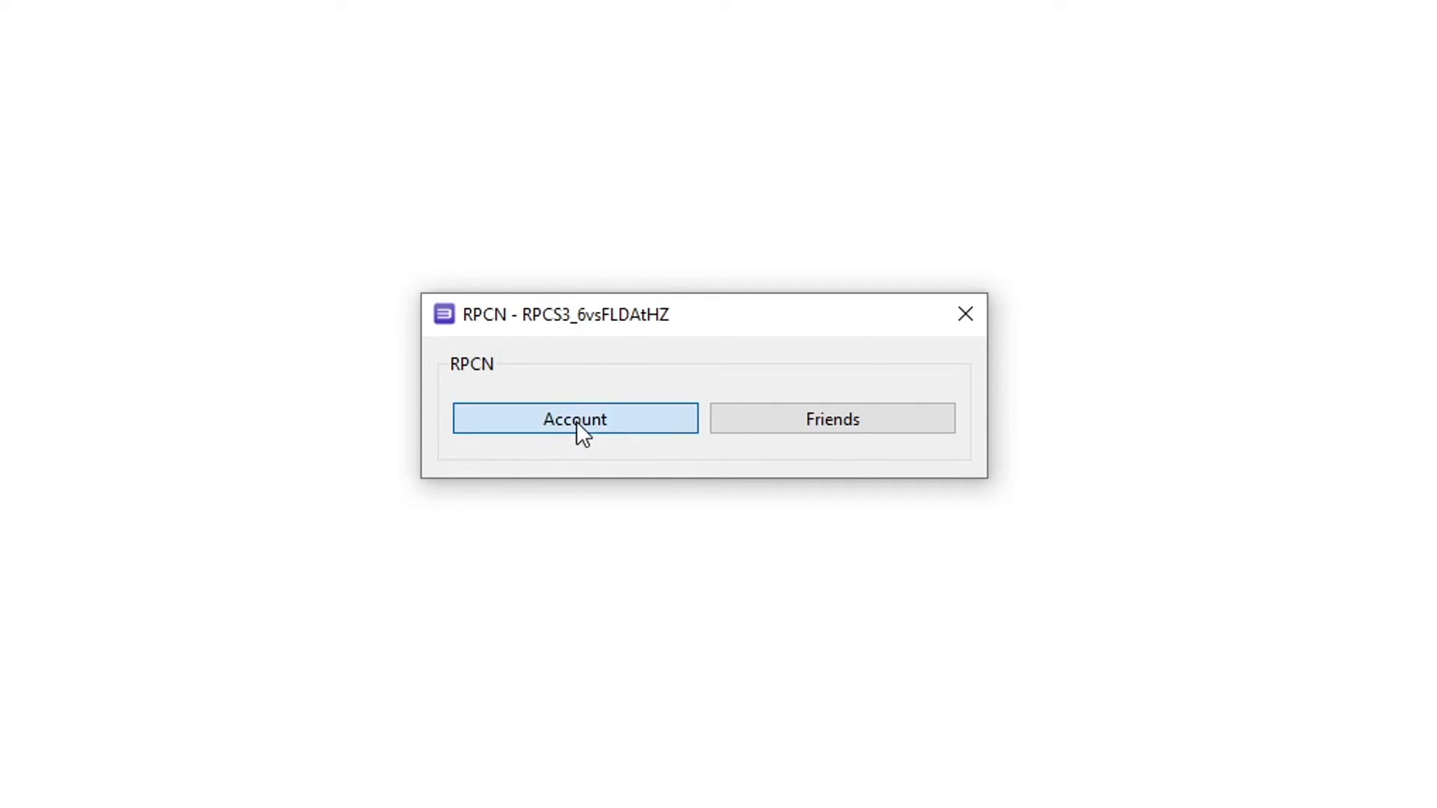
Start a new RPCN account with username DinoCrisisR... and a password
{"action": "left_click", "coordinate": [575, 419]}
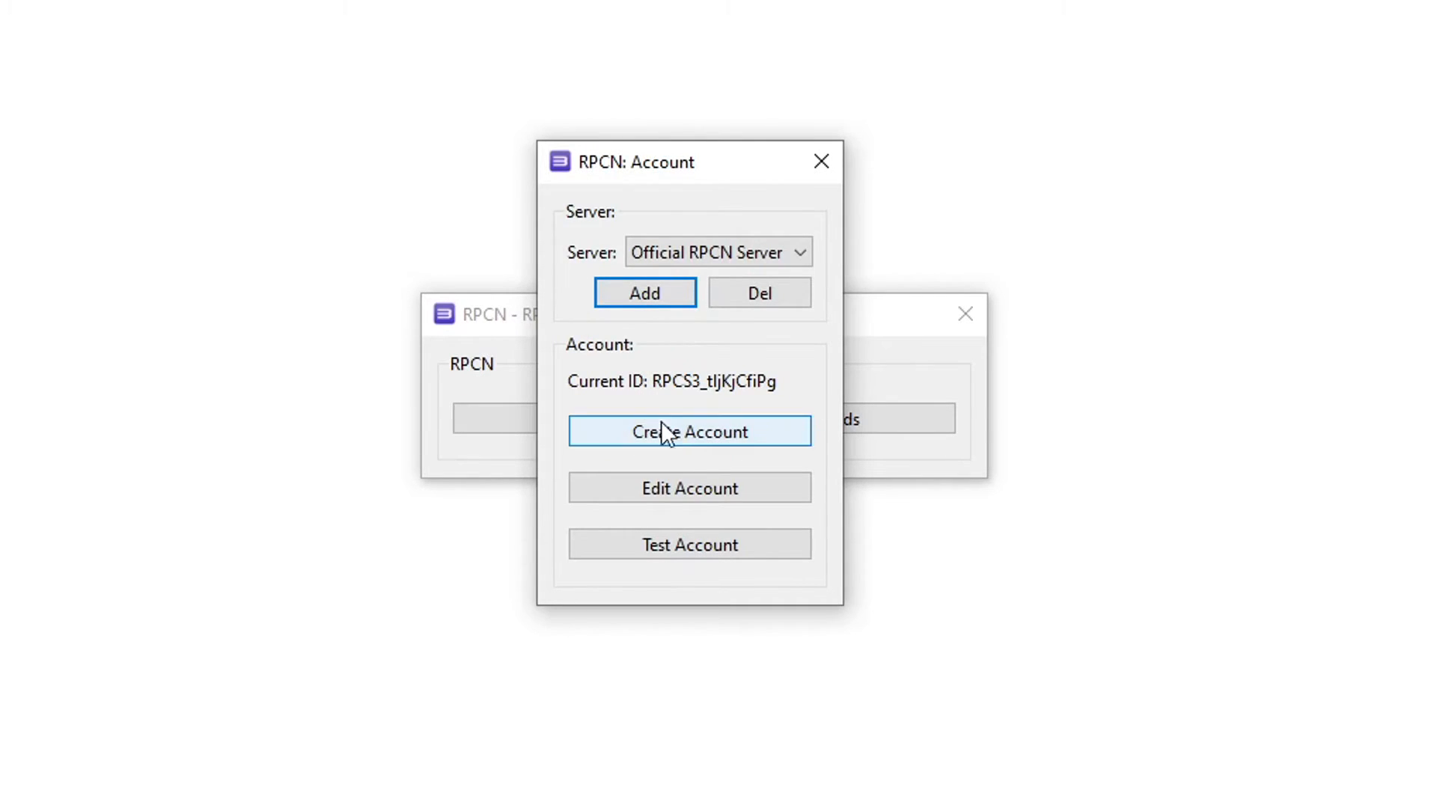
{"action": "left_click", "coordinate": [689, 431]}
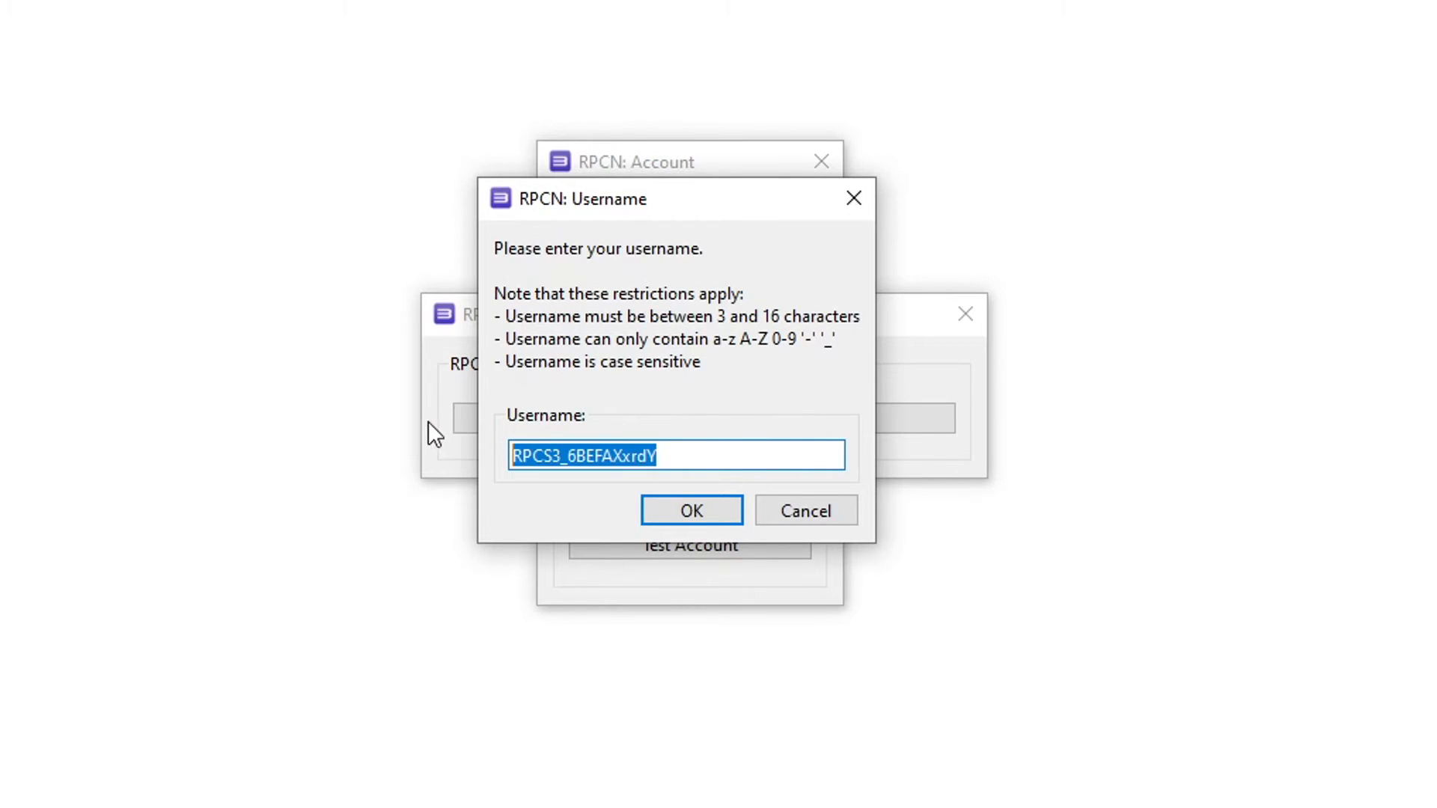
{"action": "type", "text": "DinoCr"}
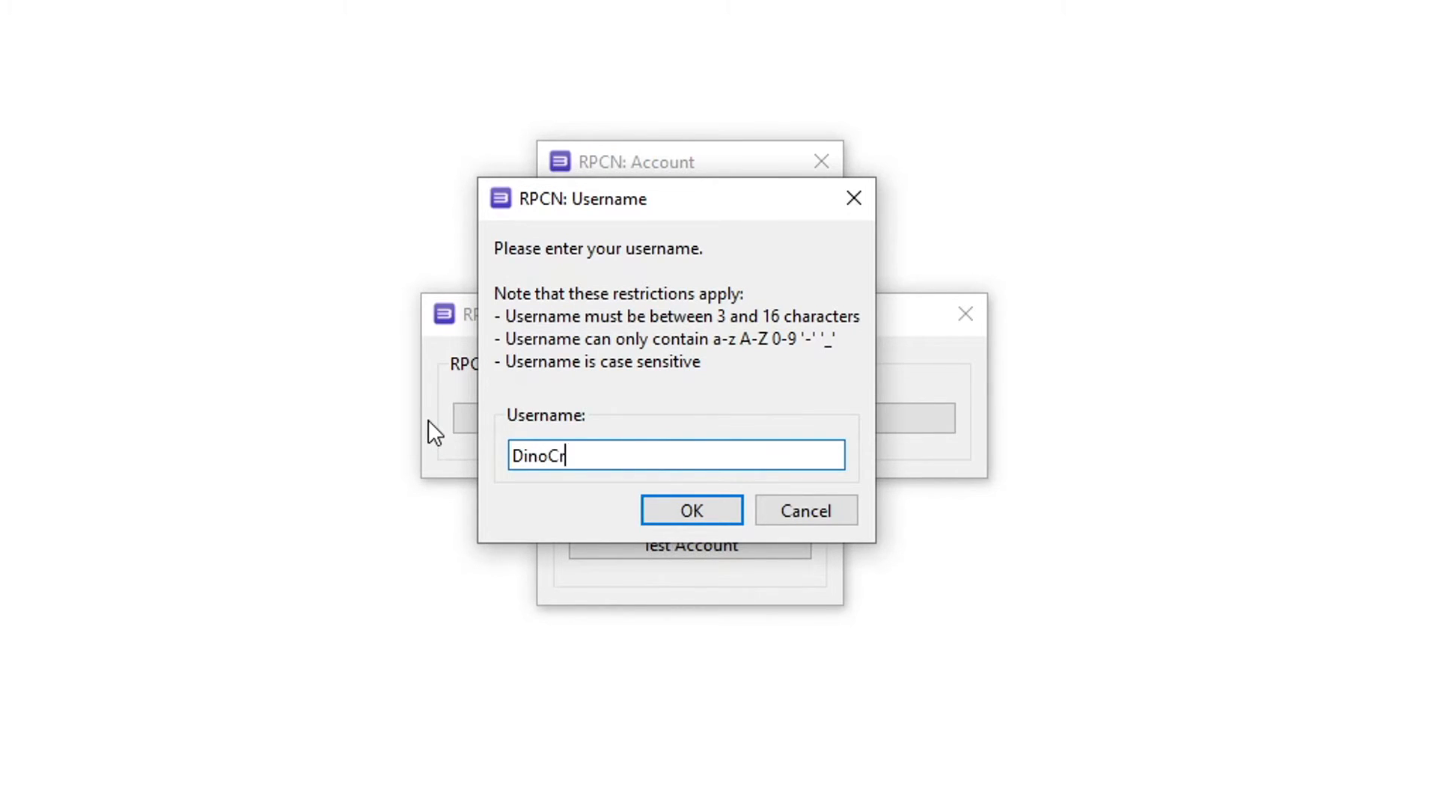
{"action": "type", "text": "isisRemake"}
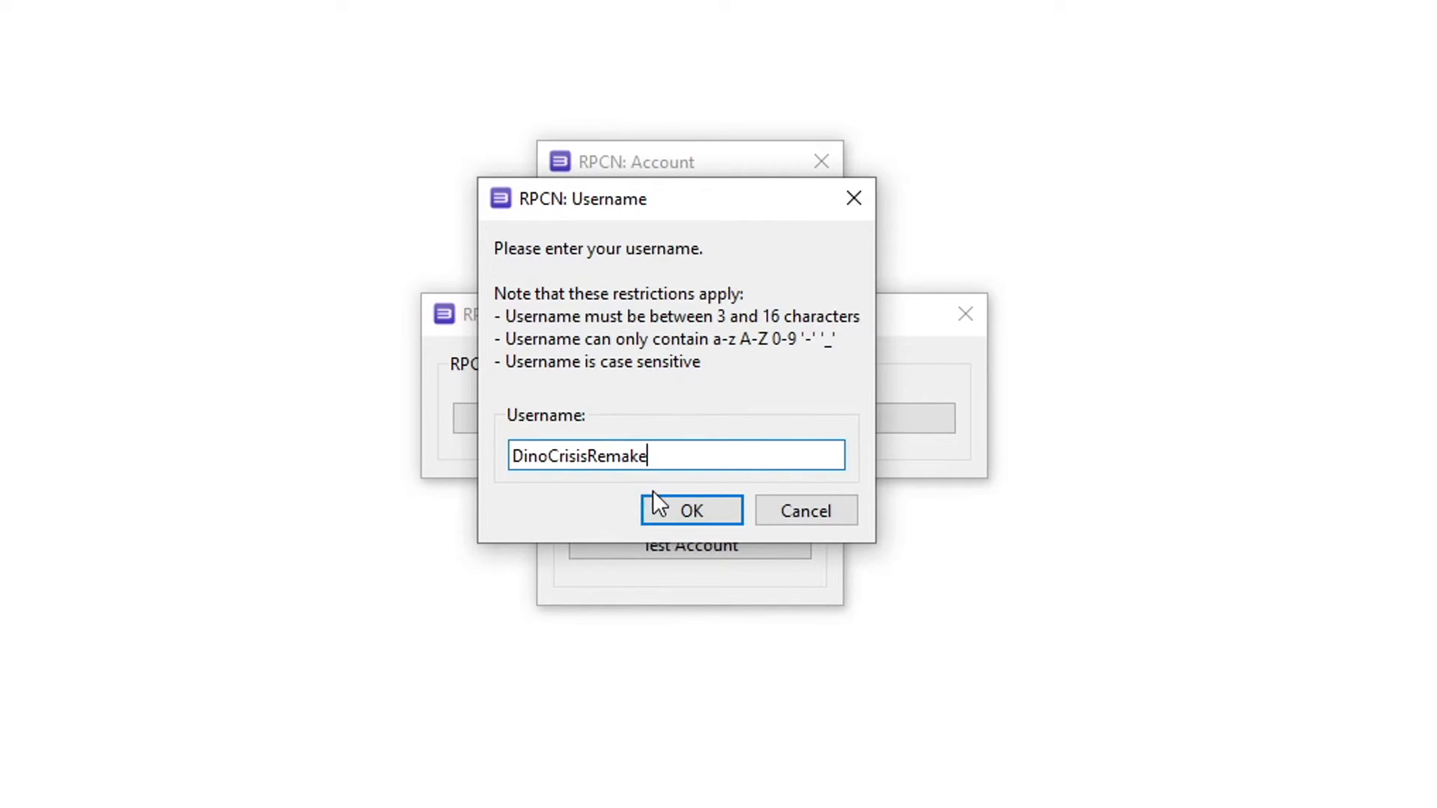
{"action": "left_click", "coordinate": [690, 510]}
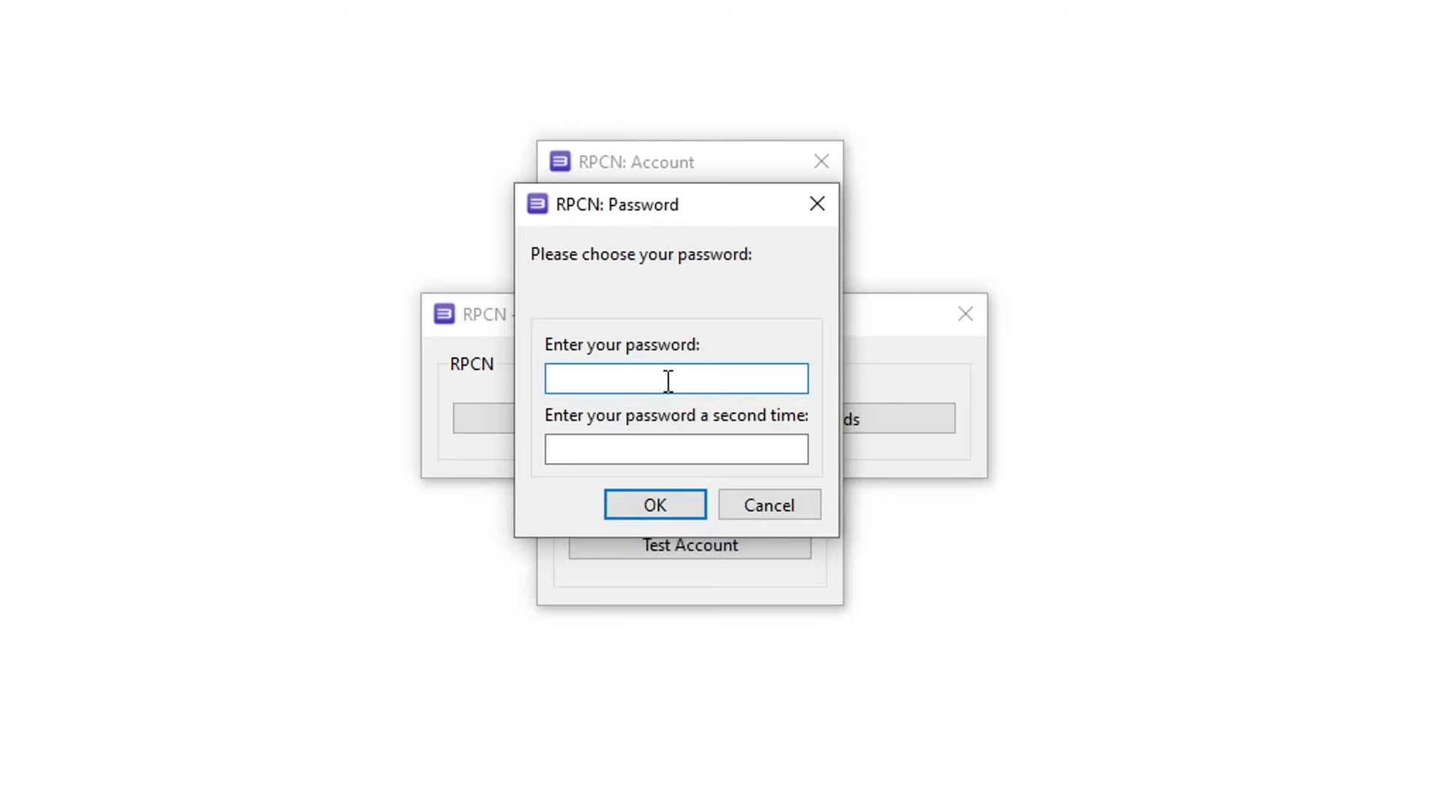
{"action": "type", "text": "••"}
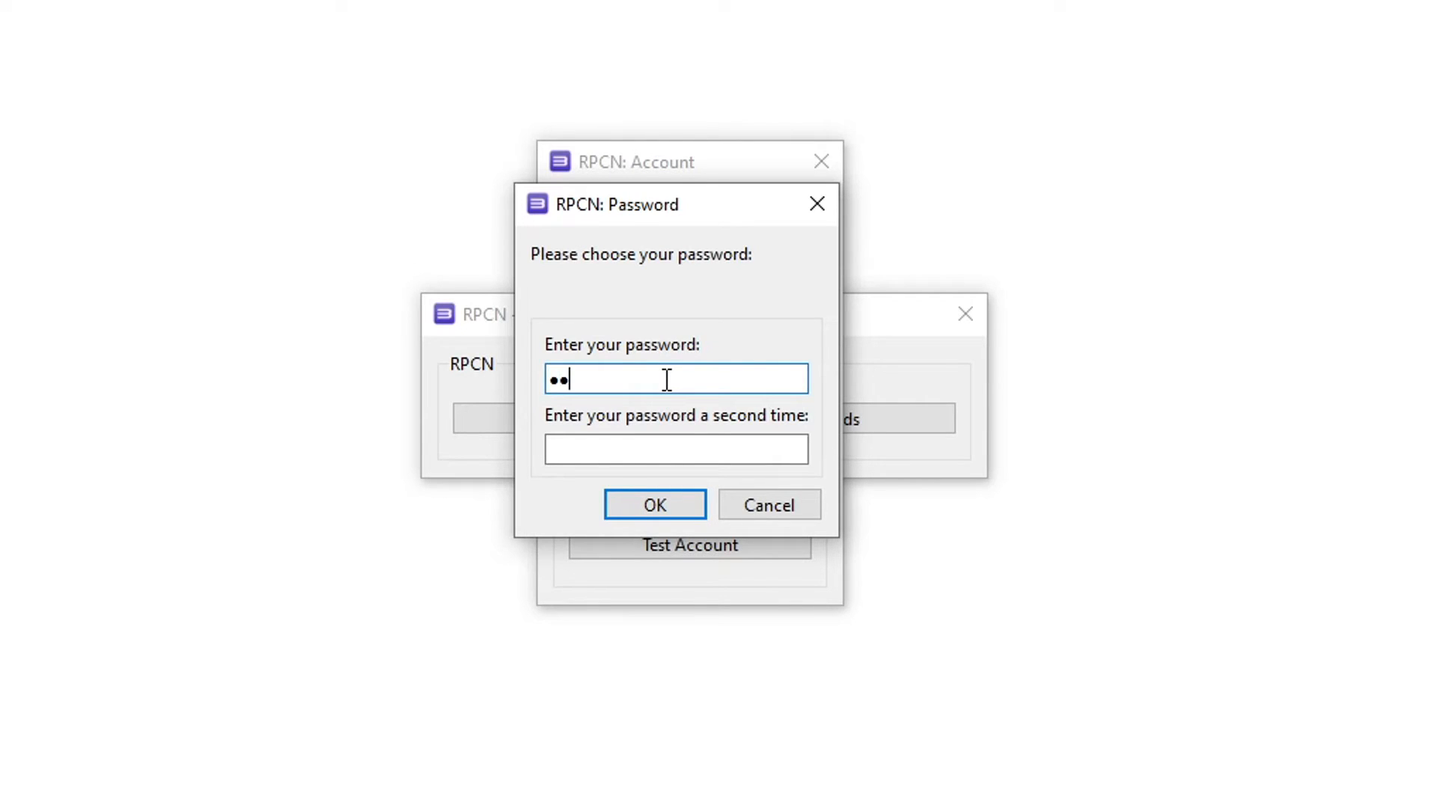
{"action": "type", "text": "password"}
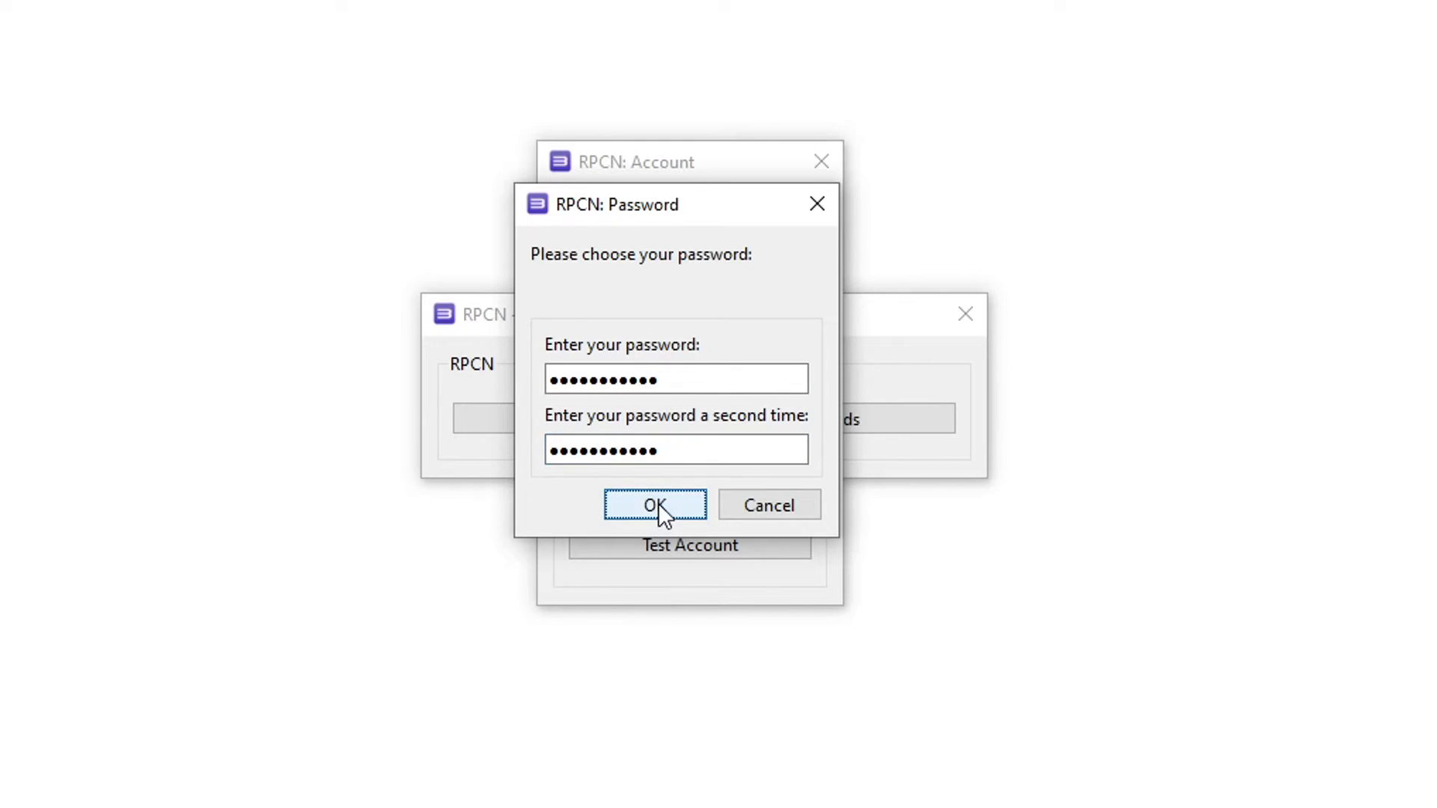
{"action": "left_click", "coordinate": [654, 504]}
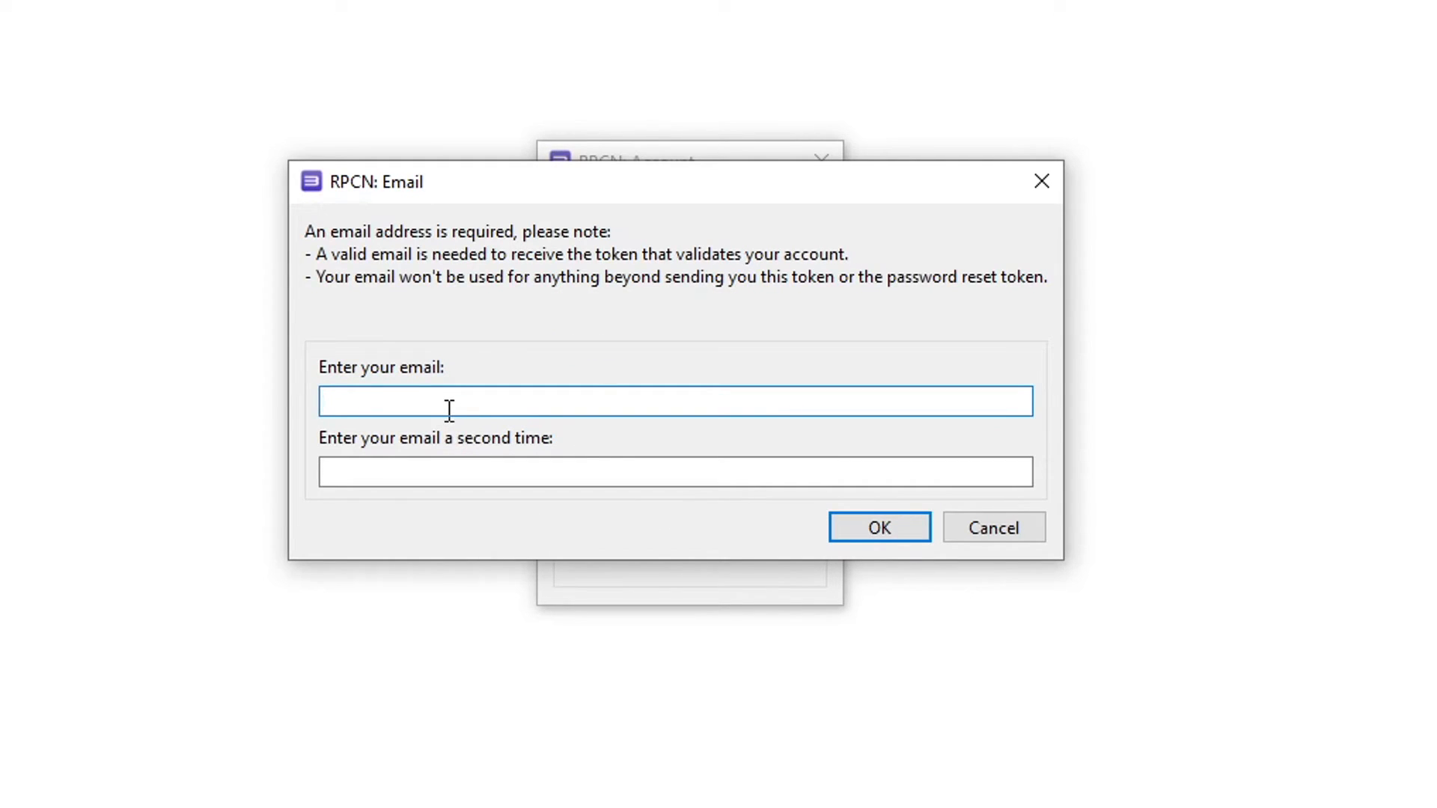
{"action": "type", "text": "YourEmail@gmail.com"}
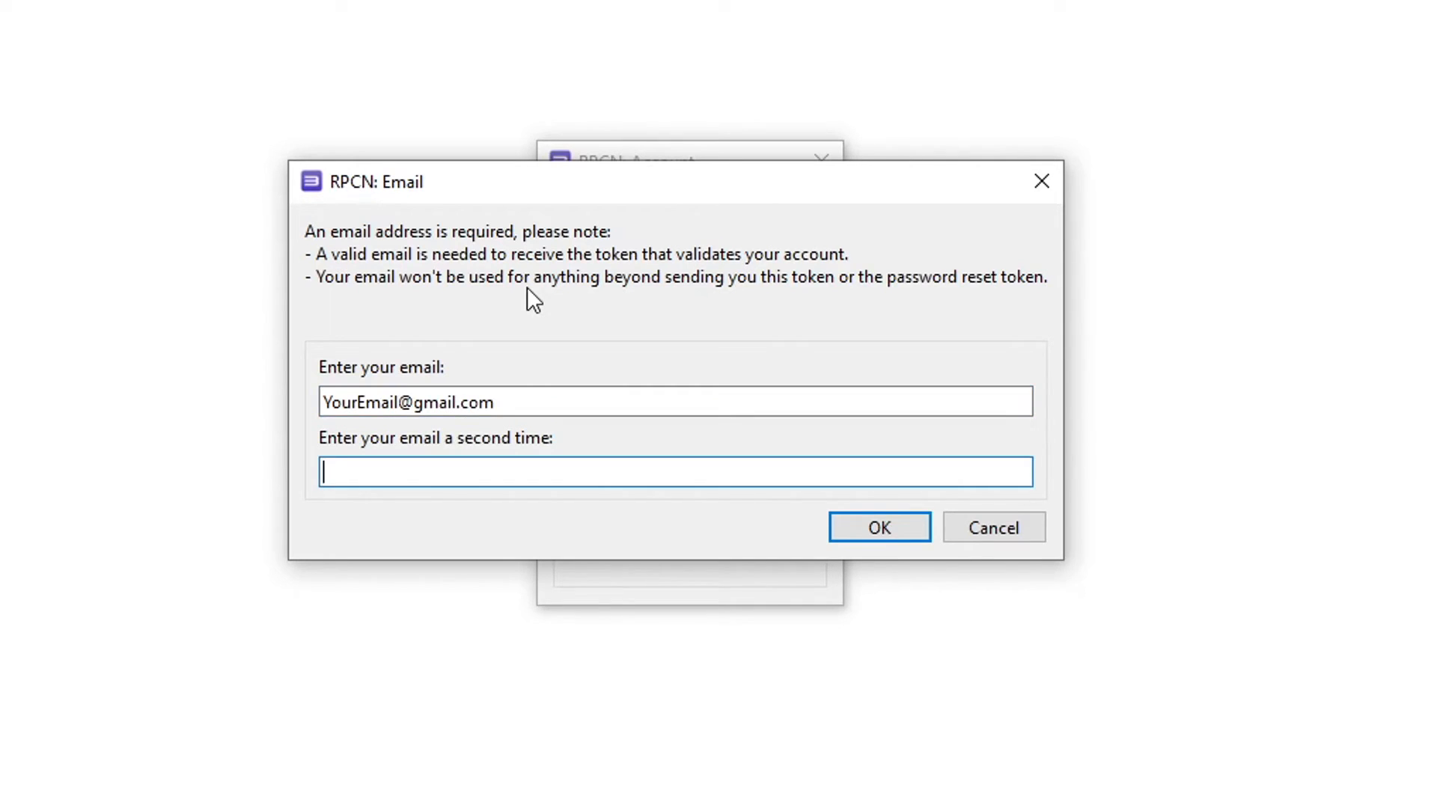
{"action": "type", "text": "YourEmail"}
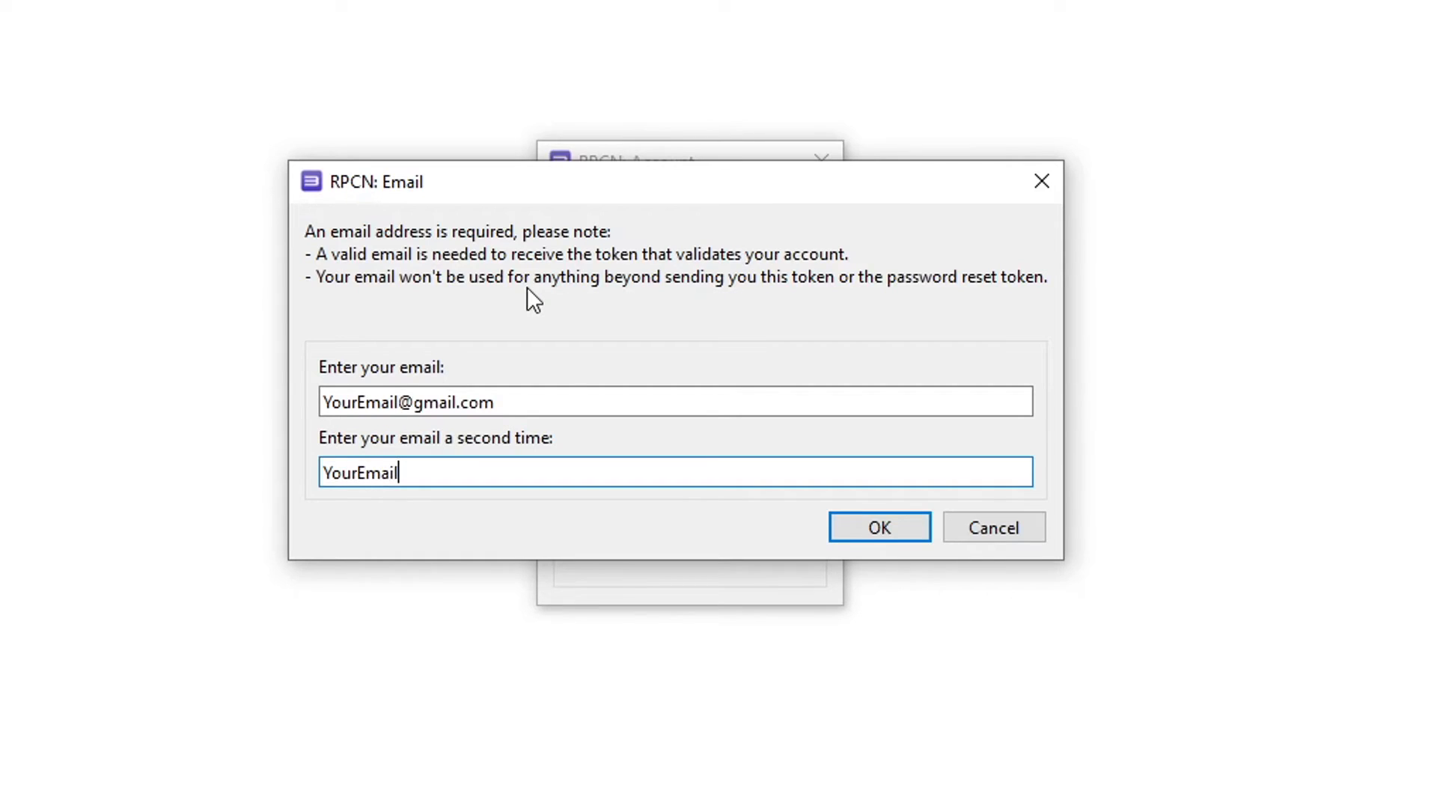
{"action": "type", "text": "@gma"}
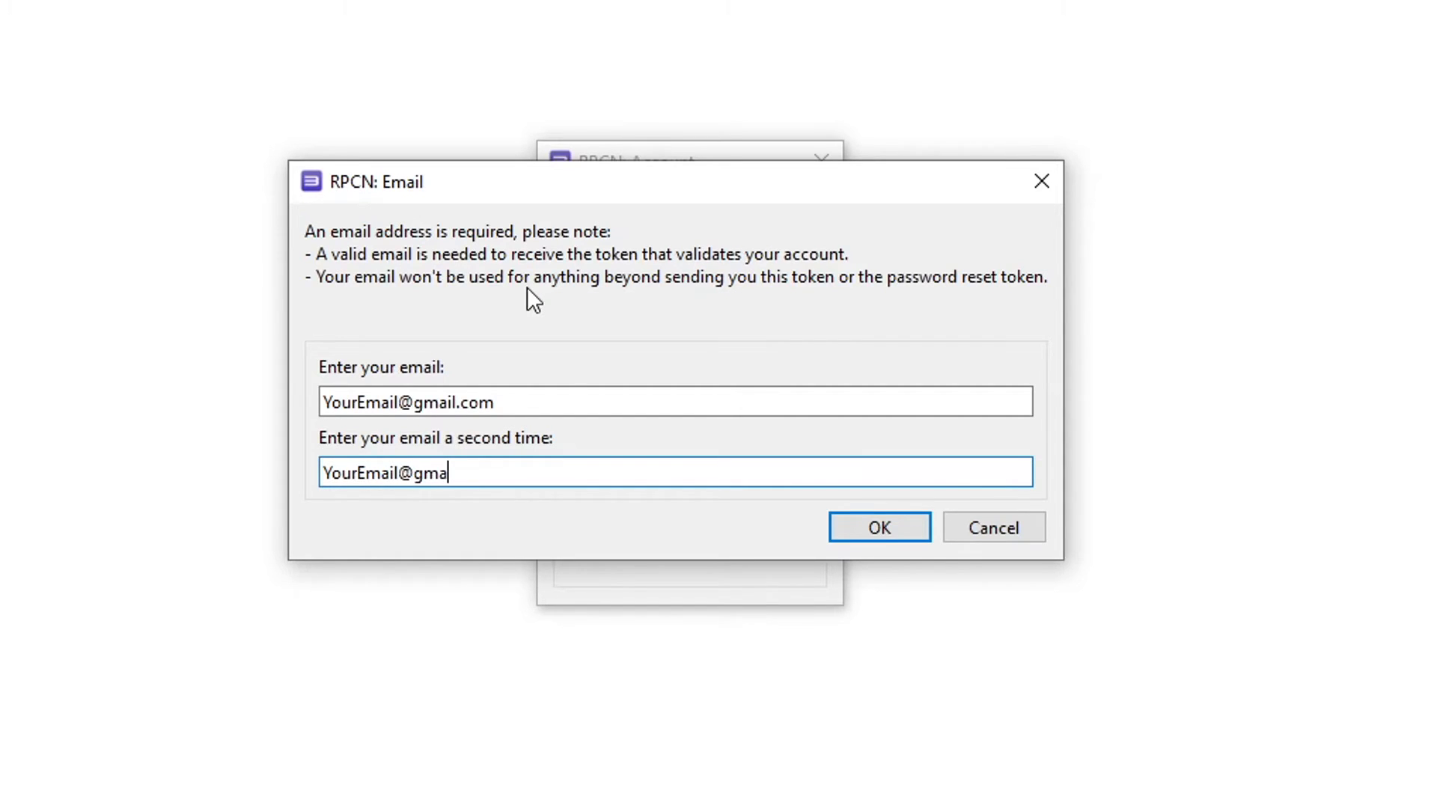
{"action": "left_click", "coordinate": [877, 526]}
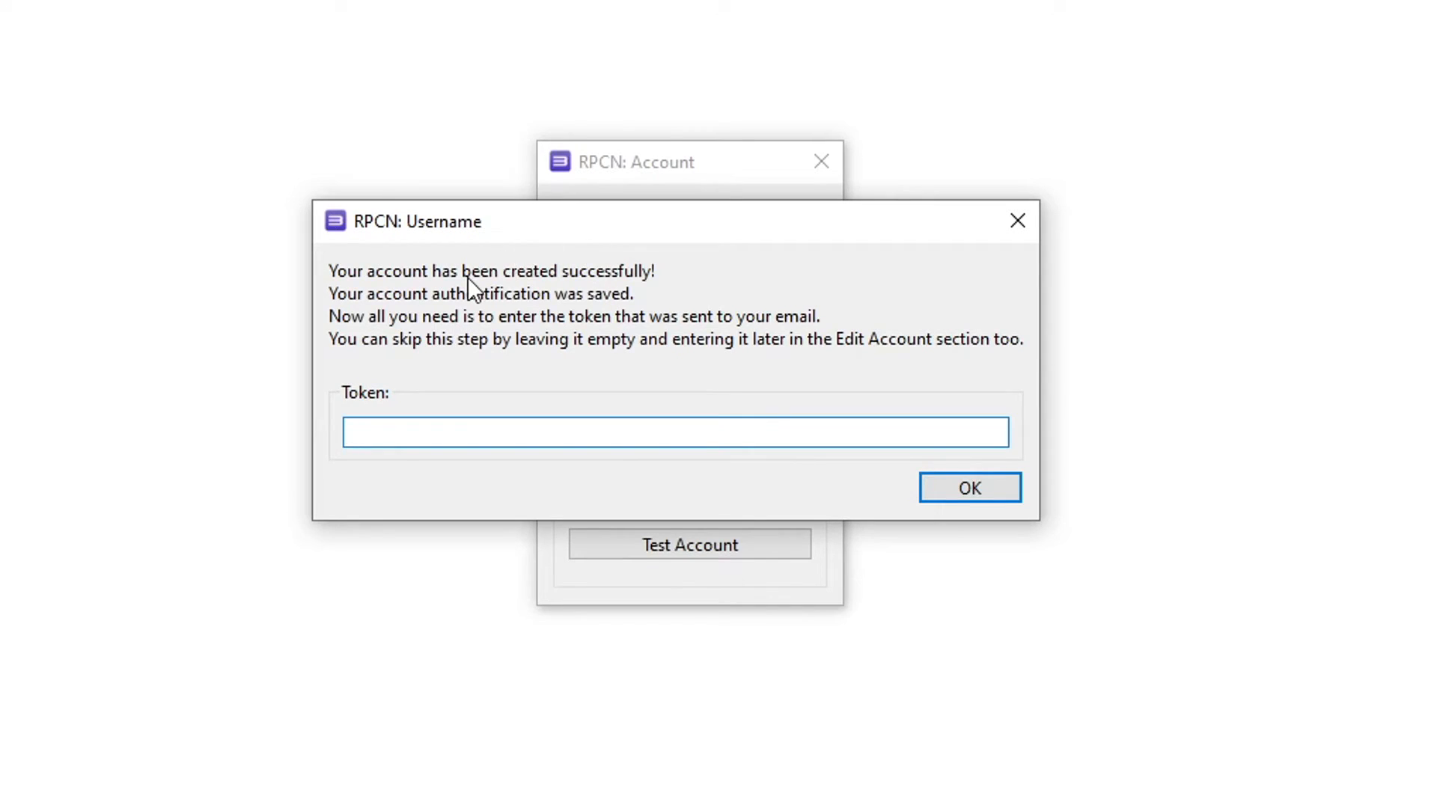
{"action": "mouse_move", "coordinate": [522, 288]}
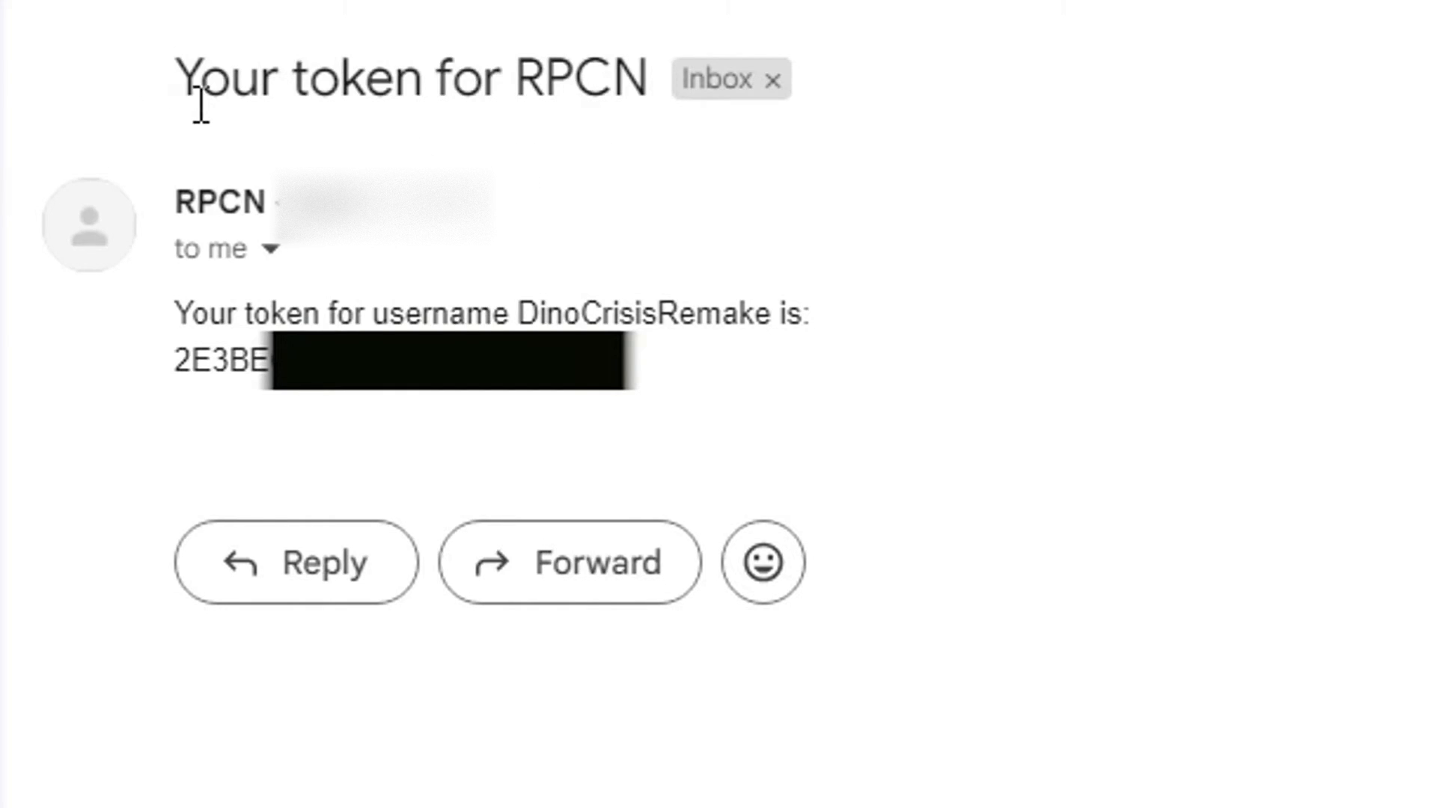
{"action": "mouse_move", "coordinate": [307, 82]}
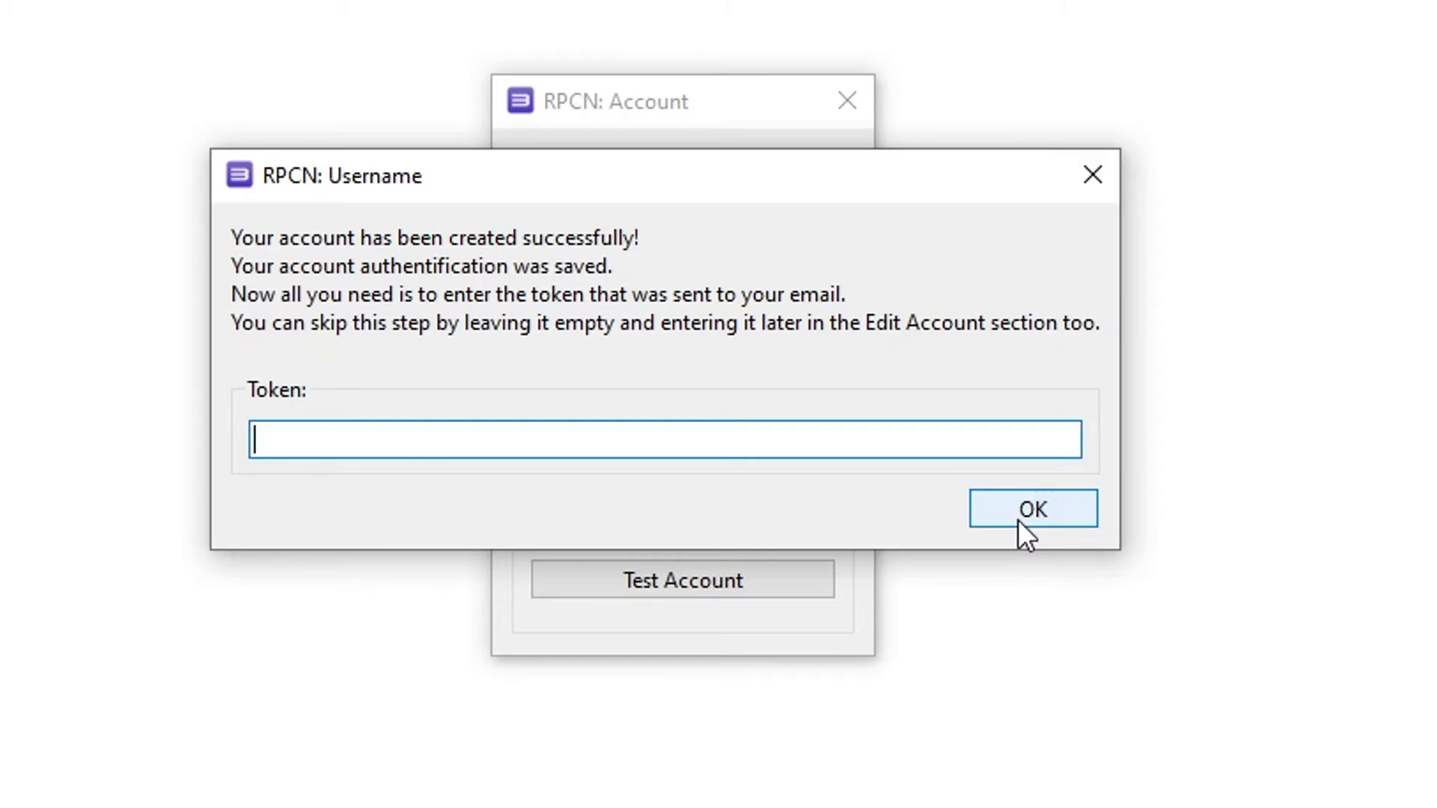
Skip the token prompt, test that the RPCN account is valid, and close the account dialog
{"action": "left_click", "coordinate": [1031, 507]}
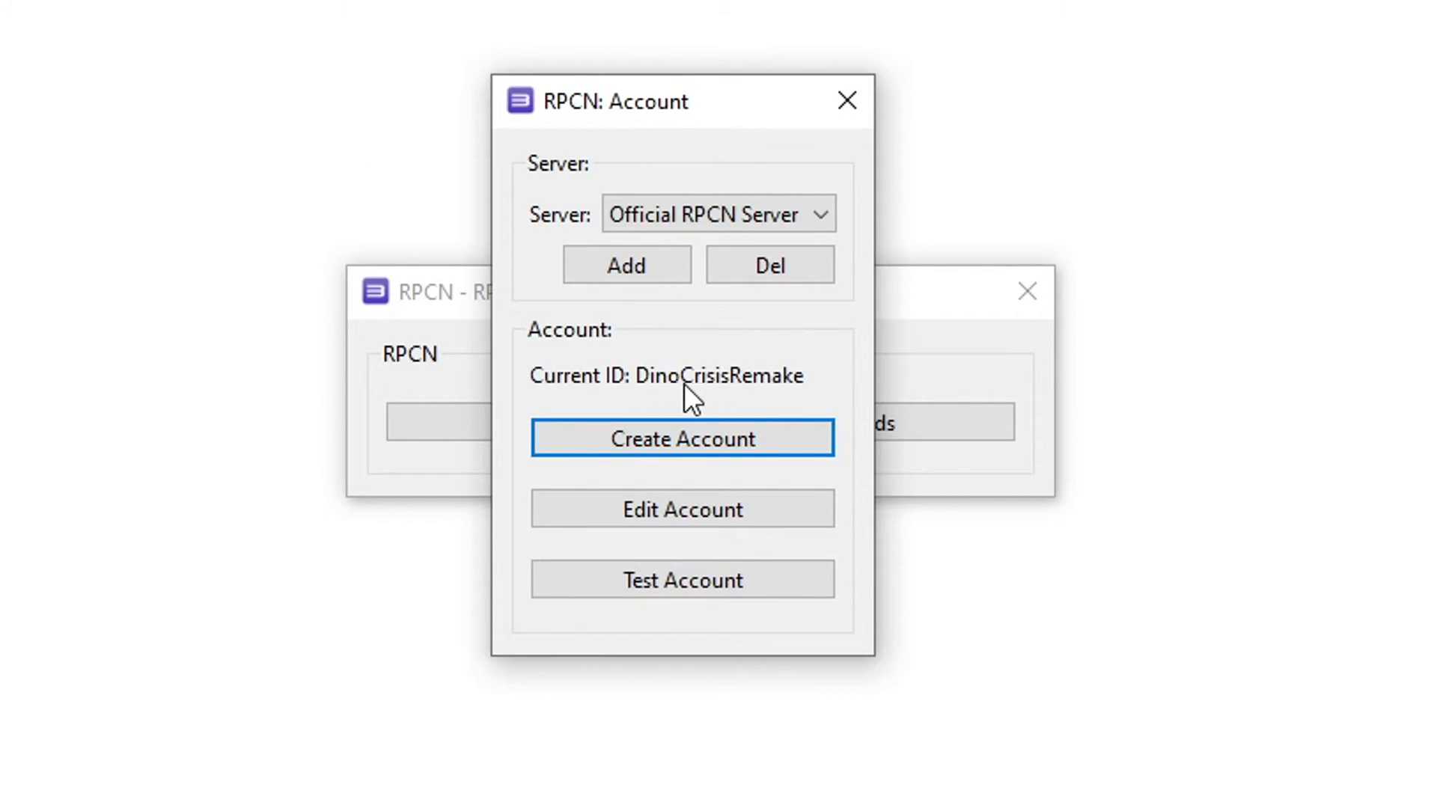
{"action": "mouse_move", "coordinate": [736, 429]}
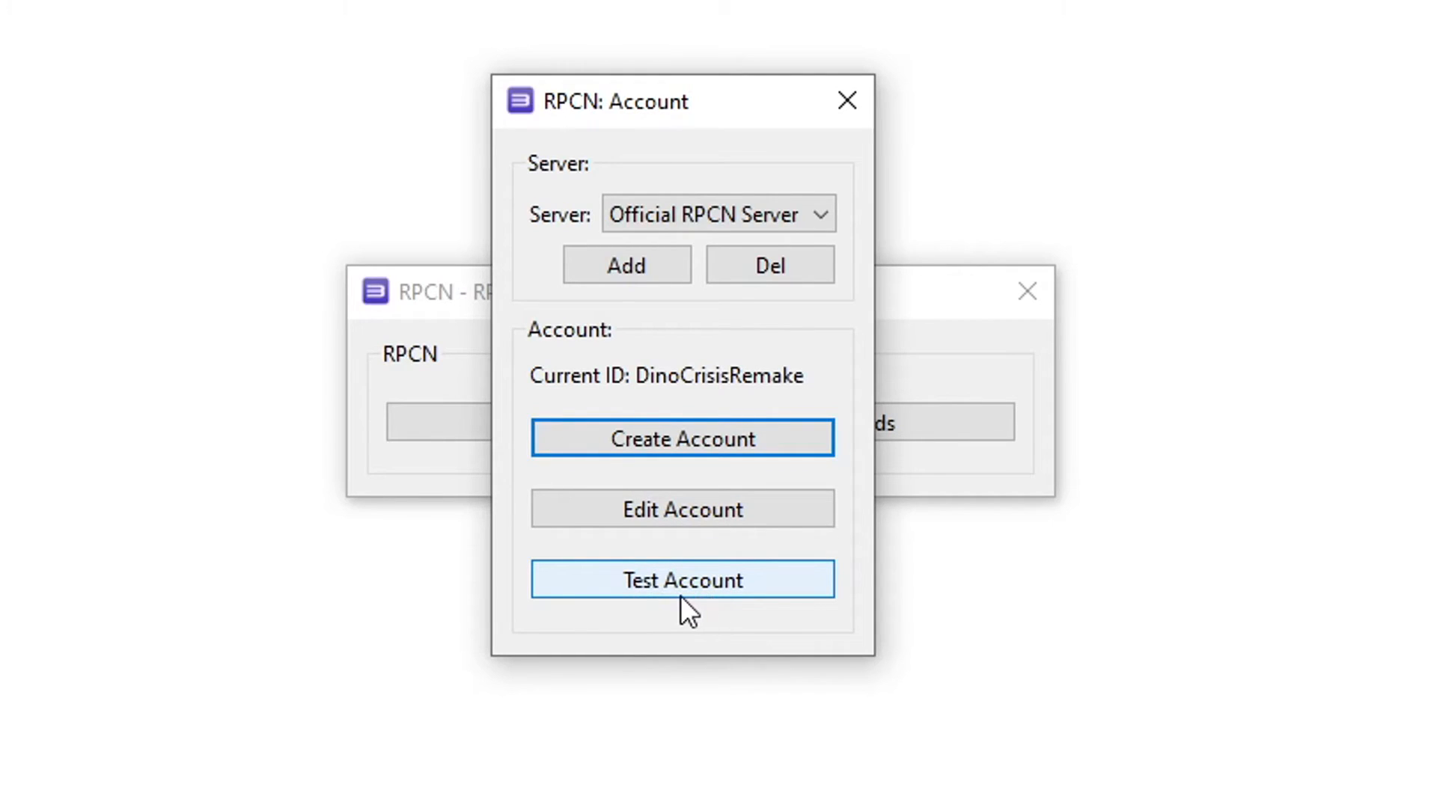
{"action": "mouse_move", "coordinate": [710, 431]}
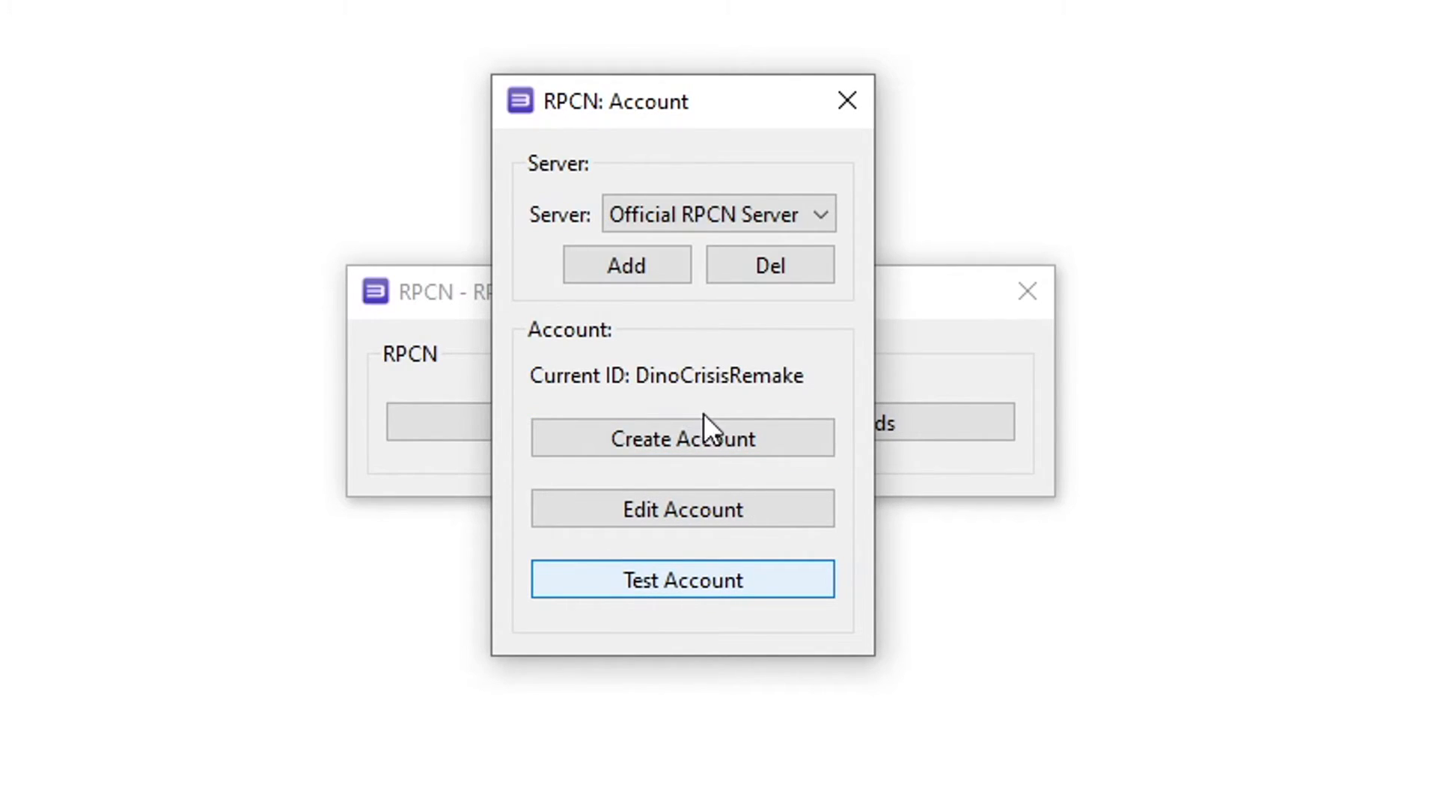
{"action": "left_click", "coordinate": [683, 579]}
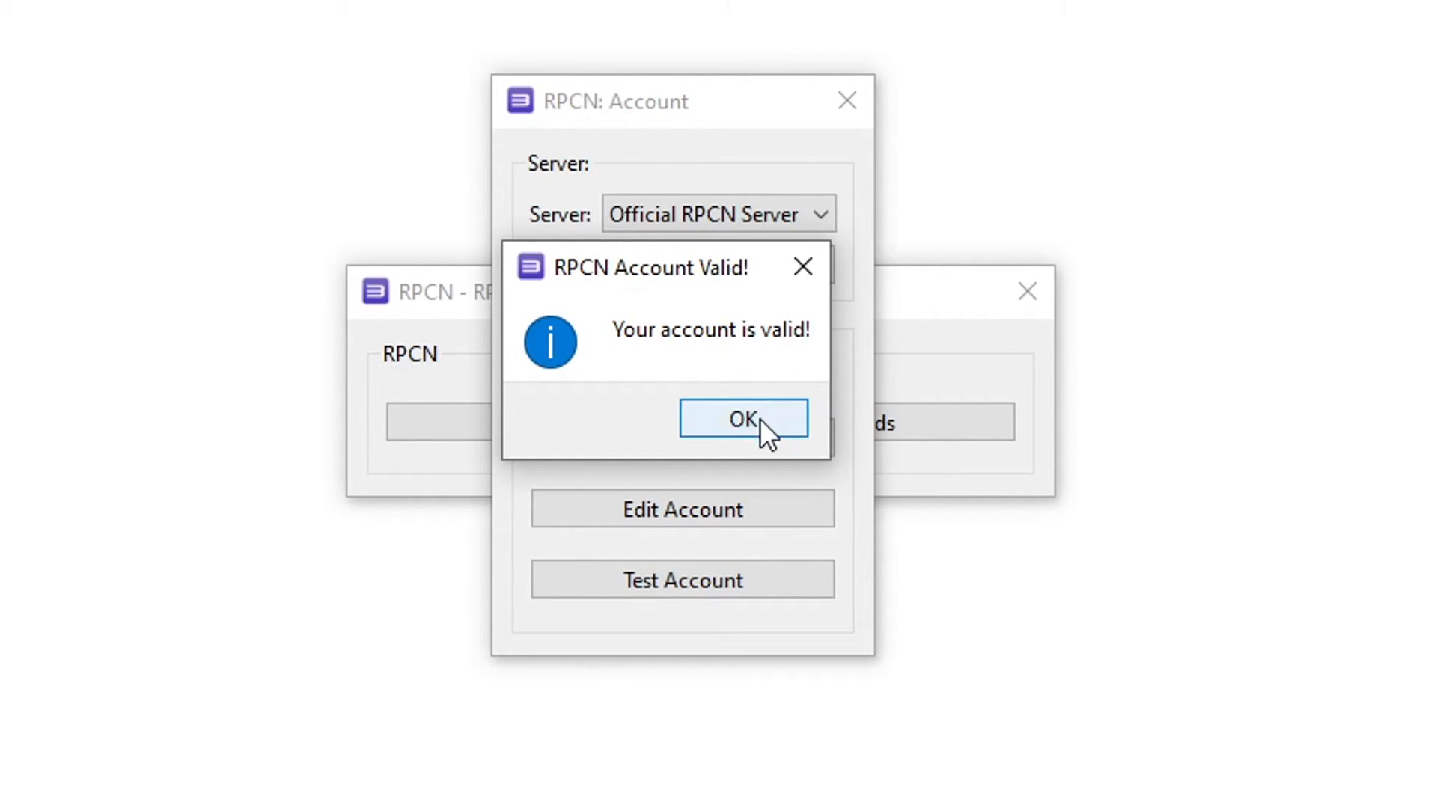
{"action": "left_click", "coordinate": [742, 419]}
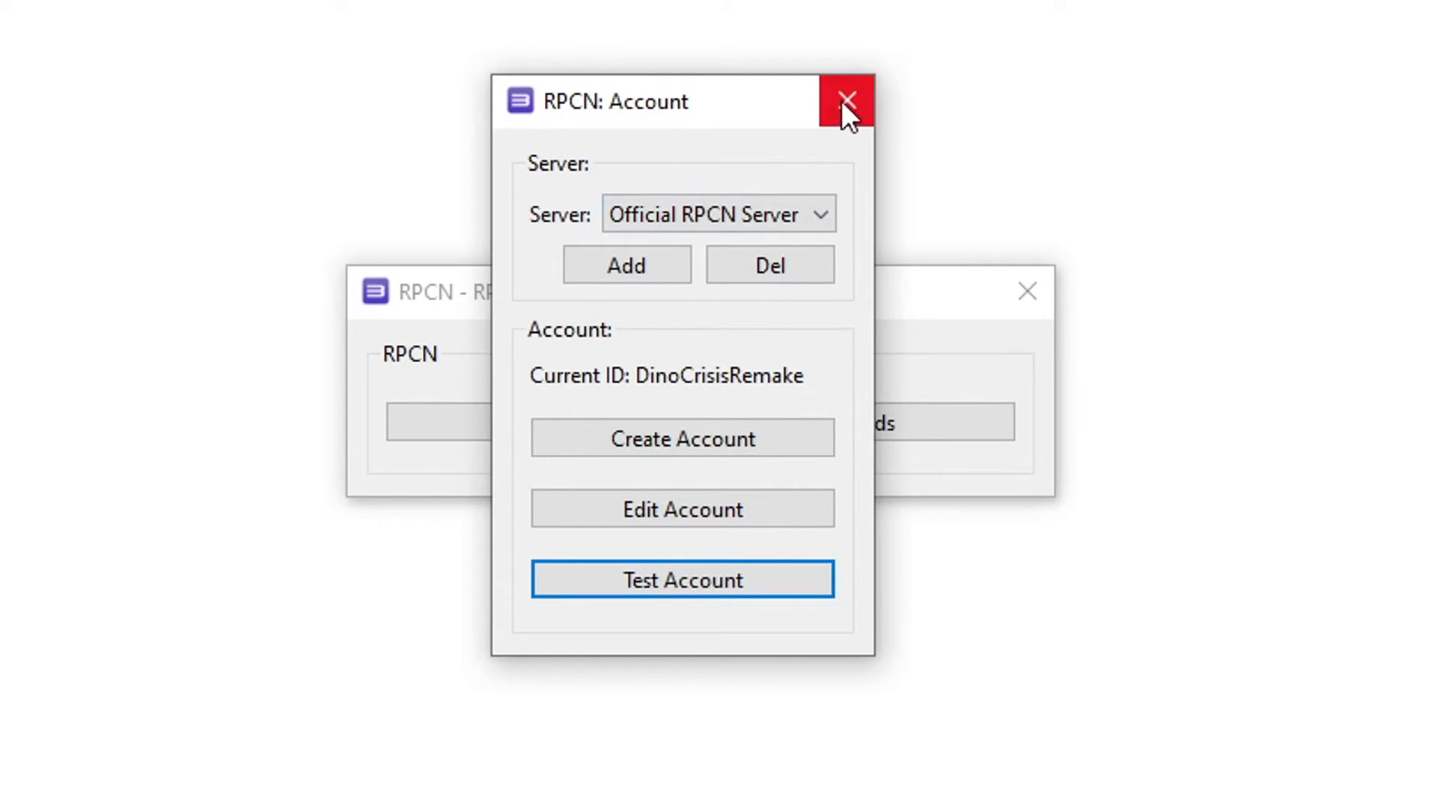
{"action": "left_click", "coordinate": [844, 99]}
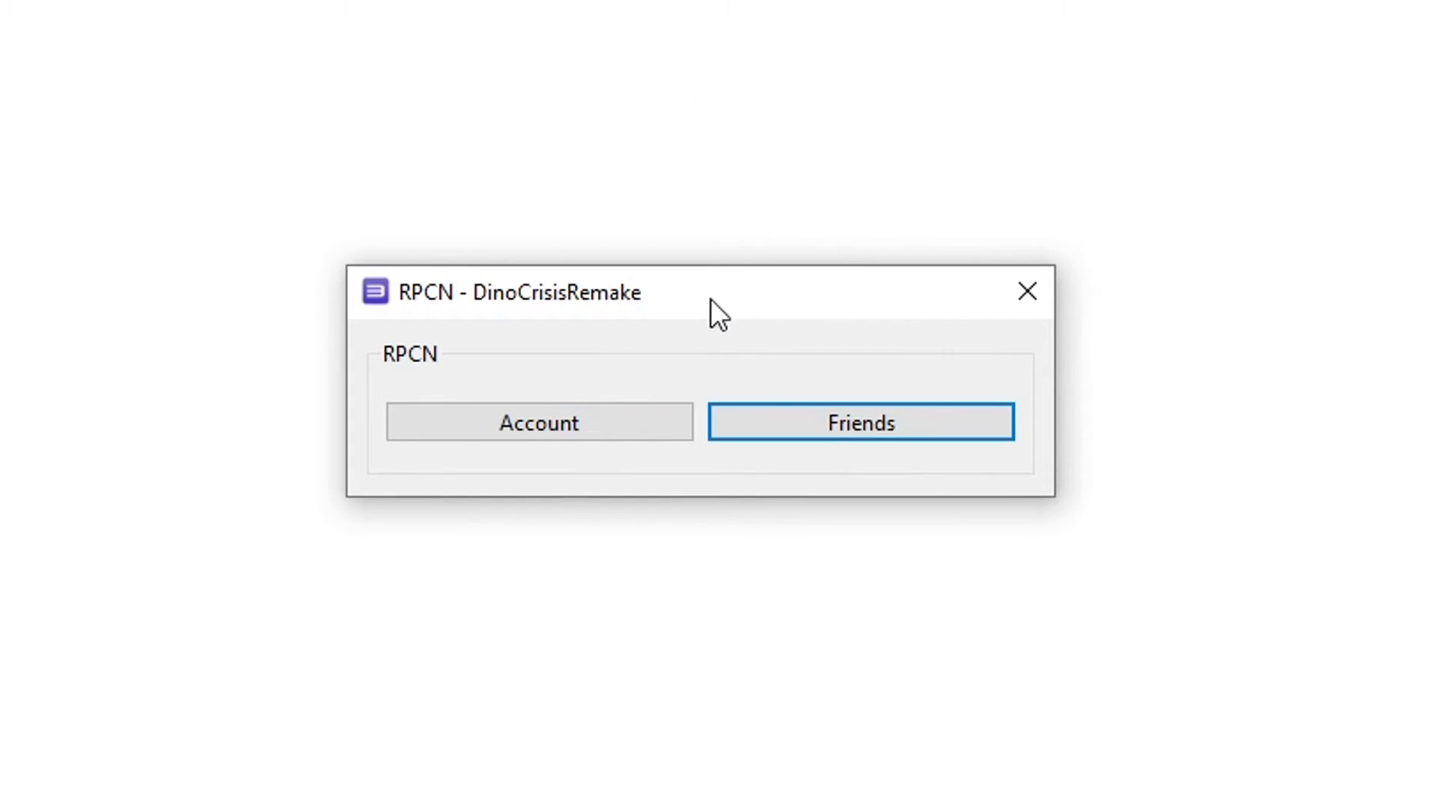
{"action": "mouse_move", "coordinate": [914, 376]}
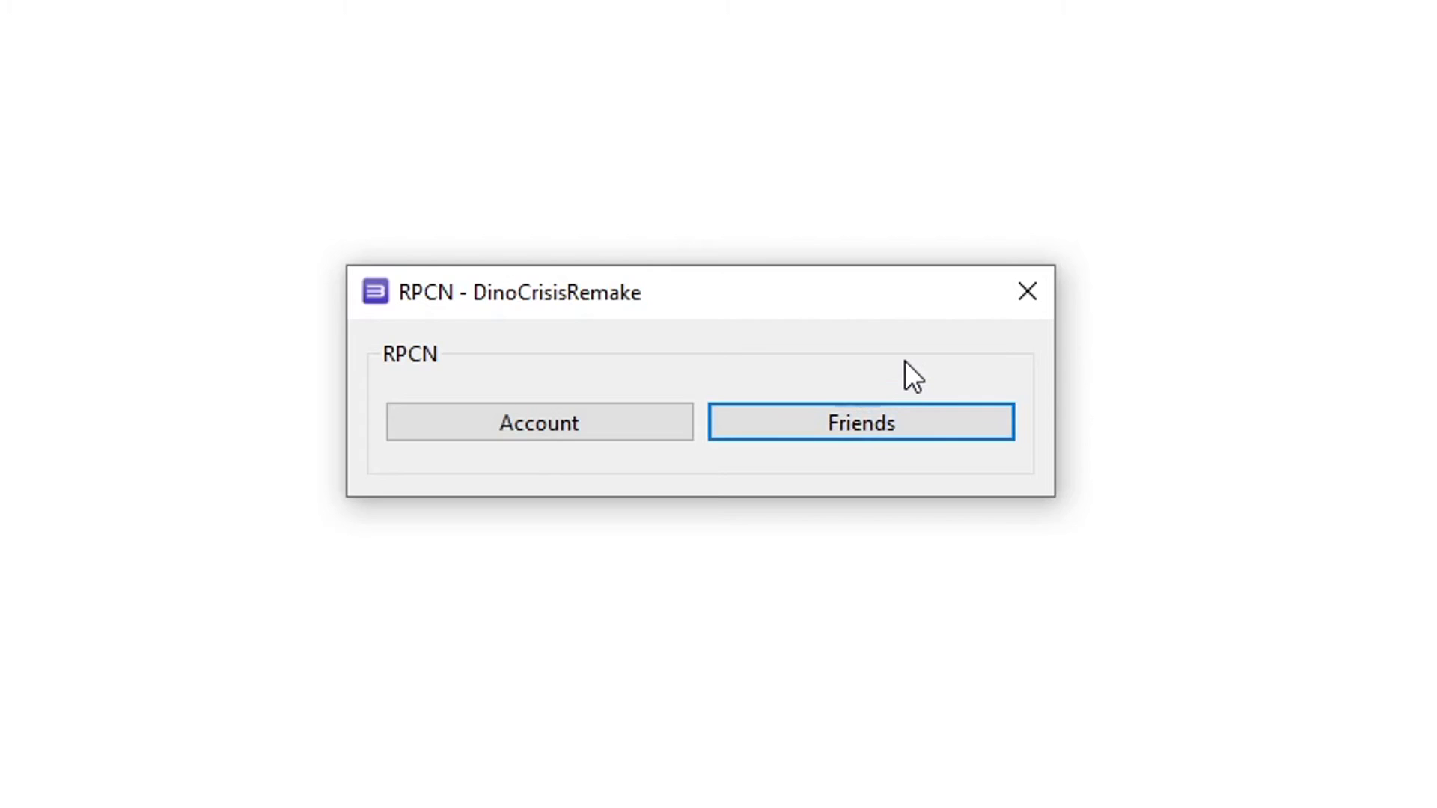
{"action": "mouse_move", "coordinate": [829, 341]}
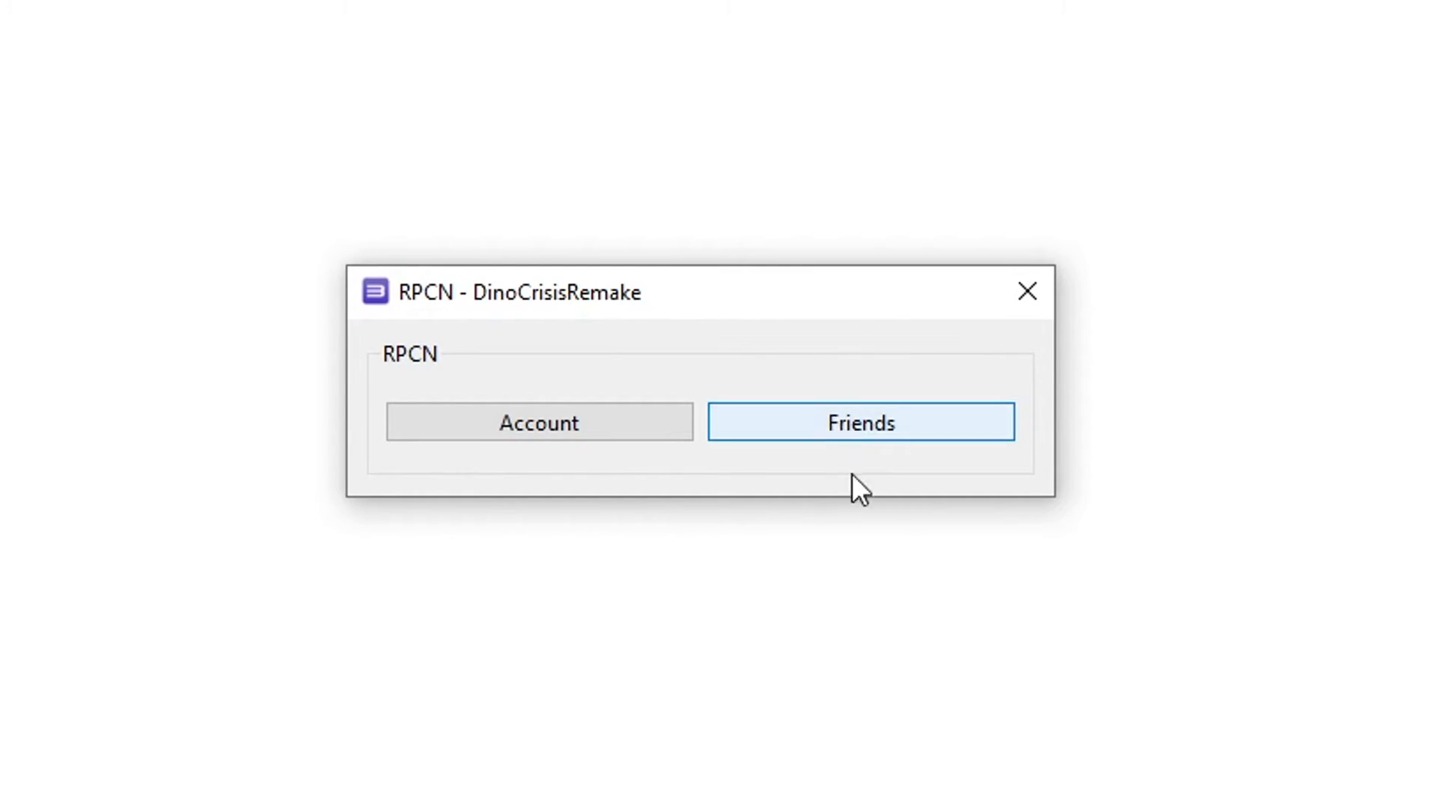
{"action": "left_click", "coordinate": [859, 422]}
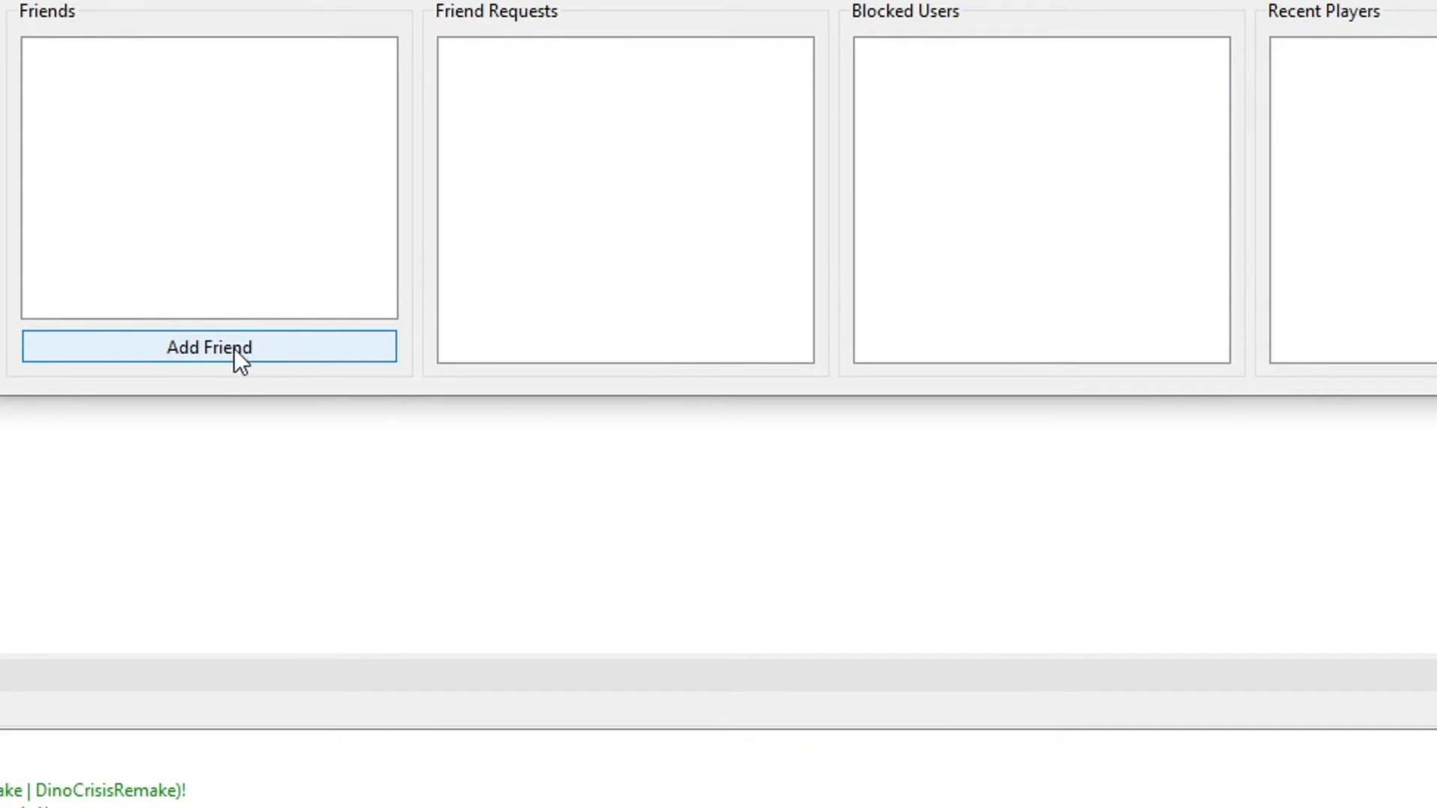
{"action": "left_click", "coordinate": [208, 346]}
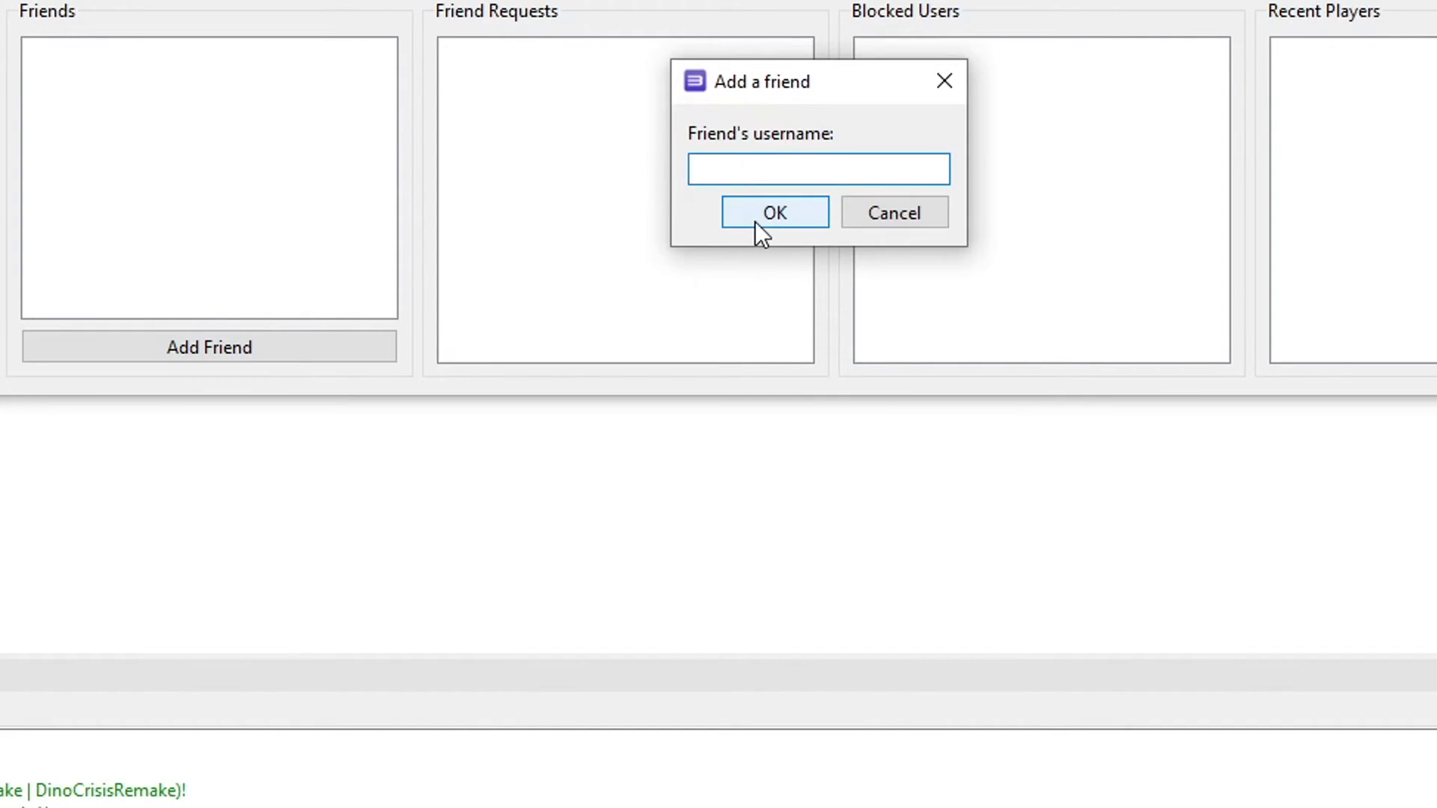
{"action": "type", "text": "IgorL"}
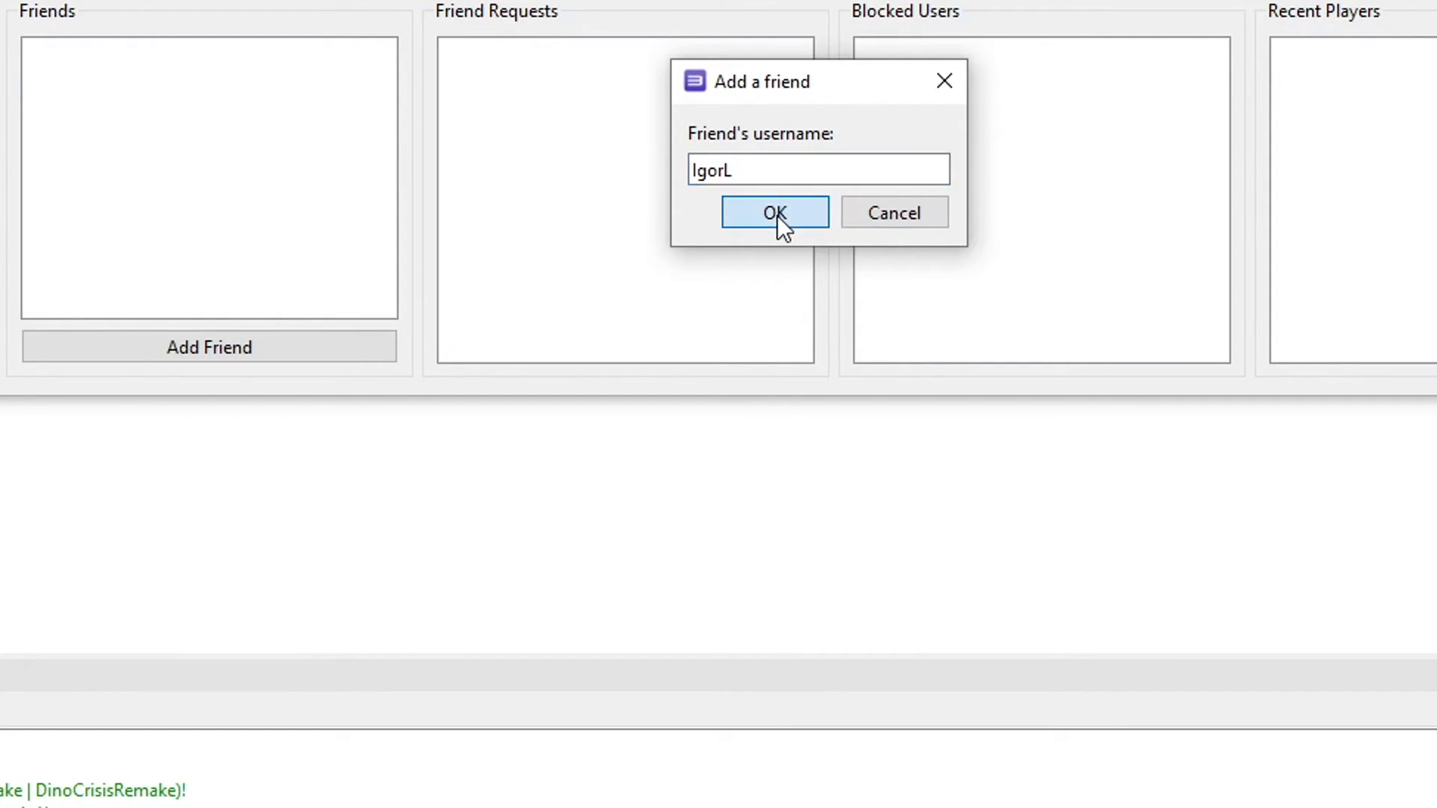
{"action": "left_click", "coordinate": [774, 213]}
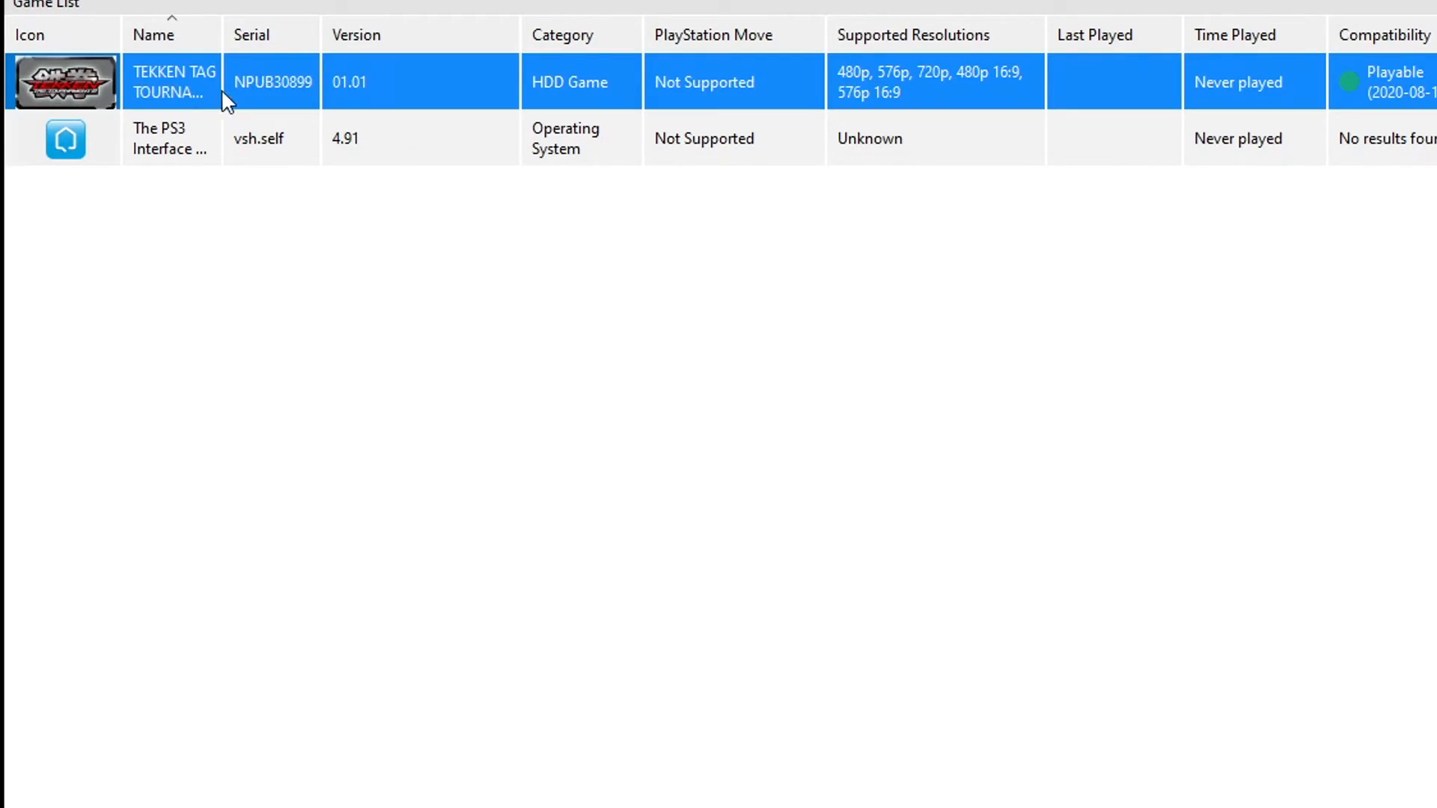
Create a custom configuration for Tekken Tag Tournament 2 from global settings and show its Network settings
{"action": "right_click", "coordinate": [174, 81]}
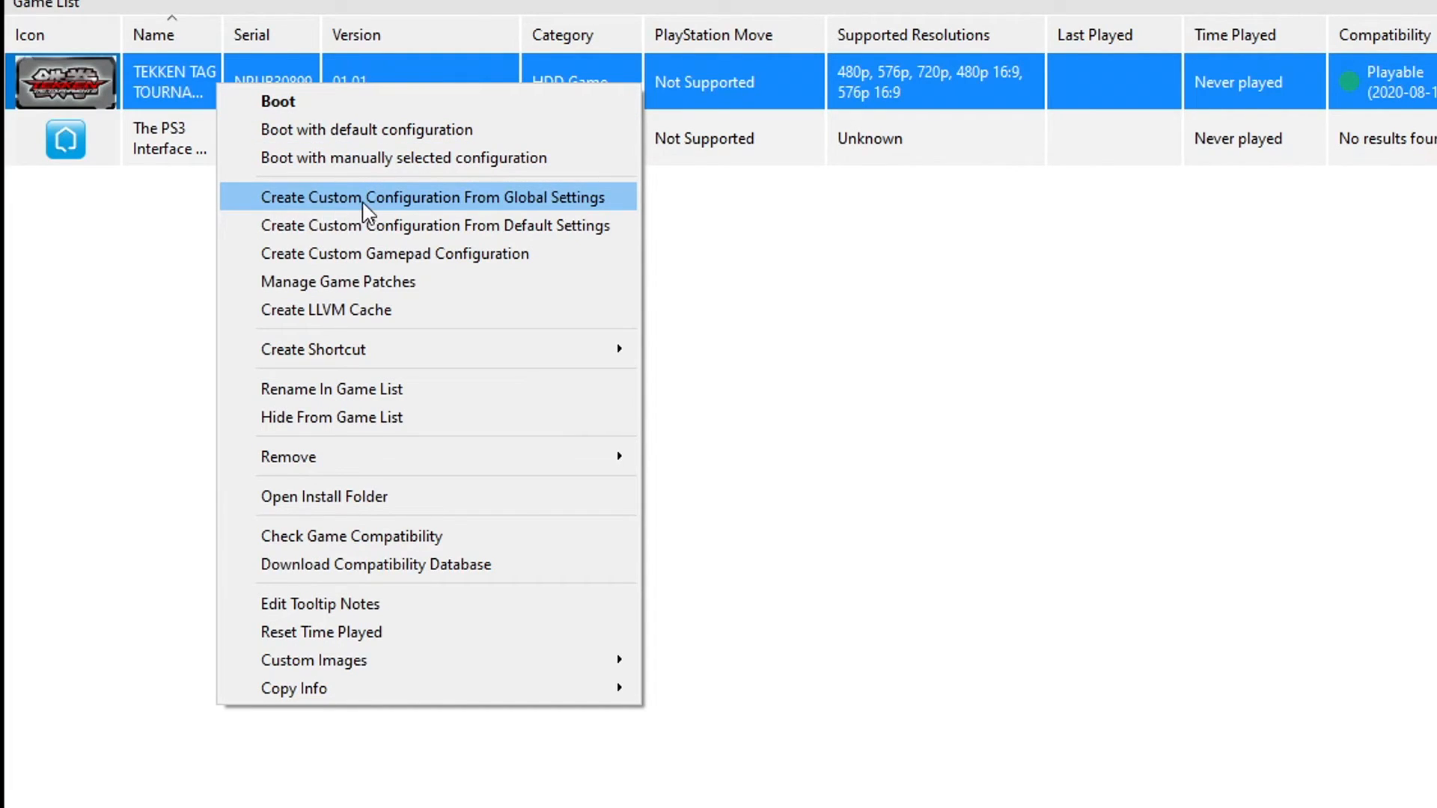
{"action": "left_click", "coordinate": [433, 198]}
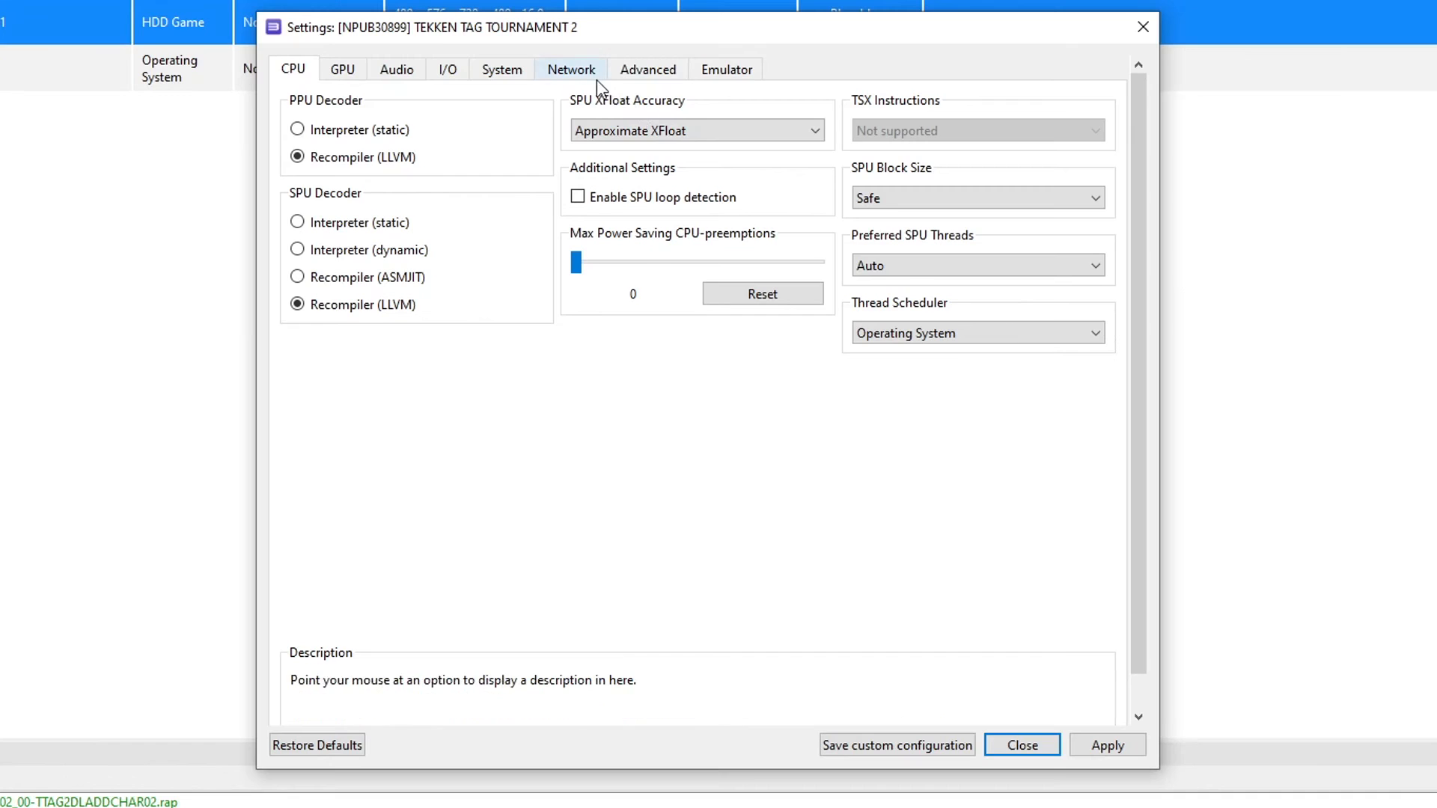
{"action": "left_click", "coordinate": [570, 68]}
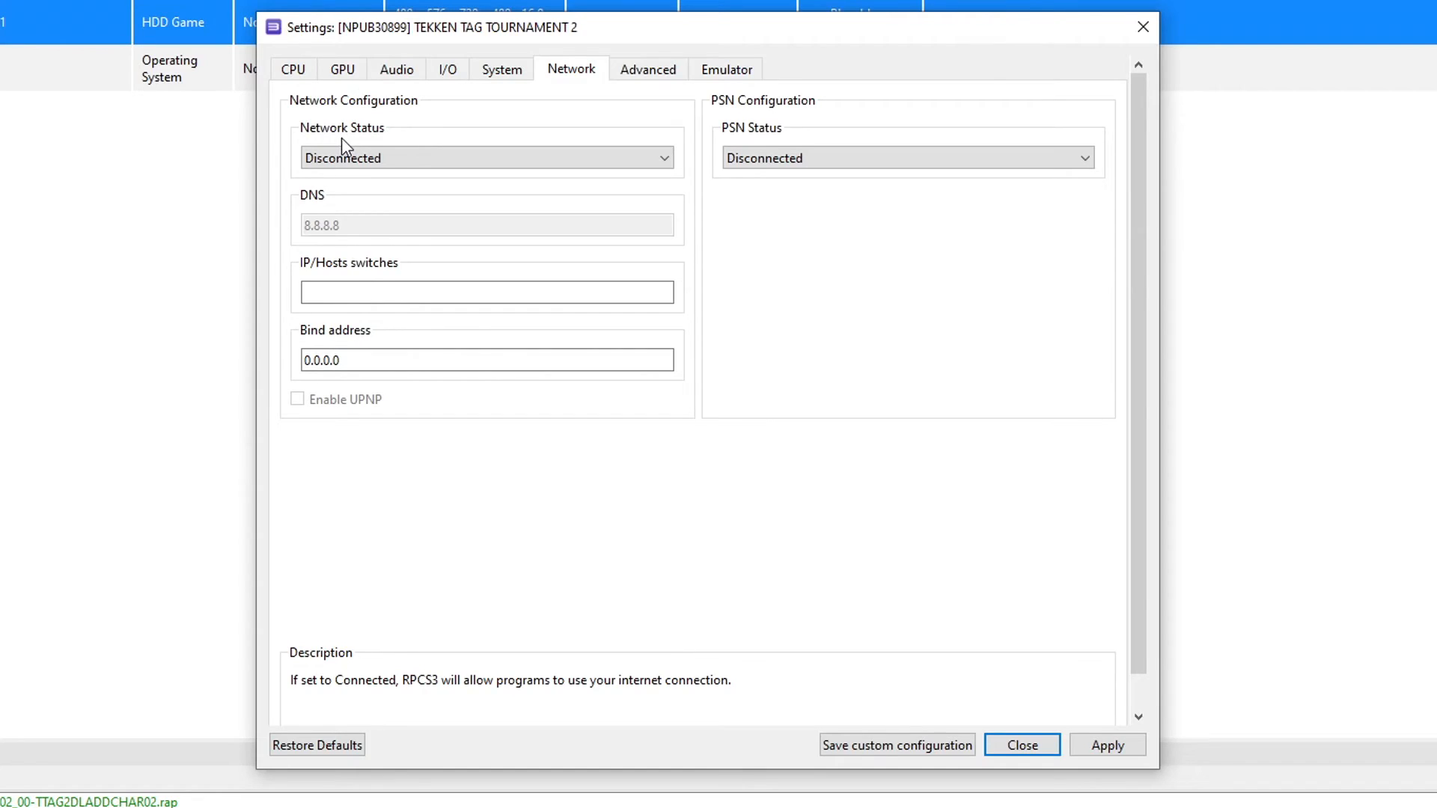
Set Network Status to Connected and PSN Status to RPCN
{"action": "left_click", "coordinate": [484, 157]}
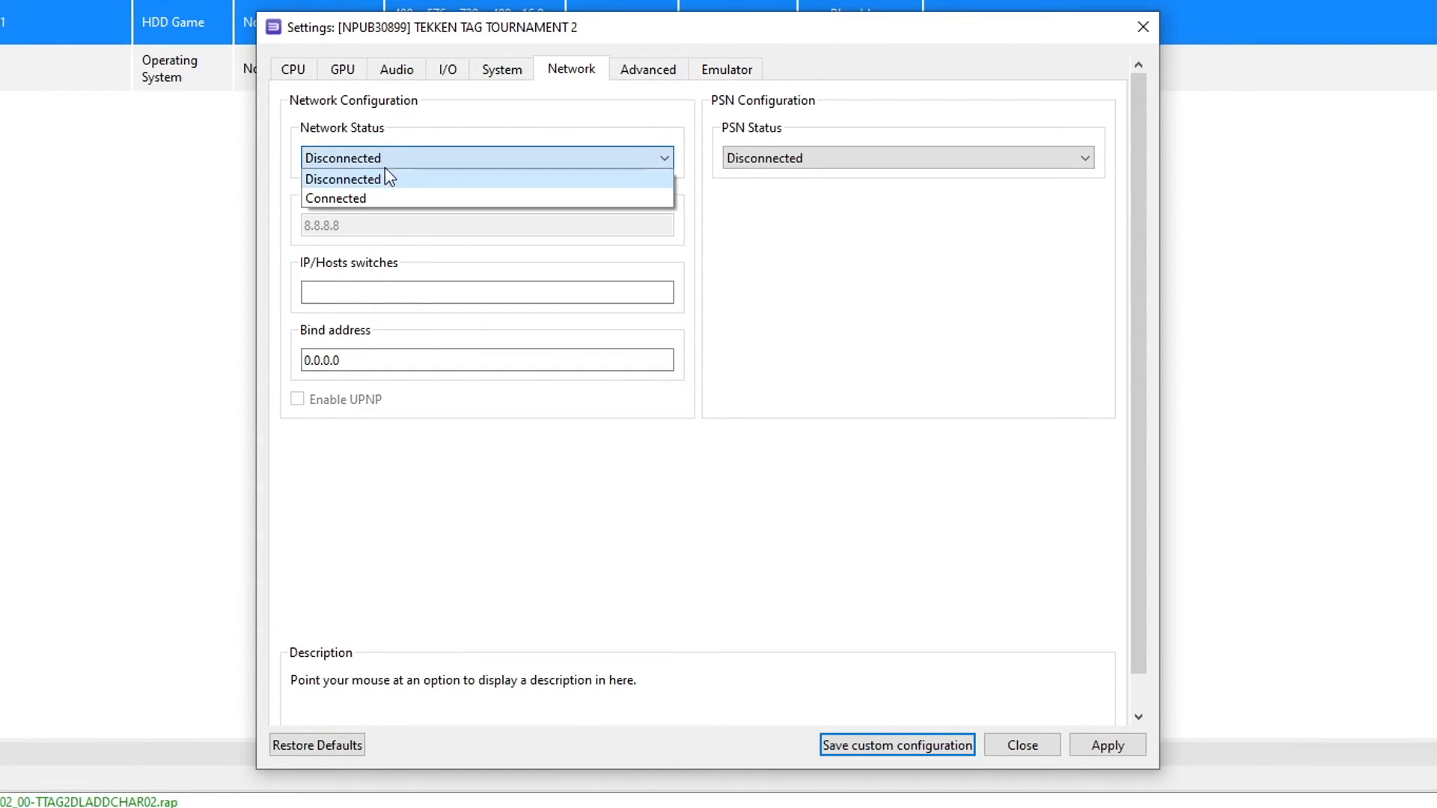
{"action": "left_click", "coordinate": [335, 198]}
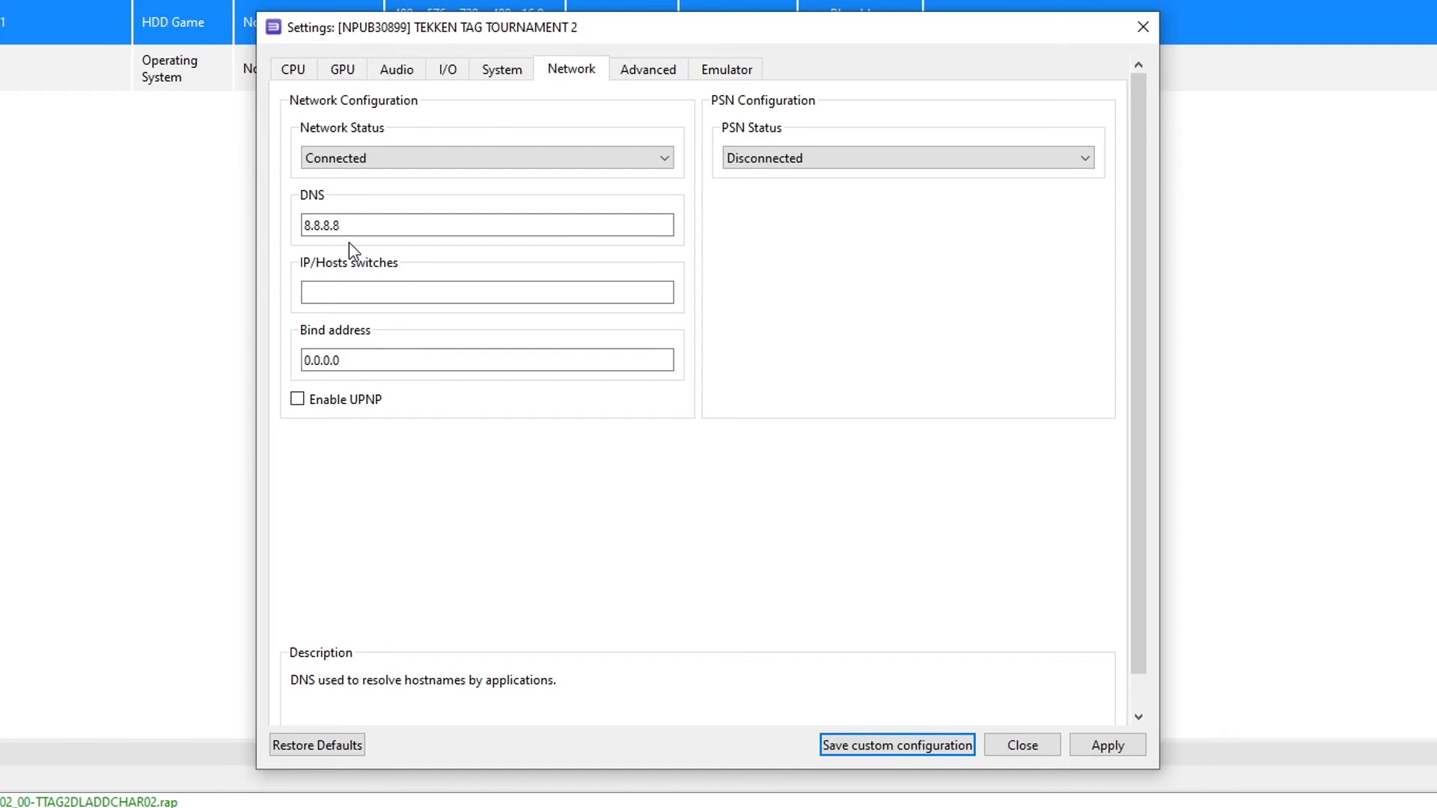
{"action": "mouse_move", "coordinate": [401, 263]}
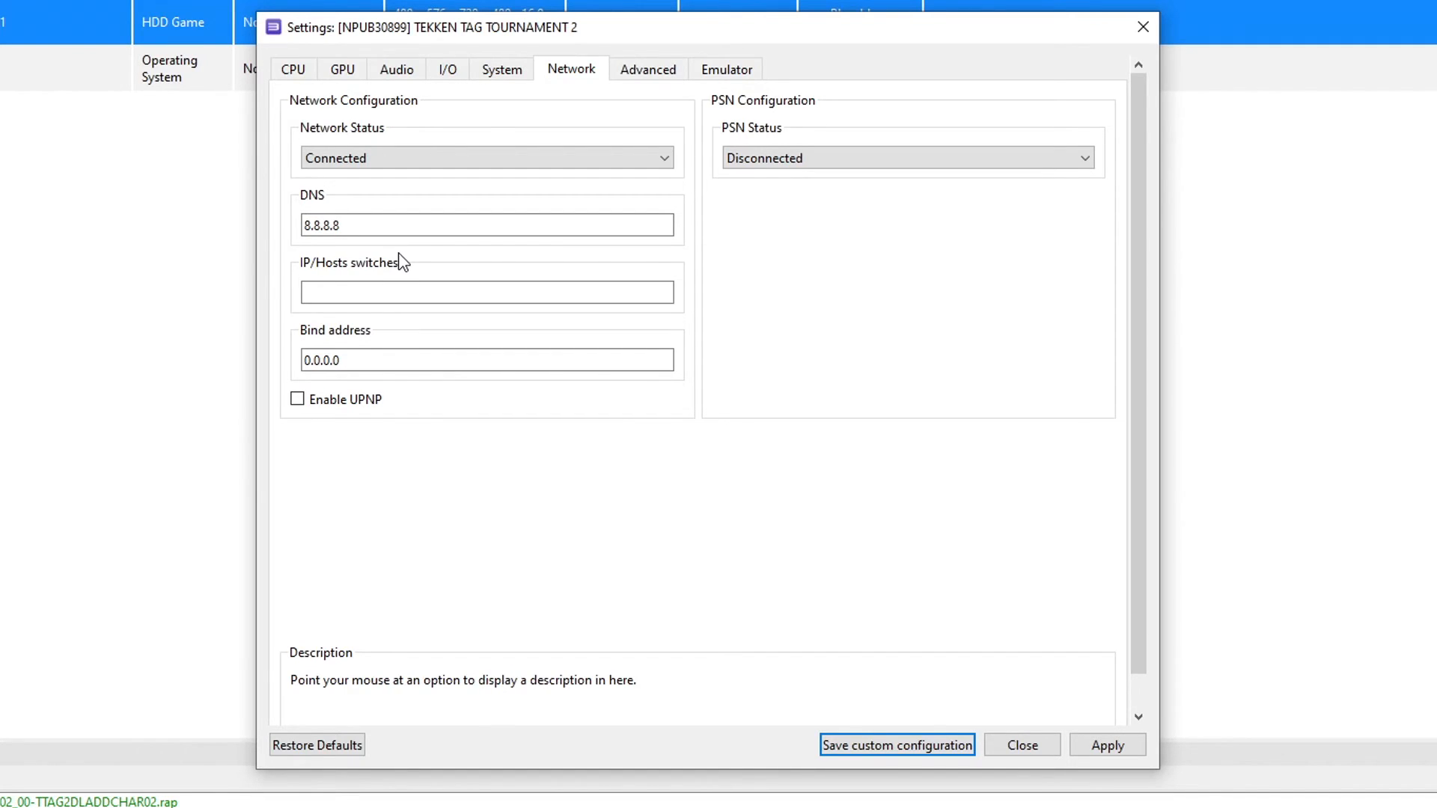
{"action": "mouse_move", "coordinate": [746, 139]}
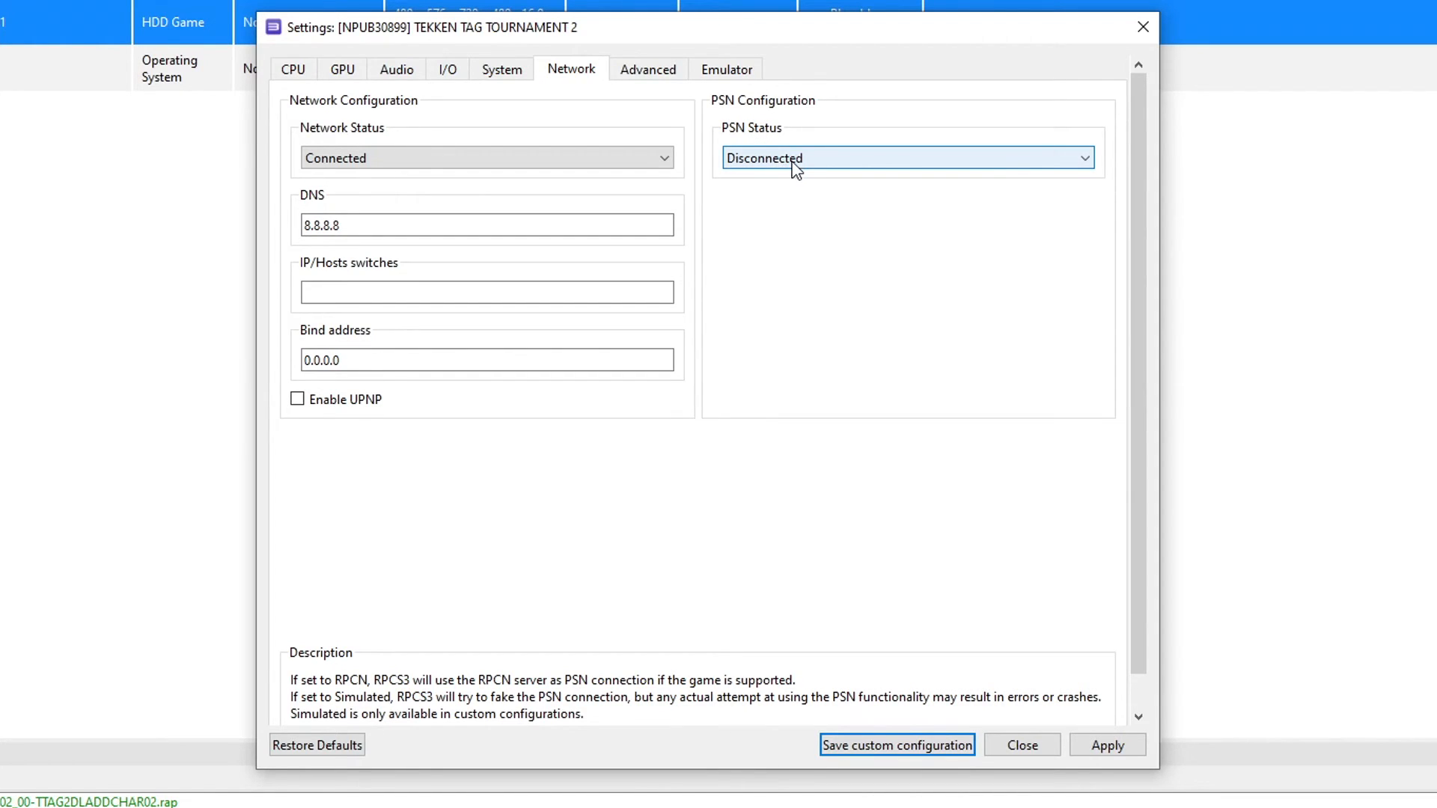
{"action": "left_click", "coordinate": [906, 157]}
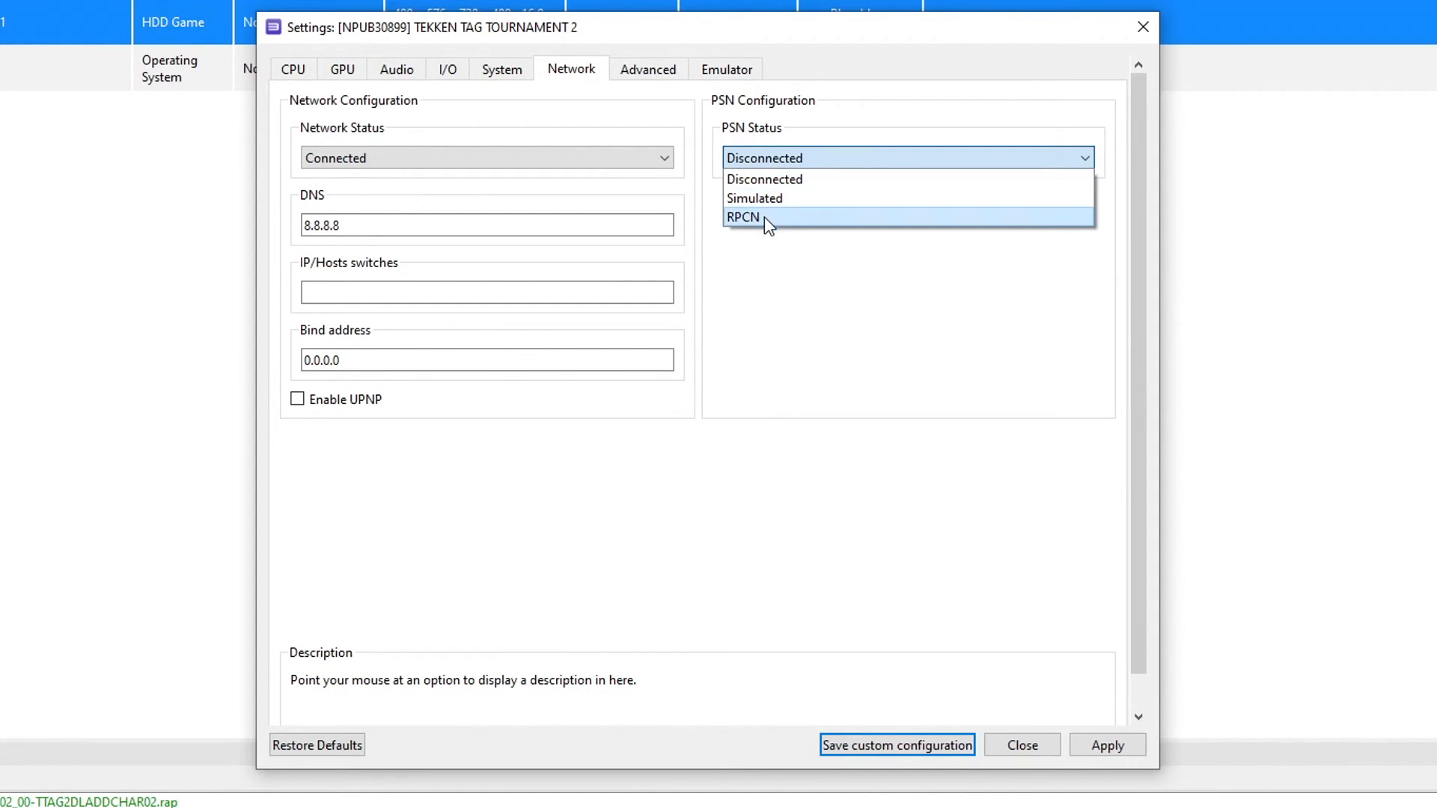
{"action": "left_click", "coordinate": [743, 217]}
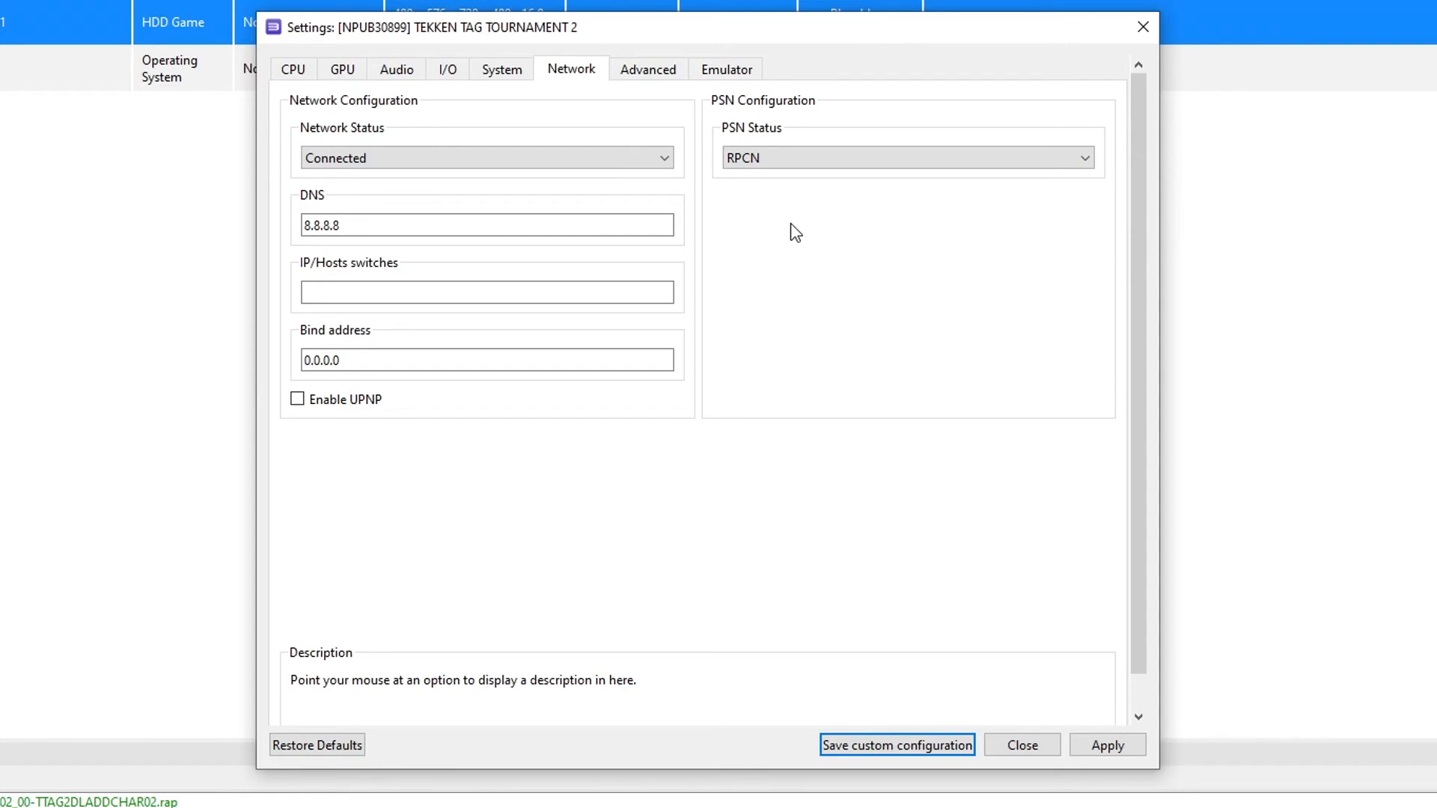
{"action": "mouse_move", "coordinate": [605, 199]}
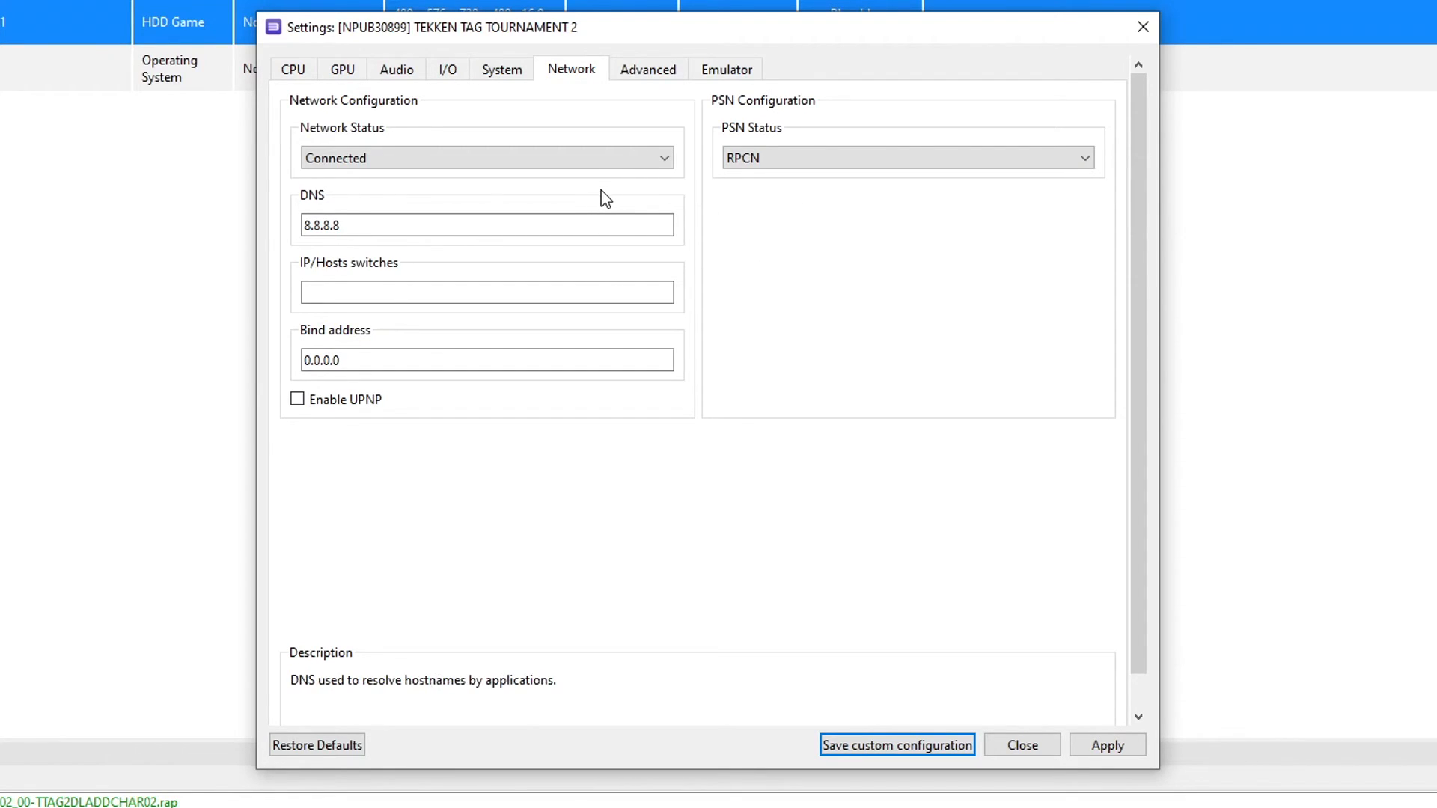
{"action": "mouse_move", "coordinate": [367, 101]}
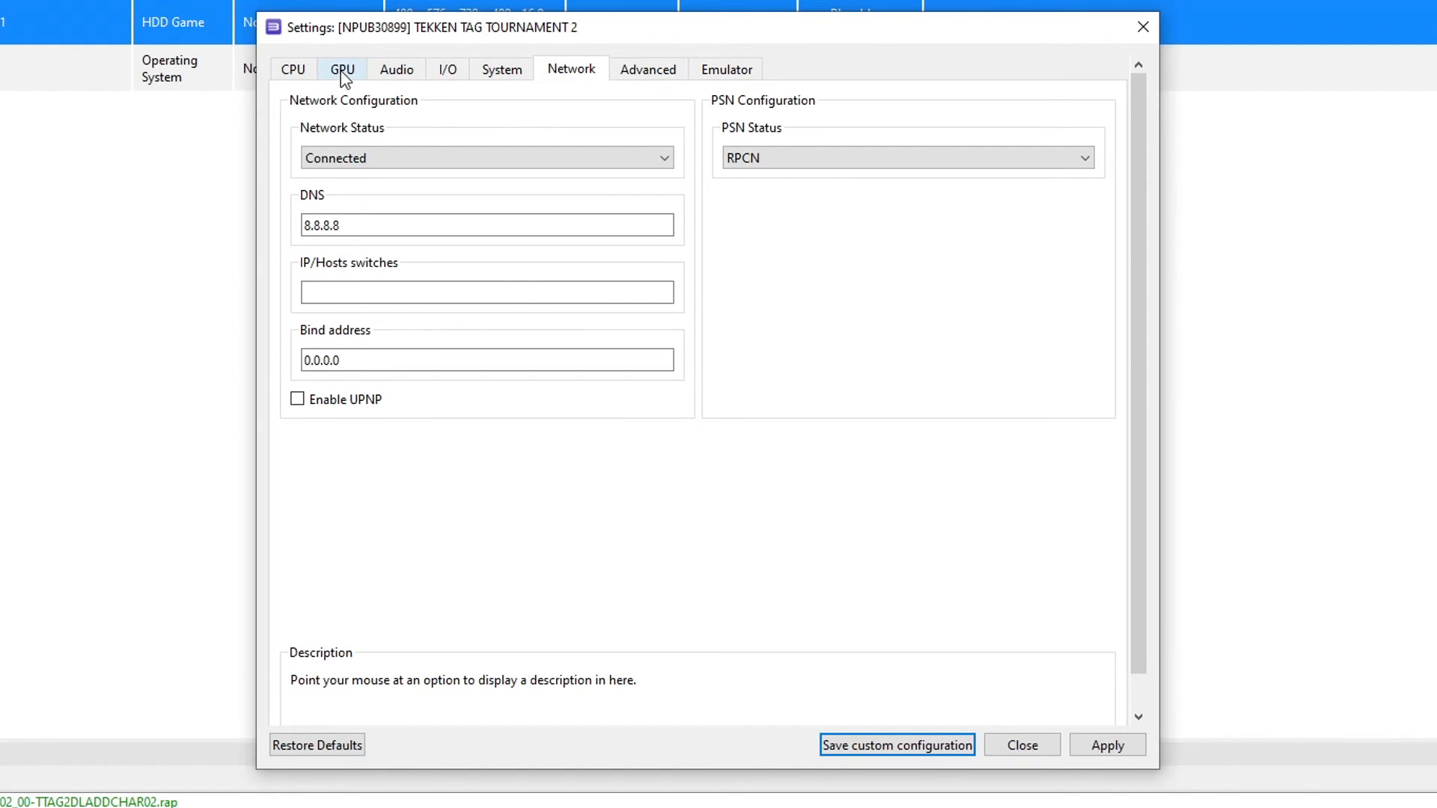
In GPU settings, set the renderer to Vulkan and anisotropic filtering to 16x
{"action": "left_click", "coordinate": [341, 69]}
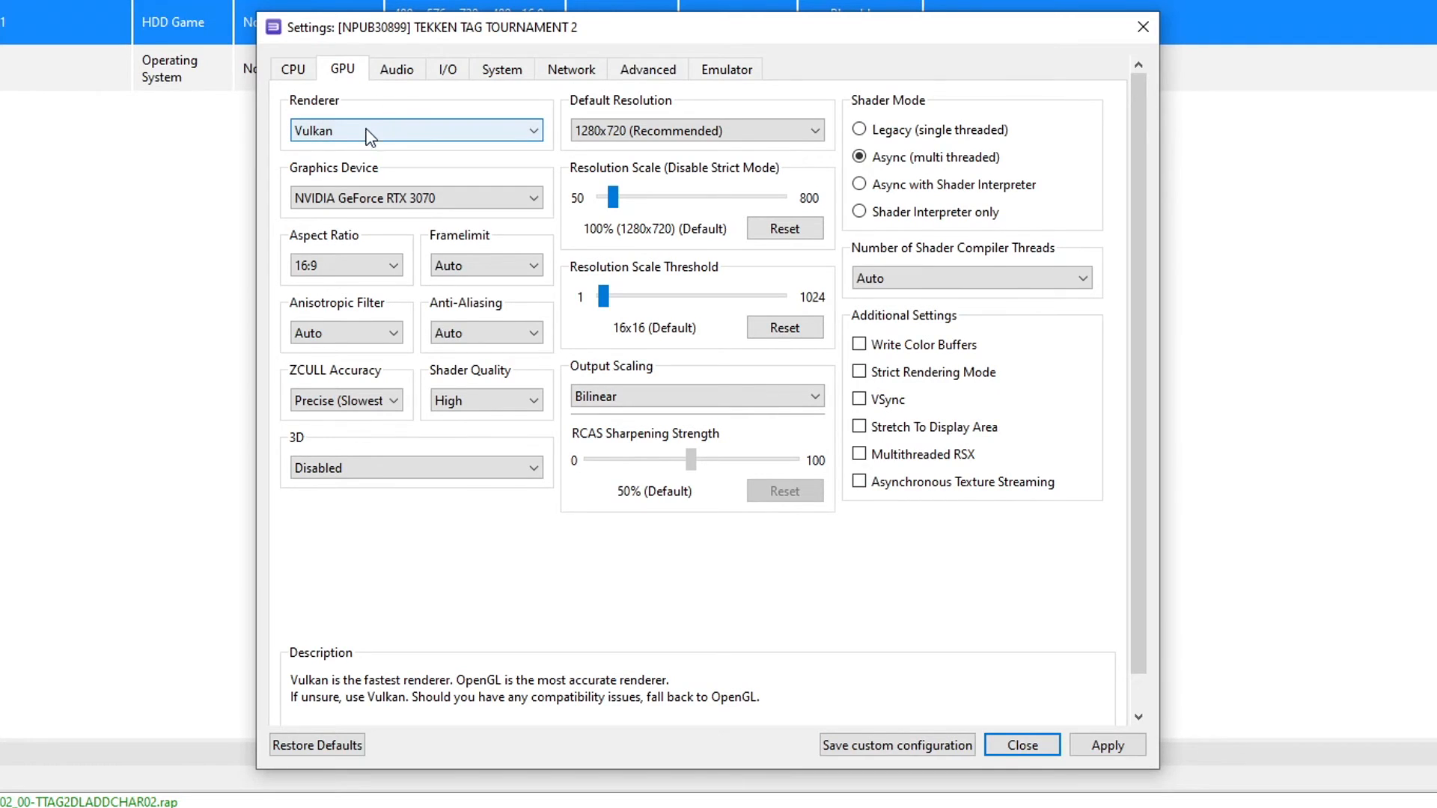
{"action": "left_click", "coordinate": [415, 130]}
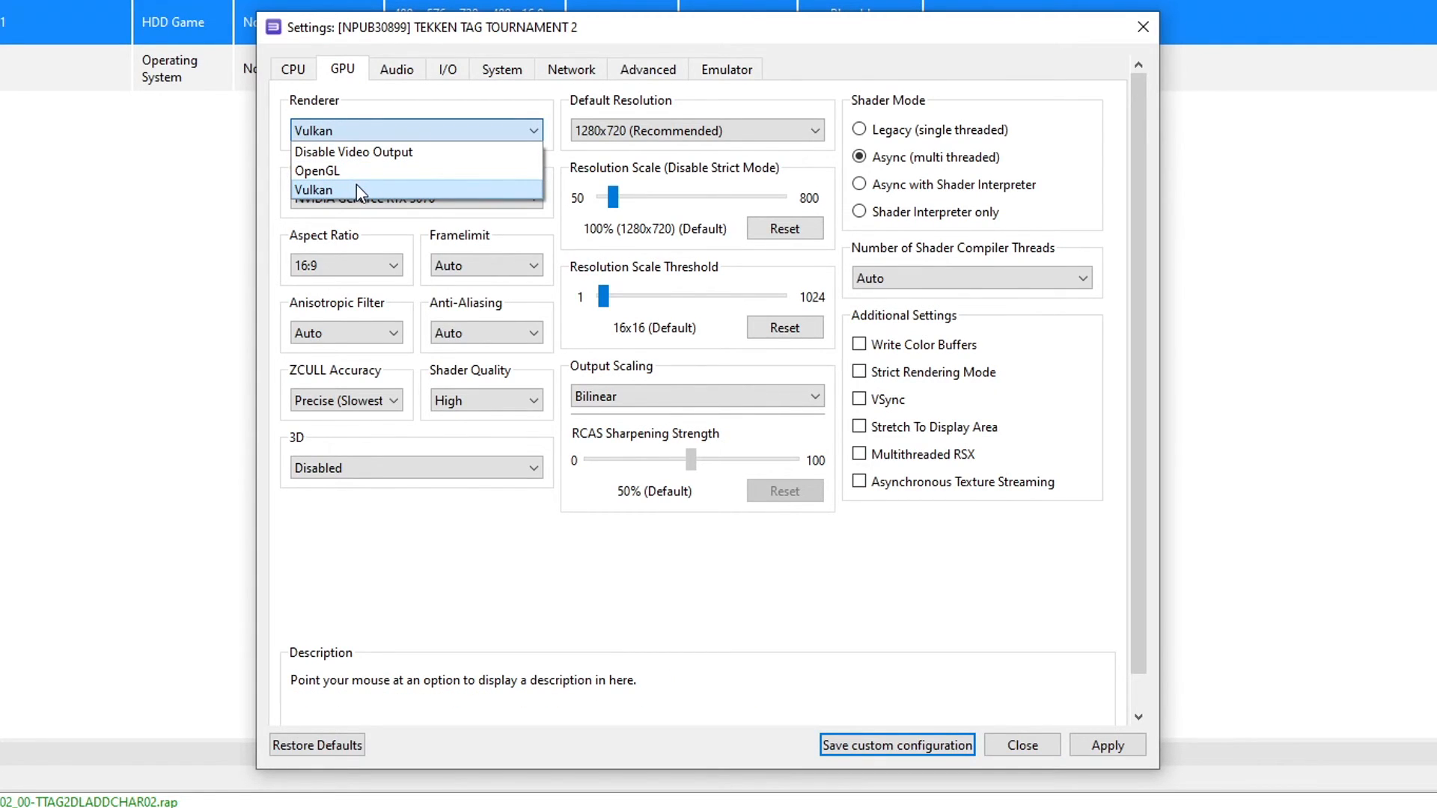
{"action": "mouse_move", "coordinate": [344, 170]}
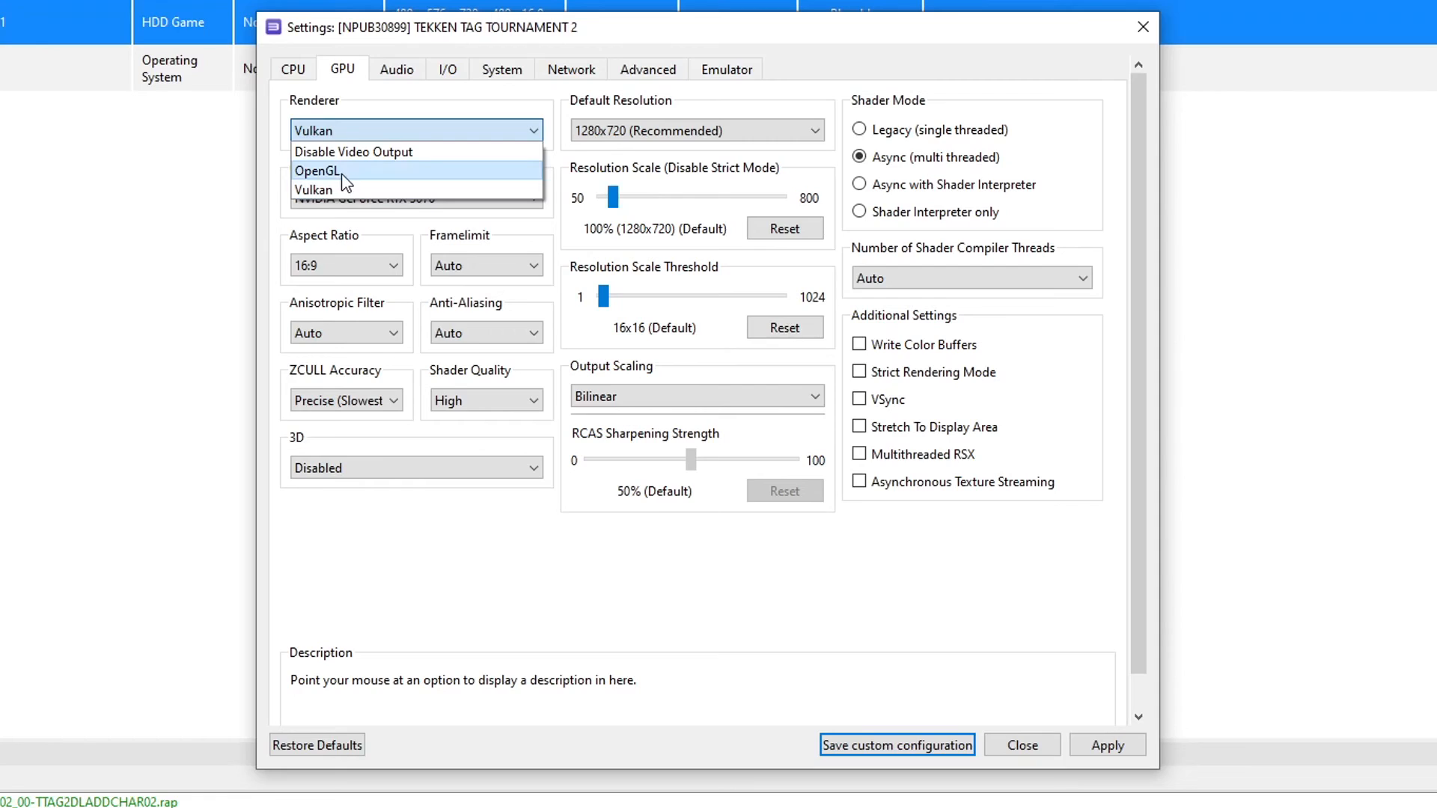
{"action": "mouse_move", "coordinate": [349, 191]}
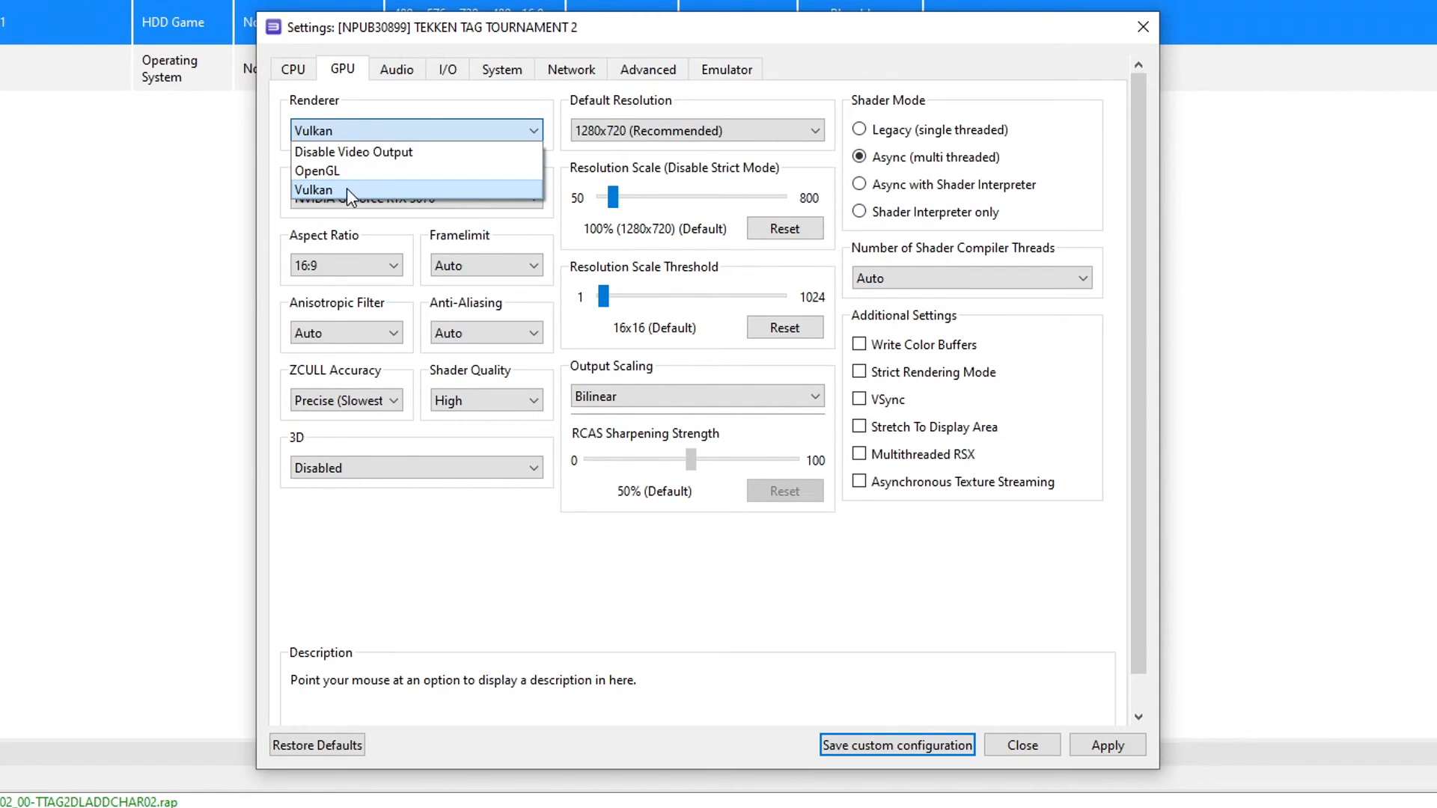
{"action": "left_click", "coordinate": [313, 190]}
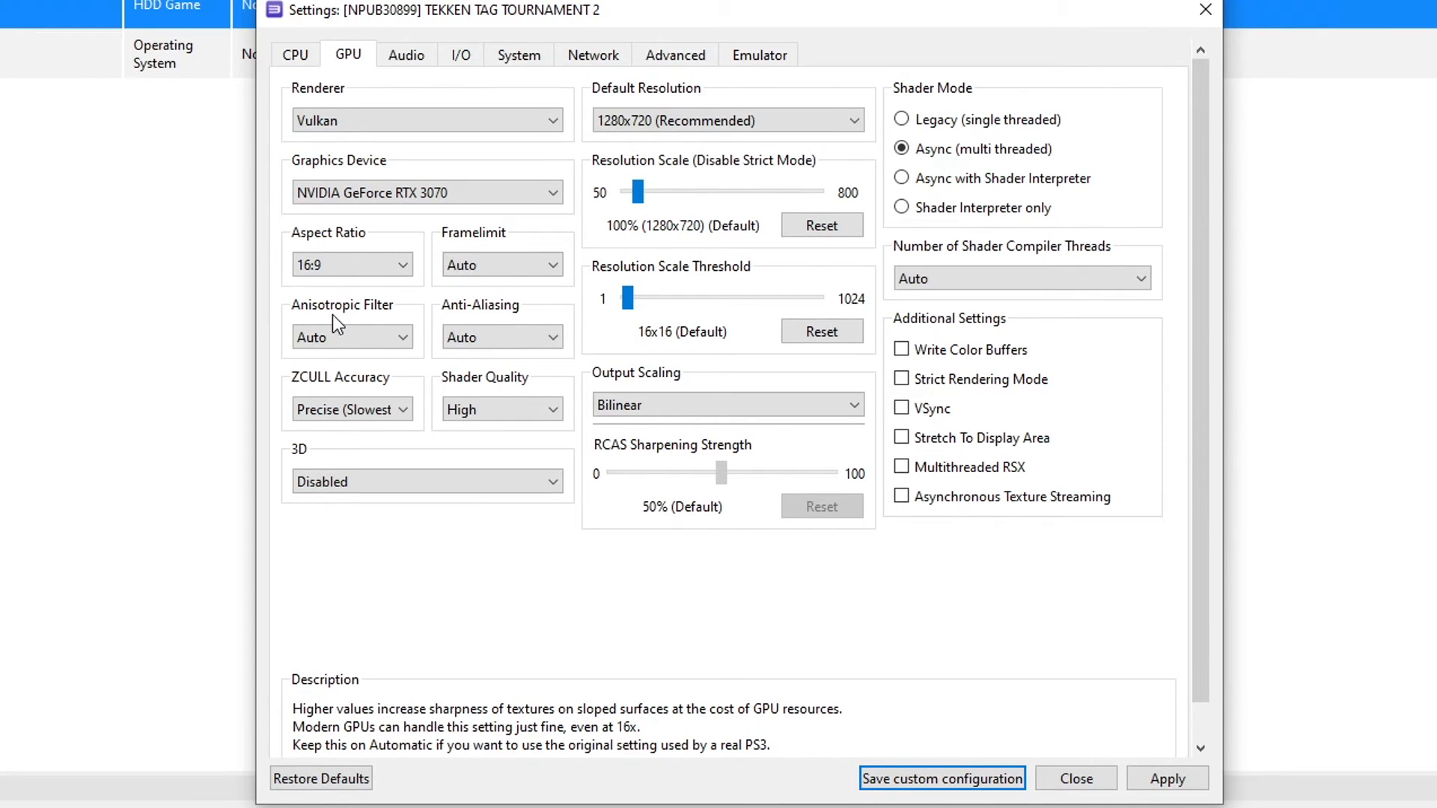
{"action": "left_click", "coordinate": [350, 337]}
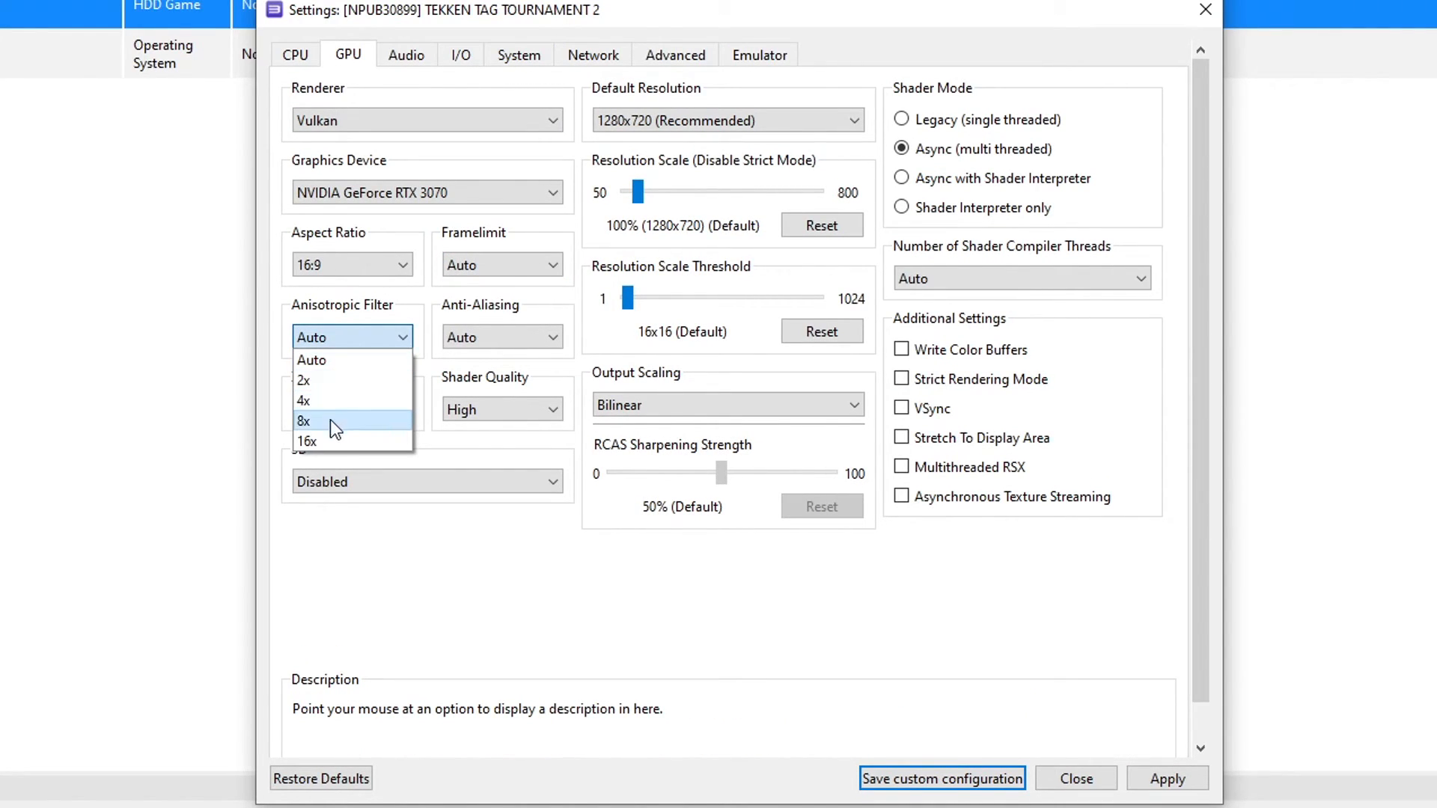
{"action": "left_click", "coordinate": [305, 441]}
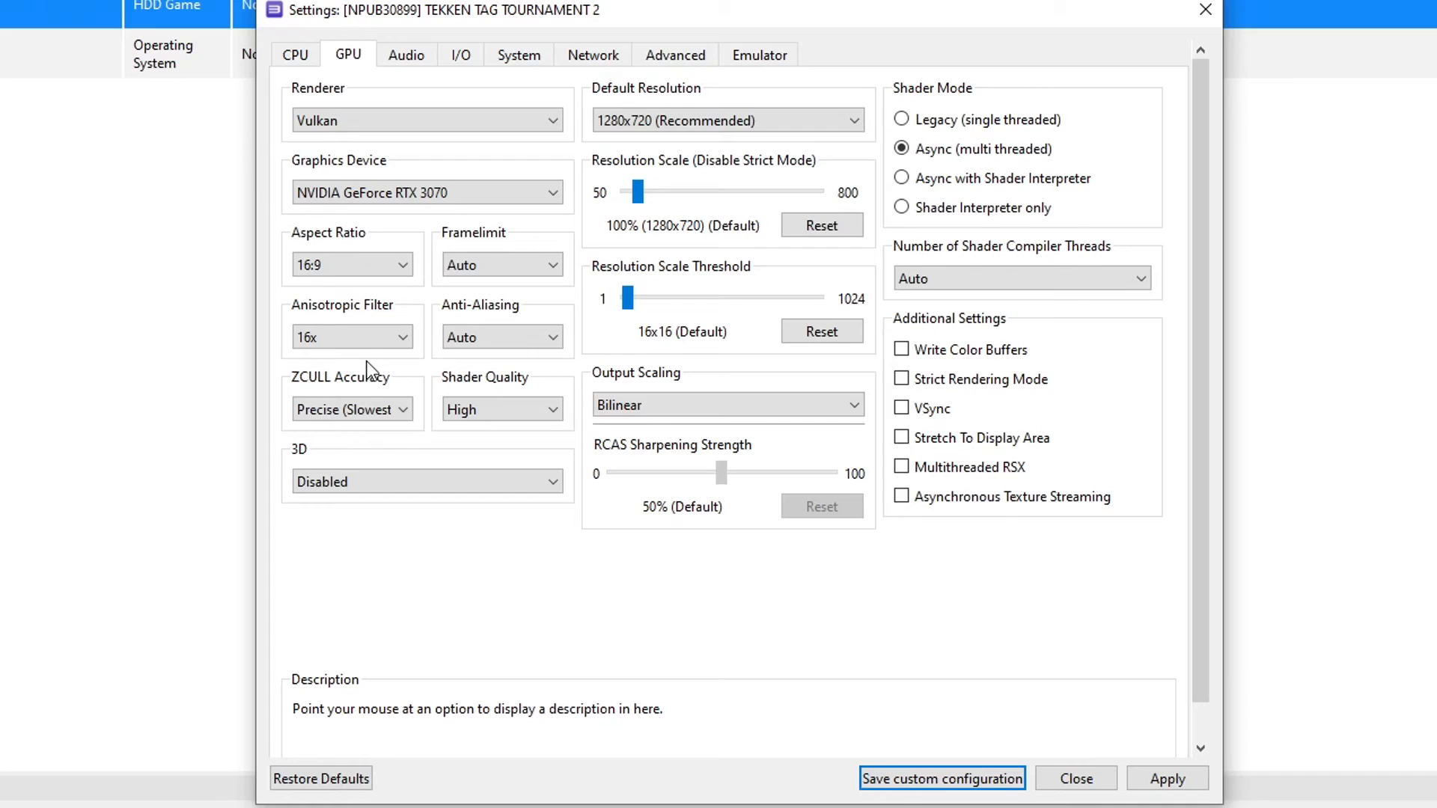
{"action": "mouse_move", "coordinate": [603, 259]}
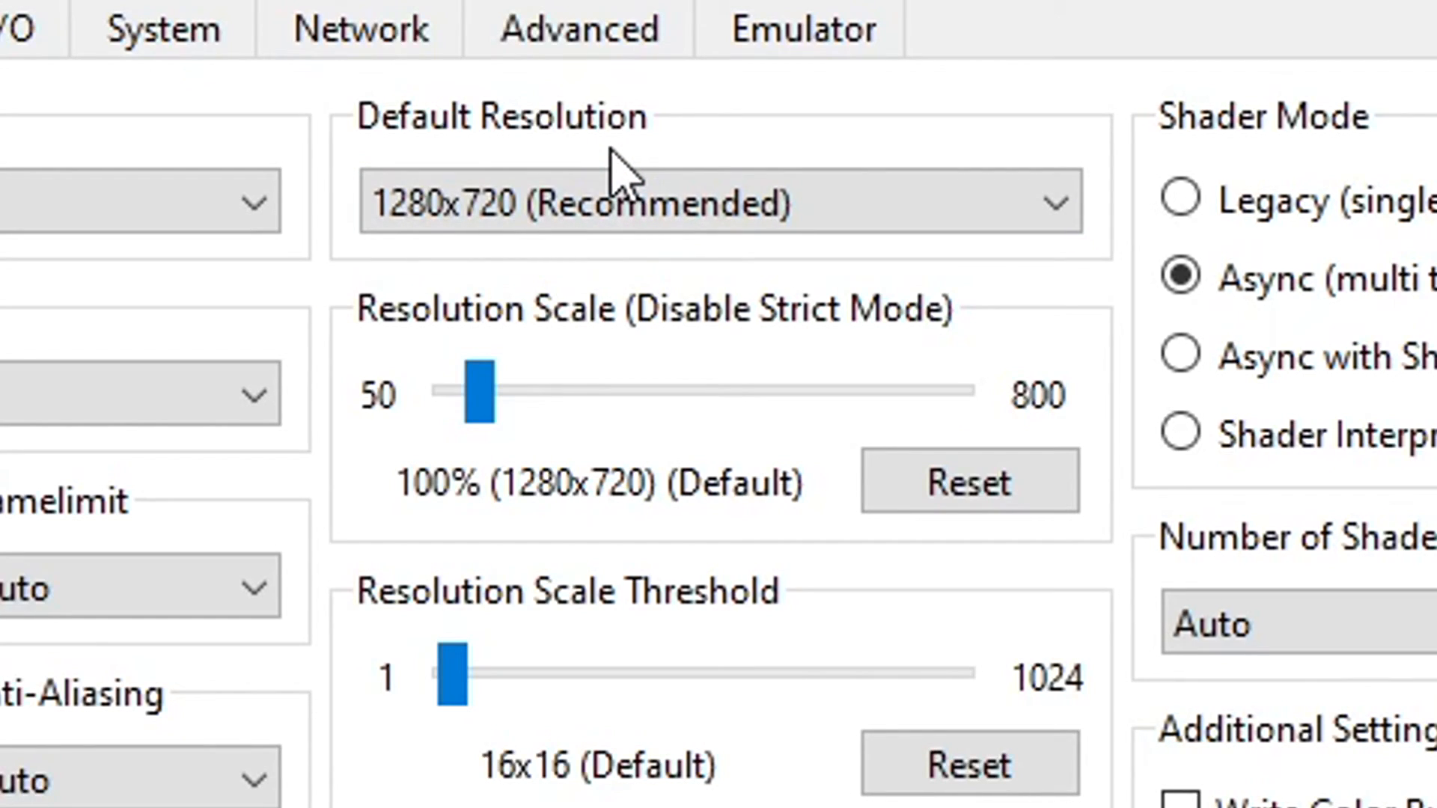
Drag the Resolution Scale slider up through 175% and 275% to 300% (3840x2160)
{"action": "left_click", "coordinate": [720, 201]}
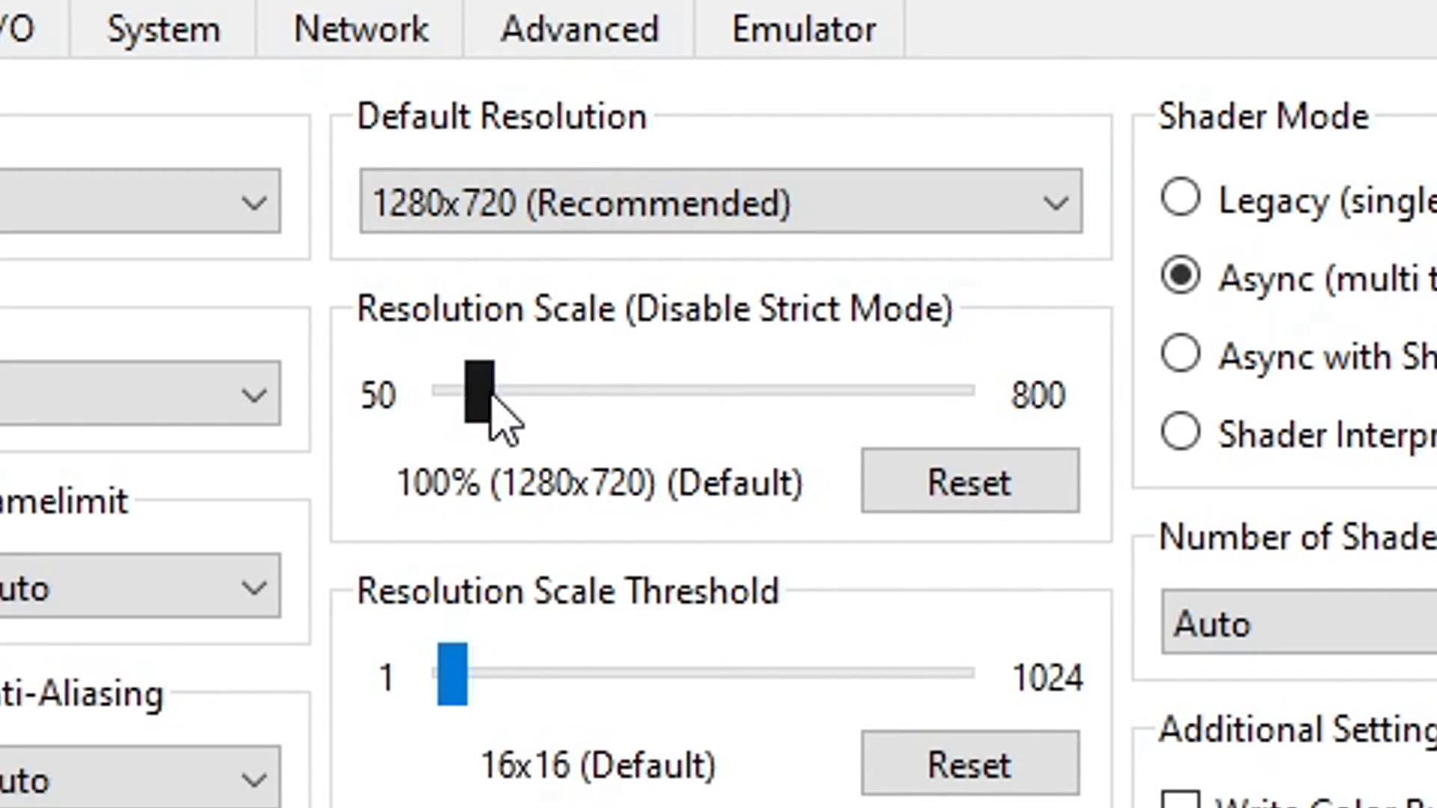
{"action": "left_click_drag", "start_coordinate": [474, 393], "coordinate": [522, 394]}
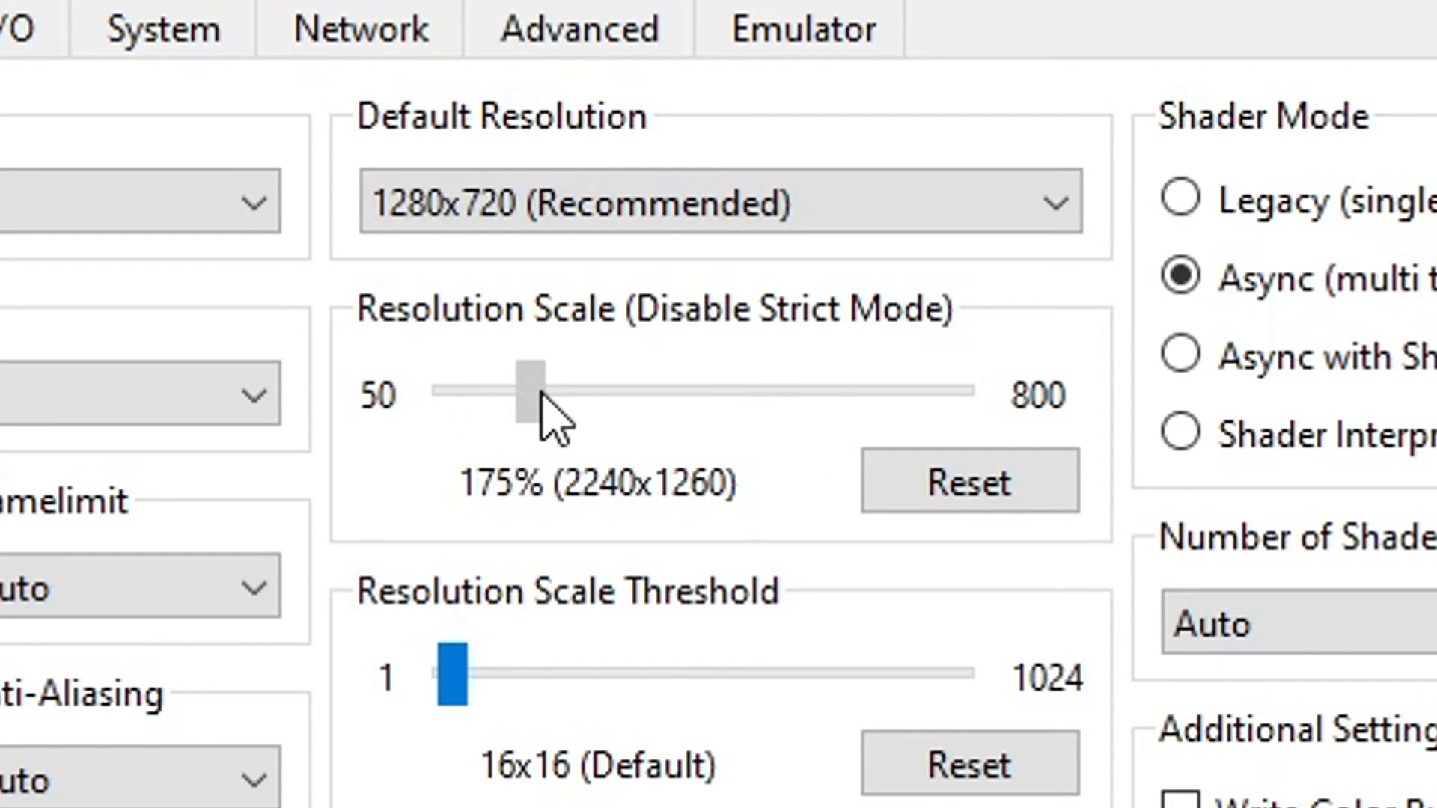
{"action": "left_click_drag", "start_coordinate": [522, 383], "coordinate": [596, 383]}
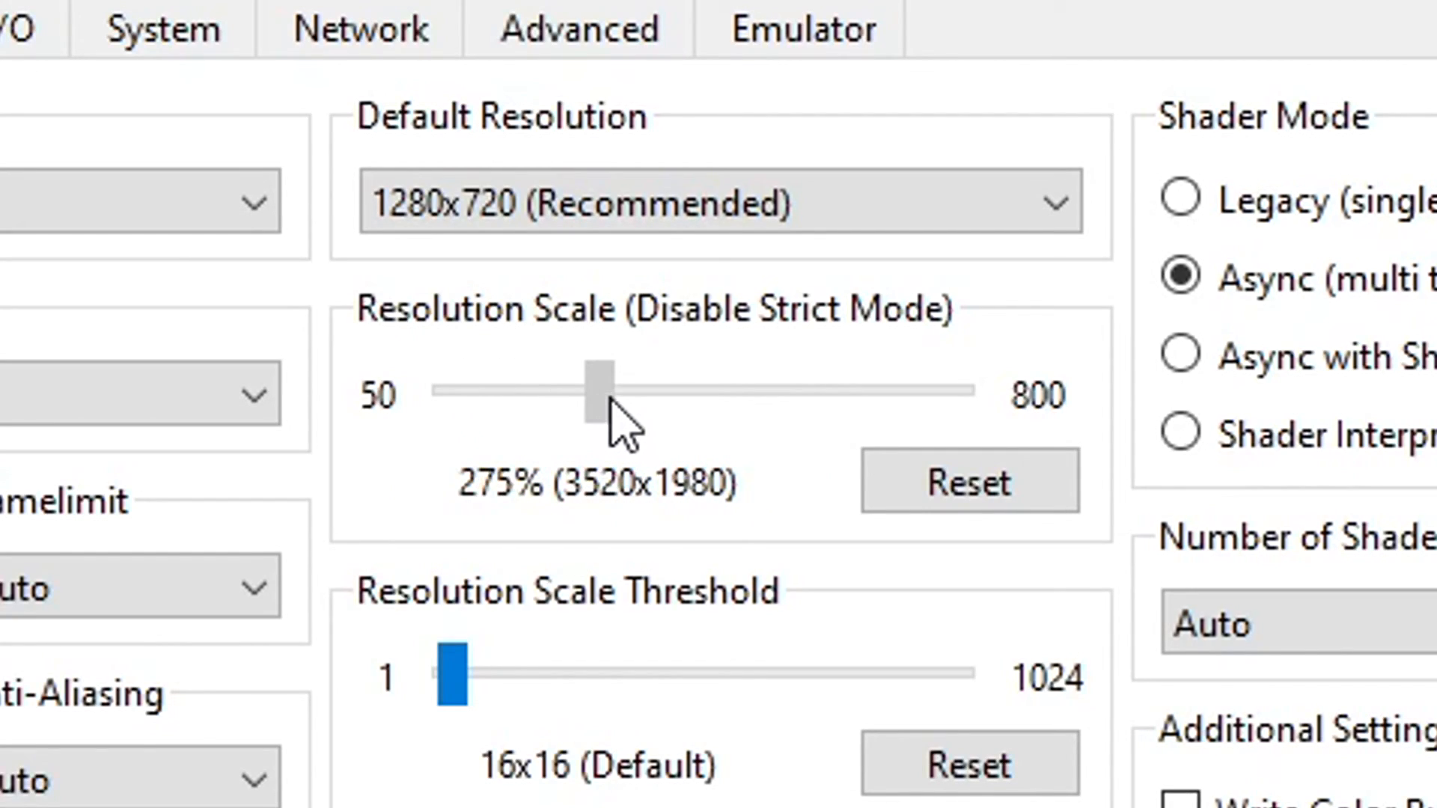
{"action": "left_click_drag", "start_coordinate": [591, 380], "coordinate": [623, 380]}
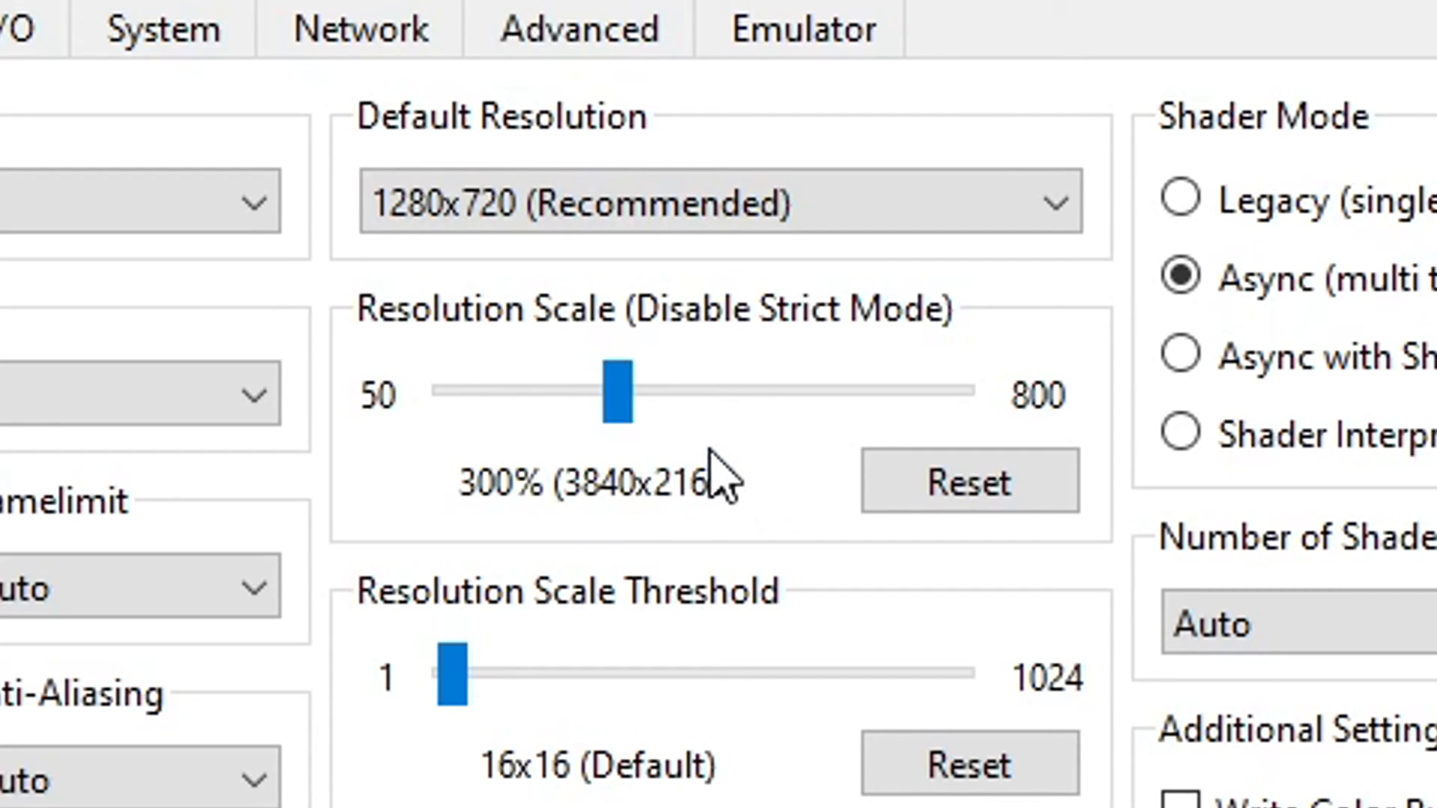
{"action": "mouse_move", "coordinate": [769, 513]}
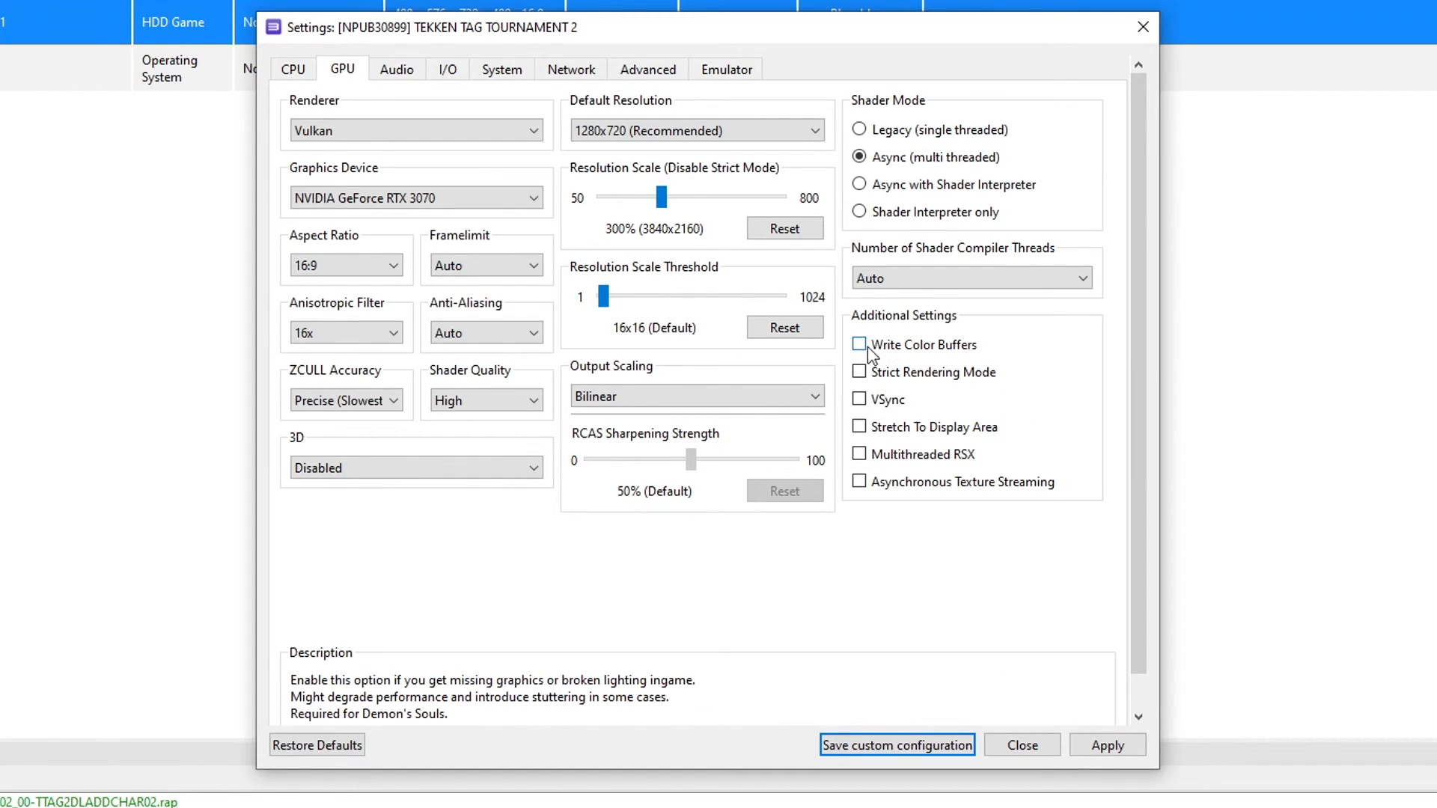
Enable Write Color Buffers, then move on to the Emulator behaviour settings
{"action": "left_click", "coordinate": [859, 344]}
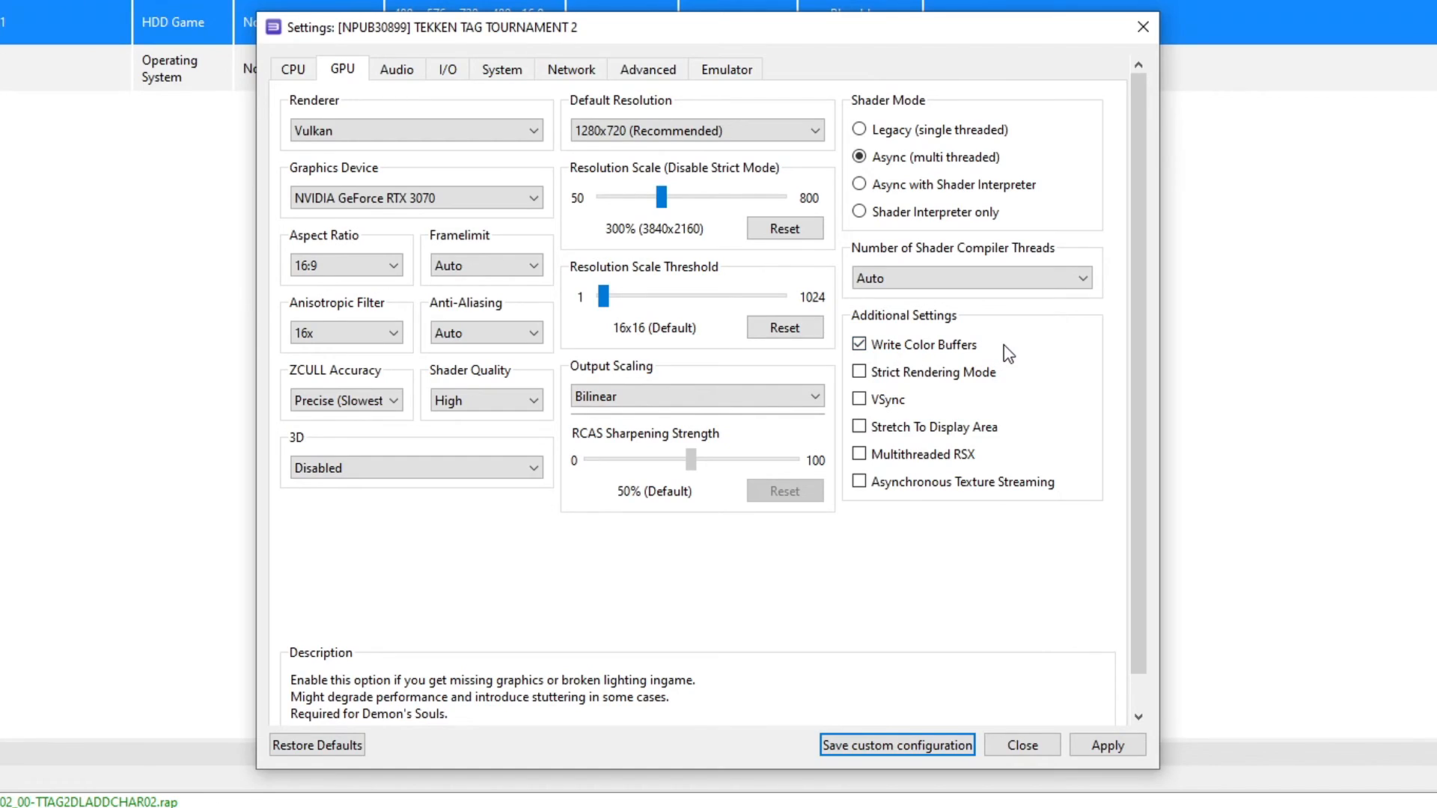
{"action": "mouse_move", "coordinate": [688, 78]}
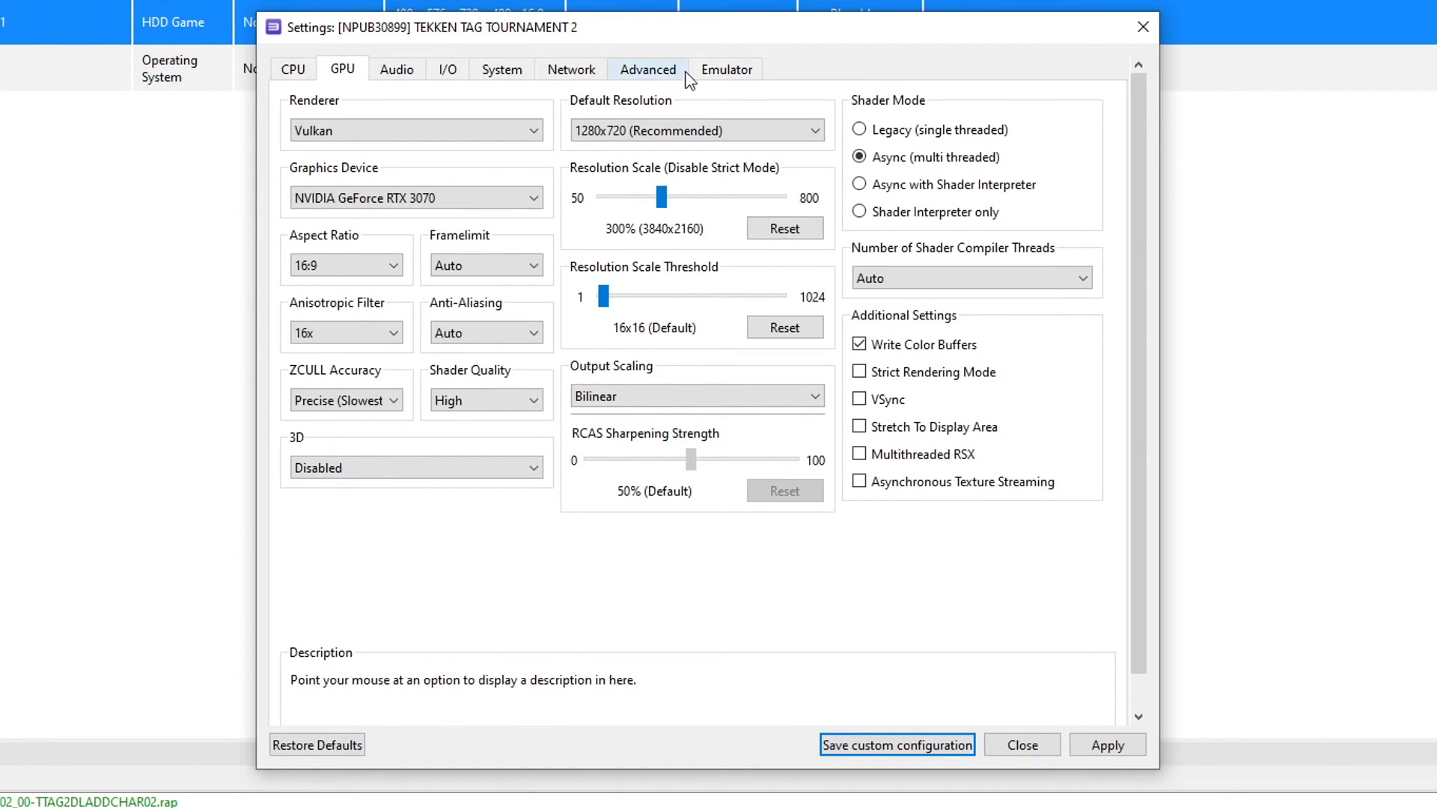
{"action": "left_click", "coordinate": [724, 69]}
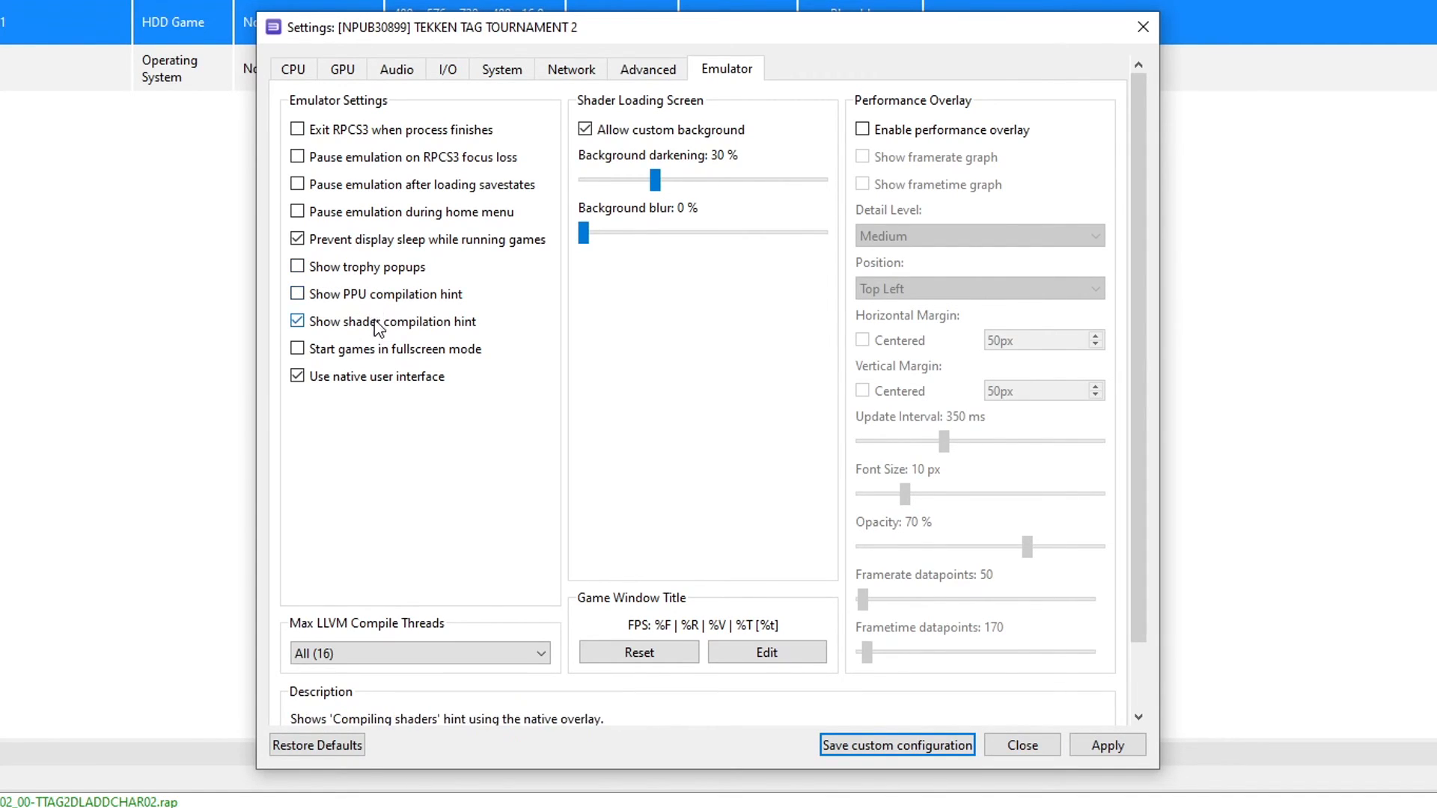
Switch off the Show shader compilation hint option
{"action": "left_click", "coordinate": [296, 321]}
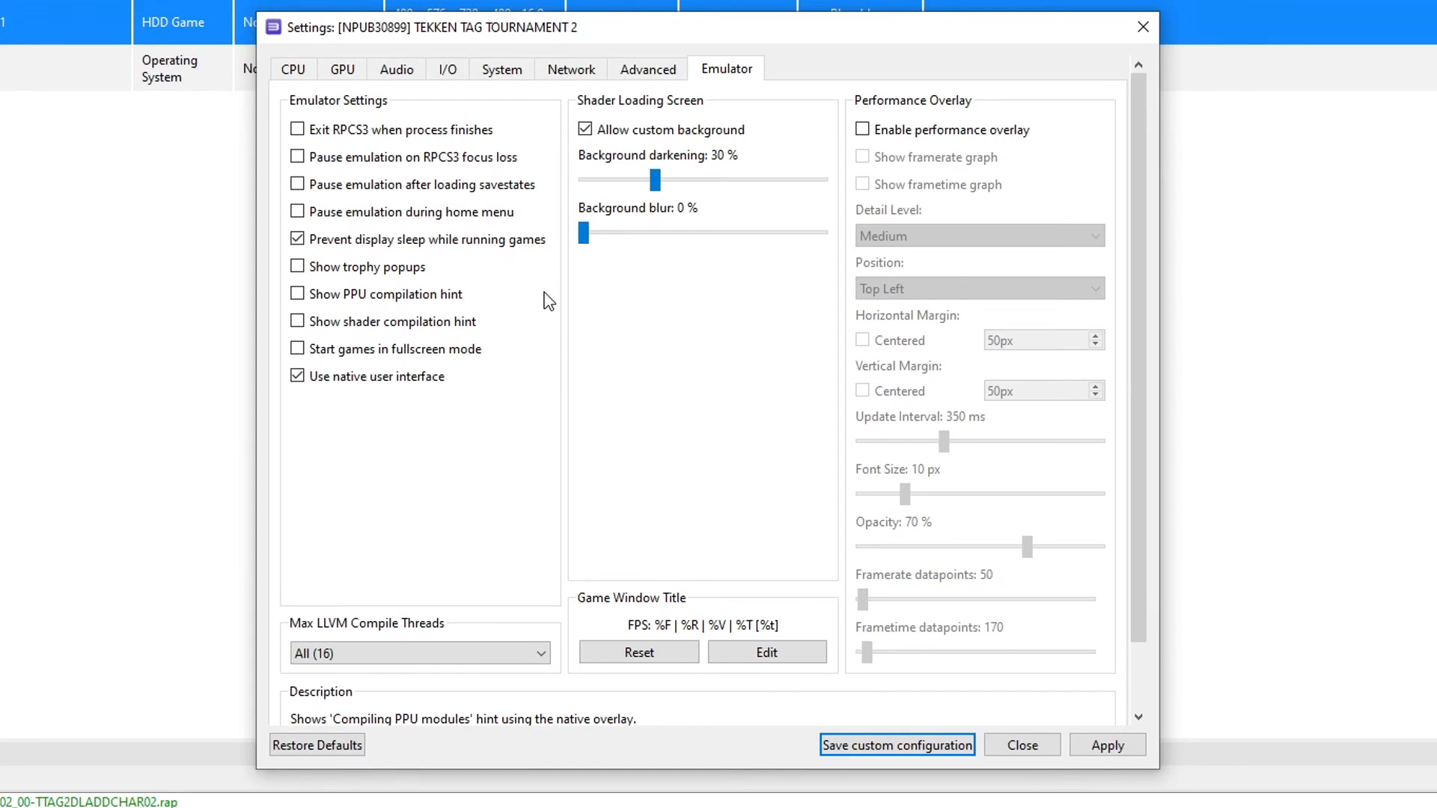
{"action": "mouse_move", "coordinate": [522, 301]}
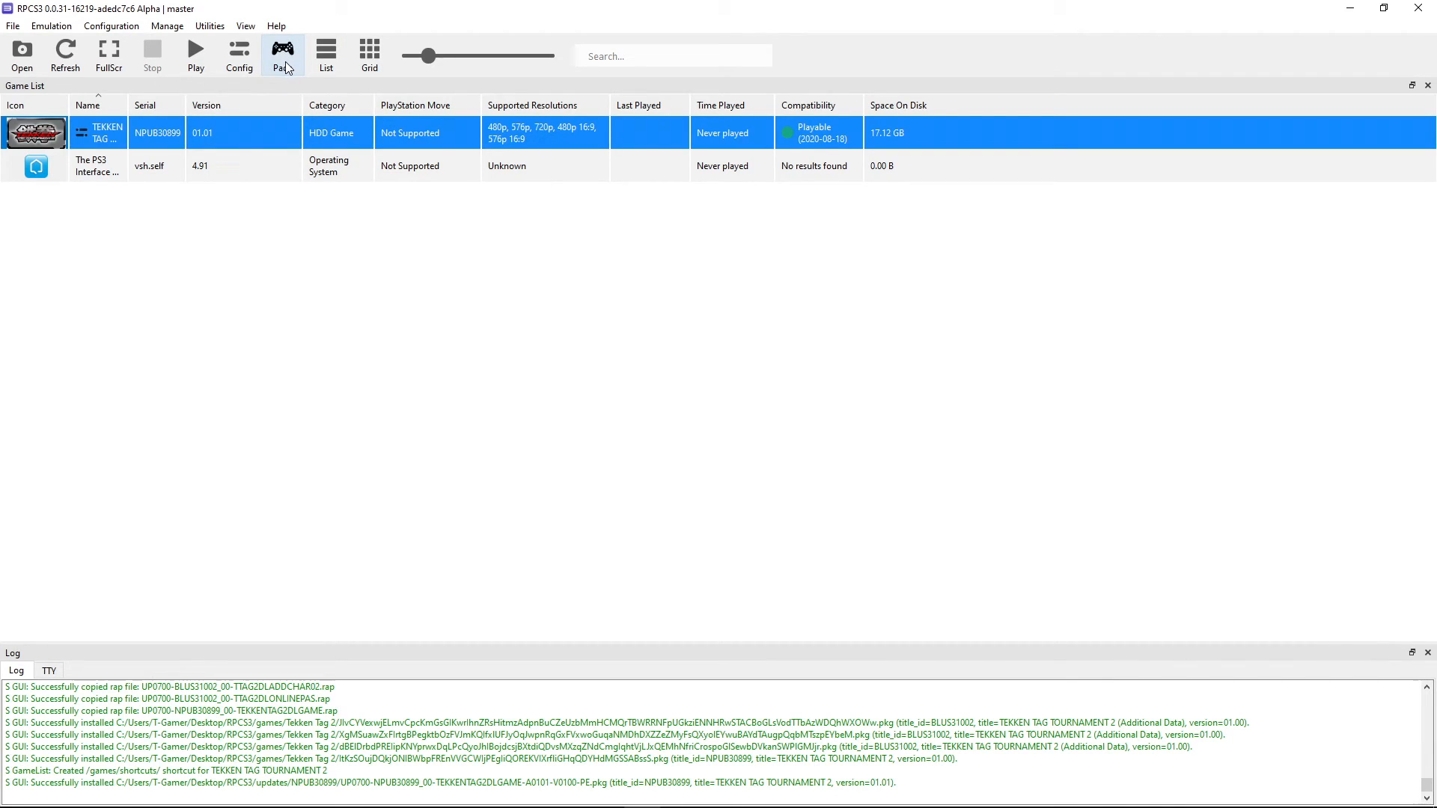
{"action": "left_click", "coordinate": [283, 55]}
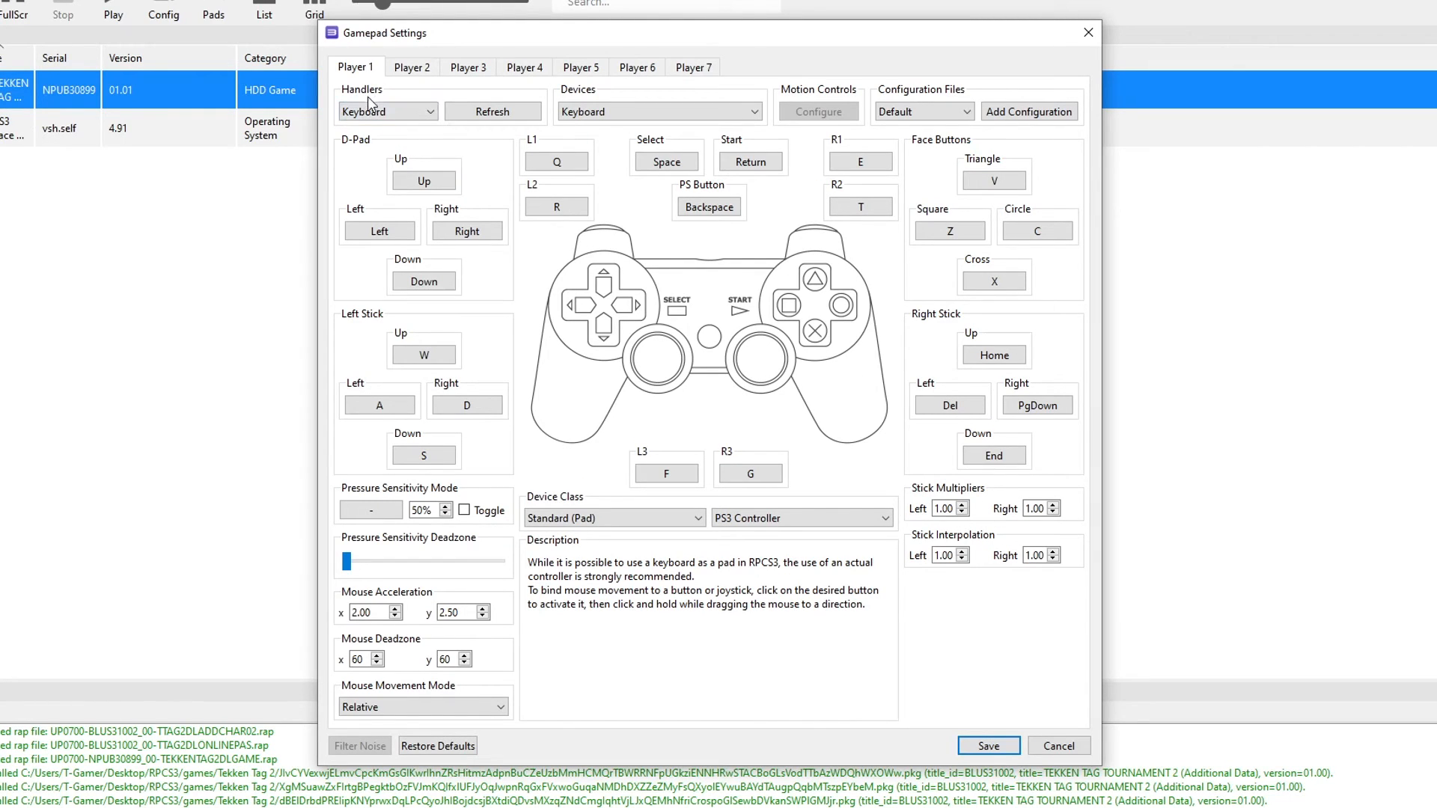
{"action": "left_click", "coordinate": [386, 111]}
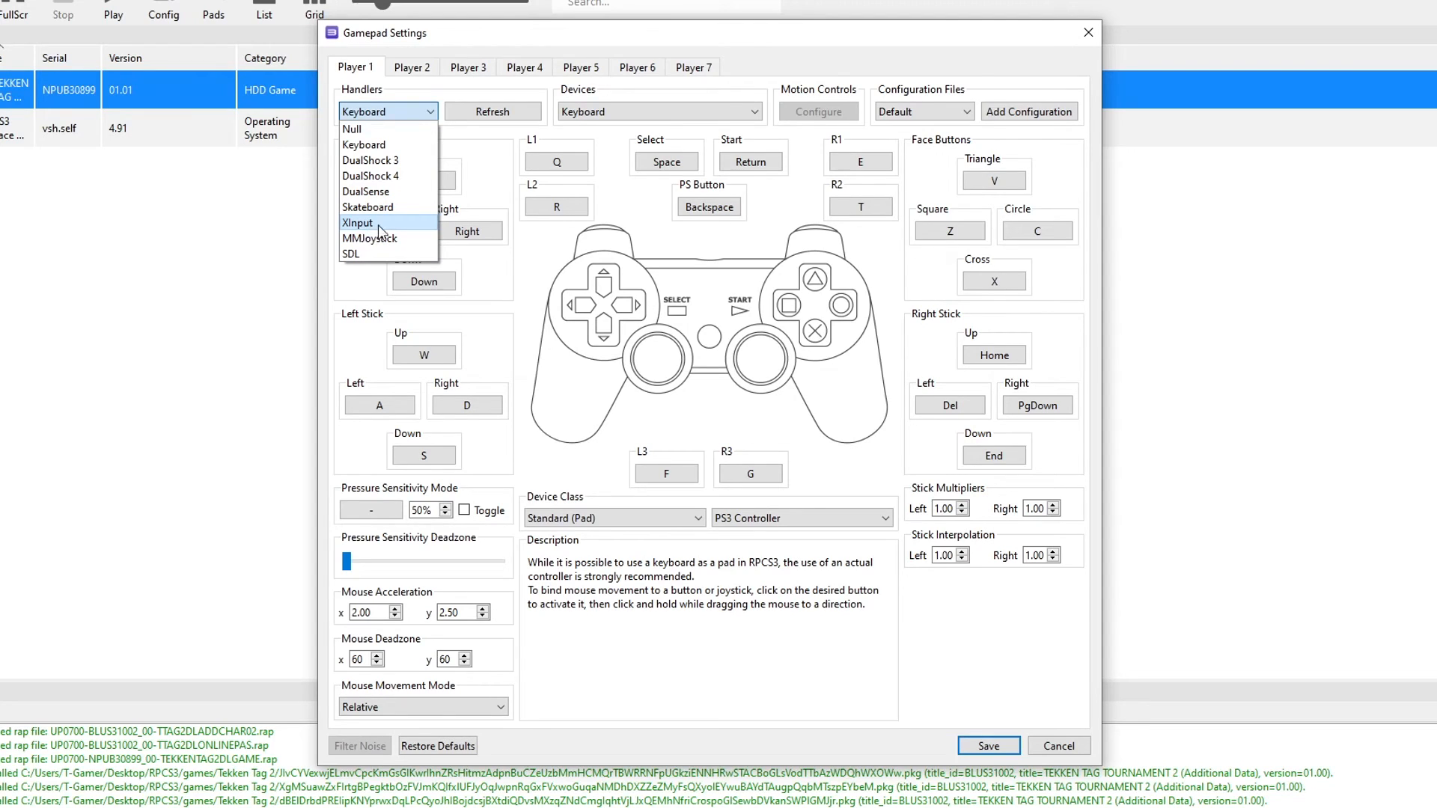
{"action": "left_click", "coordinate": [357, 223]}
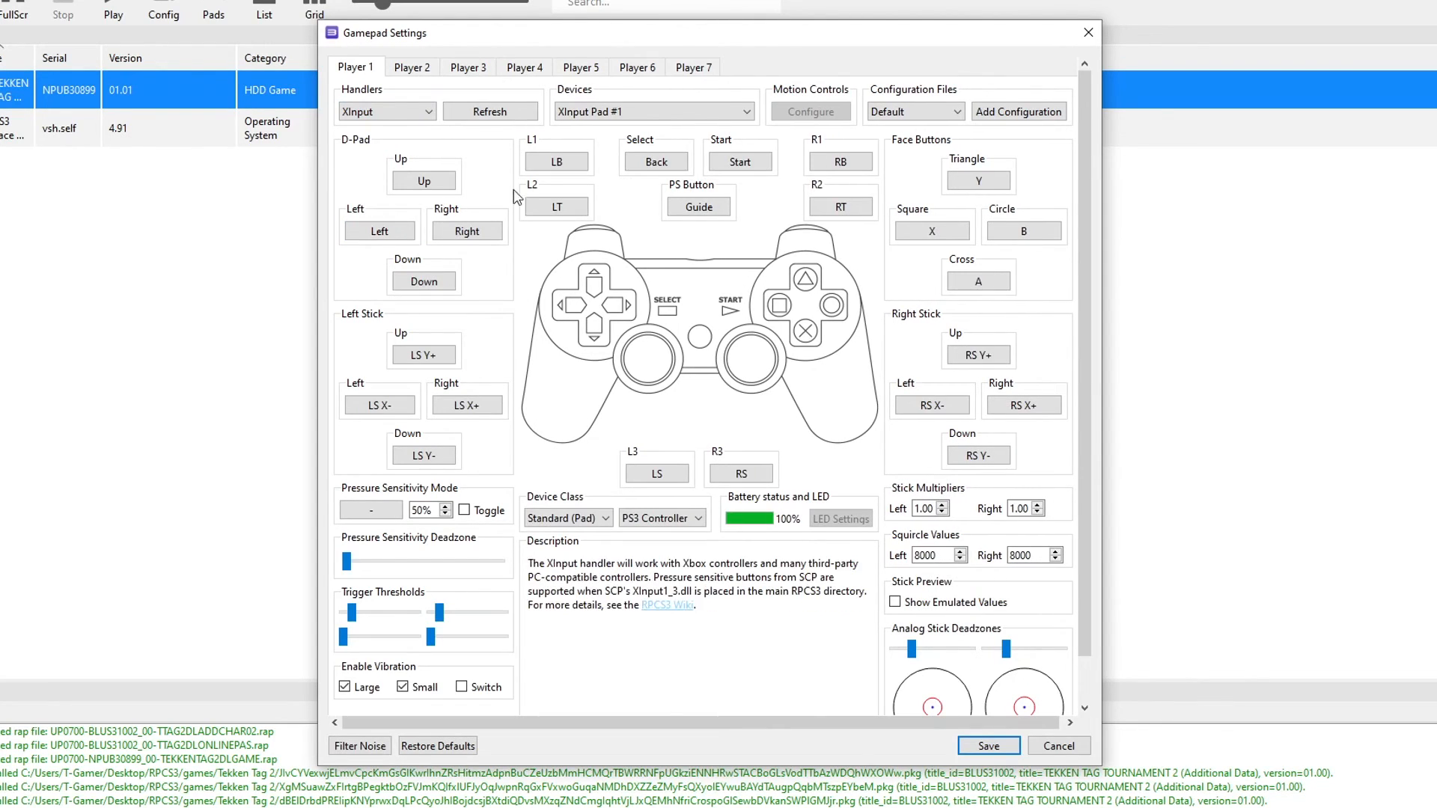
{"action": "mouse_move", "coordinate": [599, 250]}
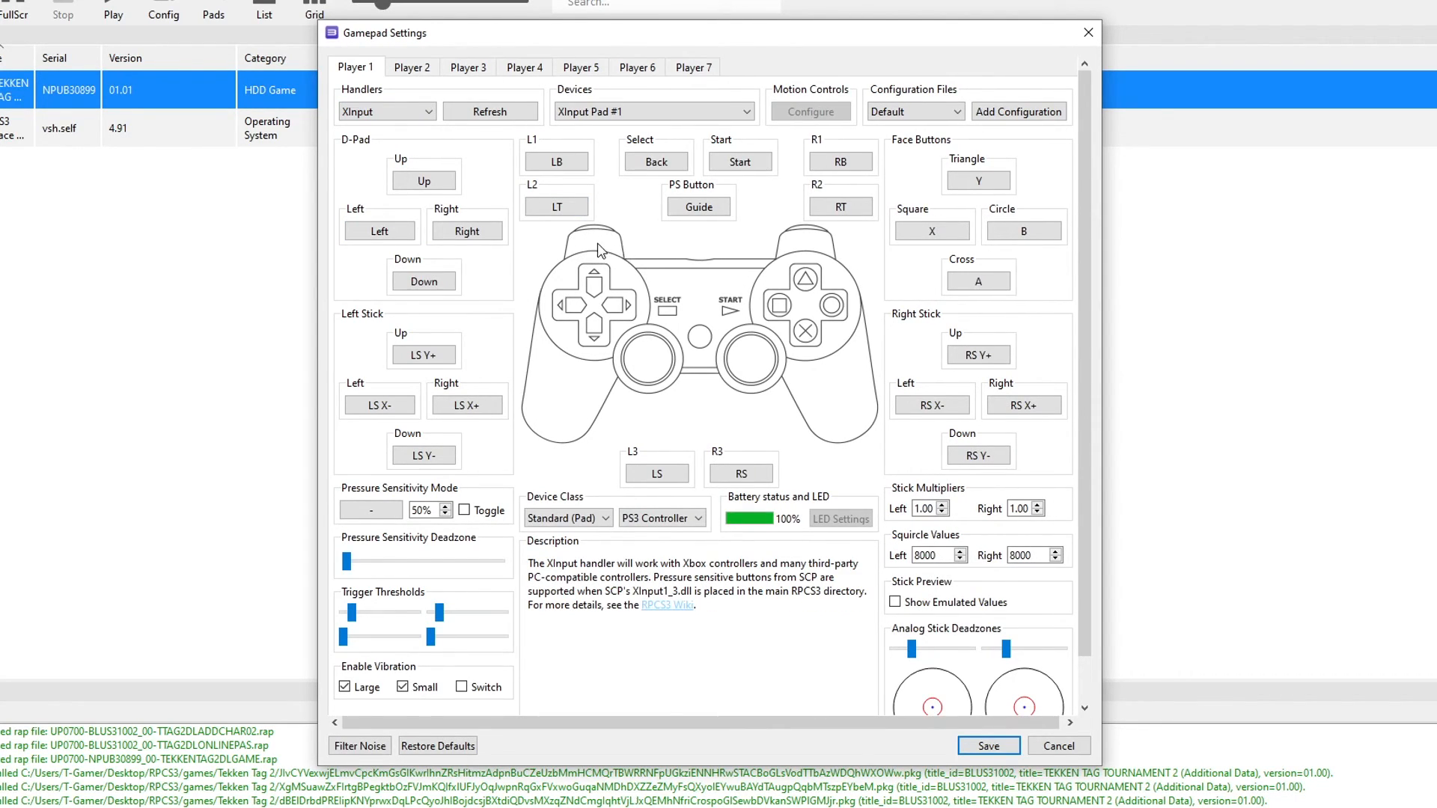
{"action": "left_click", "coordinate": [386, 111]}
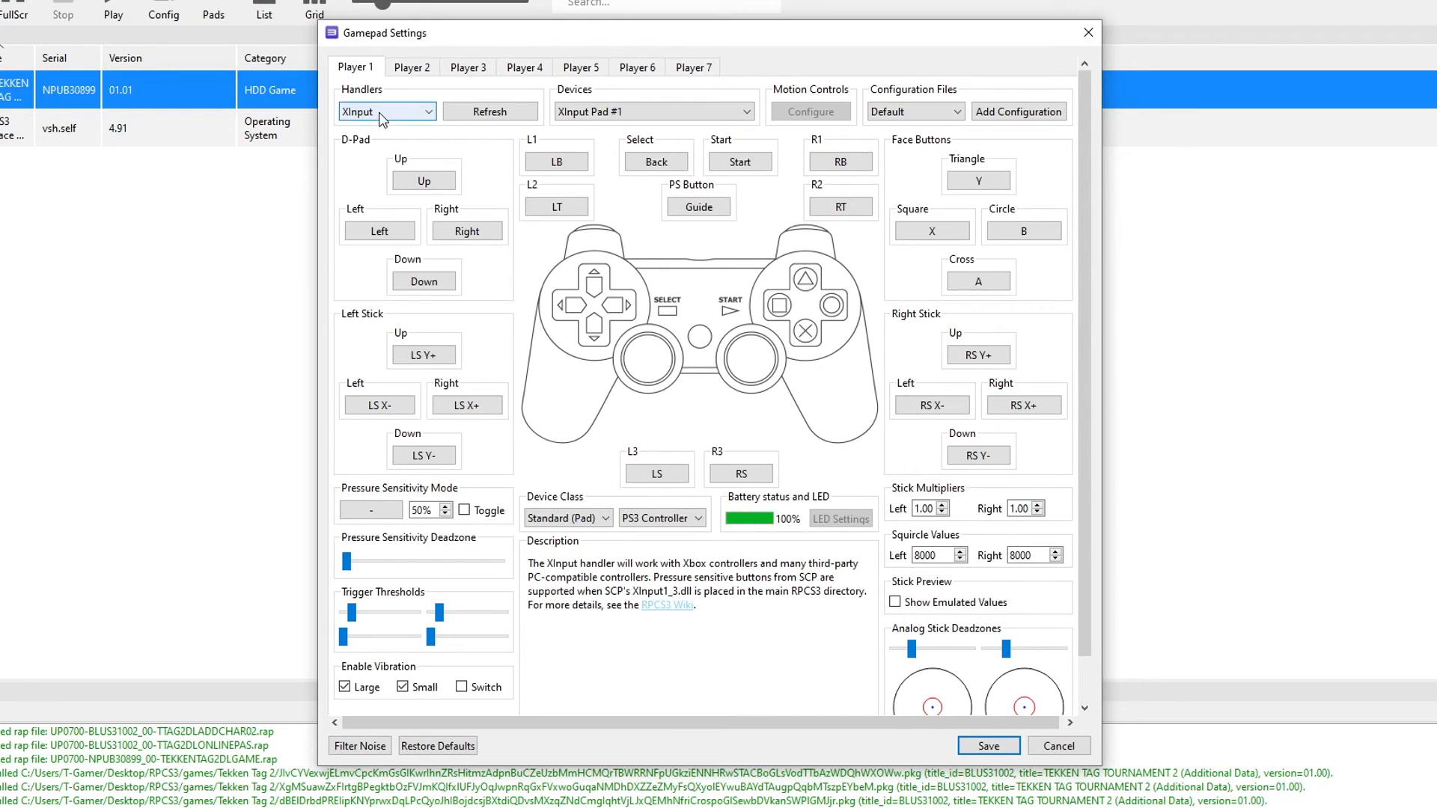
{"action": "left_click", "coordinate": [385, 111]}
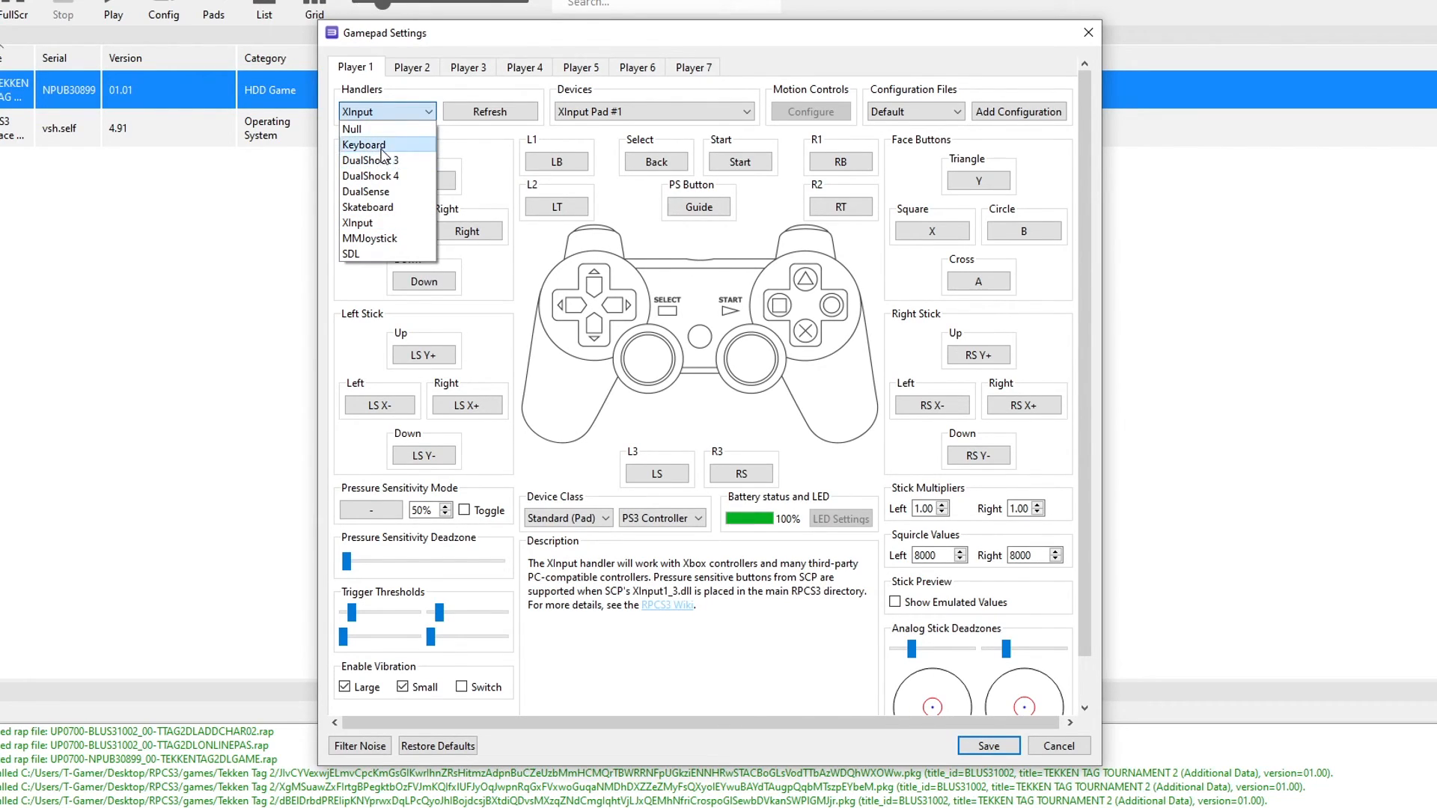
{"action": "left_click", "coordinate": [363, 146]}
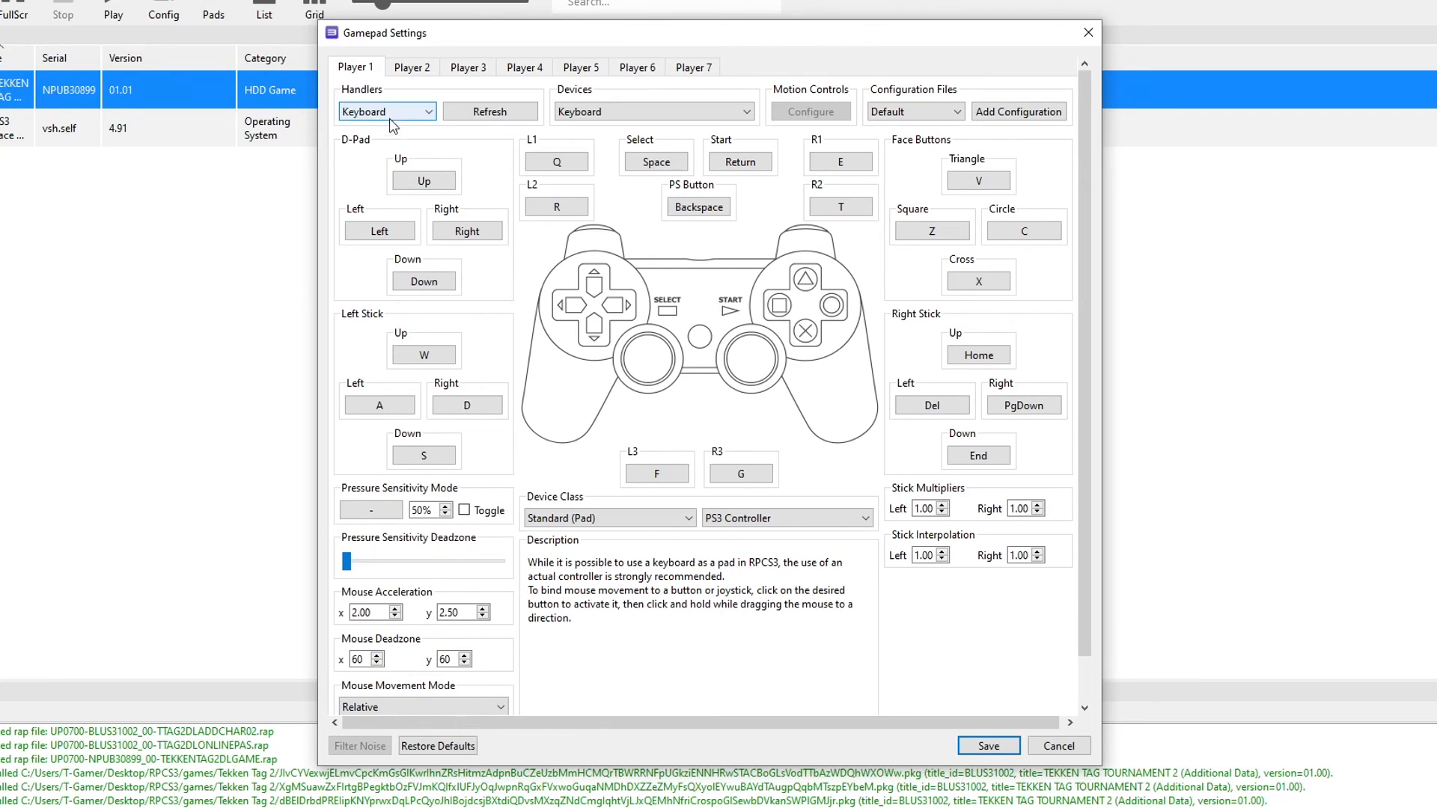
{"action": "left_click", "coordinate": [384, 111]}
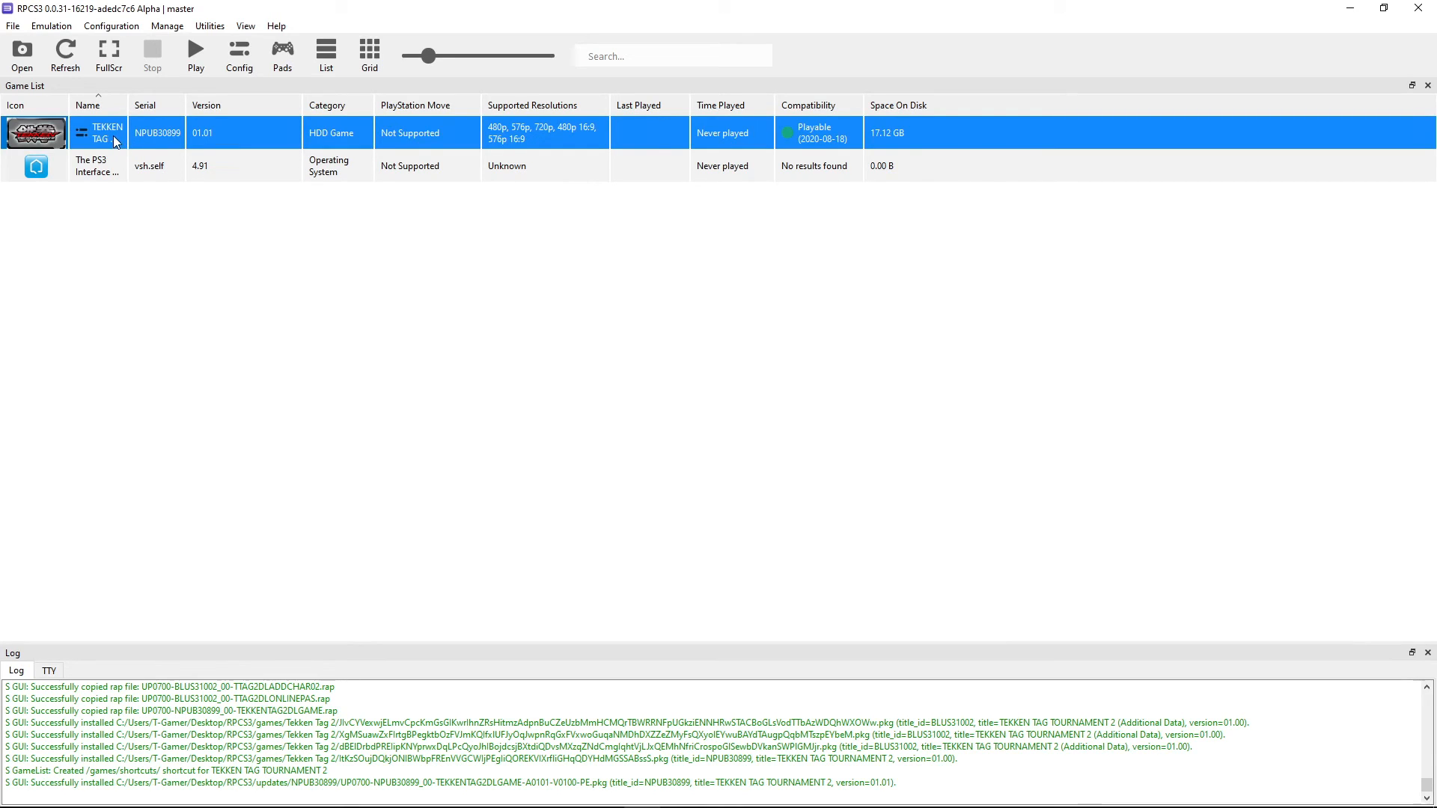
Launch Tekken Tag Tournament 2 and allow RPCS3 access in the Windows Security Alert
{"action": "left_click", "coordinate": [195, 55]}
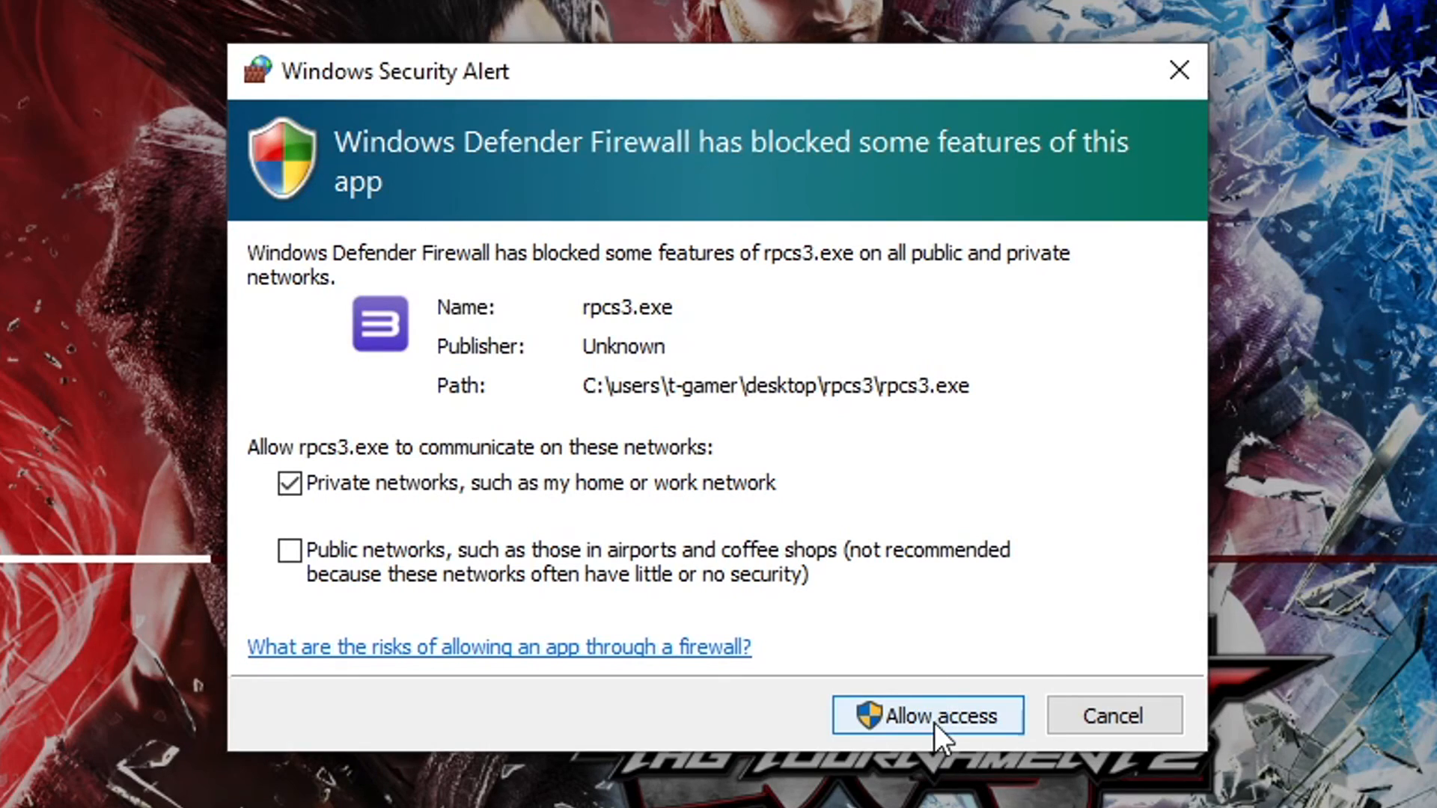
{"action": "left_click", "coordinate": [925, 715]}
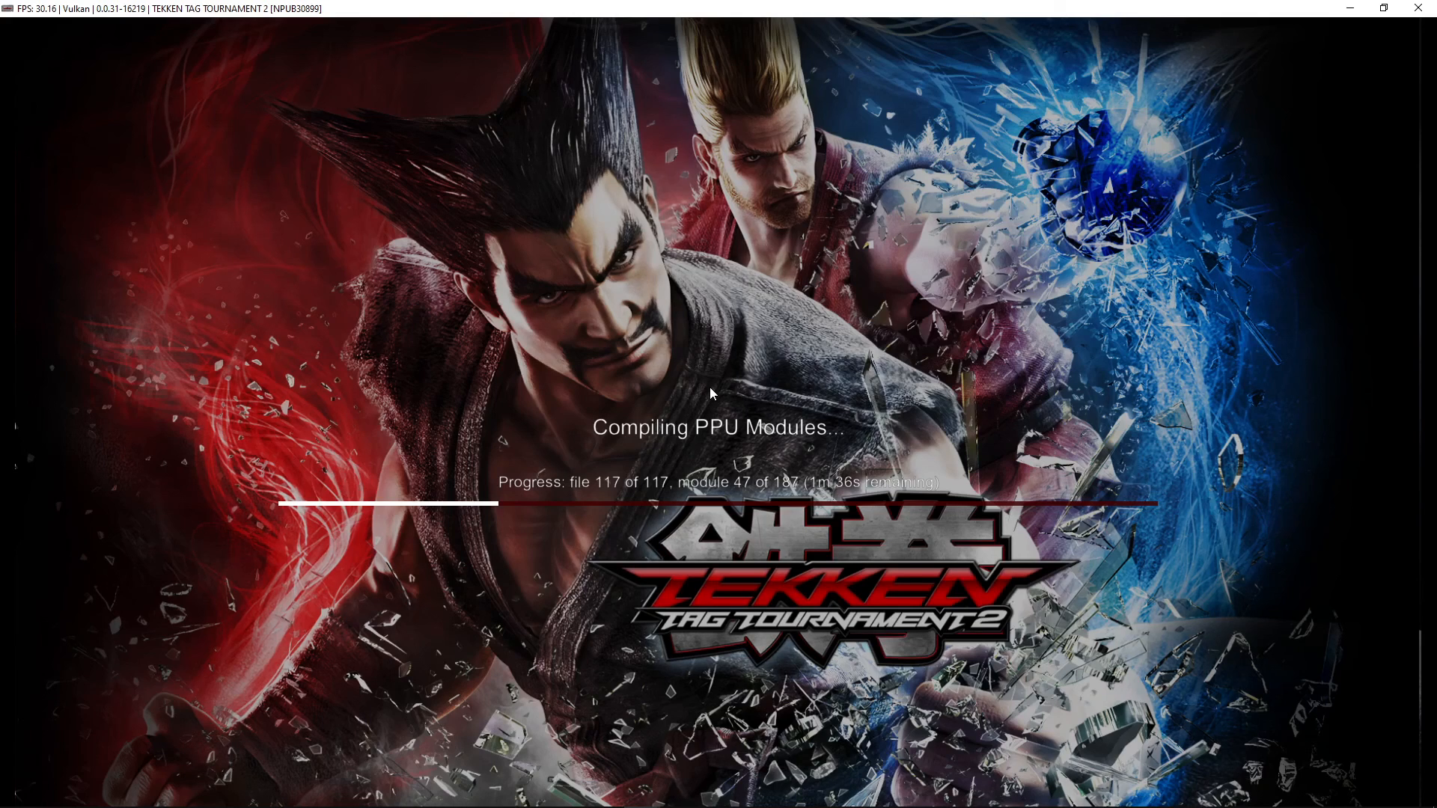
{"action": "mouse_move", "coordinate": [744, 401]}
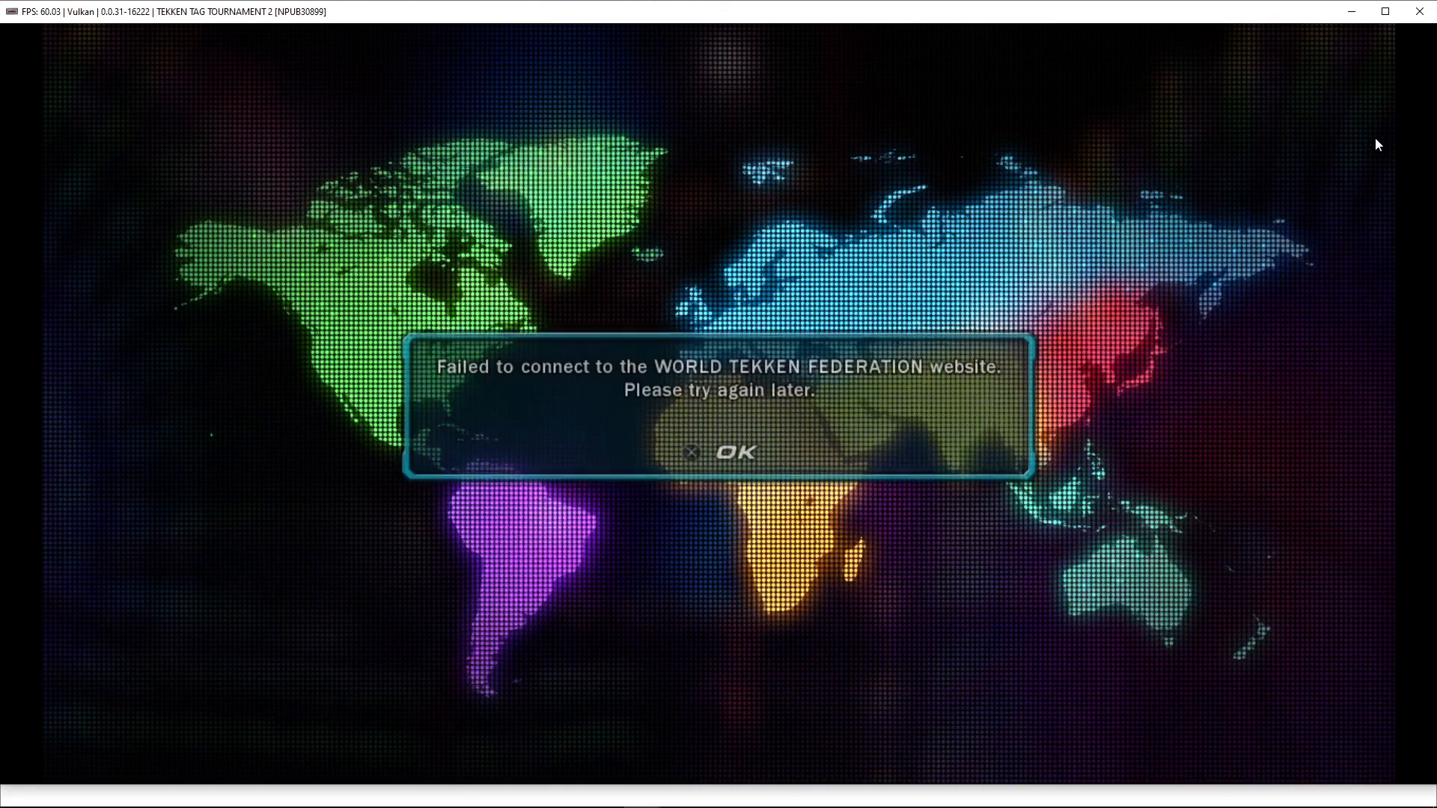
Dismiss the website connection failure, enter a Player Match session and choose Friend Invite
{"action": "left_click", "coordinate": [733, 452]}
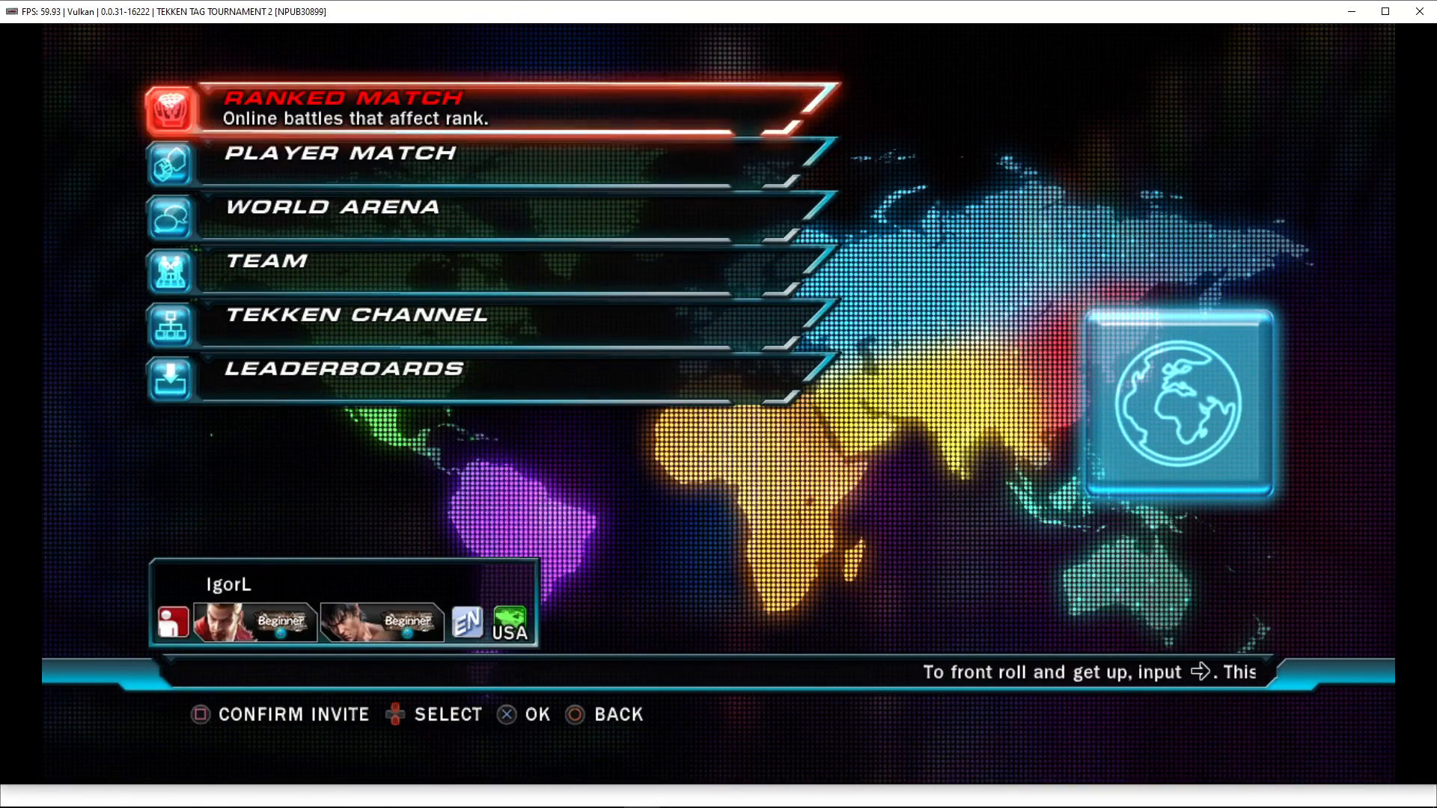
{"action": "key", "text": "Down"}
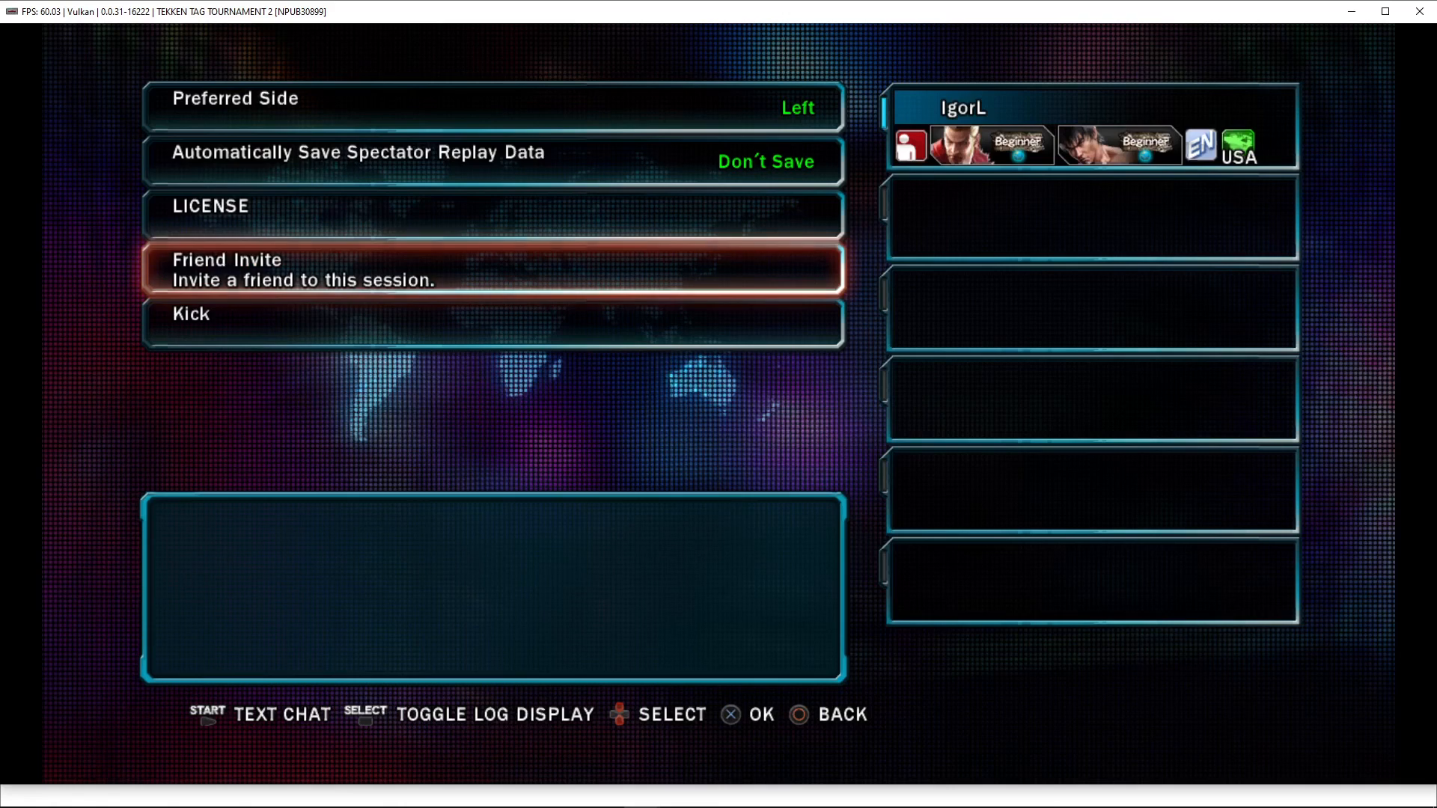
{"action": "left_click", "coordinate": [492, 269]}
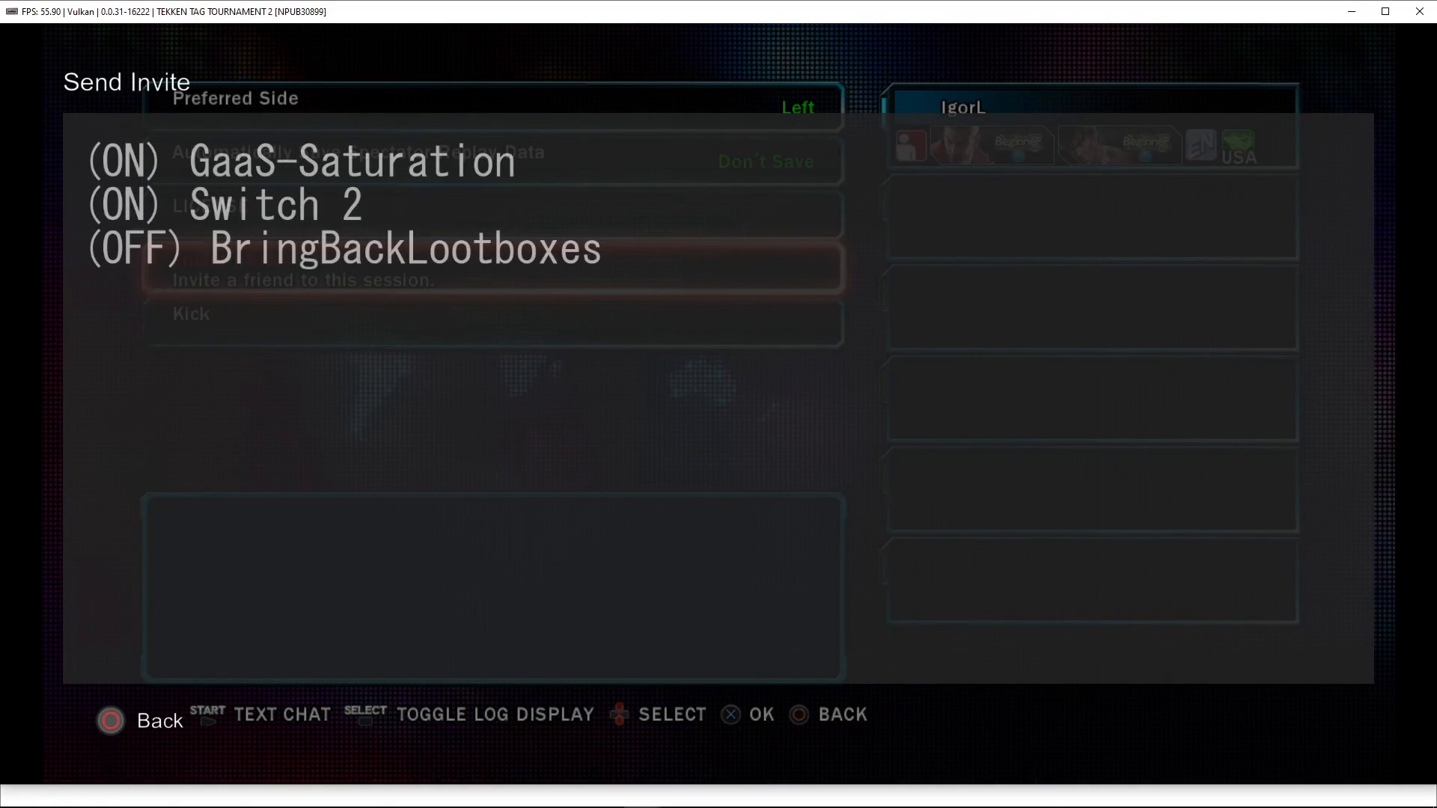